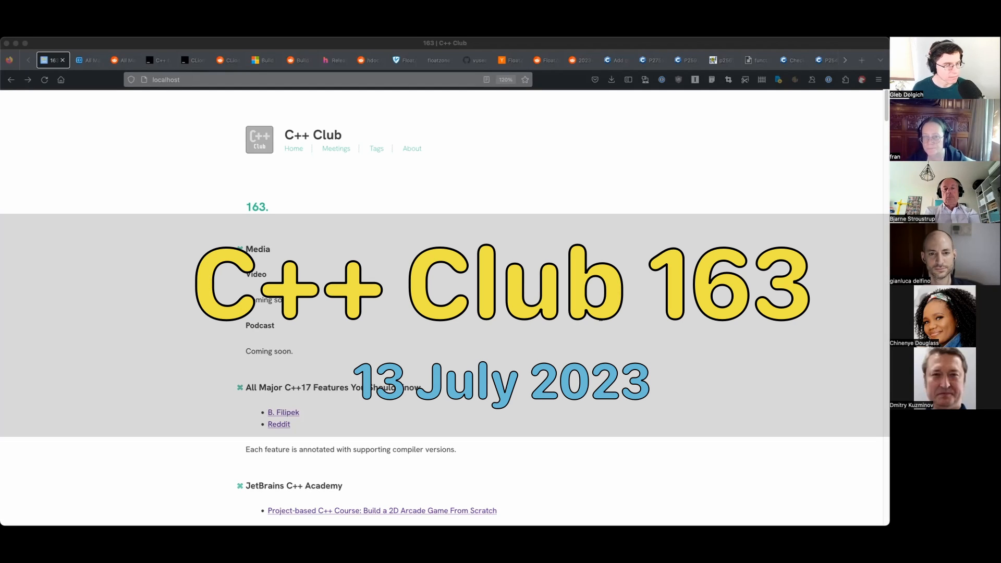
pyautogui.moveTo(627, 217)
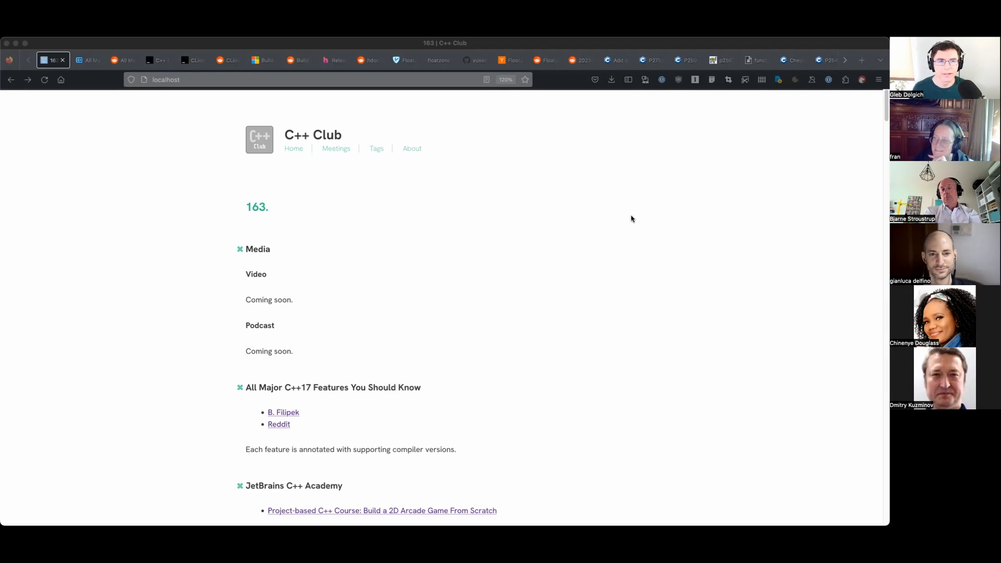
pyautogui.moveTo(638, 222)
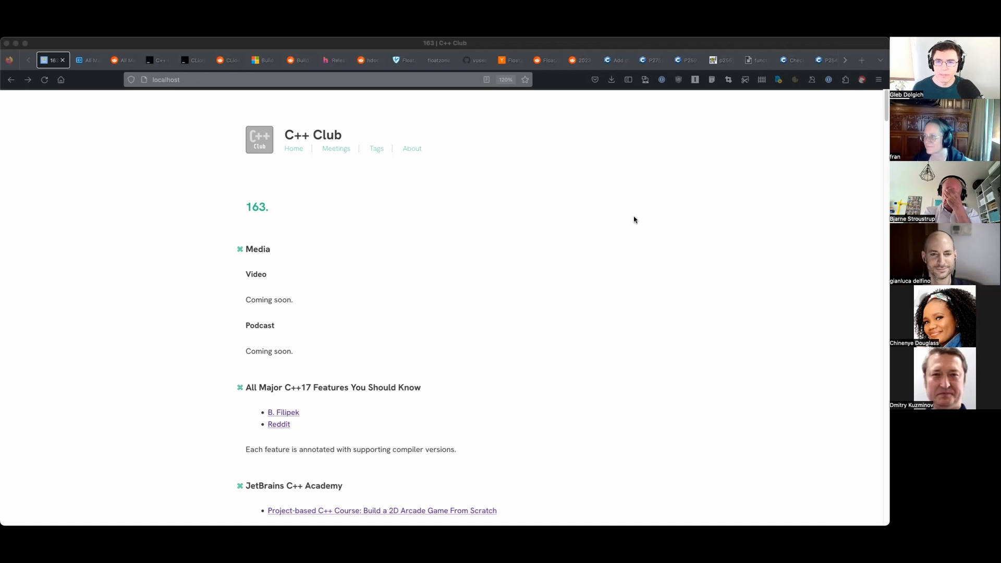
pyautogui.moveTo(632, 221)
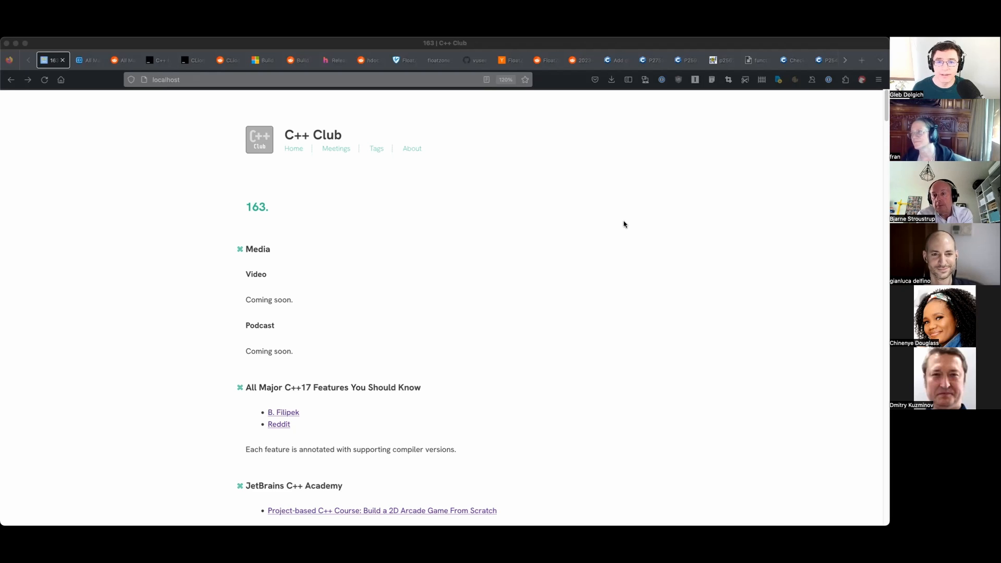
pyautogui.moveTo(623, 225)
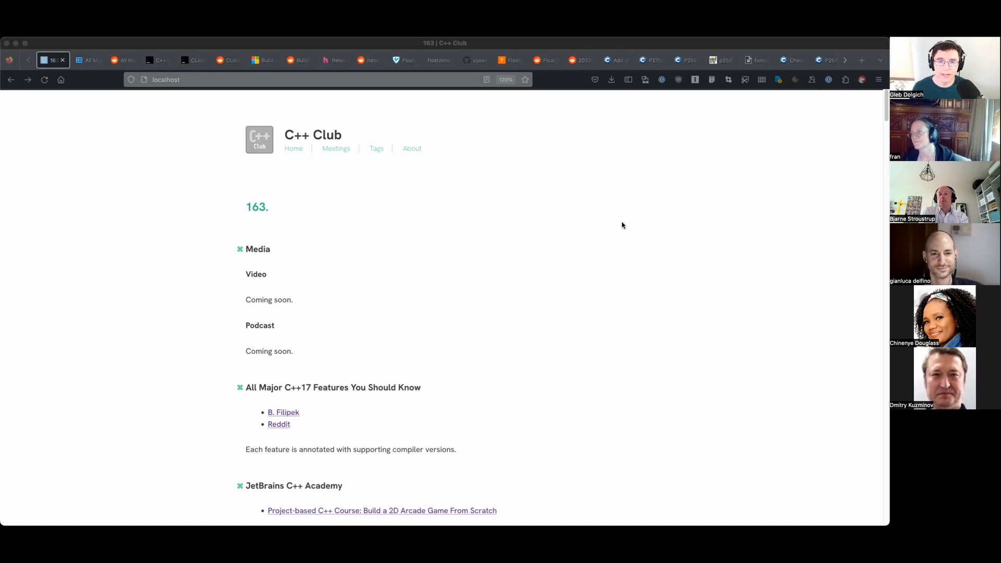
pyautogui.moveTo(619, 225)
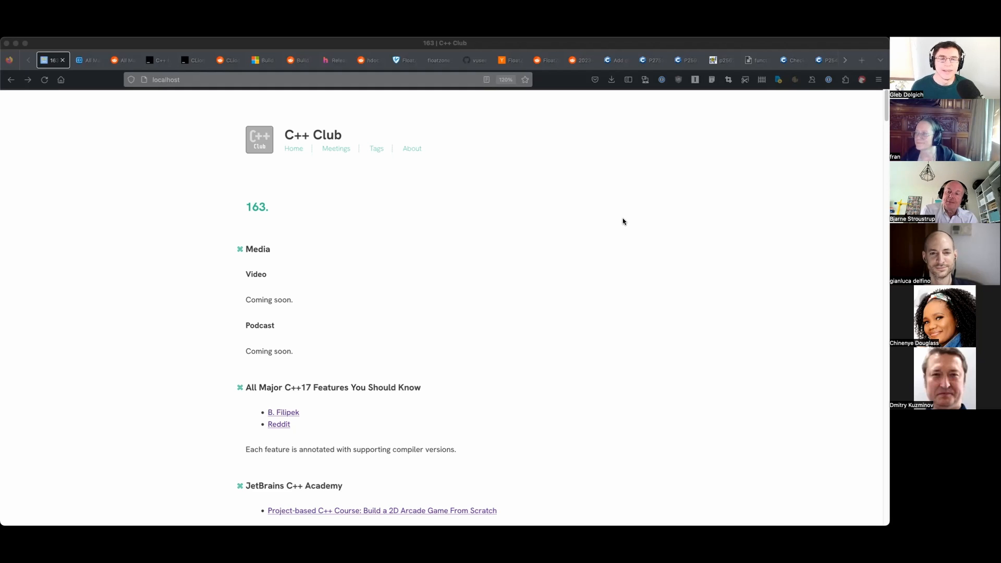
pyautogui.moveTo(632, 226)
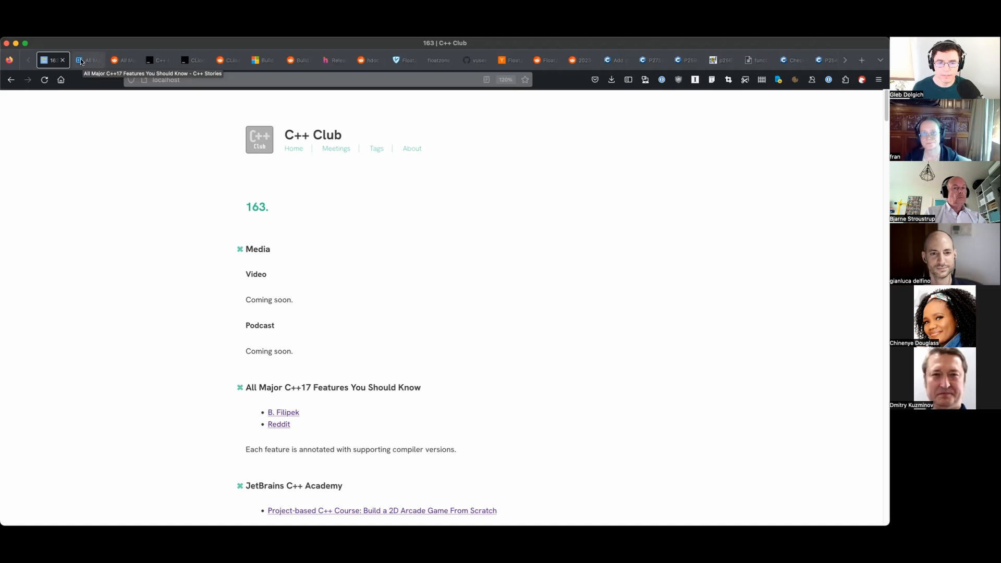
# Bring up the cppstories All Major C++17 Features article and read down through its feature list.
pyautogui.click(88, 60)
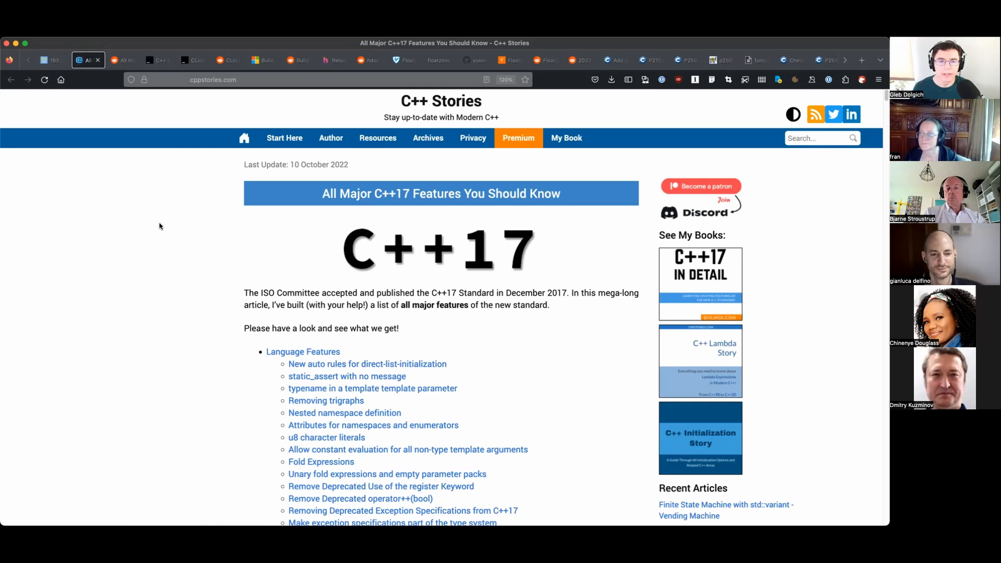
pyautogui.moveTo(160, 222)
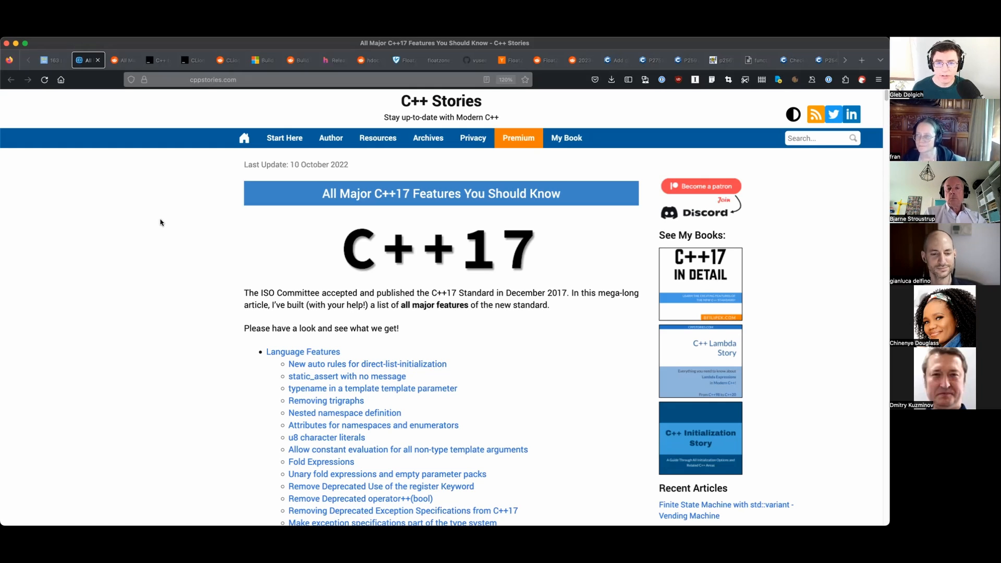
pyautogui.moveTo(491, 58)
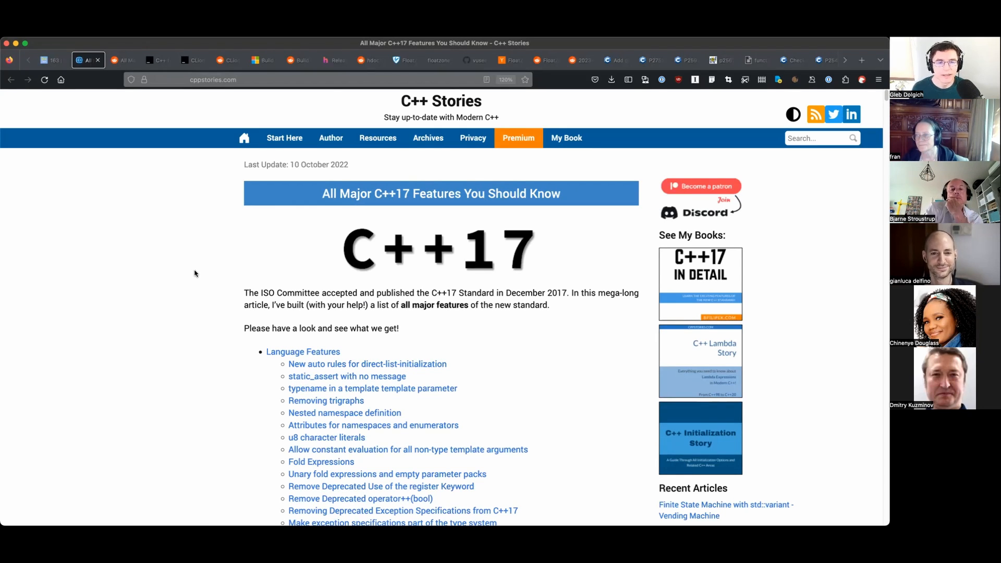
pyautogui.scroll(-3)
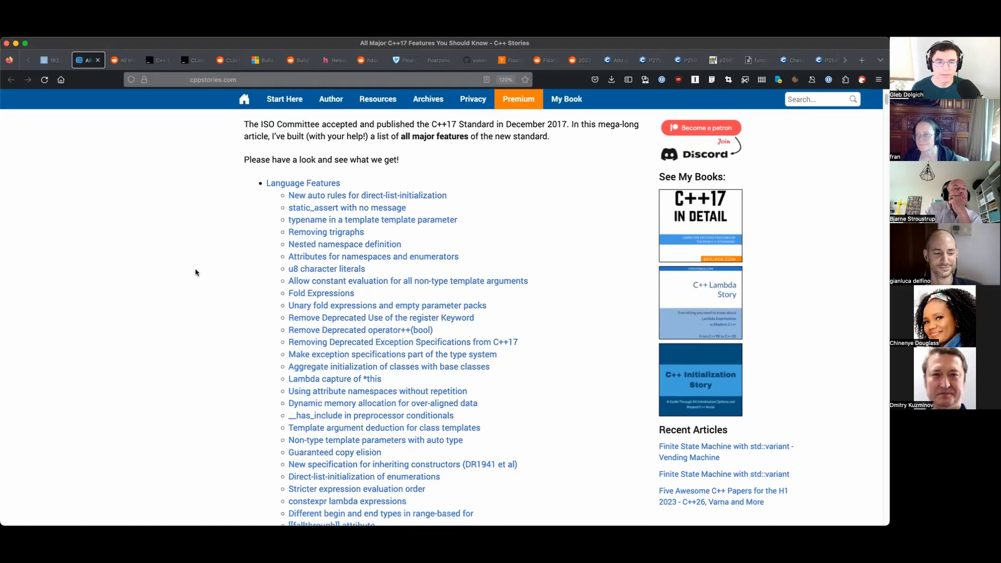
pyautogui.scroll(-3)
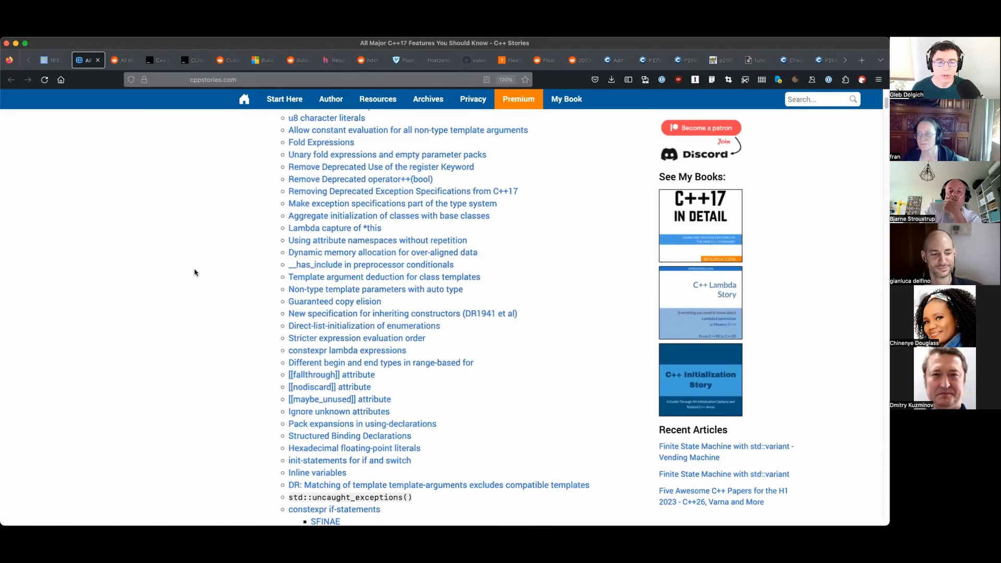
pyautogui.scroll(-3)
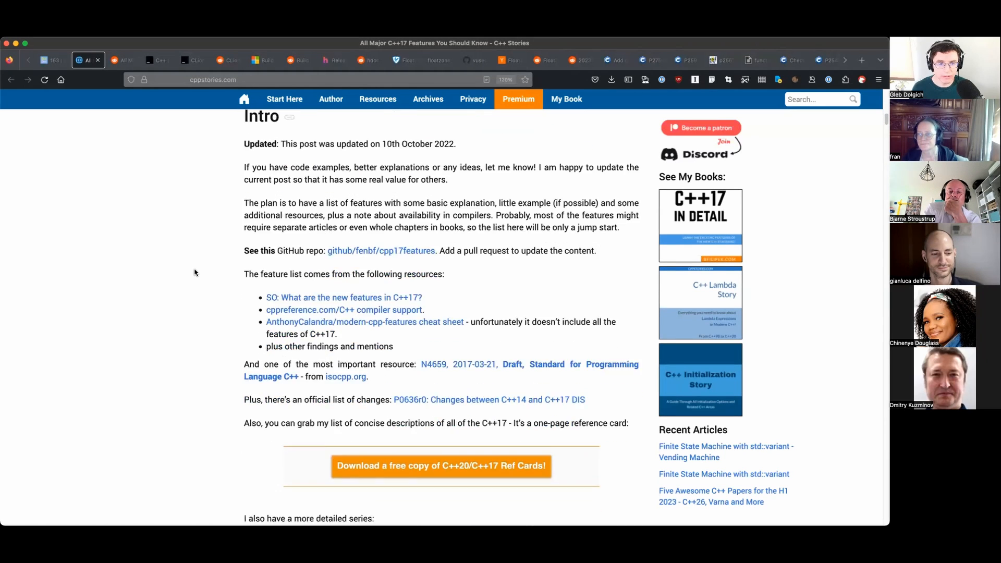
pyautogui.scroll(-3)
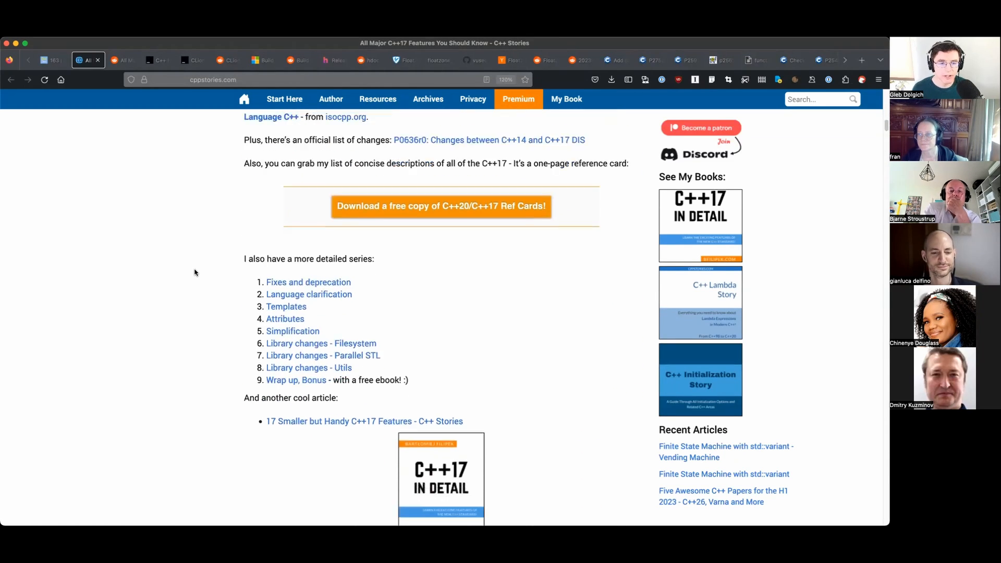
pyautogui.scroll(-3)
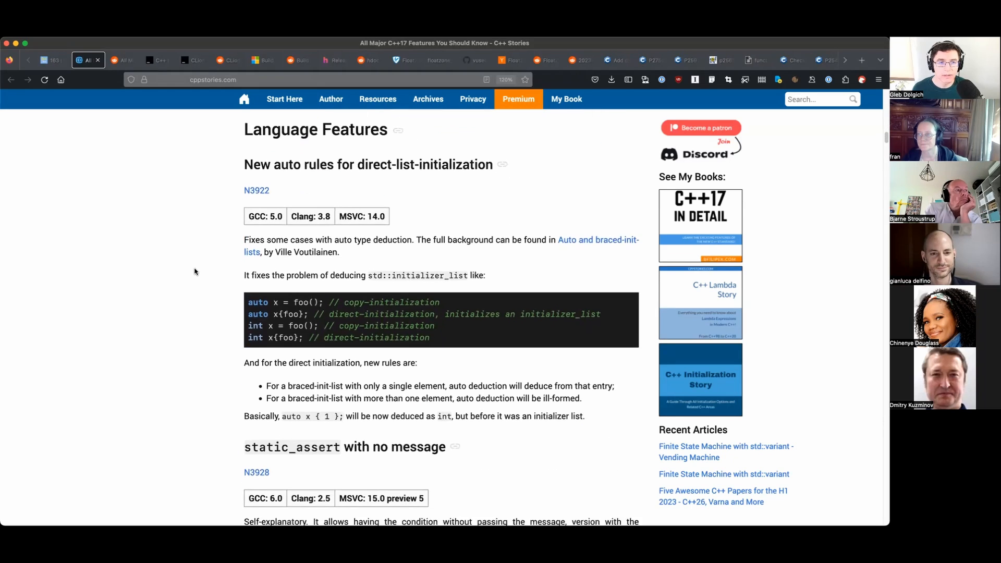
pyautogui.scroll(-3)
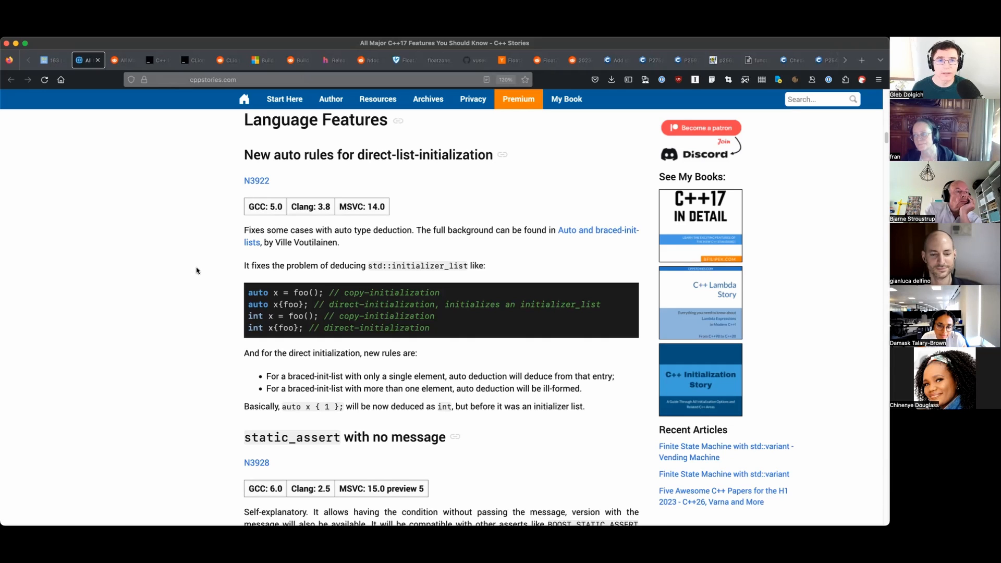
# Finish the C++17 article, then move on to the JetBrains 2D arcade game course post.
pyautogui.scroll(-3)
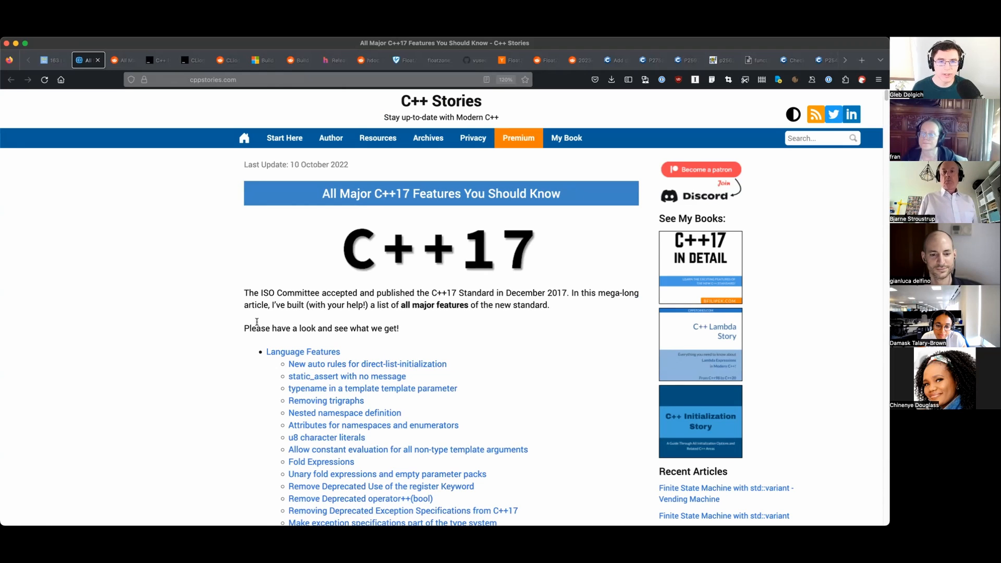
pyautogui.scroll(-3)
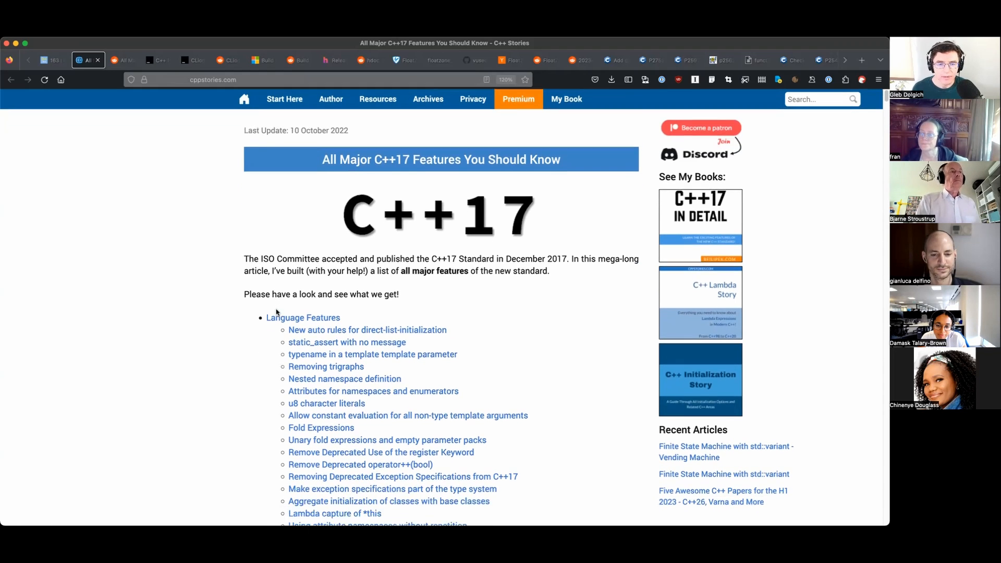
pyautogui.scroll(-3)
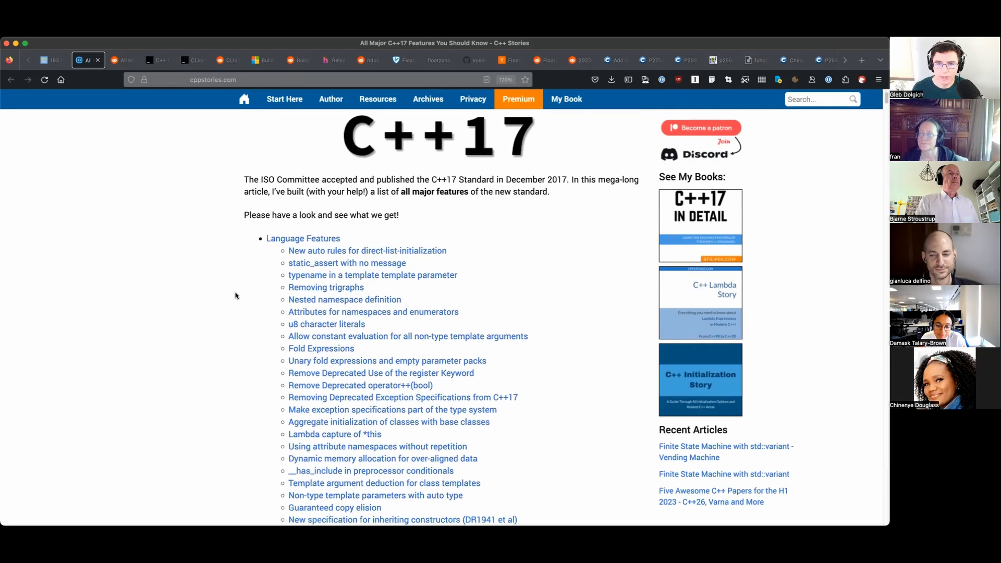
pyautogui.scroll(-3)
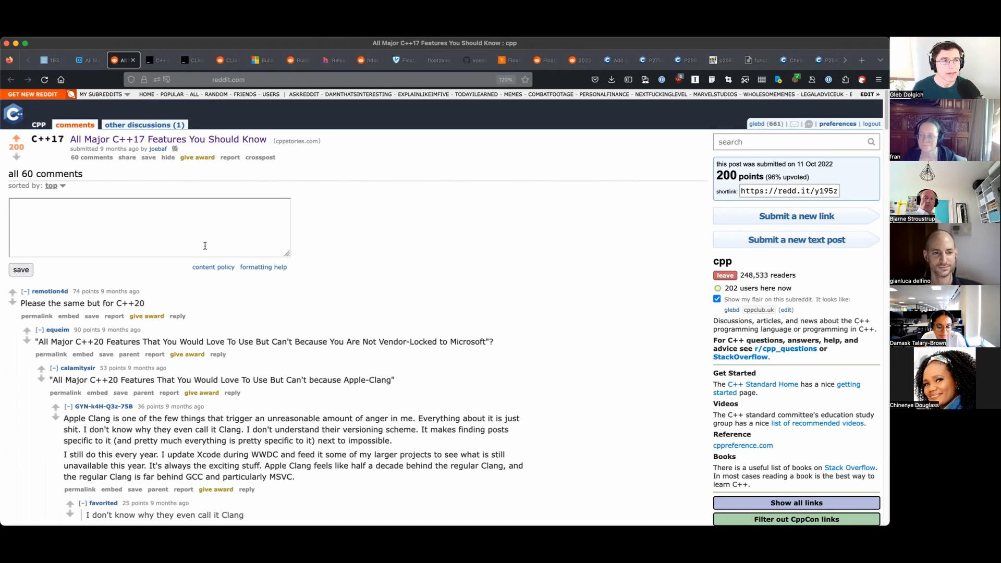
pyautogui.click(158, 59)
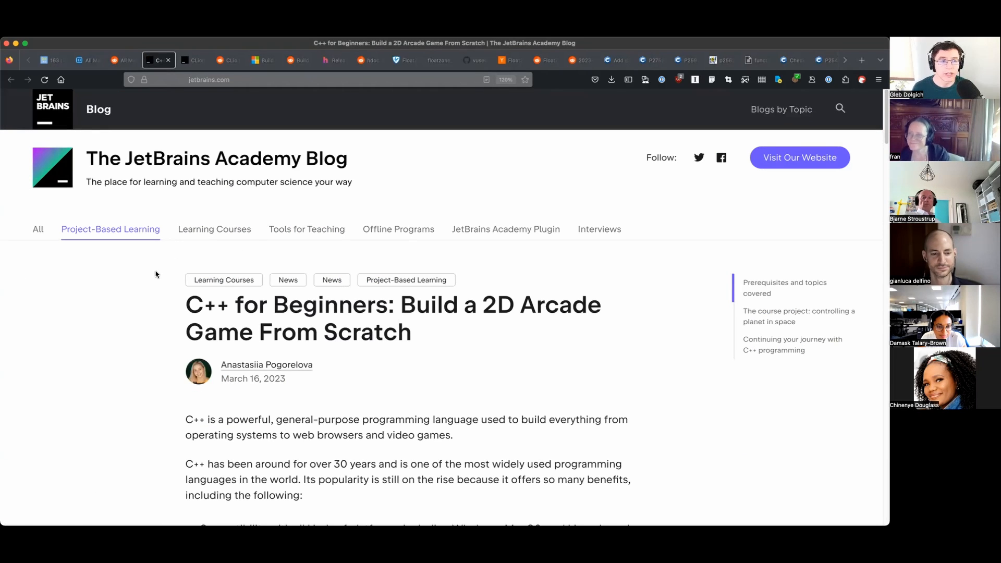
# Read the C++ Basics course post past the module list to the planet-in-space project and demo video.
pyautogui.scroll(-3)
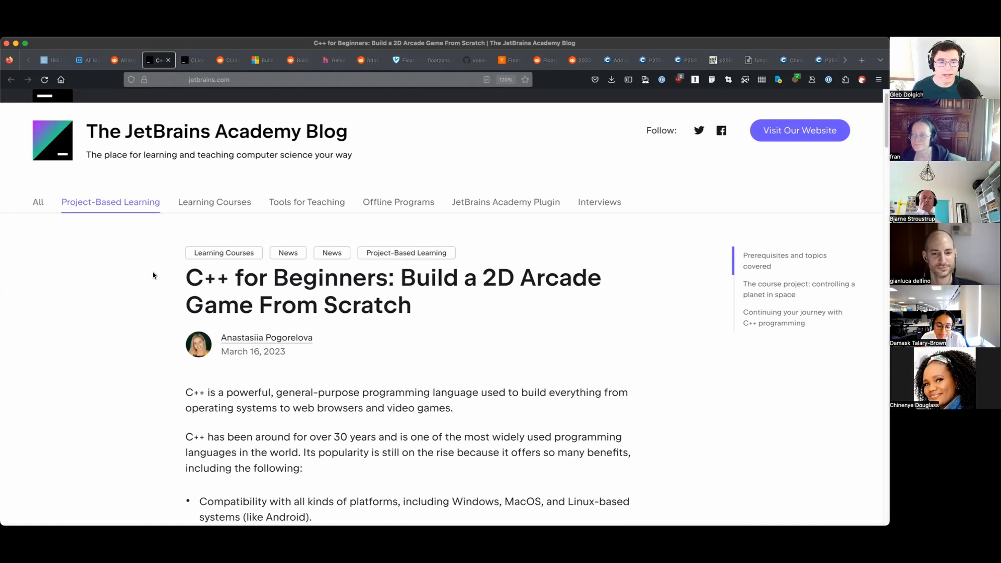
pyautogui.scroll(-3)
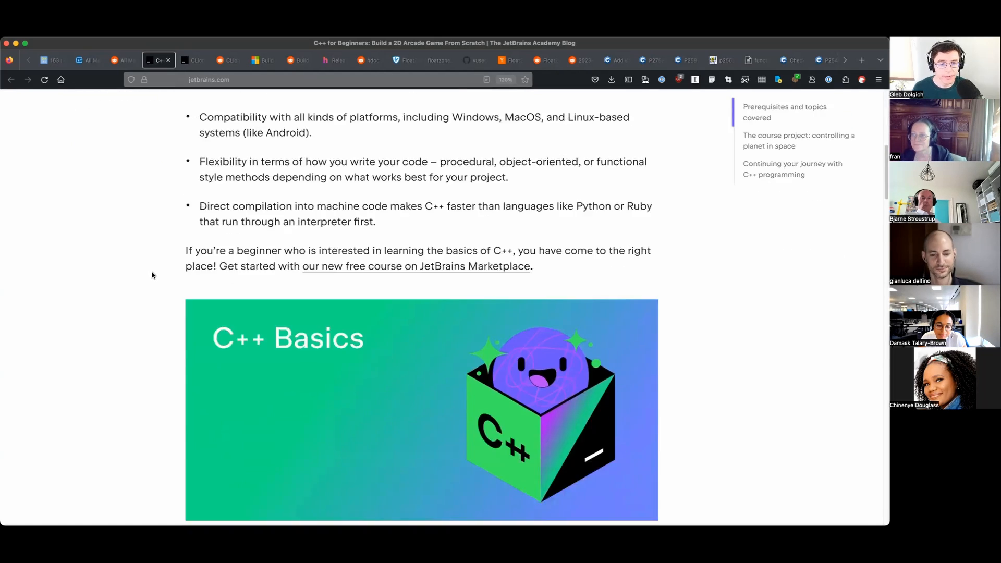
pyautogui.scroll(-3)
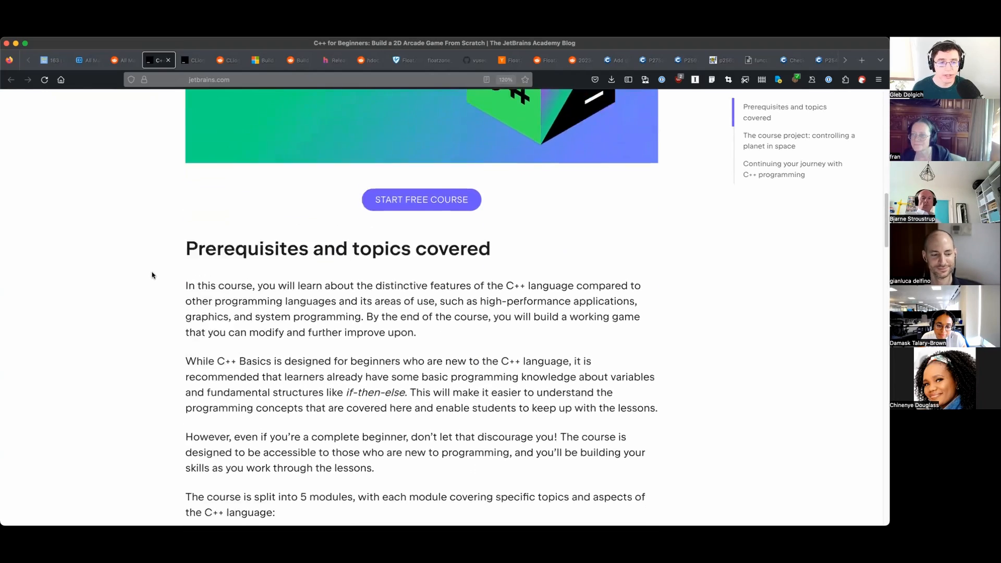
pyautogui.scroll(-3)
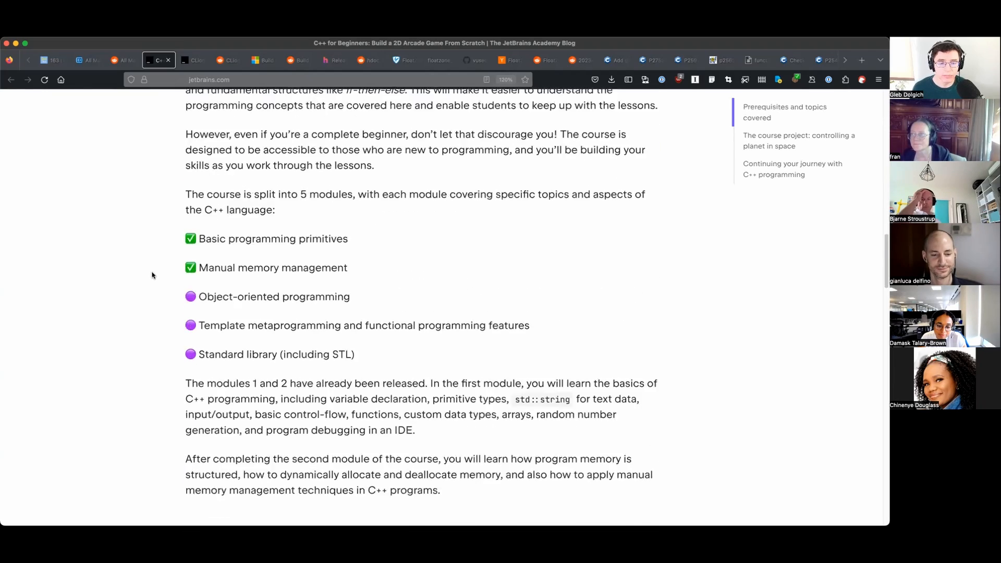
pyautogui.scroll(-3)
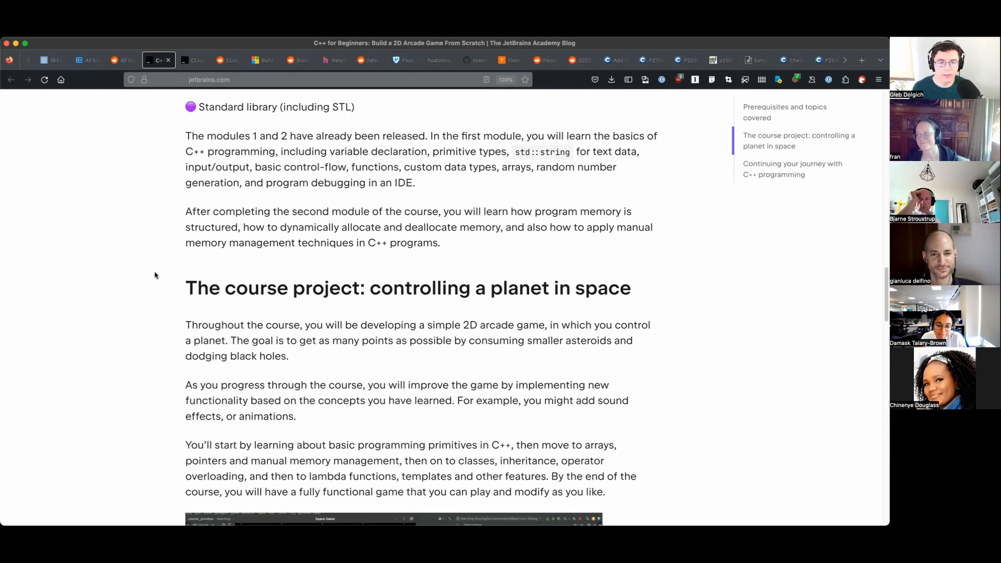
pyautogui.scroll(-3)
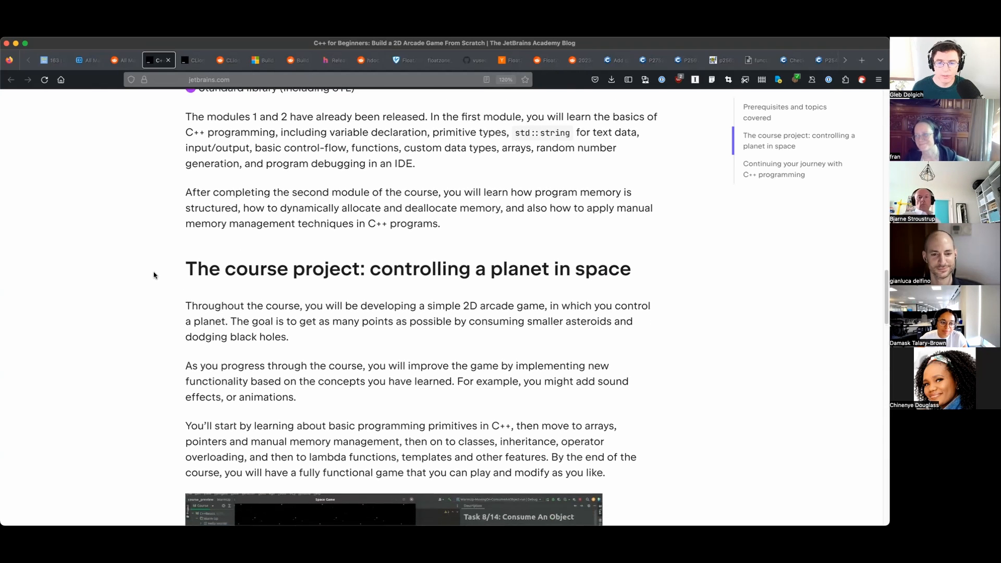
pyautogui.scroll(-3)
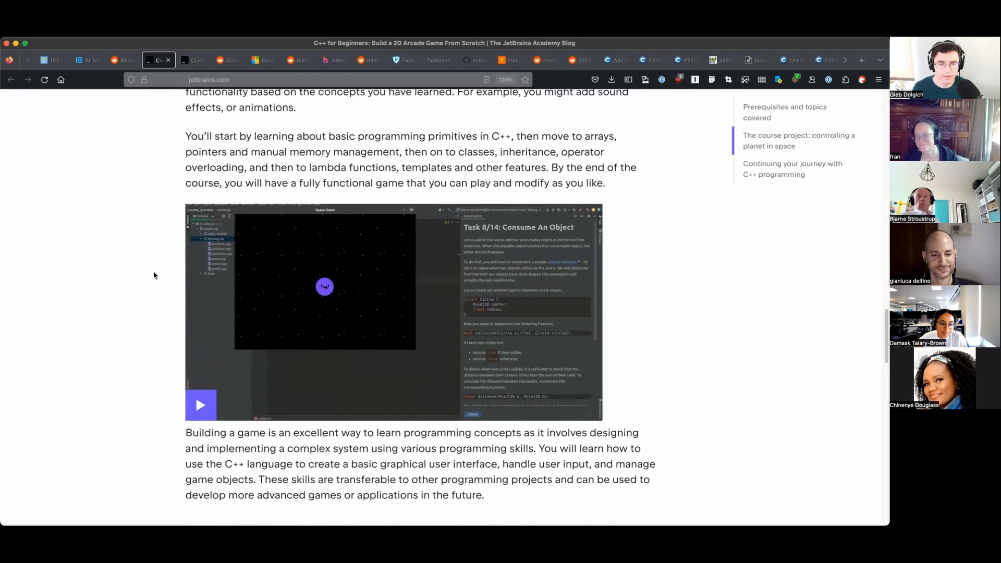
pyautogui.scroll(-3)
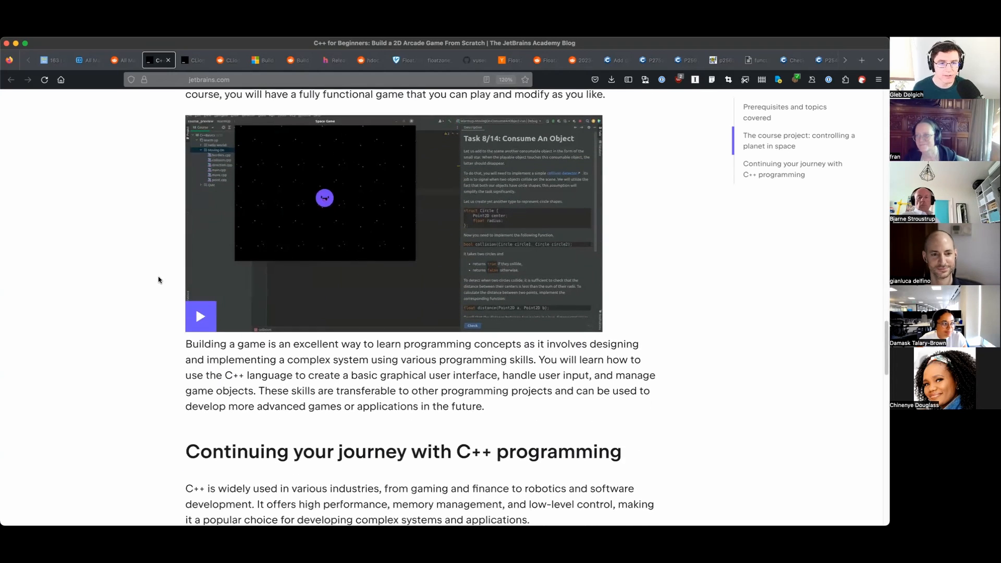
pyautogui.click(194, 60)
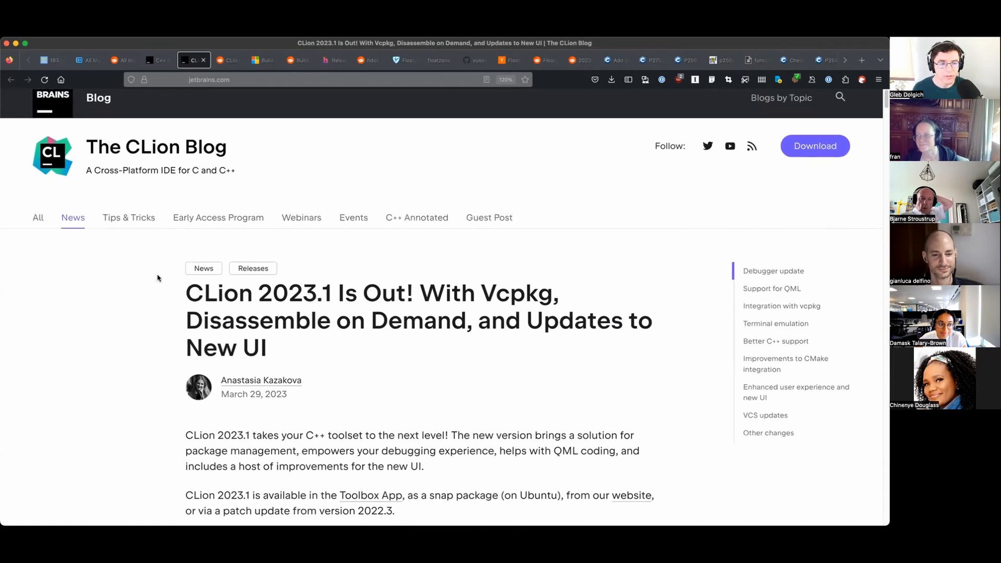
pyautogui.scroll(-3)
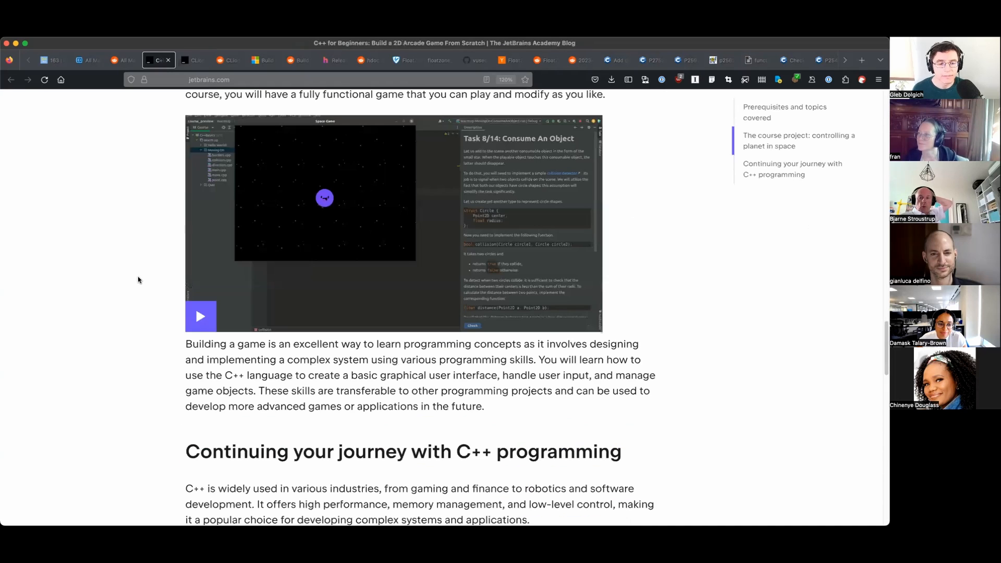
pyautogui.scroll(-3)
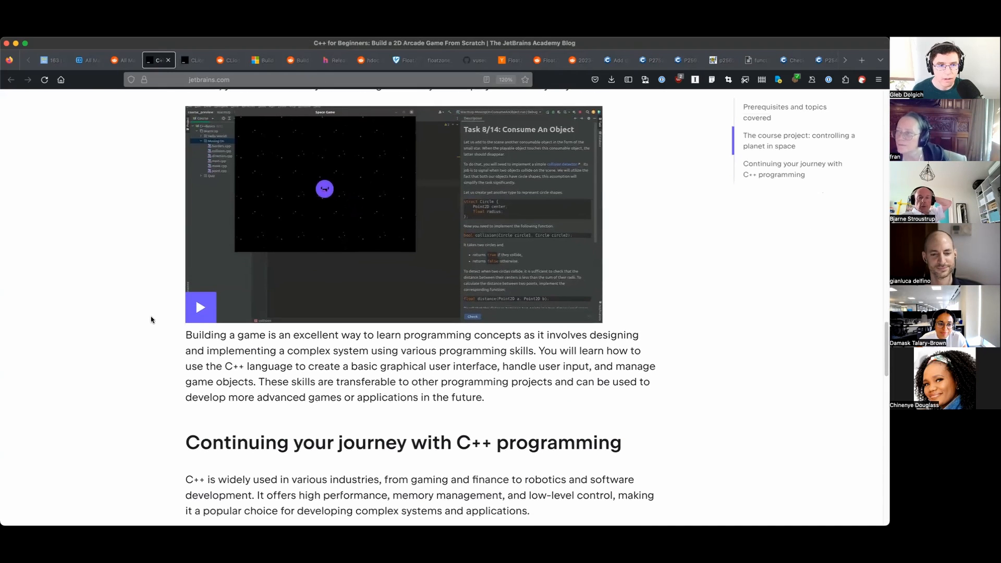
pyautogui.scroll(-3)
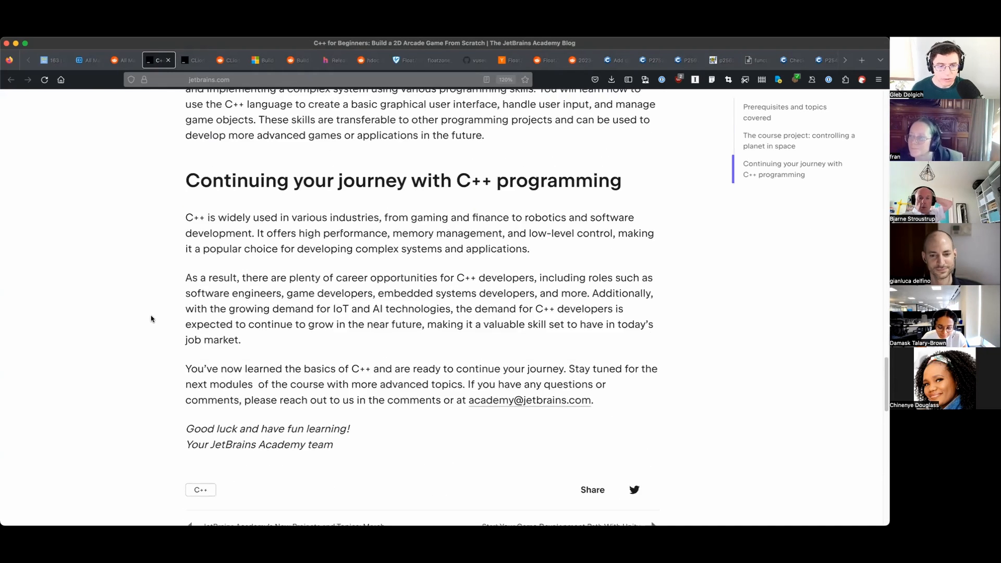
pyautogui.scroll(-3)
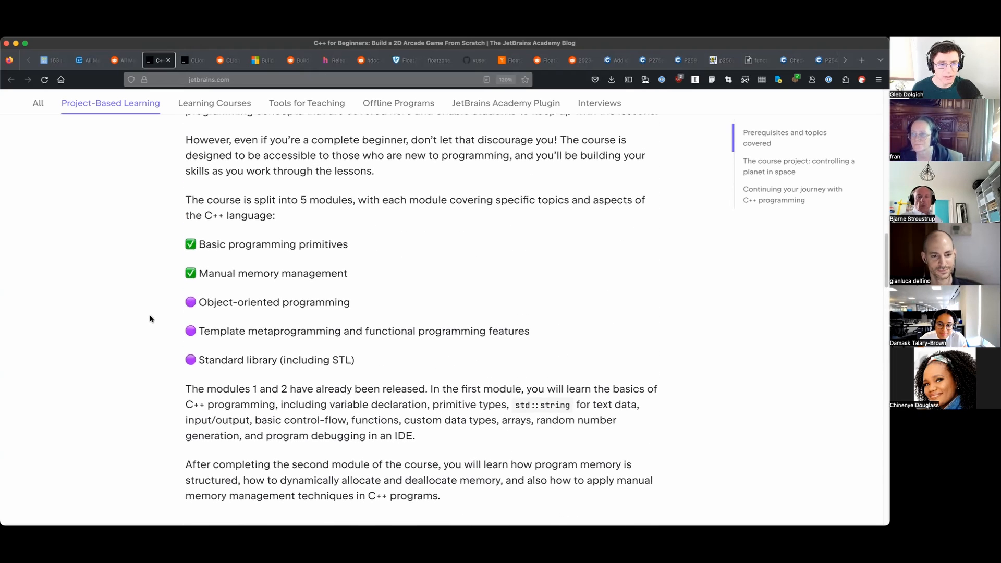
pyautogui.scroll(3)
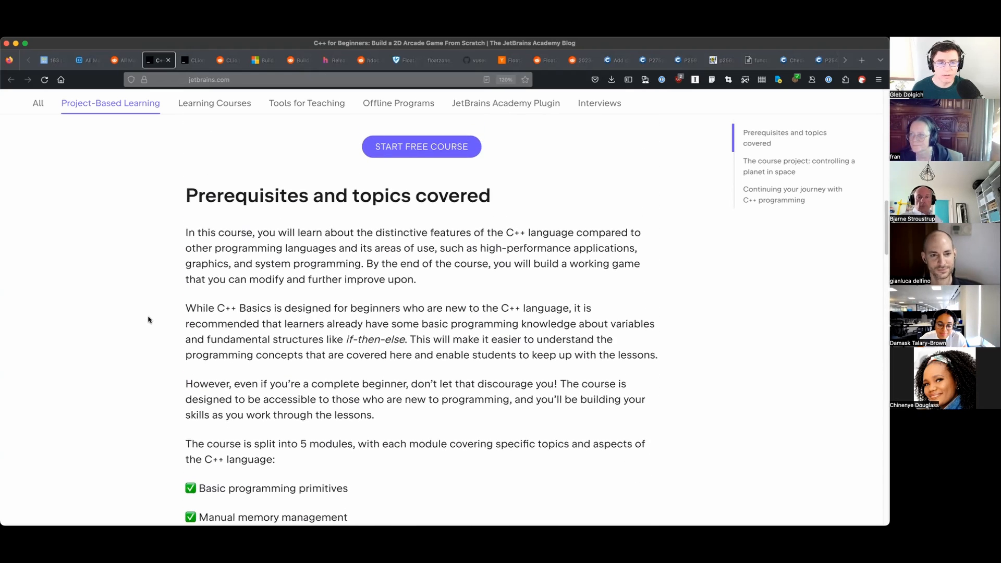
pyautogui.scroll(-3)
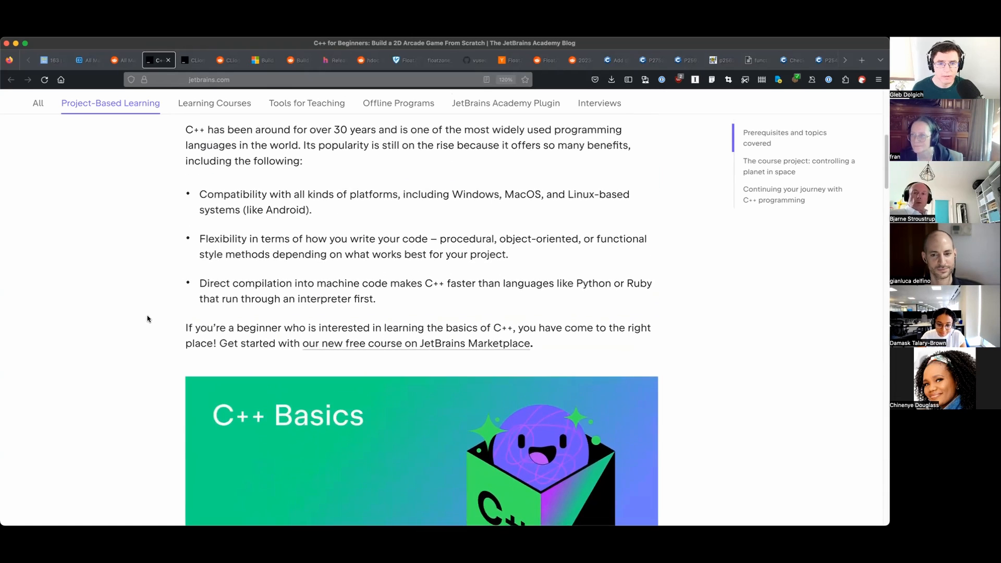
pyautogui.scroll(3)
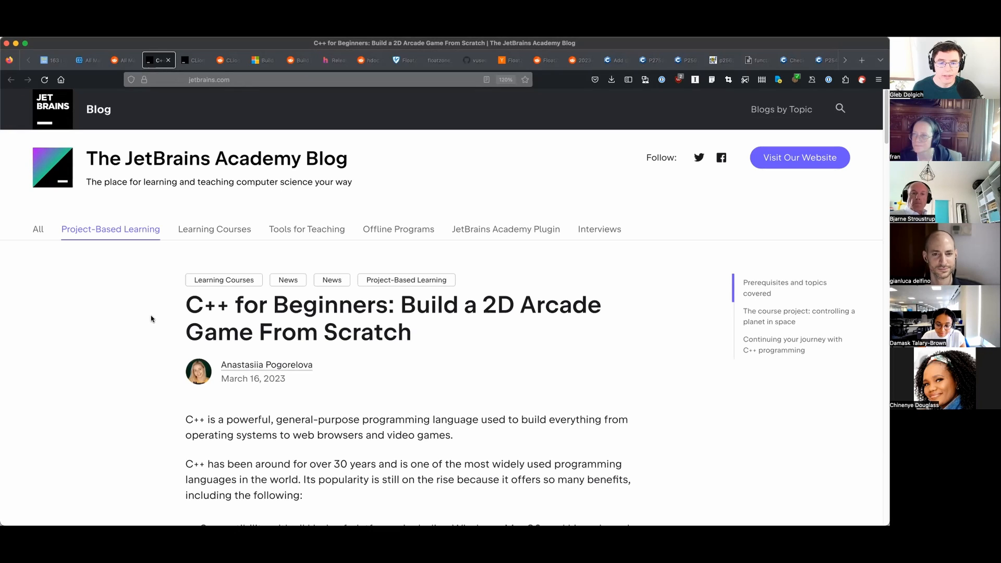
pyautogui.moveTo(158, 322)
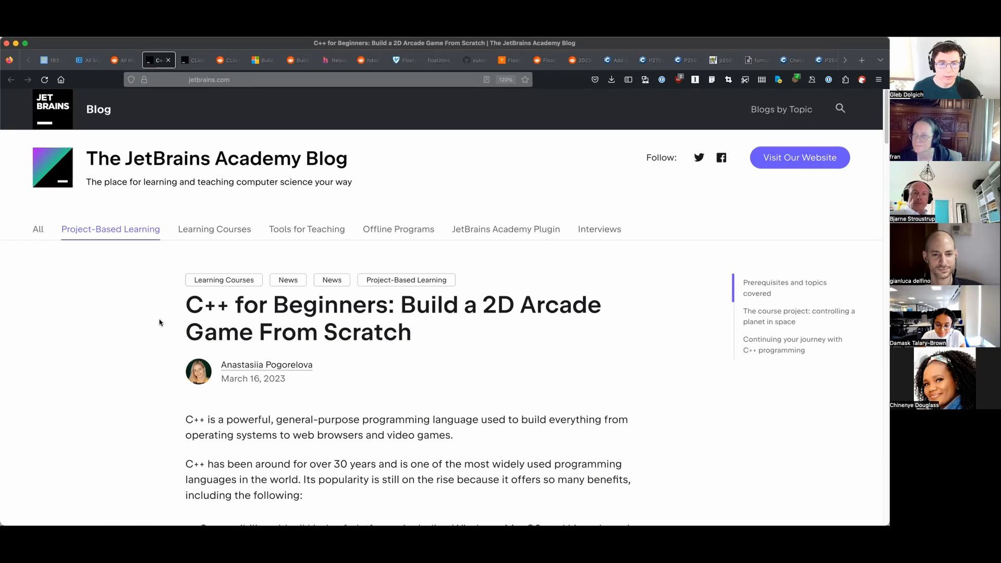
# Bring up the CLion 2023.1 release post and read through its first feature sections.
pyautogui.click(192, 60)
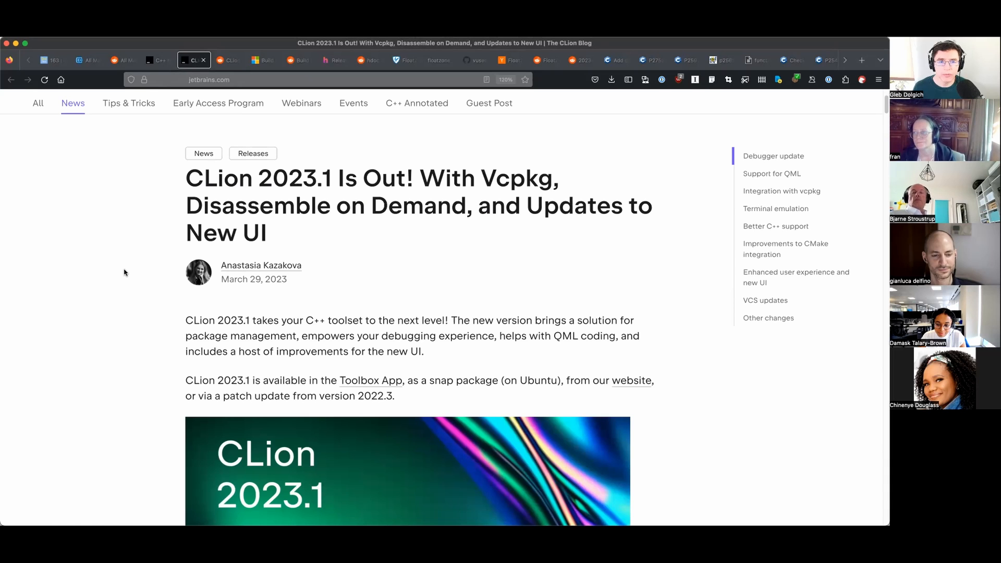
pyautogui.scroll(-3)
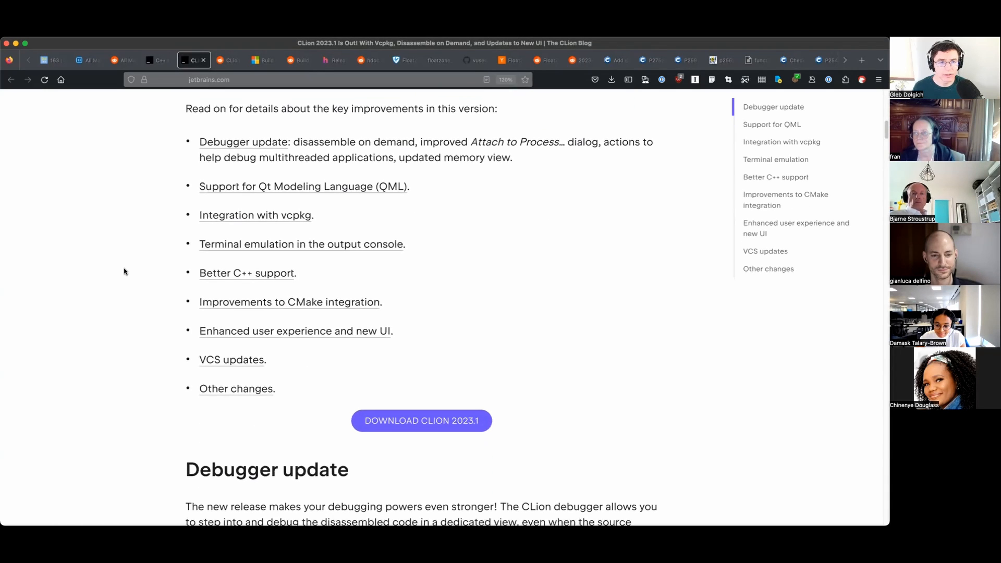
pyautogui.scroll(-3)
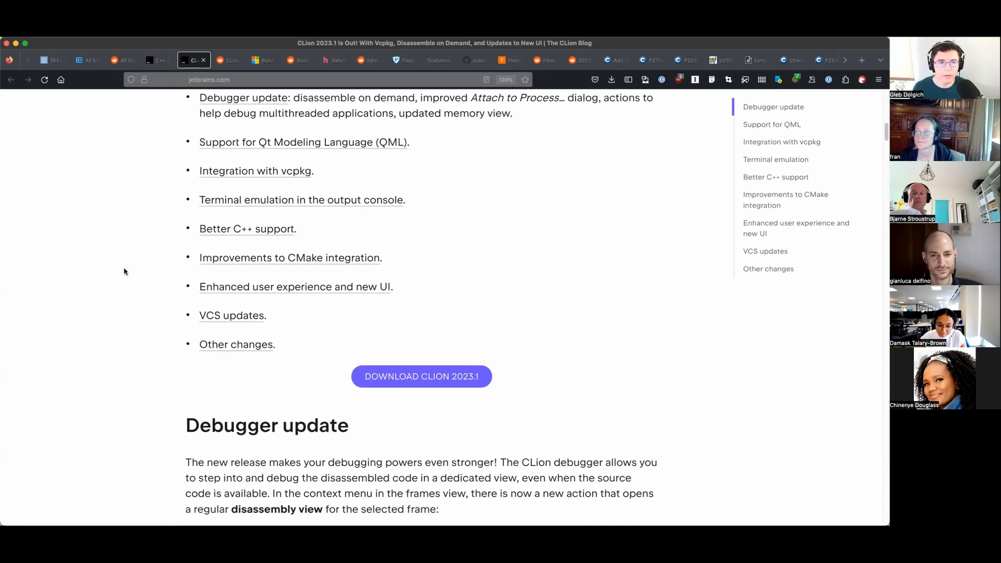
pyautogui.scroll(-3)
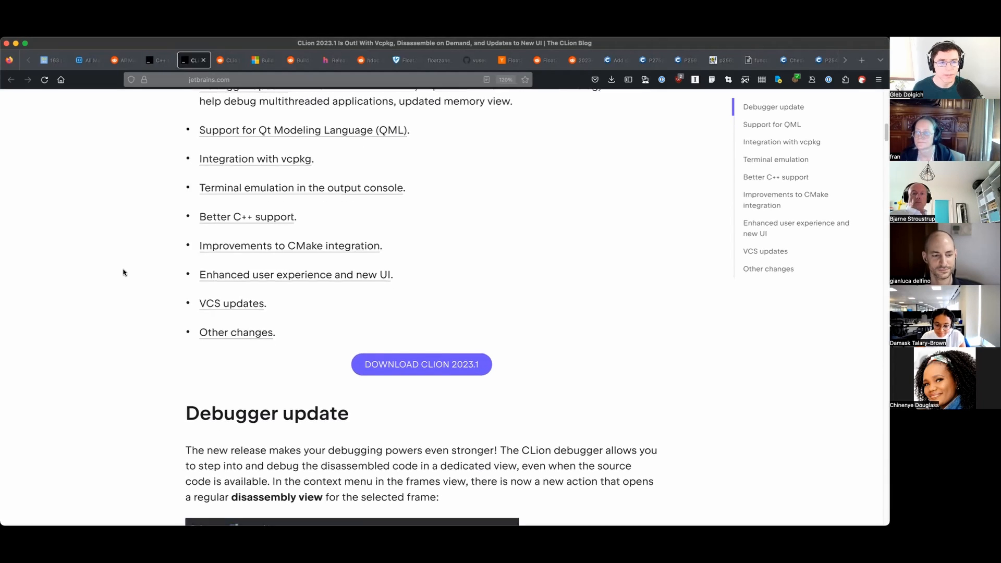
pyautogui.scroll(-3)
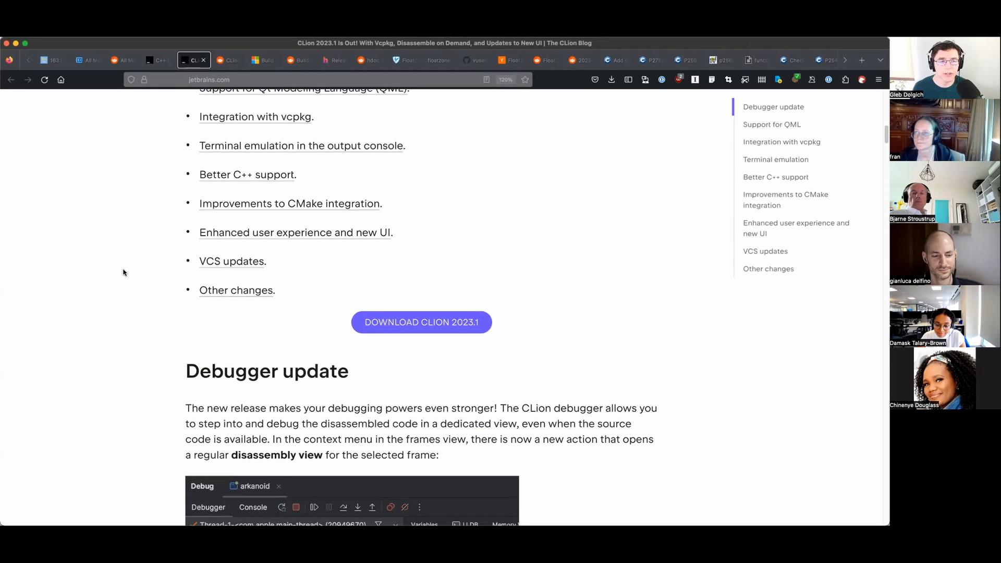
pyautogui.scroll(-3)
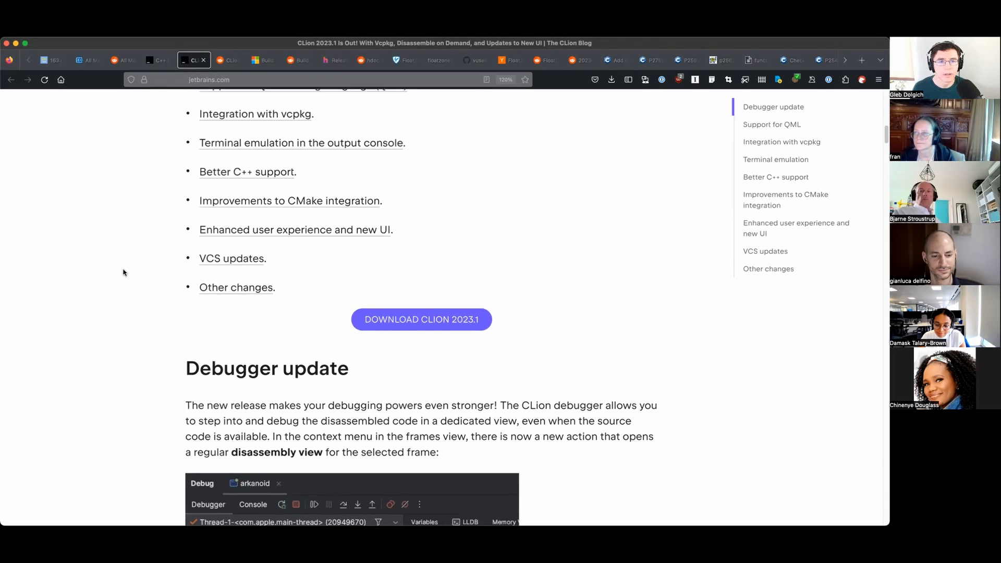
pyautogui.scroll(-3)
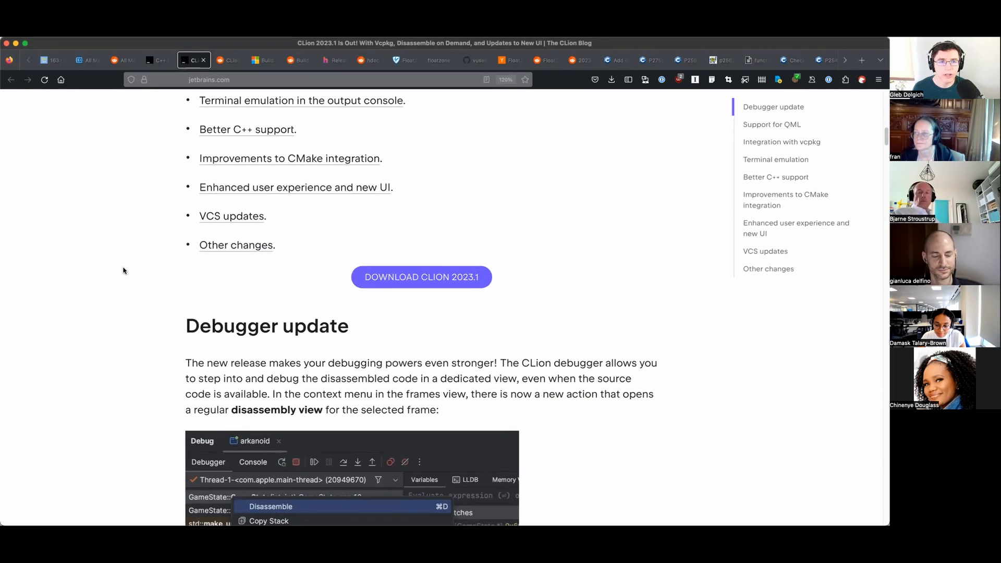
# Finish the CLion post, glance at its r/cpp thread, and land on the Build Insights in Visual Studio 2022 article.
pyautogui.scroll(-3)
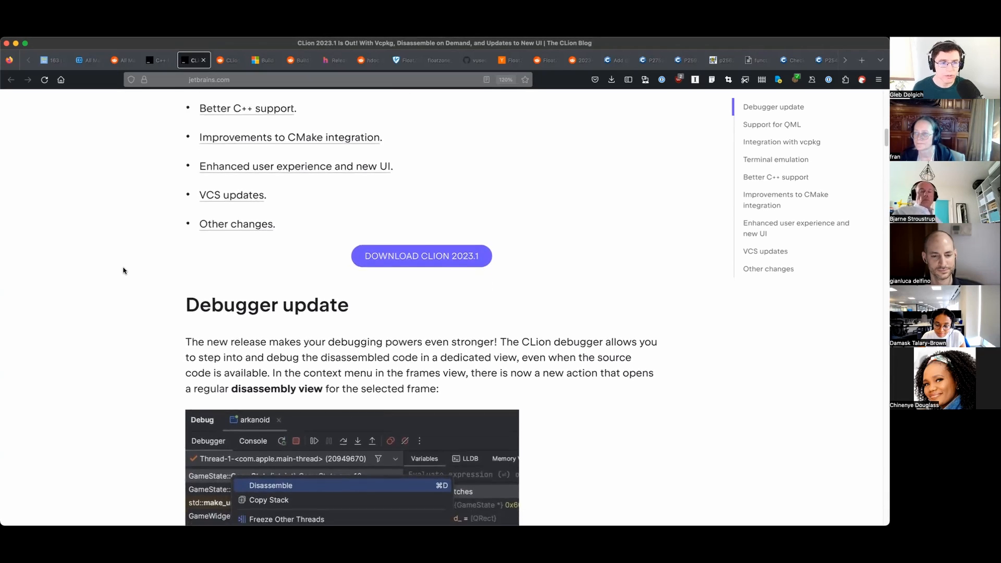
pyautogui.scroll(-3)
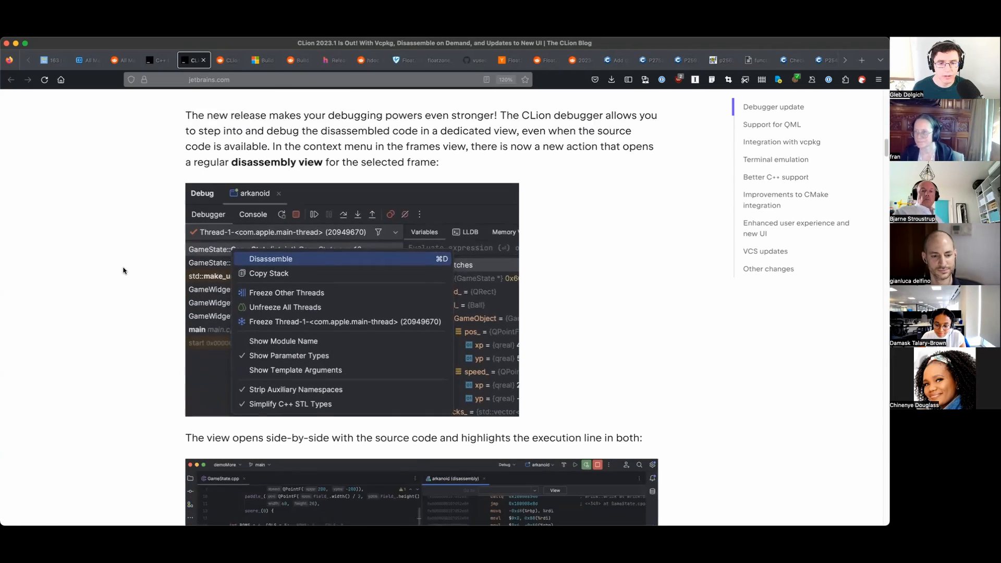
pyautogui.scroll(-3)
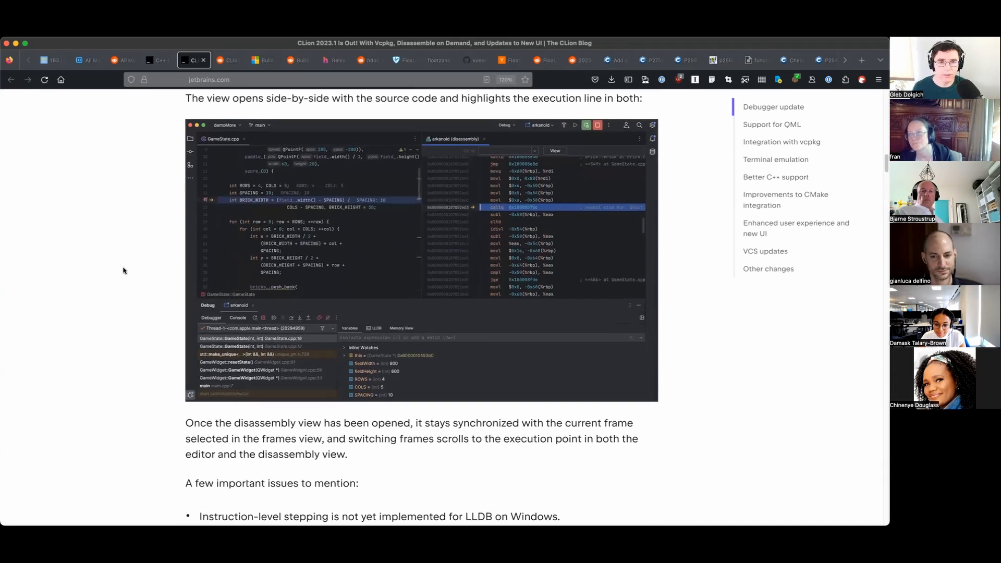
pyautogui.scroll(-3)
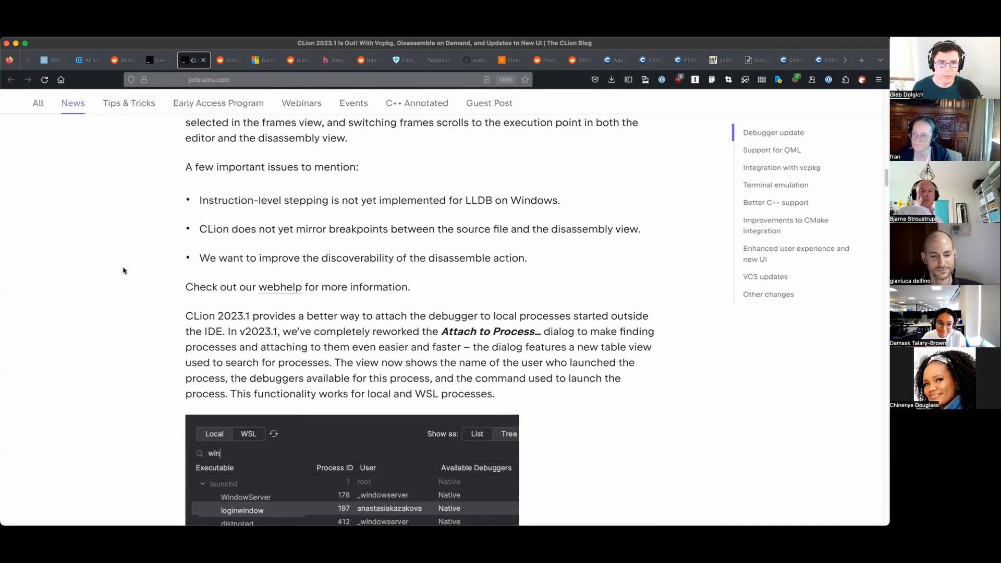
pyautogui.scroll(-3)
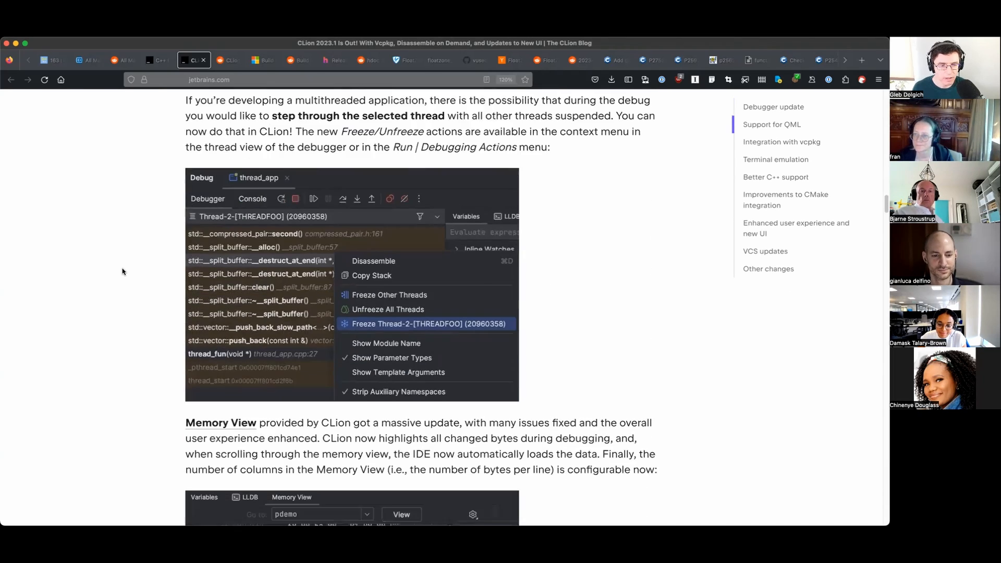
pyautogui.scroll(-3)
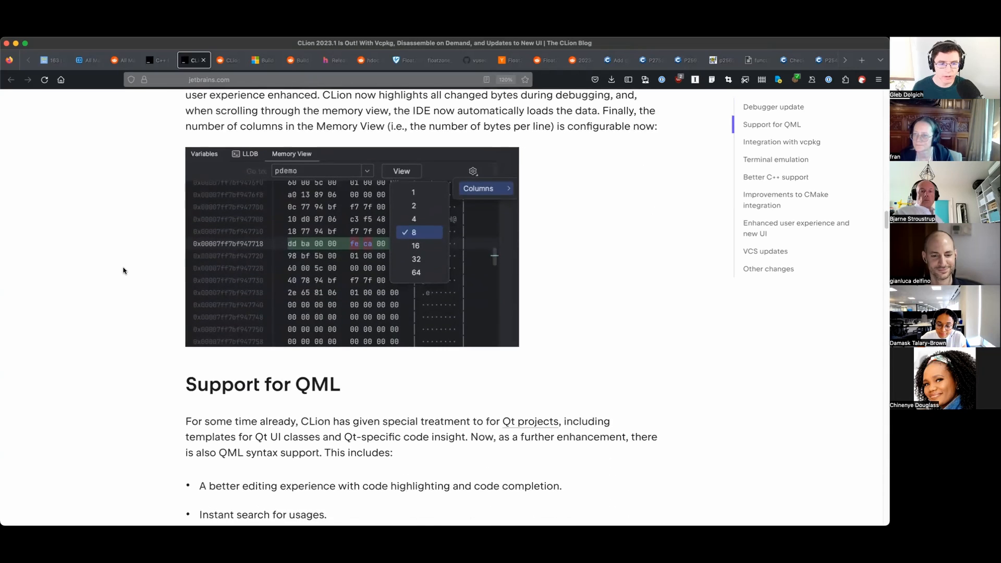
pyautogui.click(228, 59)
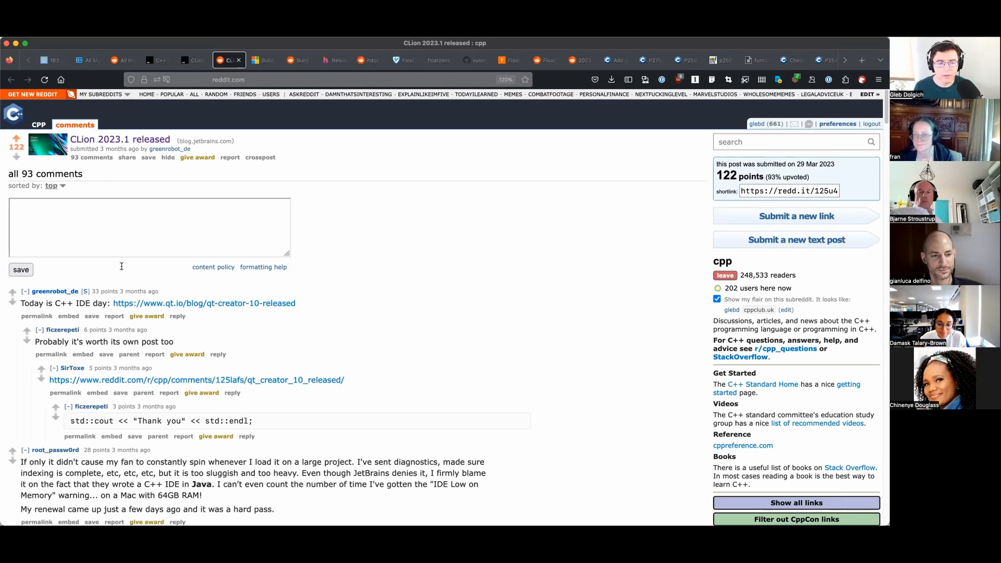
pyautogui.click(260, 59)
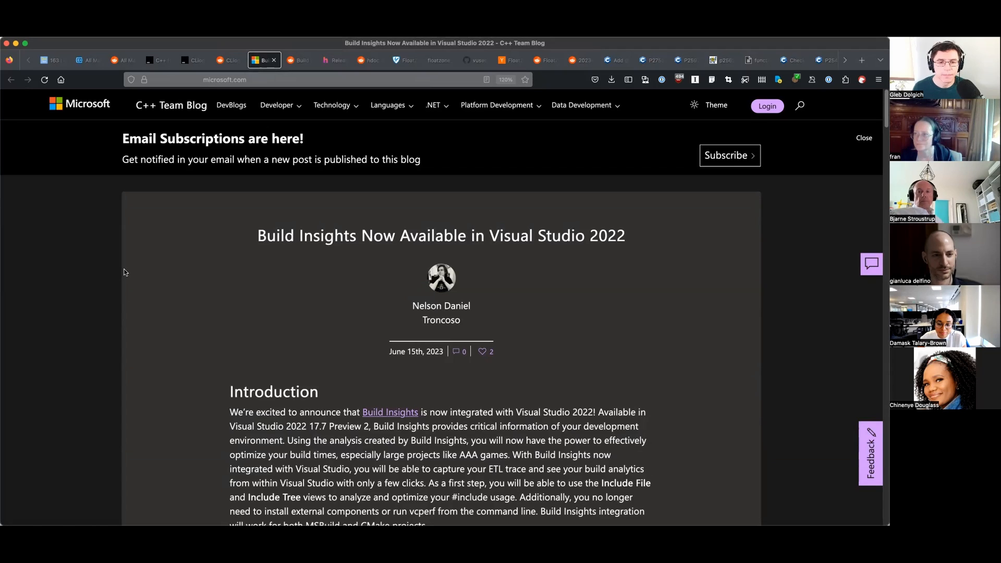
# Read the Build Insights post down through the Included Files section.
pyautogui.click(863, 138)
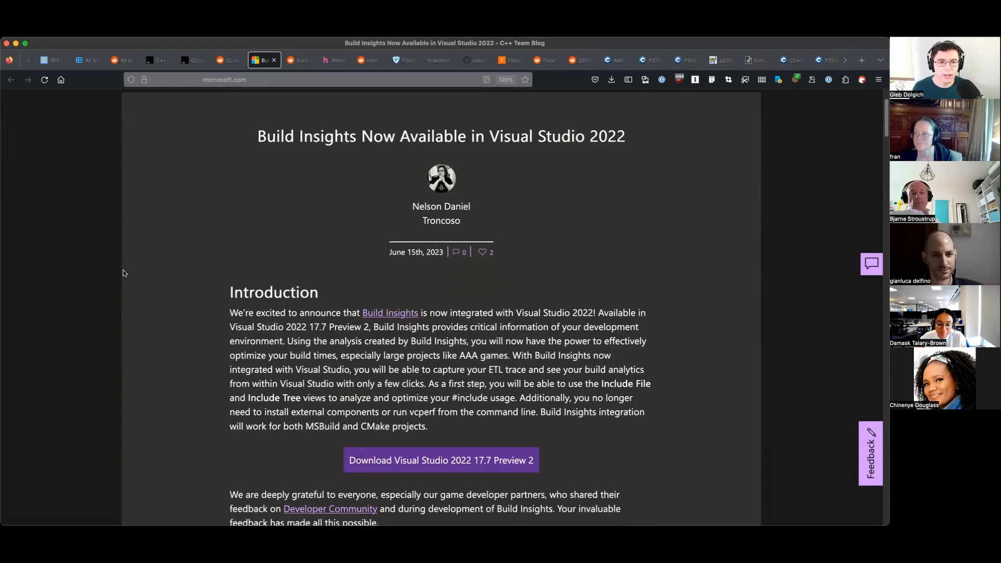
pyautogui.scroll(-3)
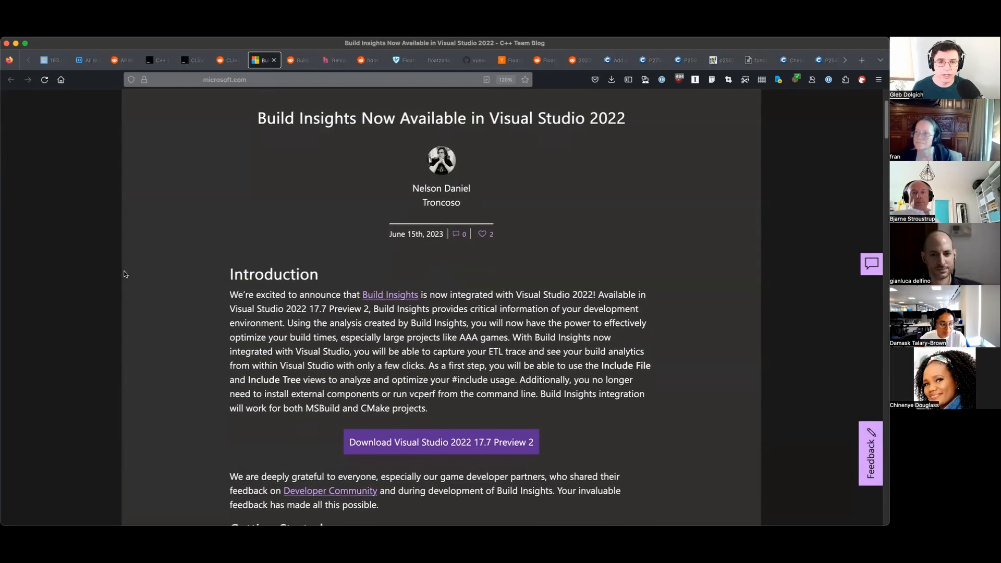
pyautogui.scroll(-3)
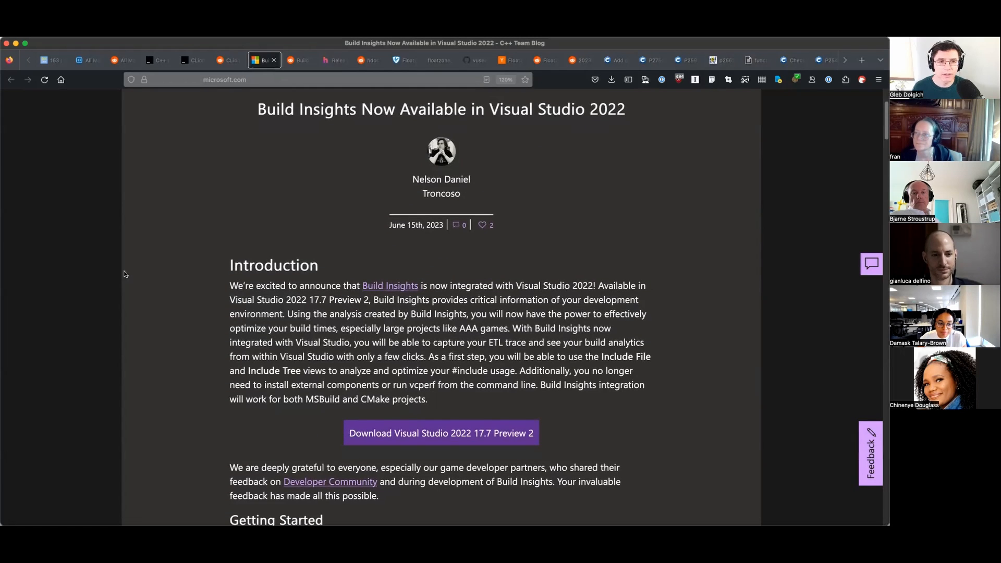
pyautogui.scroll(-3)
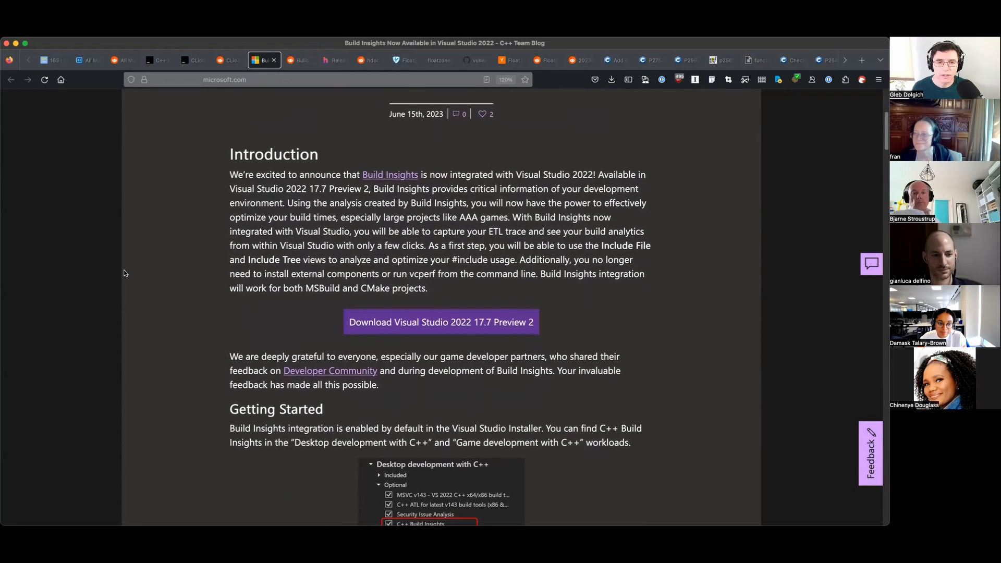
pyautogui.scroll(-3)
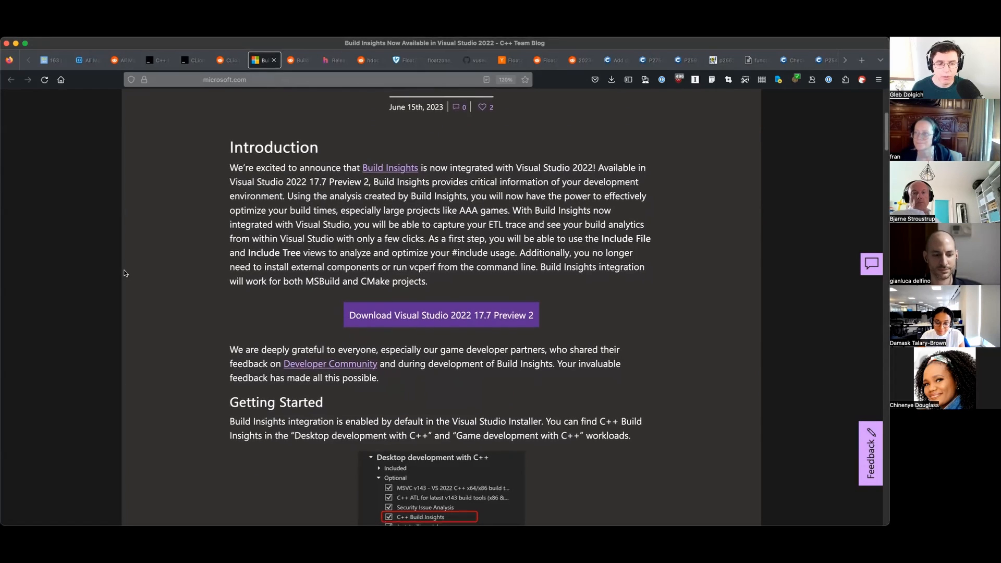
pyautogui.scroll(-3)
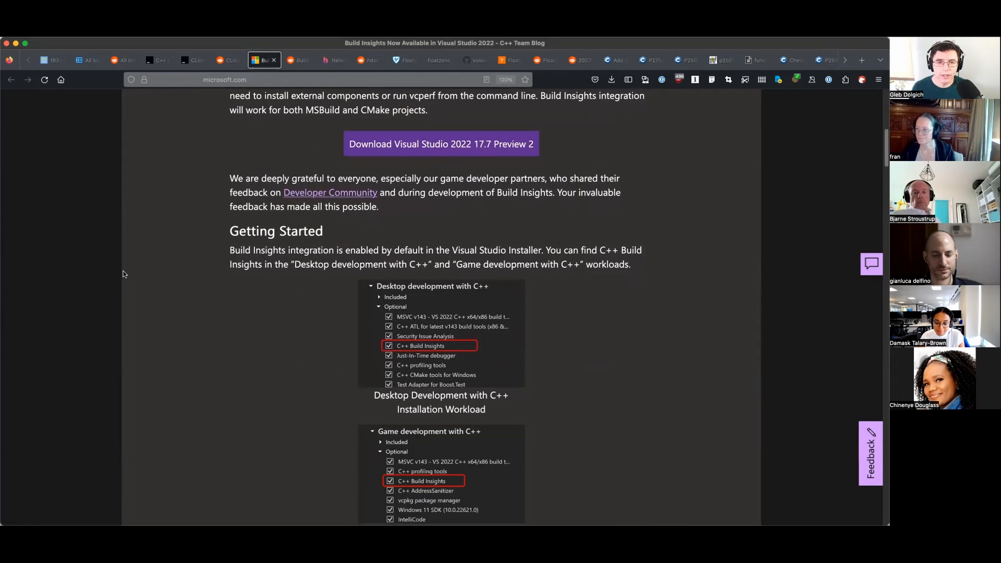
pyautogui.scroll(-3)
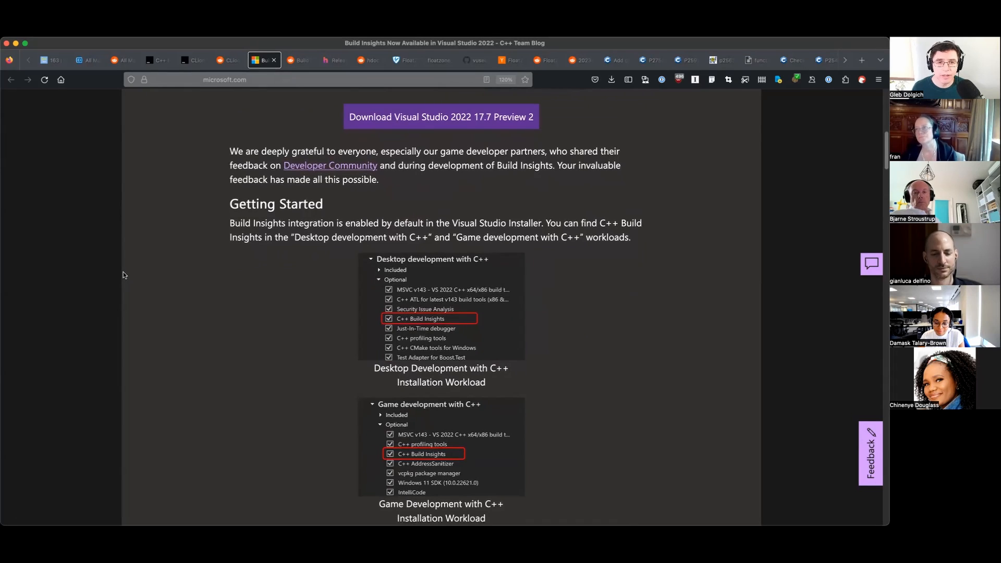
pyautogui.scroll(-3)
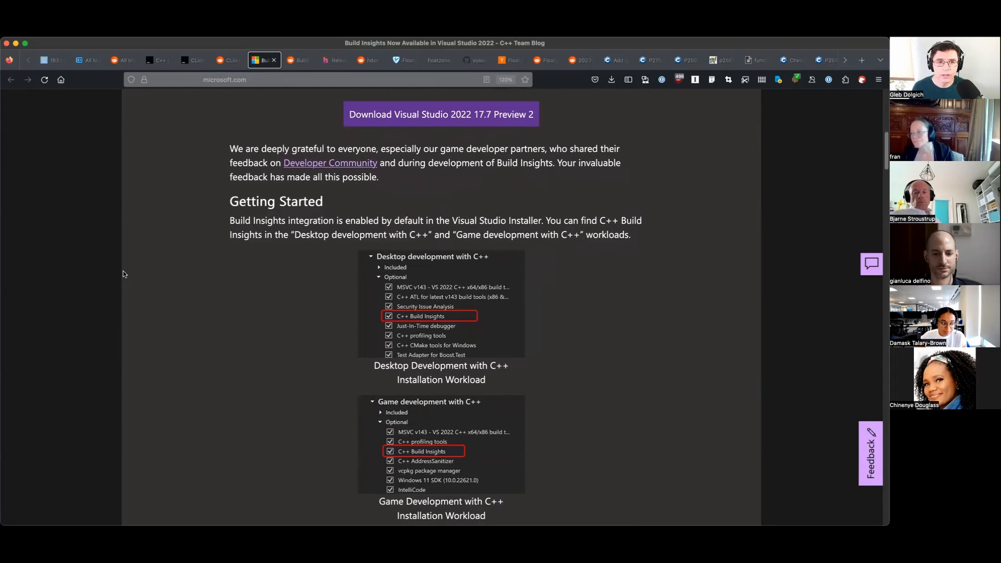
pyautogui.scroll(-3)
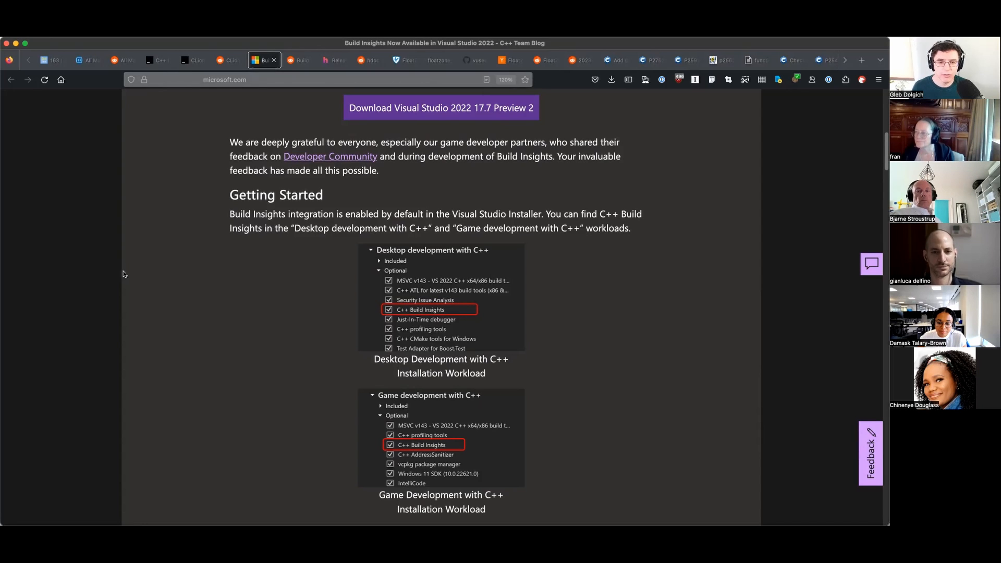
# Continue past the Include Tree section, then move on to the hdoc 1.3.0 release announcement.
pyautogui.scroll(-3)
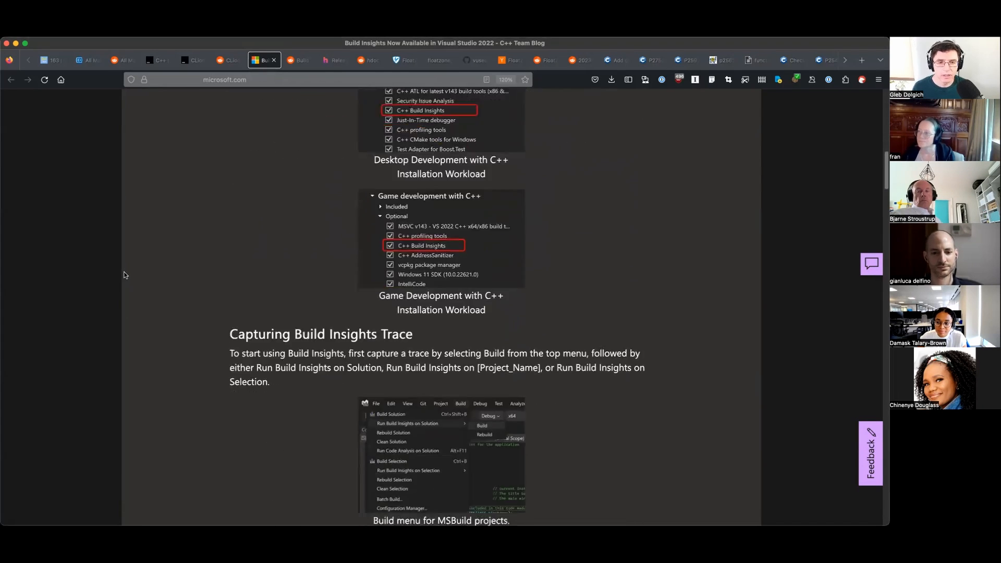
pyautogui.scroll(-3)
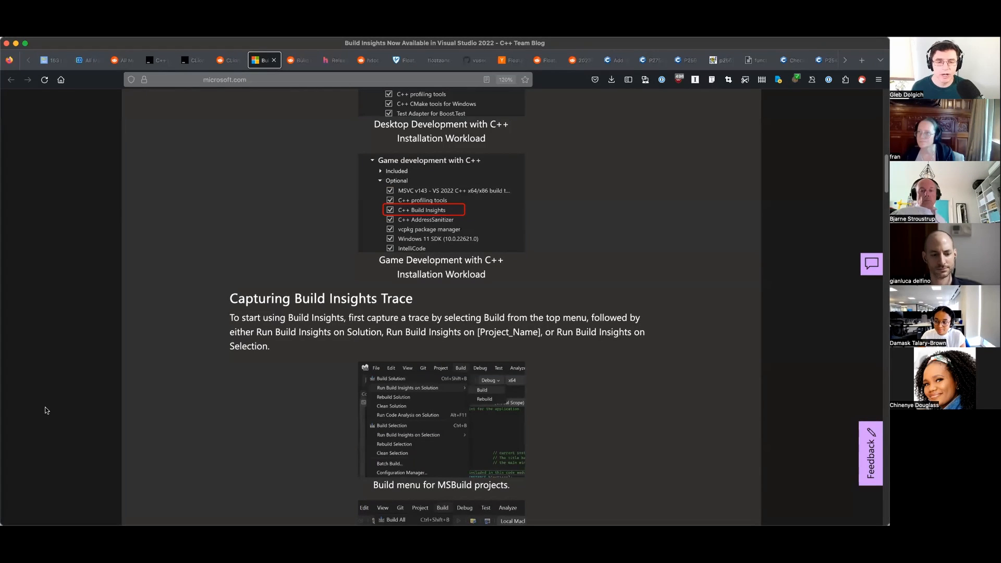
pyautogui.scroll(-3)
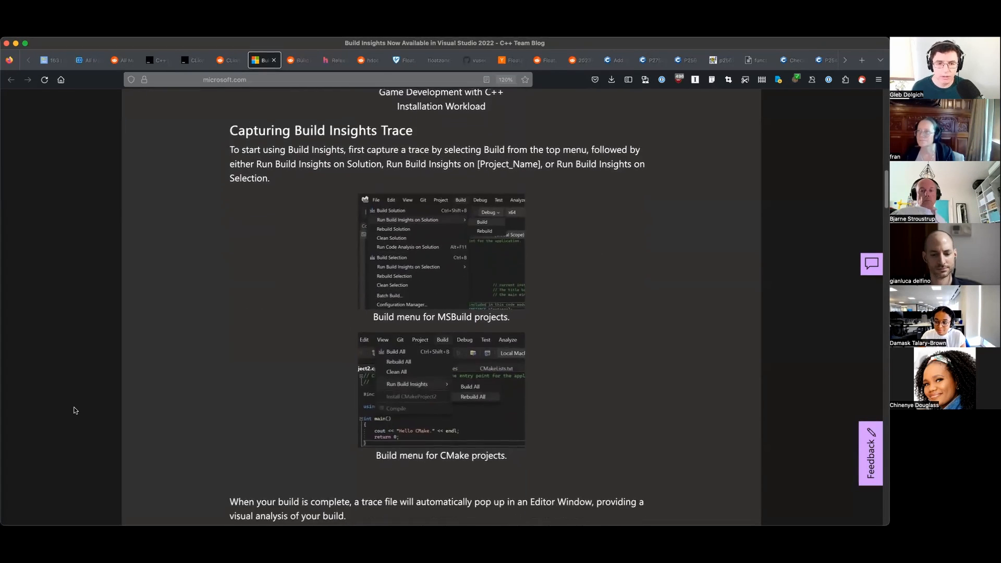
pyautogui.scroll(-3)
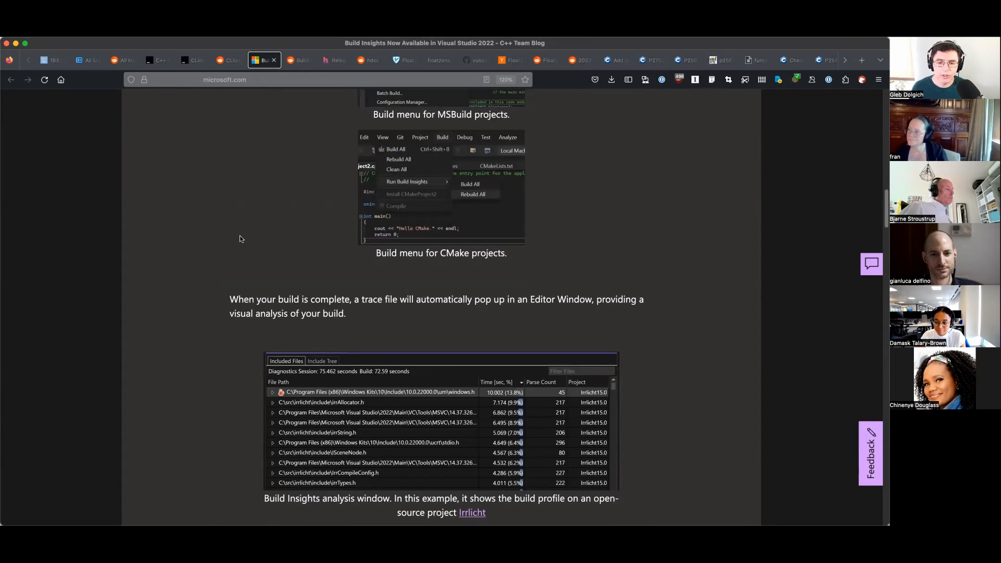
pyautogui.moveTo(237, 261)
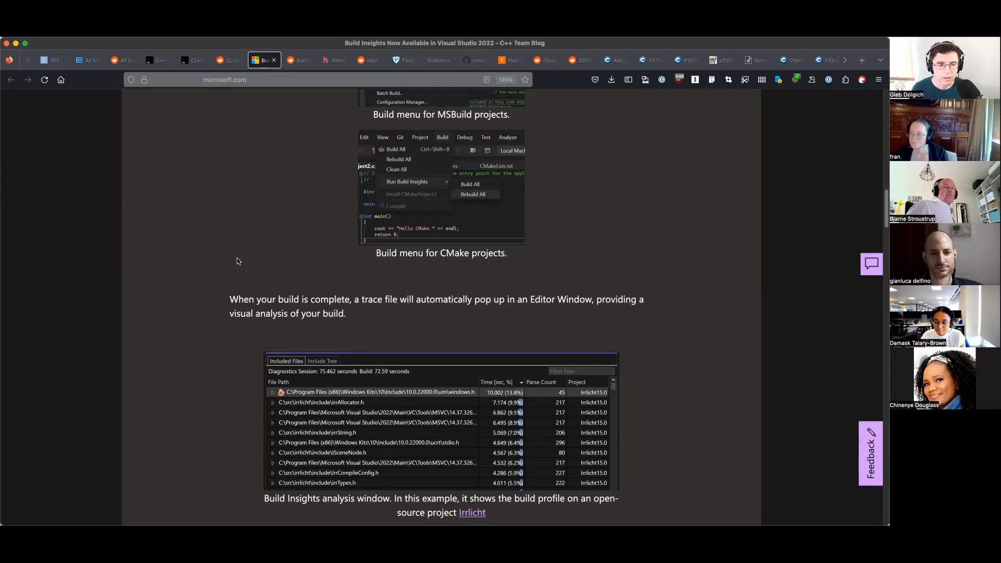
pyautogui.scroll(-3)
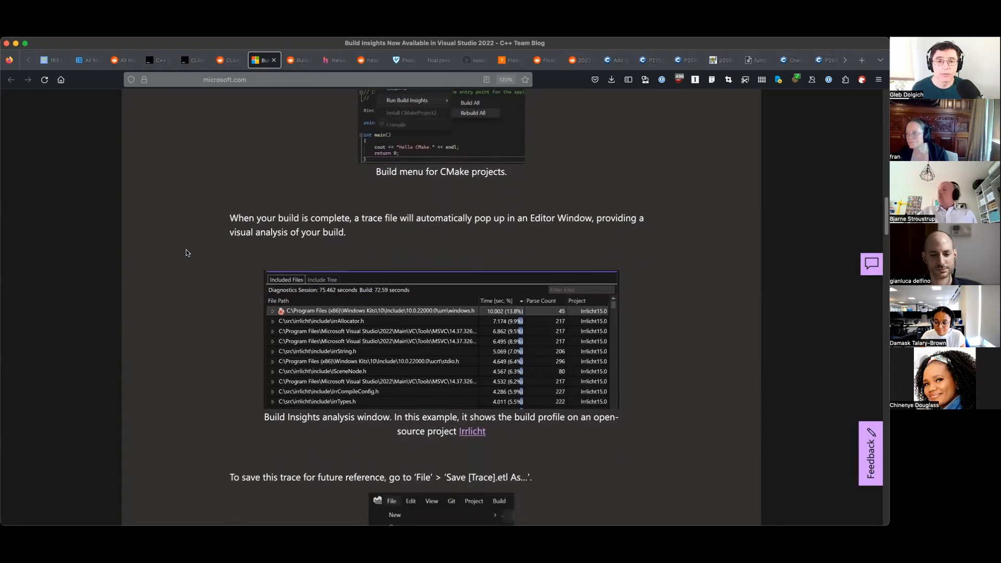
pyautogui.scroll(-3)
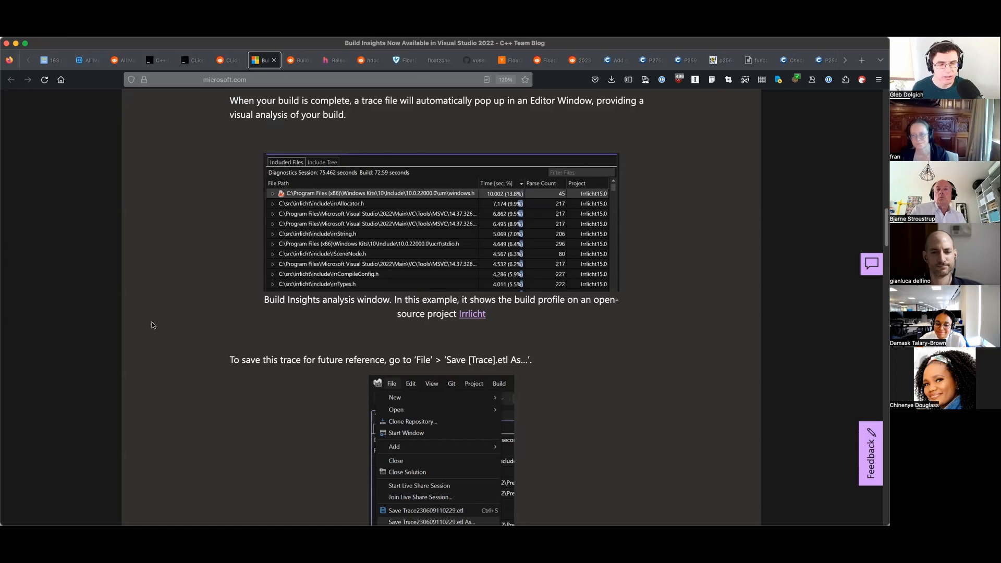
pyautogui.scroll(-3)
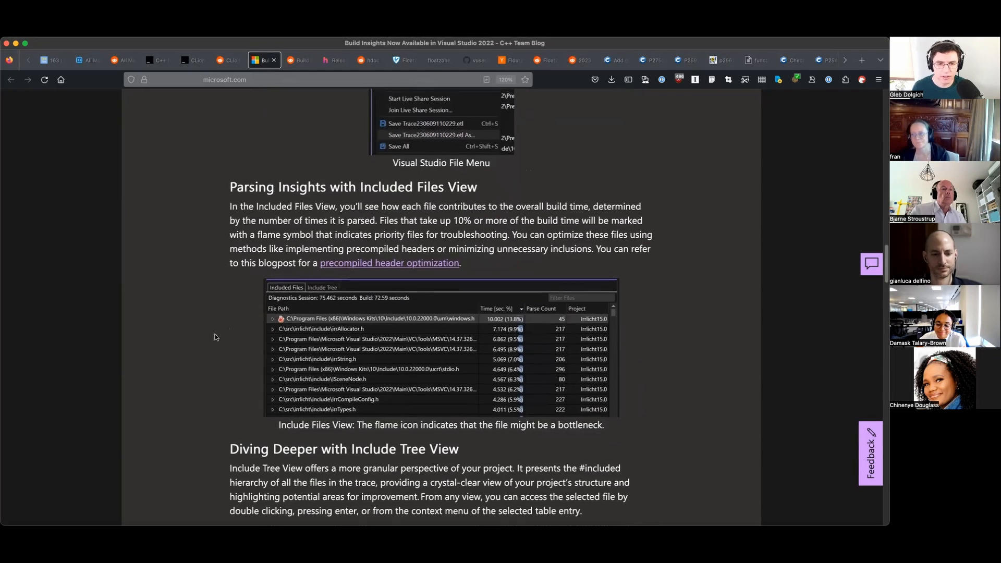
pyautogui.scroll(-3)
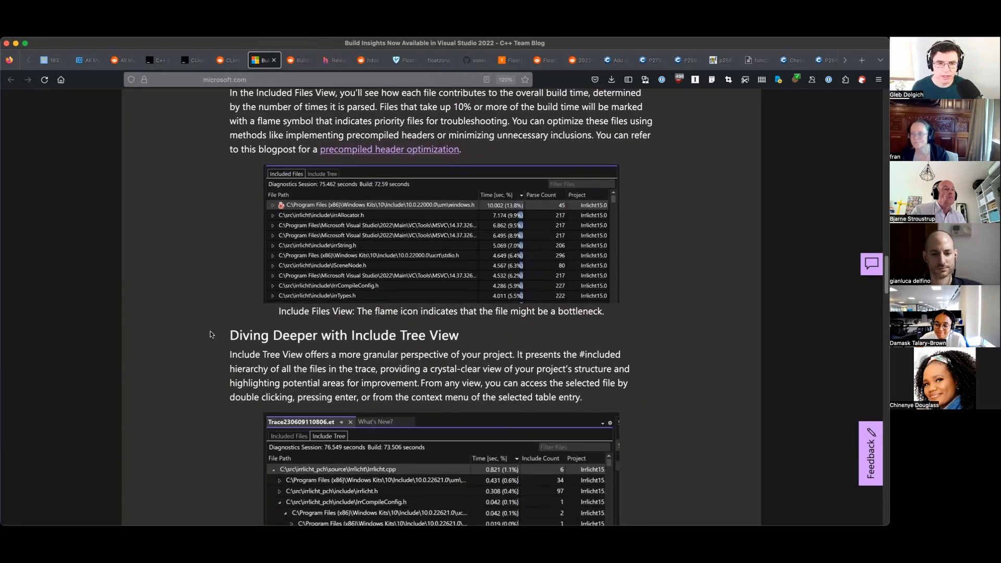
pyautogui.scroll(-3)
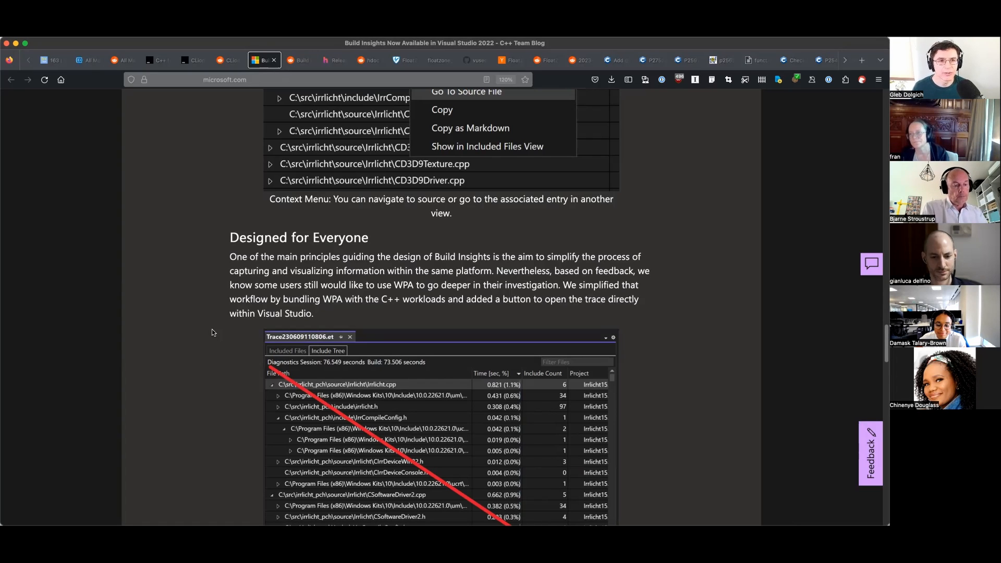
pyautogui.moveTo(188, 321)
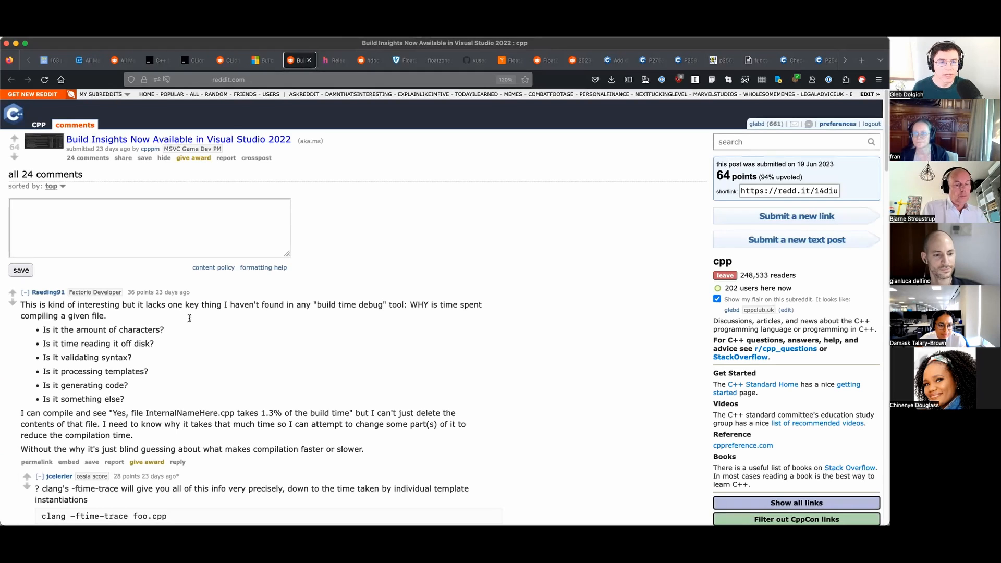
pyautogui.click(334, 59)
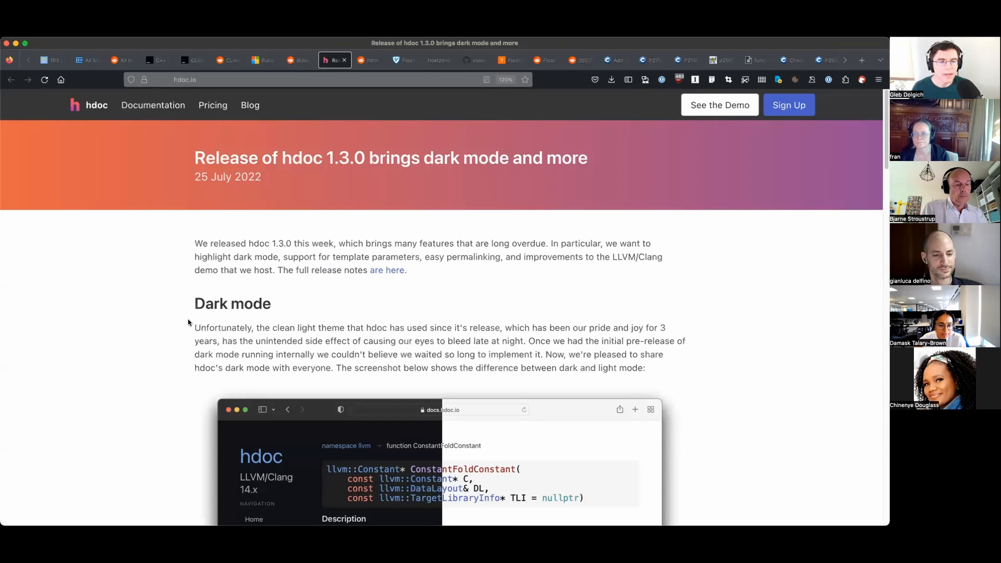
pyautogui.scroll(-3)
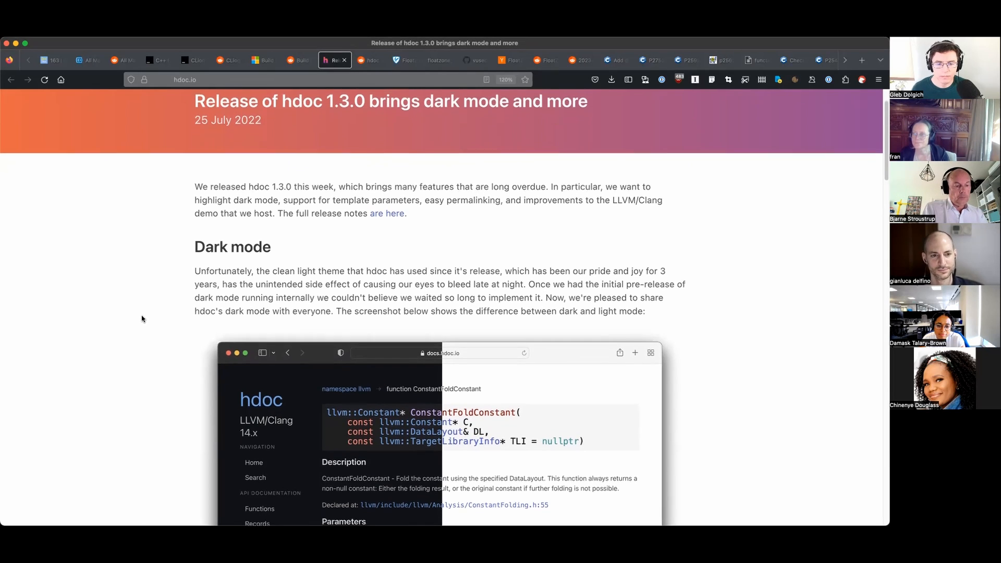
pyautogui.scroll(-3)
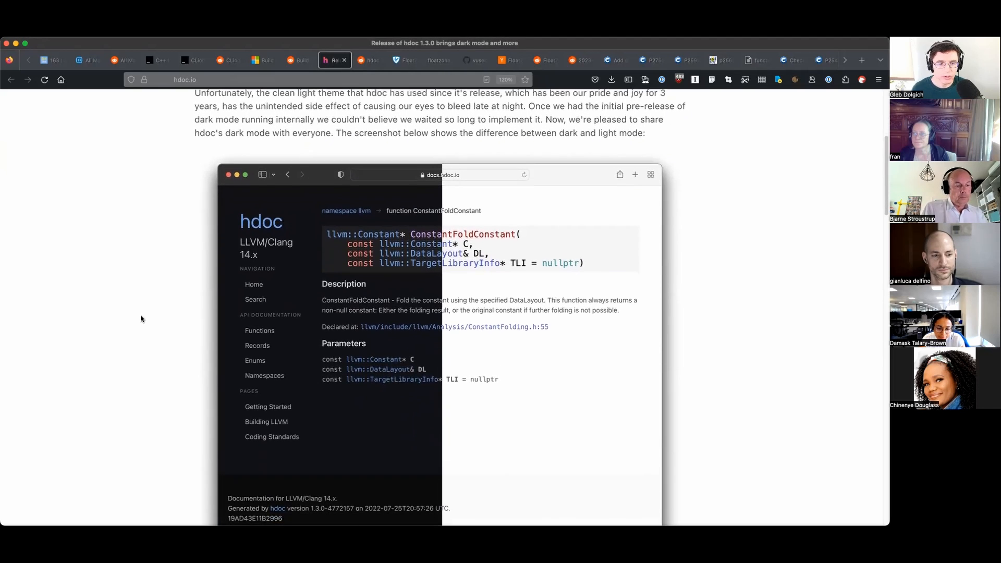
pyautogui.scroll(-3)
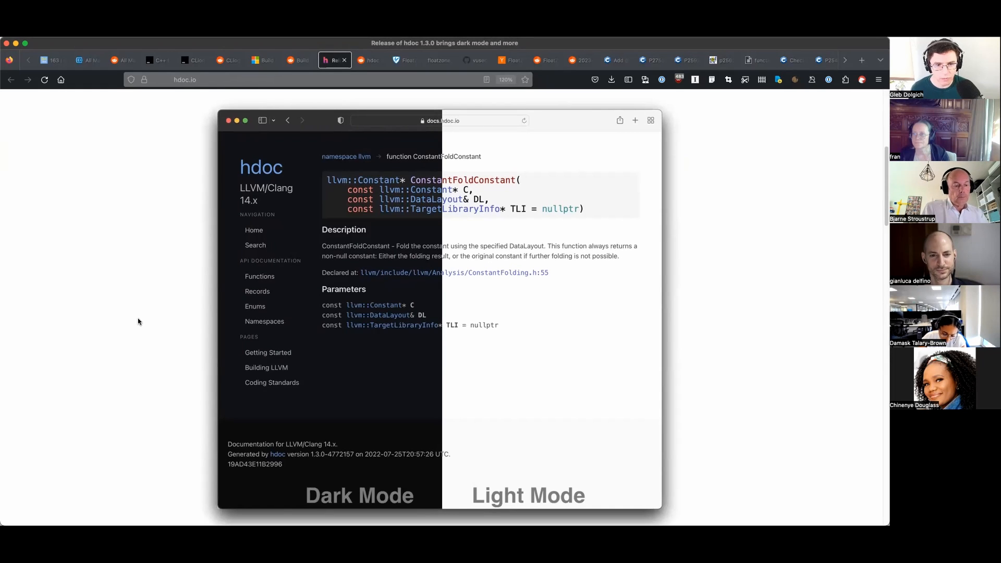
pyautogui.scroll(-3)
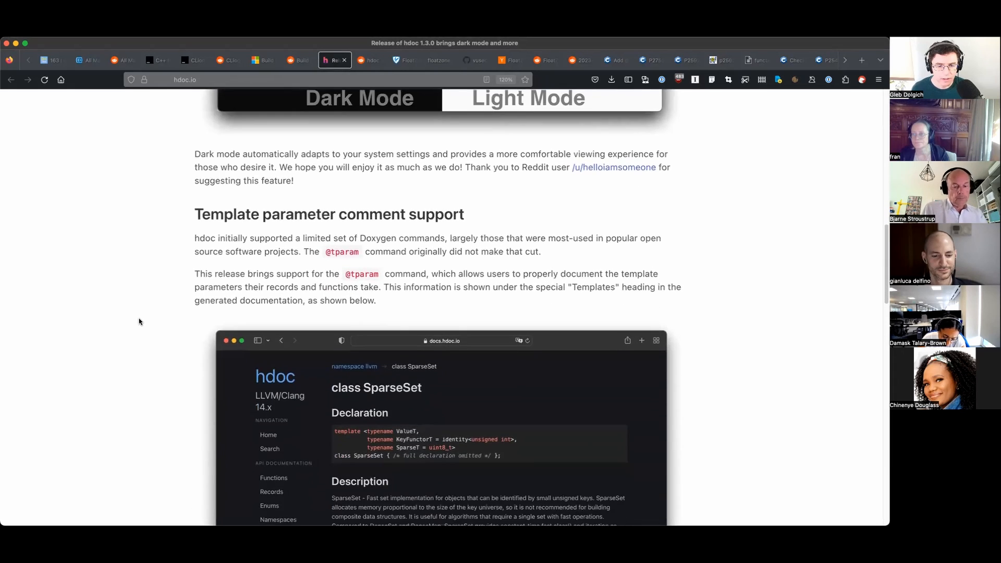
pyautogui.scroll(-3)
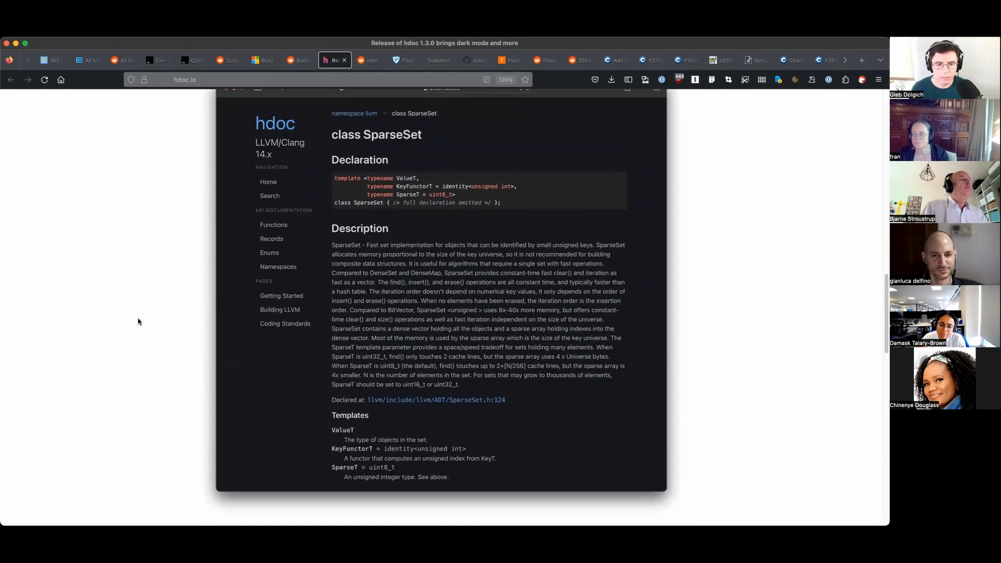
pyautogui.scroll(-3)
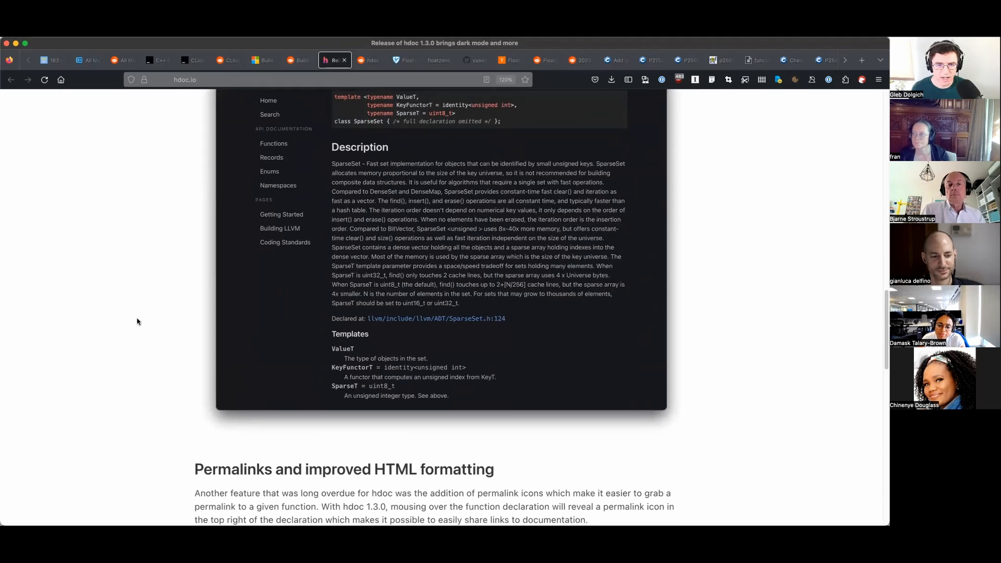
pyautogui.scroll(-3)
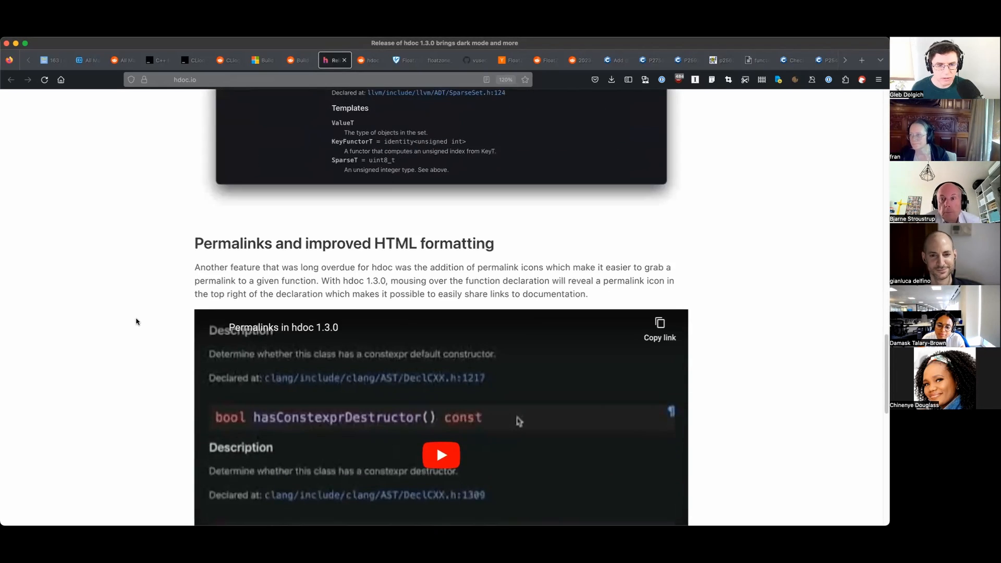
pyautogui.scroll(-3)
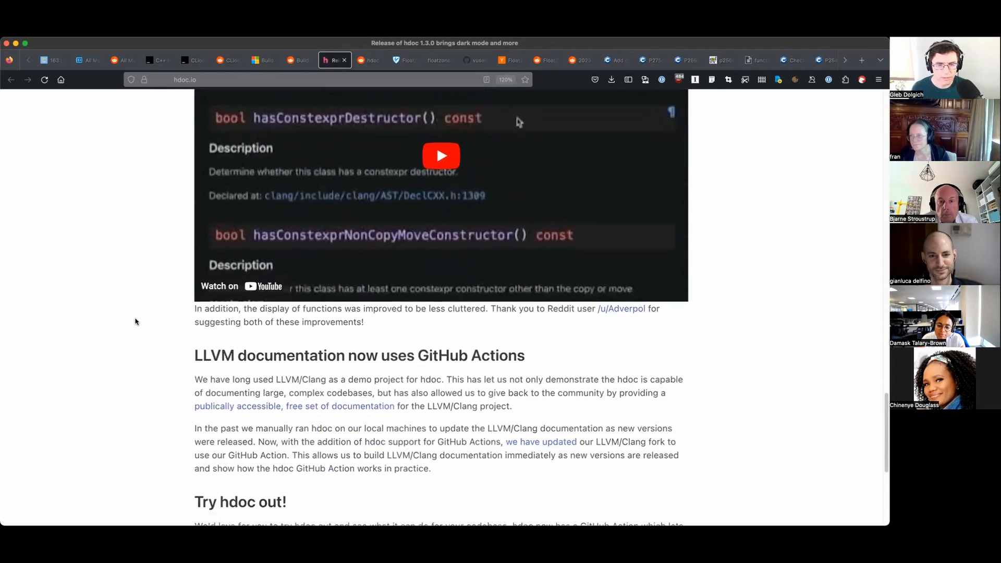
pyautogui.scroll(-3)
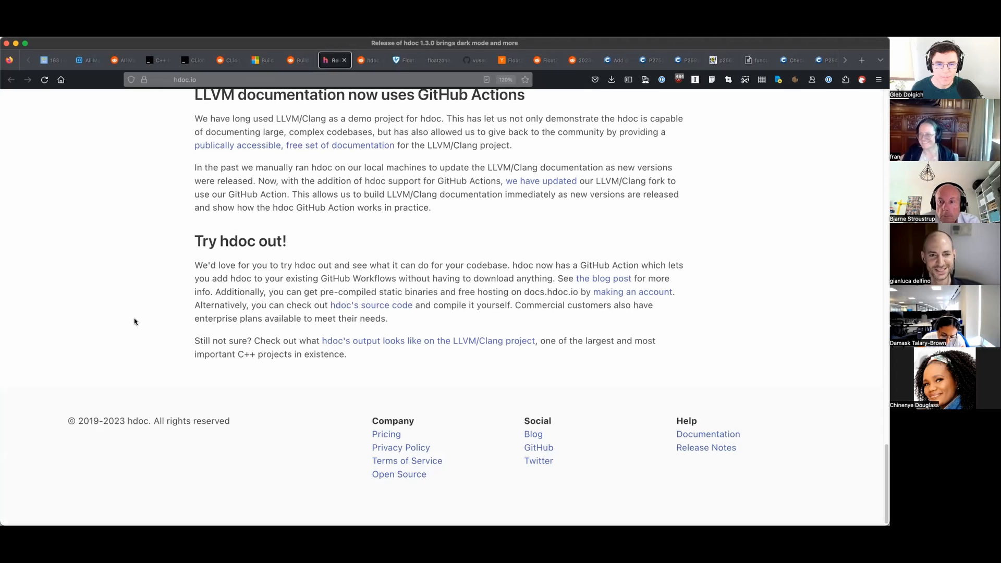
pyautogui.scroll(3)
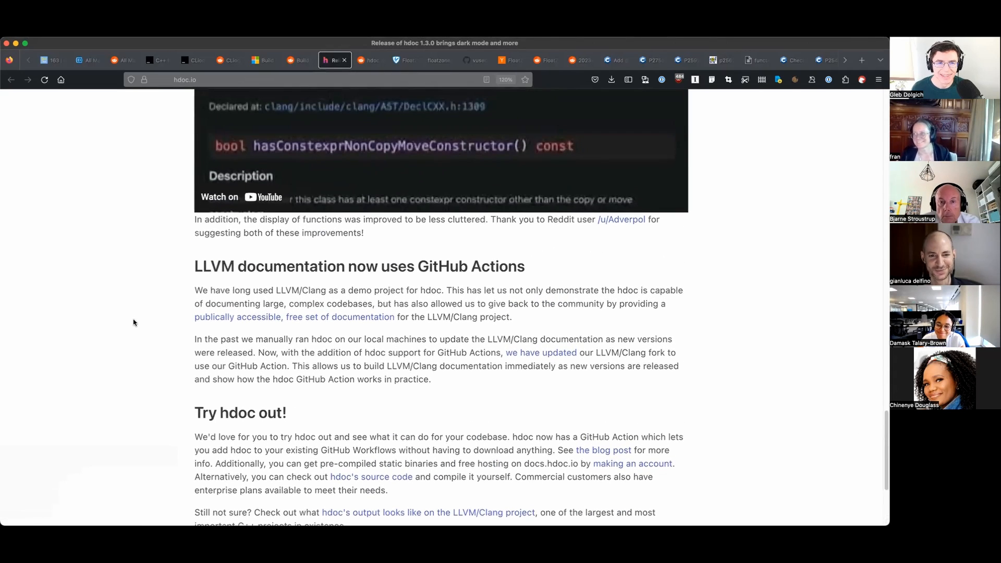
pyautogui.scroll(-3)
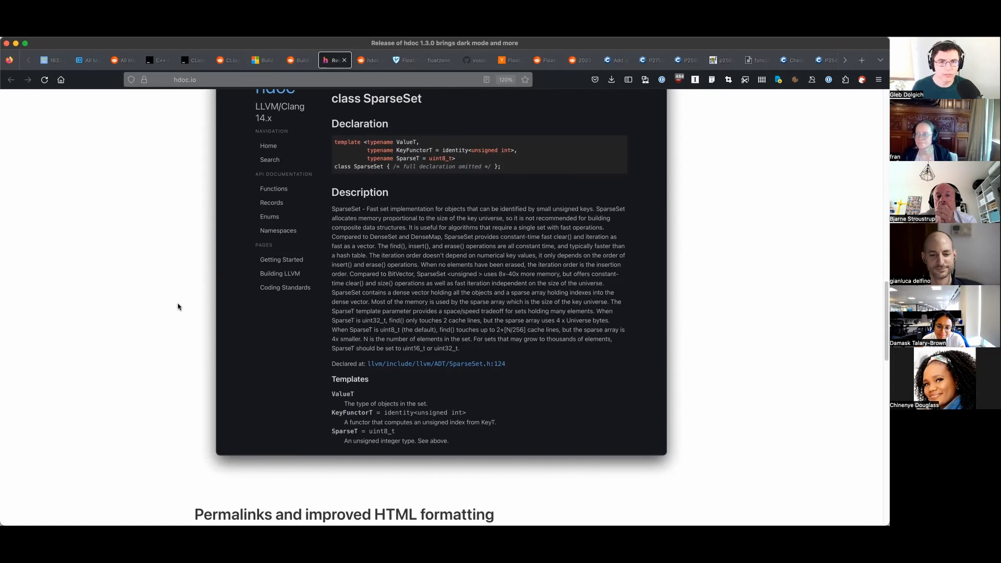
pyautogui.moveTo(164, 291)
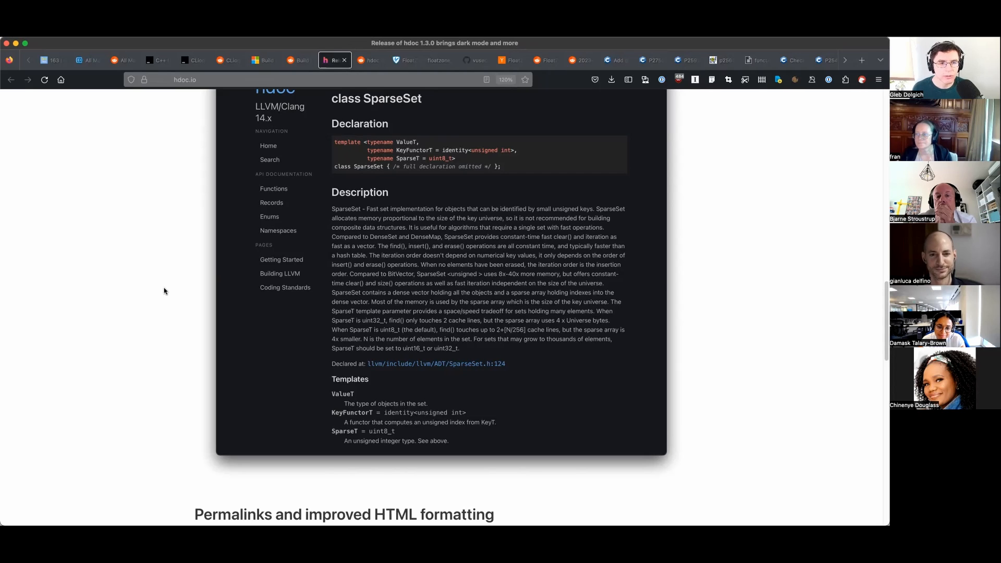
pyautogui.moveTo(137, 284)
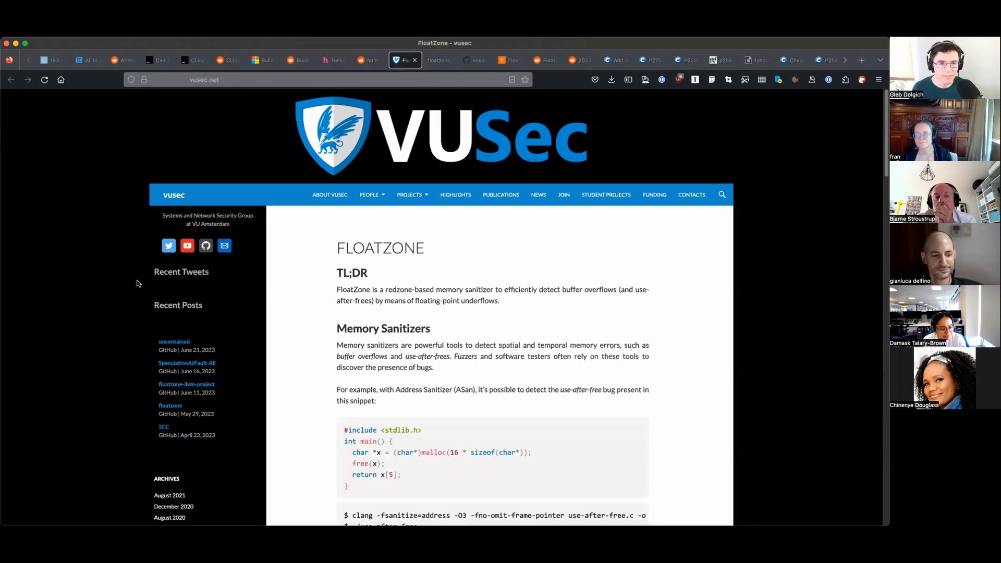
# Read the FloatZone article's TL;DR and the opening Memory Sanitizers section.
pyautogui.scroll(-3)
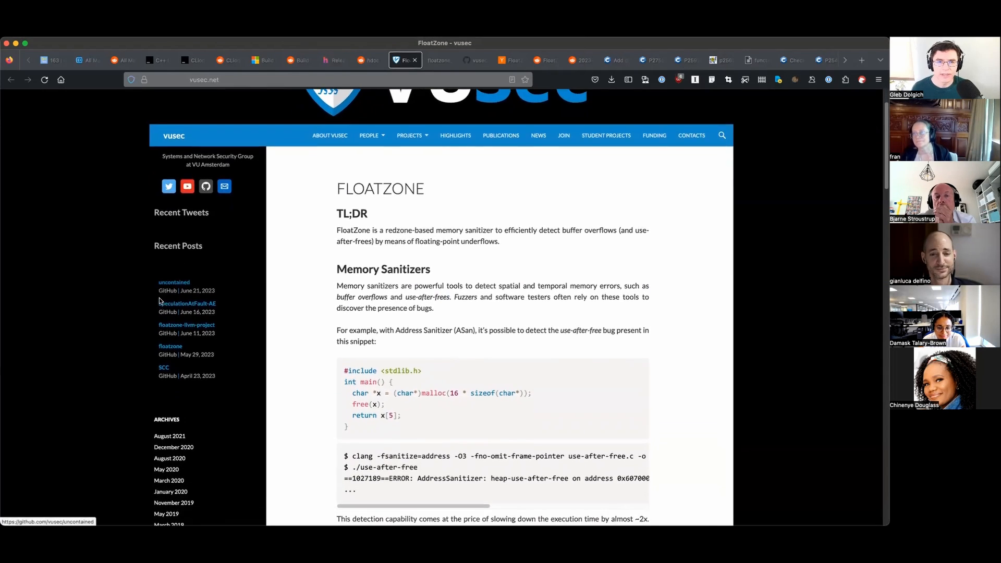
pyautogui.scroll(-3)
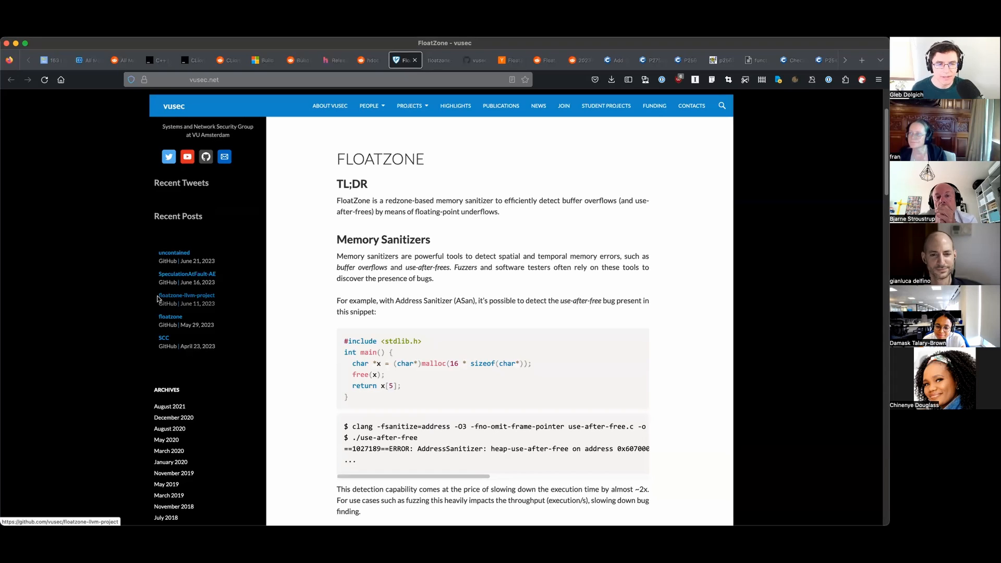
pyautogui.scroll(-3)
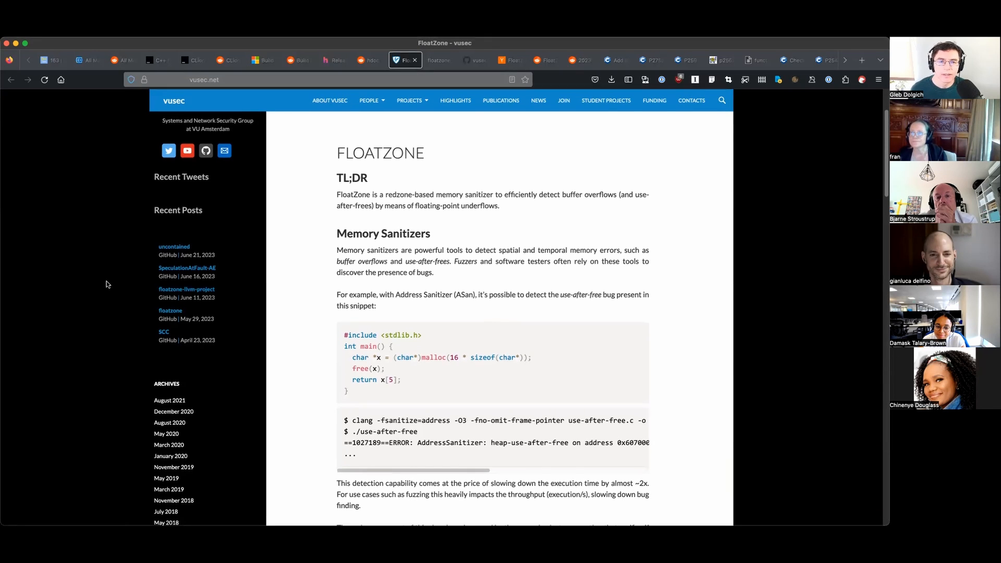
pyautogui.scroll(-3)
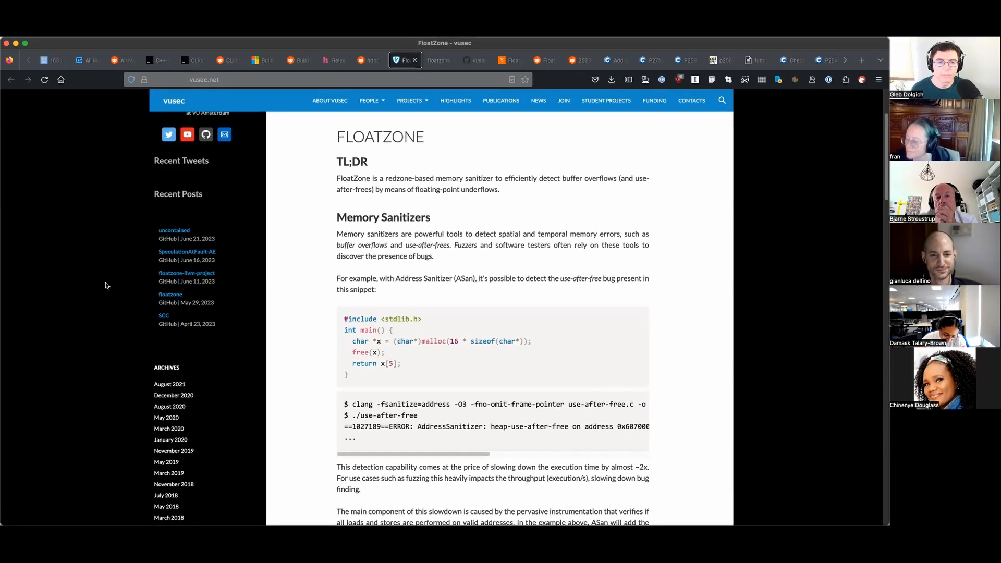
pyautogui.scroll(3)
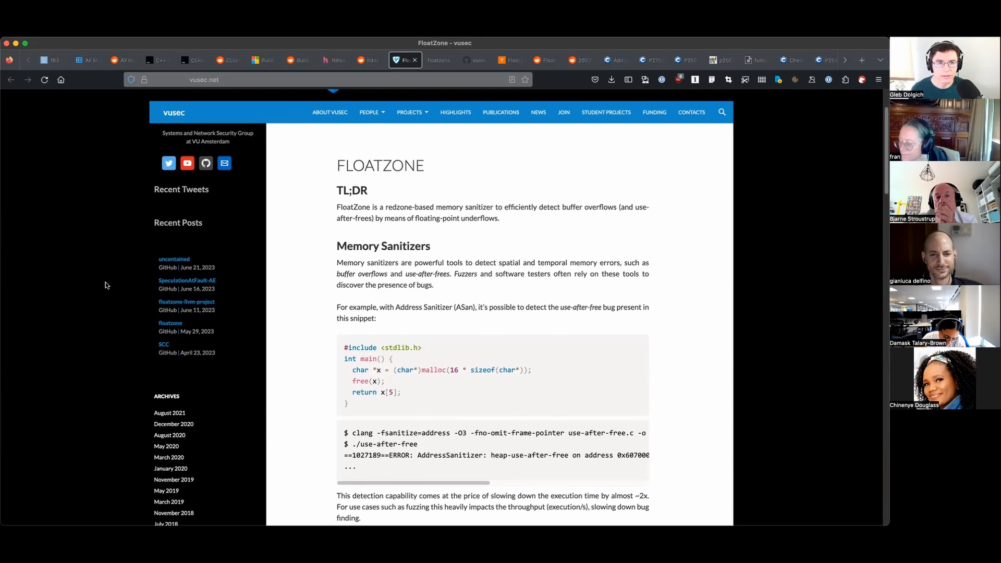
pyautogui.scroll(-3)
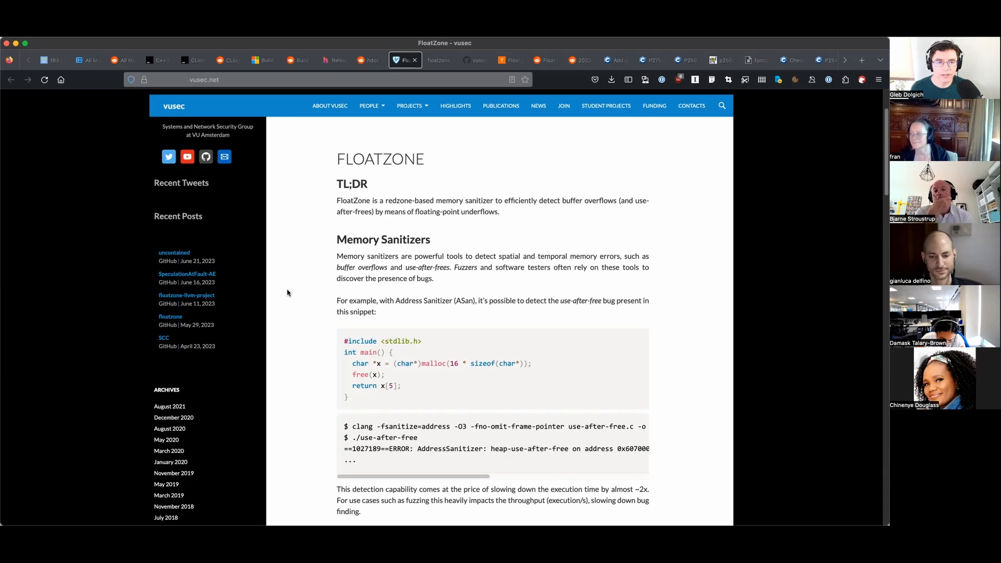
pyautogui.scroll(-3)
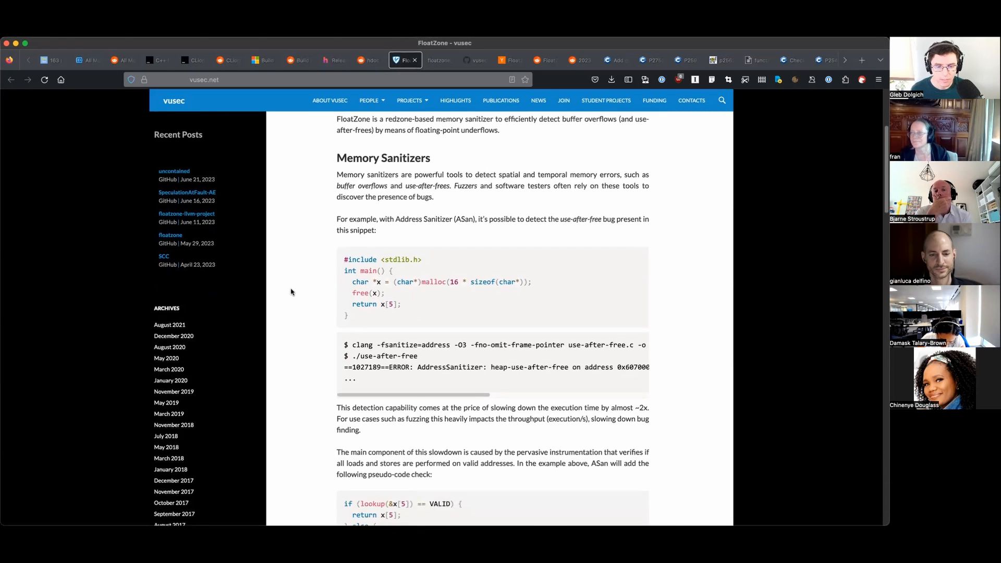
pyautogui.scroll(-3)
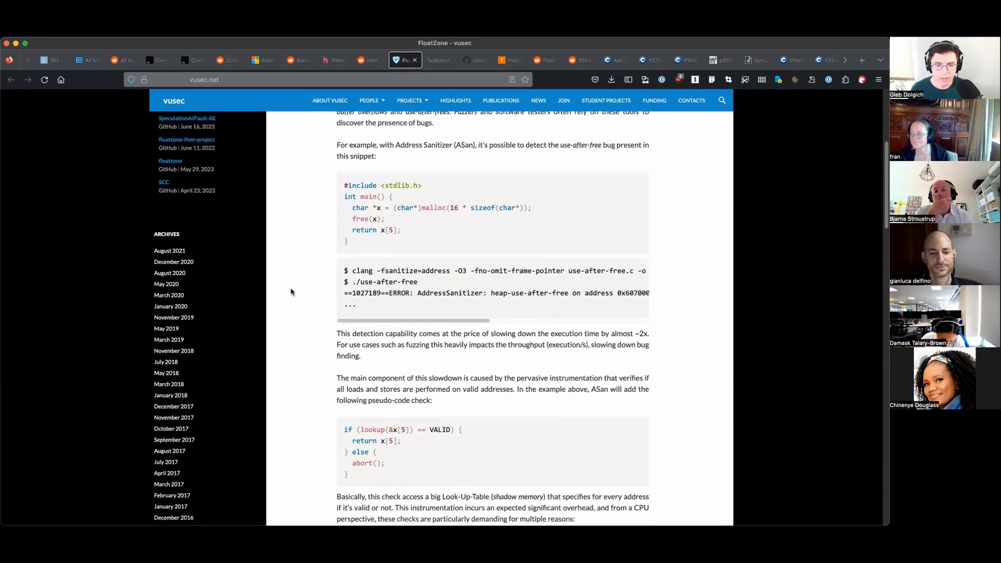
pyautogui.scroll(-3)
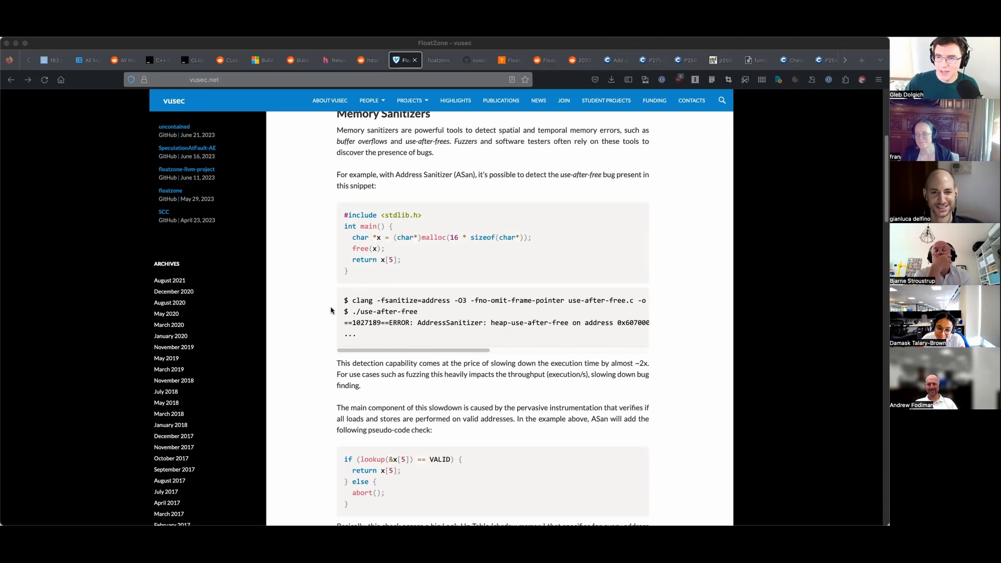
pyautogui.moveTo(333, 309)
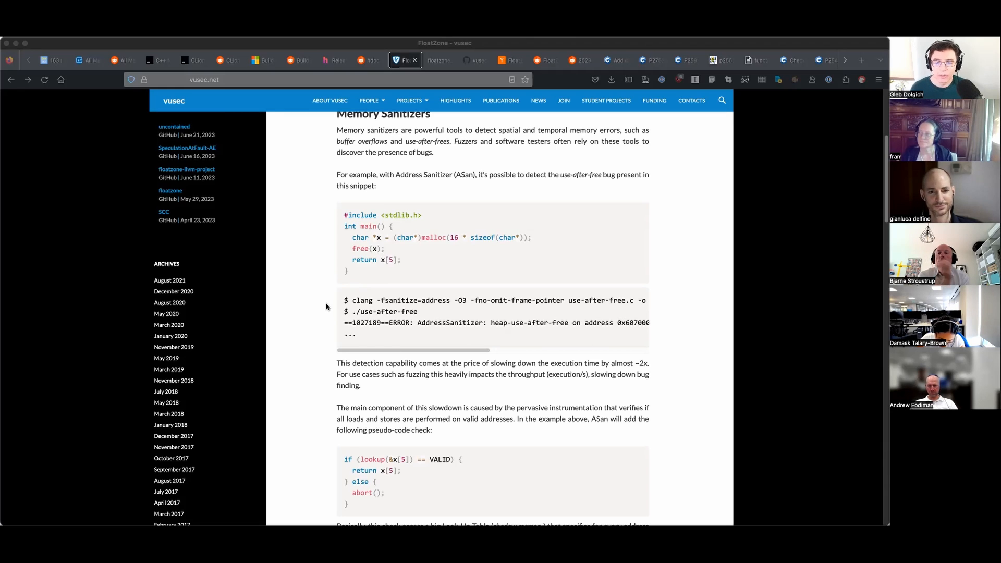
pyautogui.moveTo(506, 288)
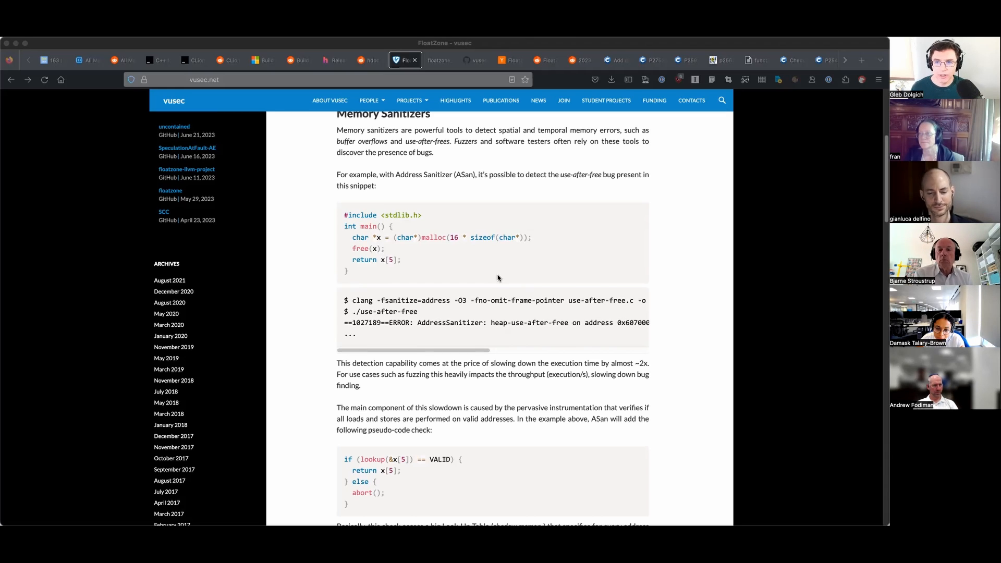
pyautogui.moveTo(499, 278)
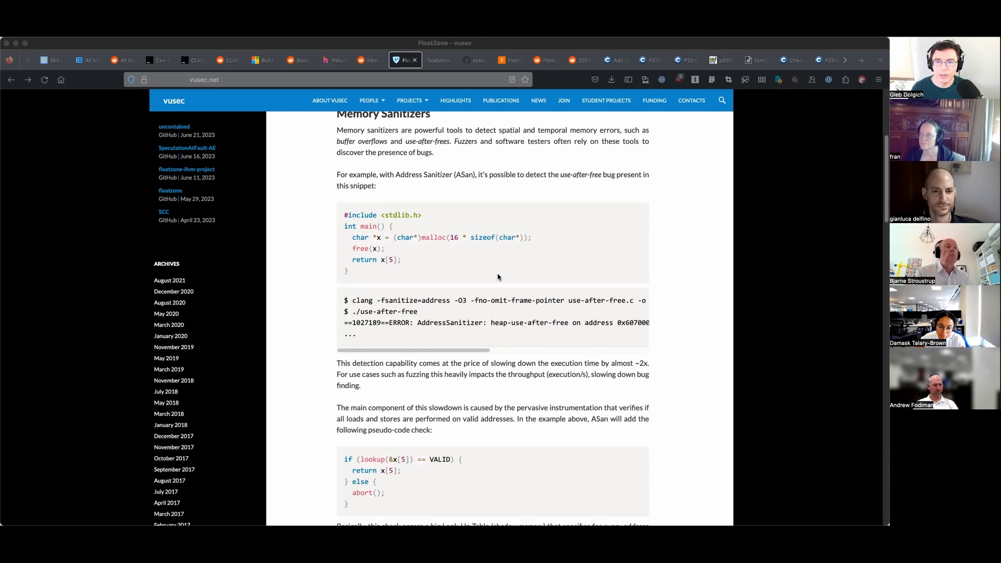
pyautogui.moveTo(434, 267)
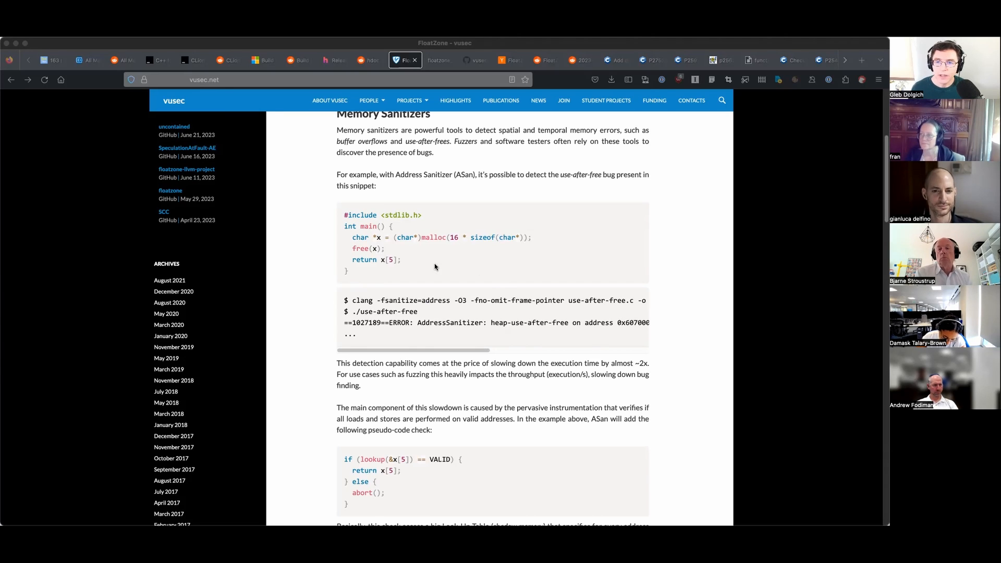
# Read the ASan pseudo-code lookup check and shadow-memory overhead reasons into 'Speeding up Sanitizers via FP additions'.
pyautogui.scroll(-3)
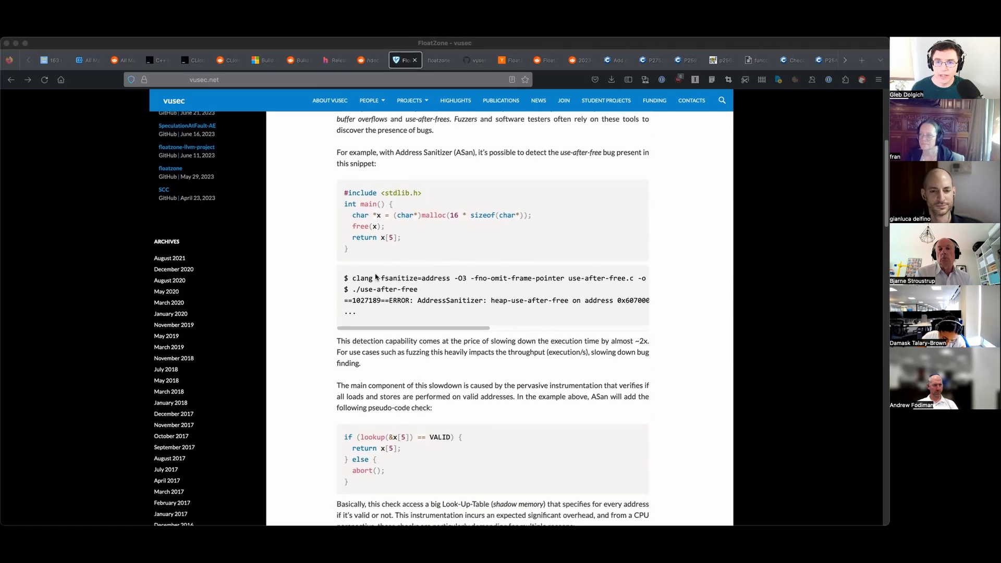
pyautogui.scroll(-3)
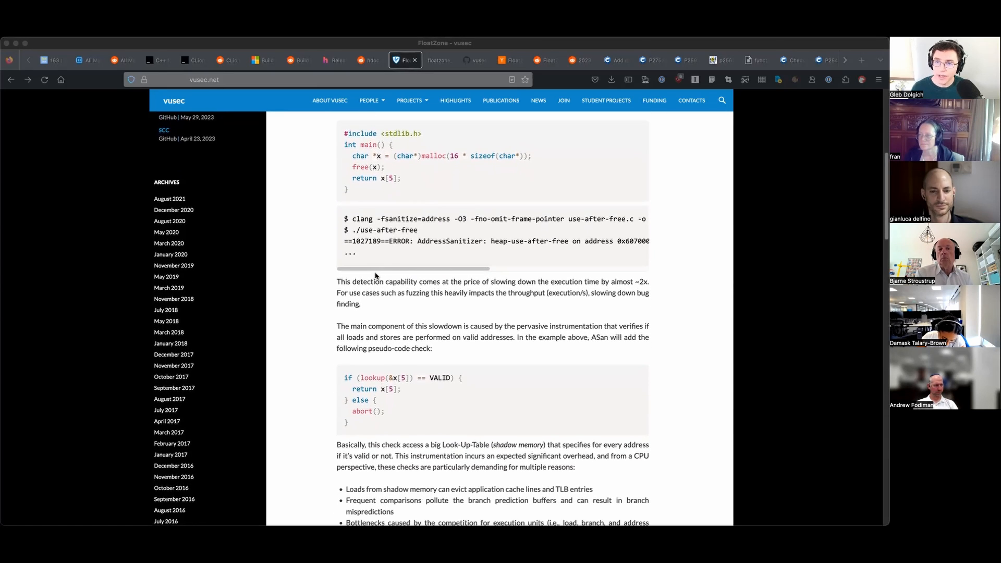
pyautogui.scroll(-3)
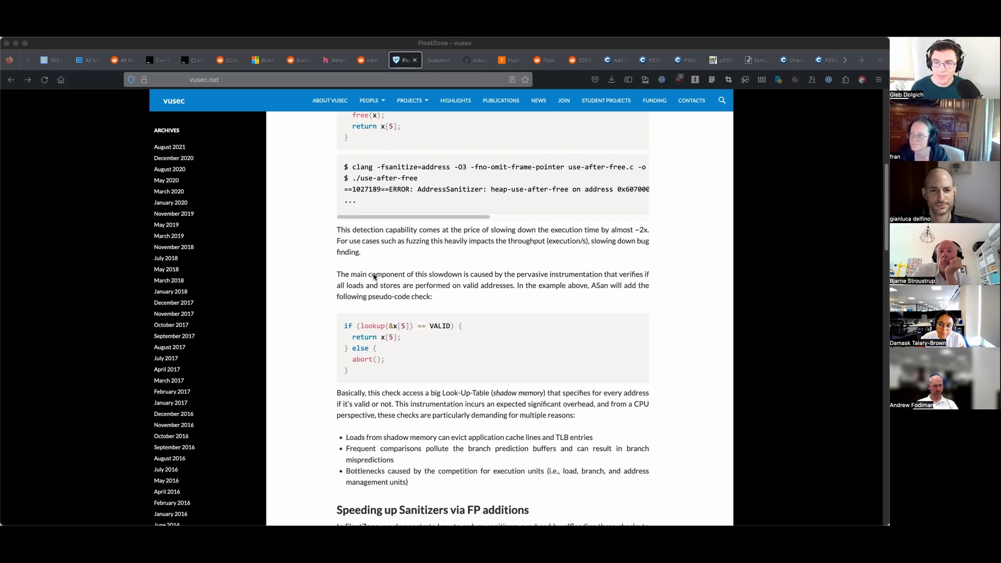
pyautogui.scroll(-3)
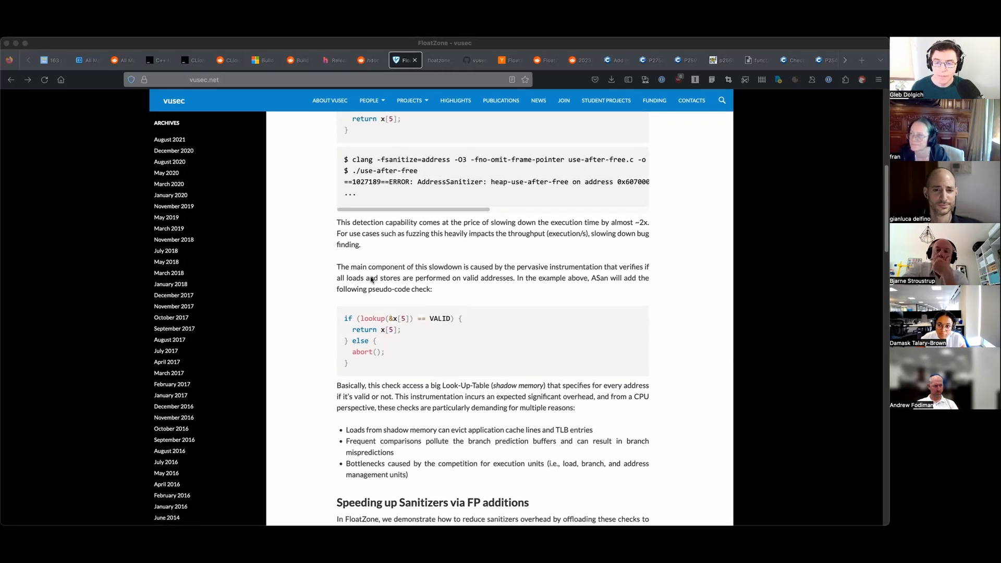
pyautogui.scroll(-3)
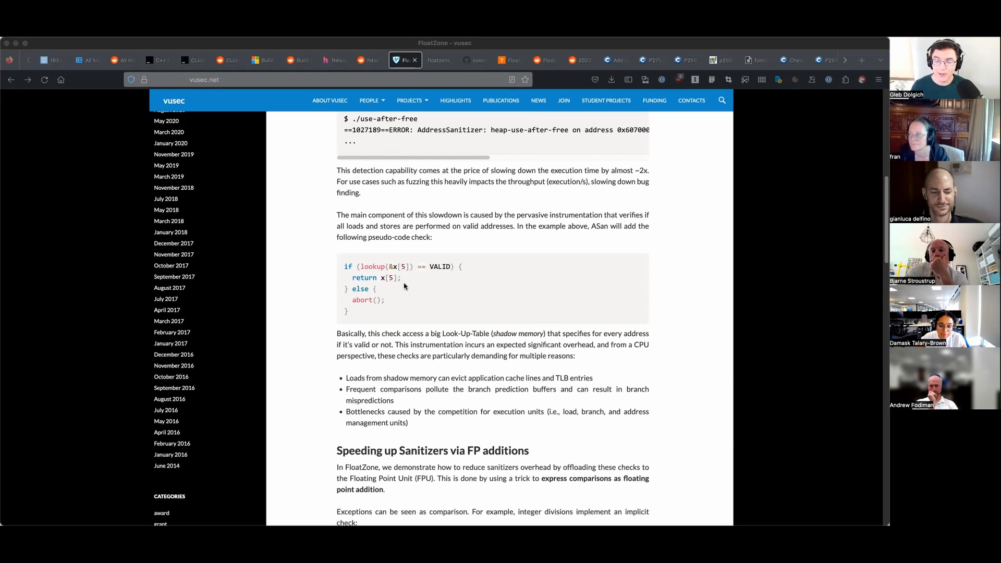
pyautogui.scroll(-3)
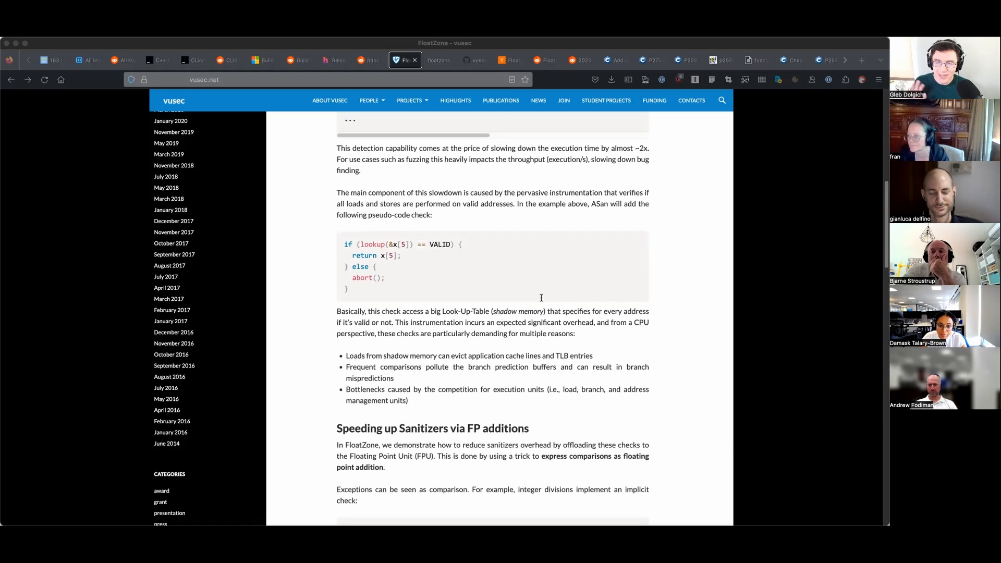
pyautogui.moveTo(565, 276)
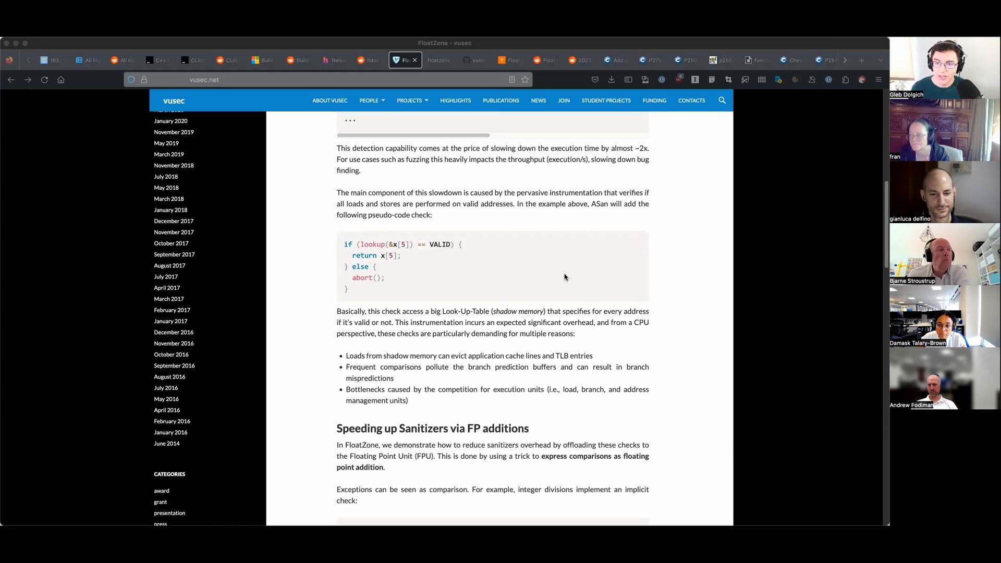
pyautogui.moveTo(562, 280)
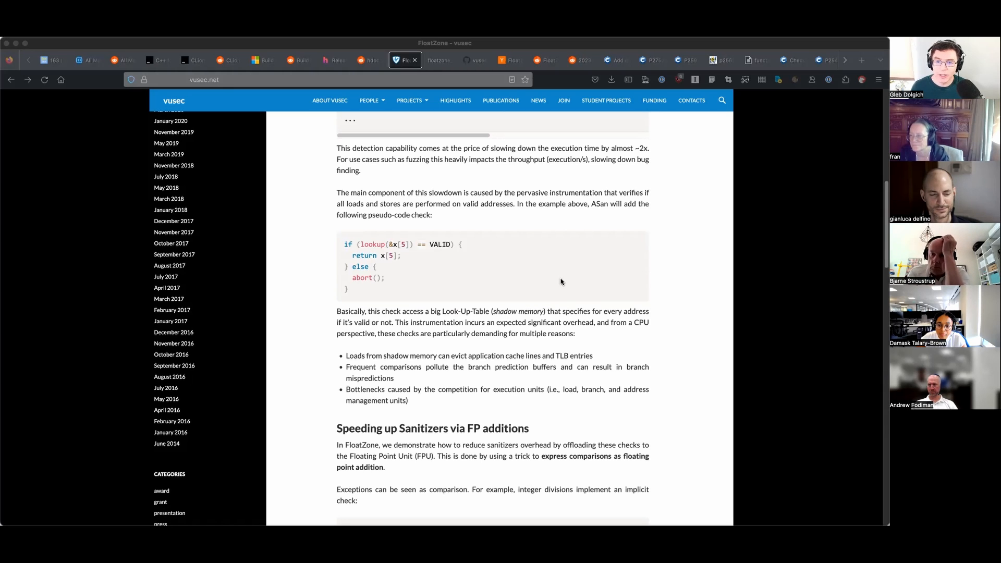
pyautogui.moveTo(435, 291)
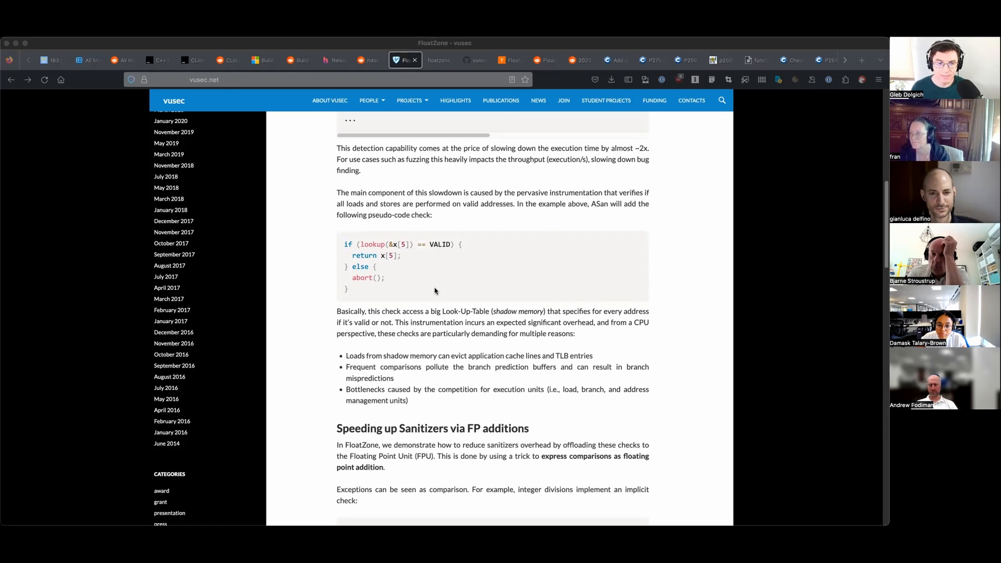
# Read the magic-number FP addition trick down to the 0x8b redzone diagram with the underflow exception.
pyautogui.scroll(-3)
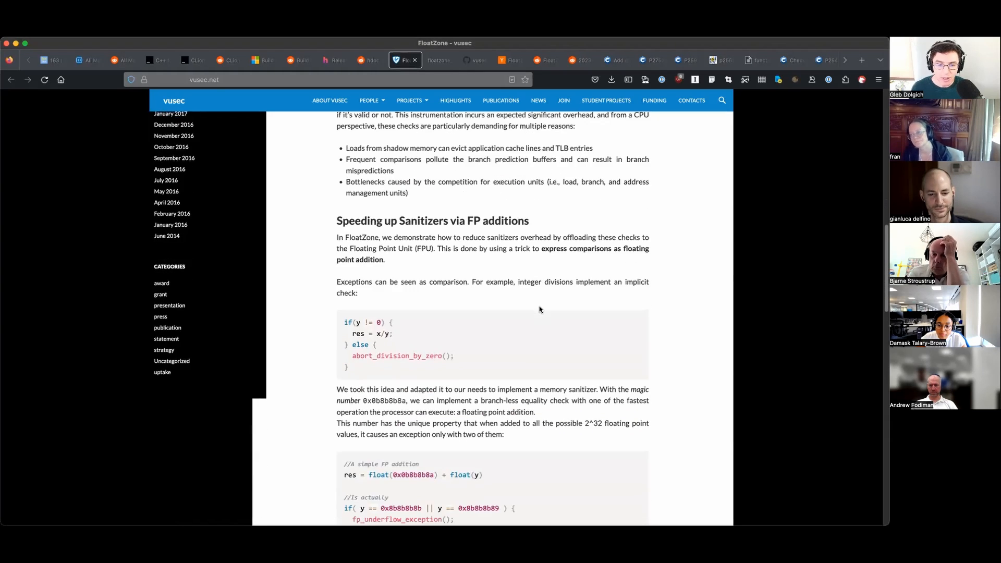
pyautogui.scroll(-3)
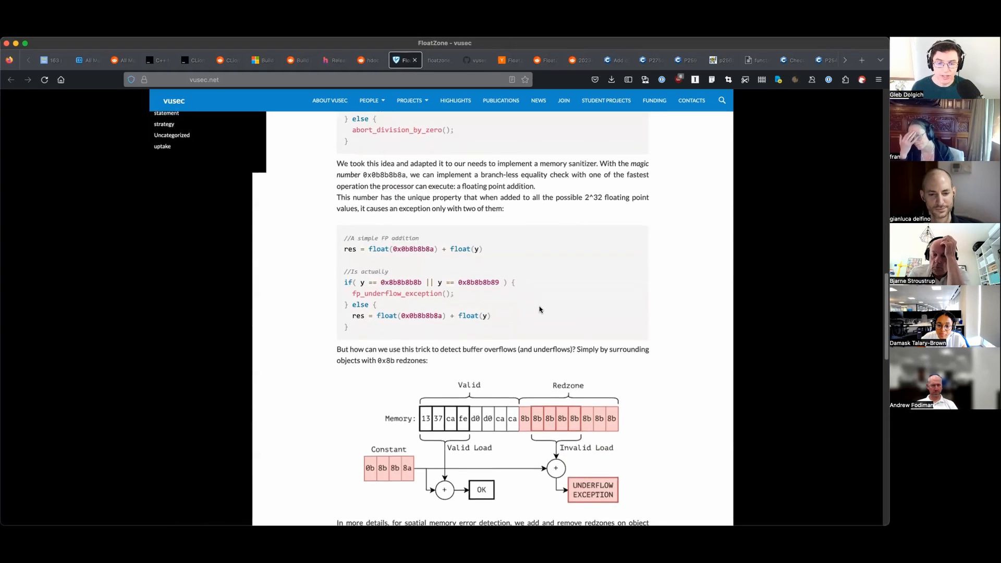
pyautogui.scroll(-3)
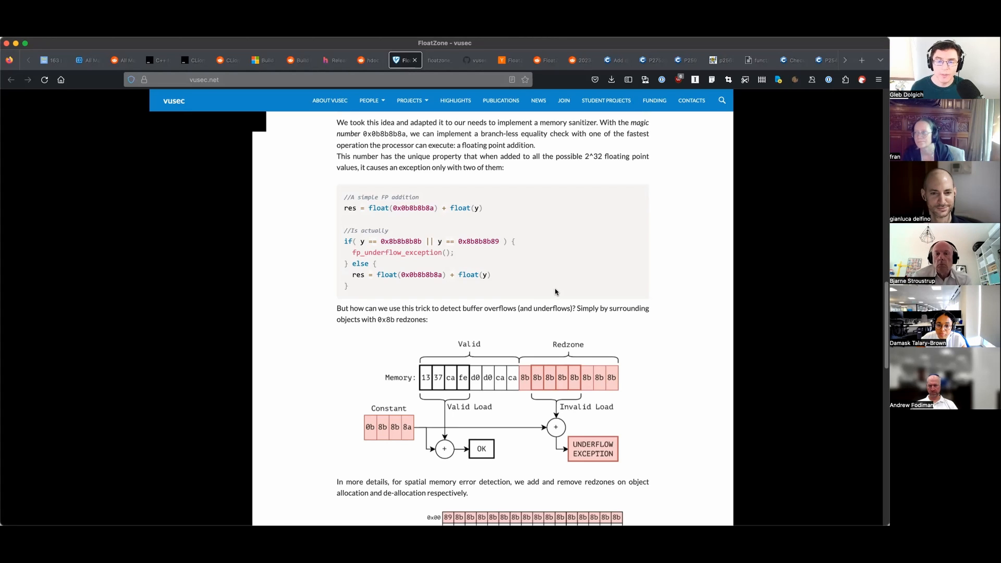
pyautogui.moveTo(553, 293)
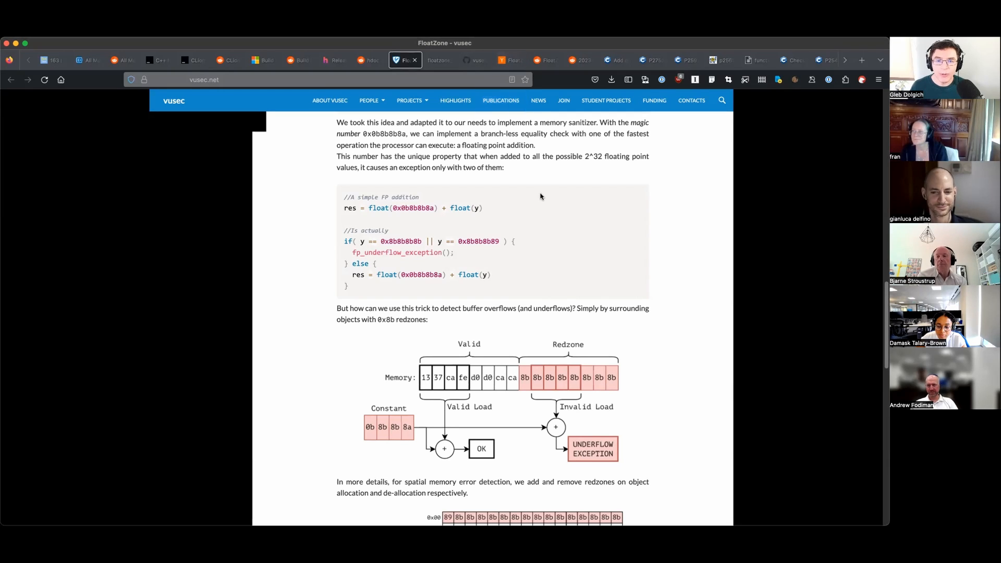
pyautogui.moveTo(536, 281)
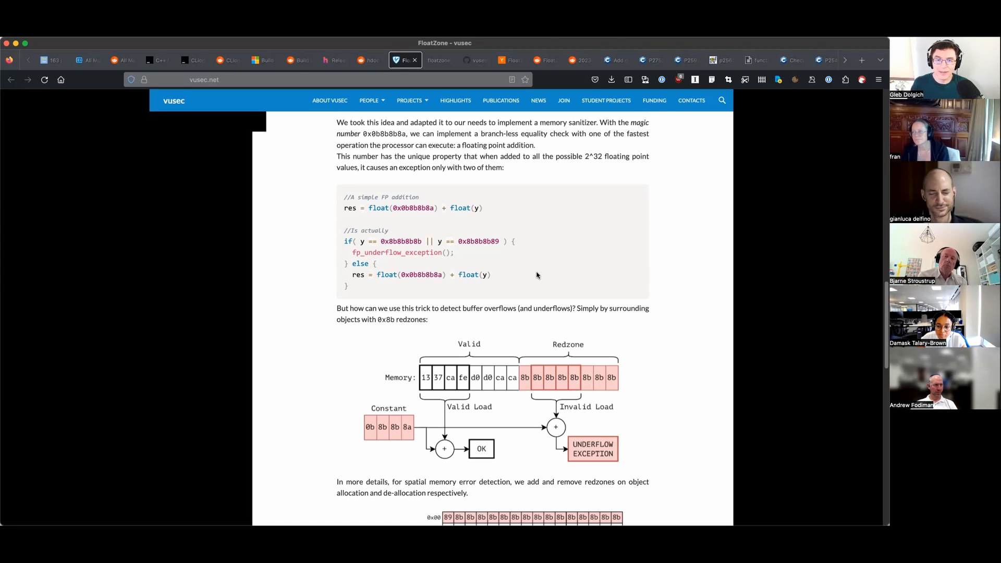
pyautogui.moveTo(533, 285)
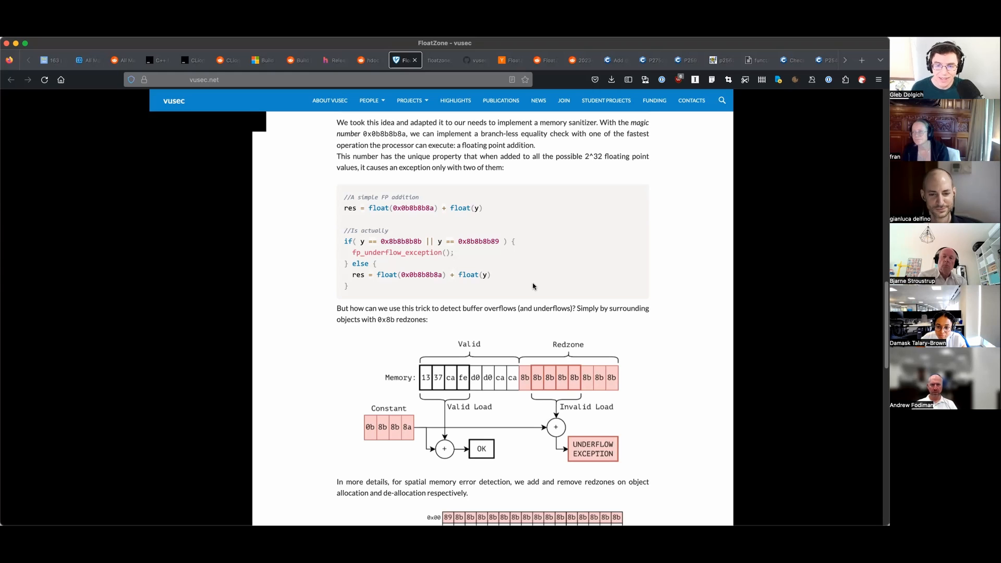
# Read the FloatZone Evaluation section and its benchmark overhead chart.
pyautogui.scroll(-3)
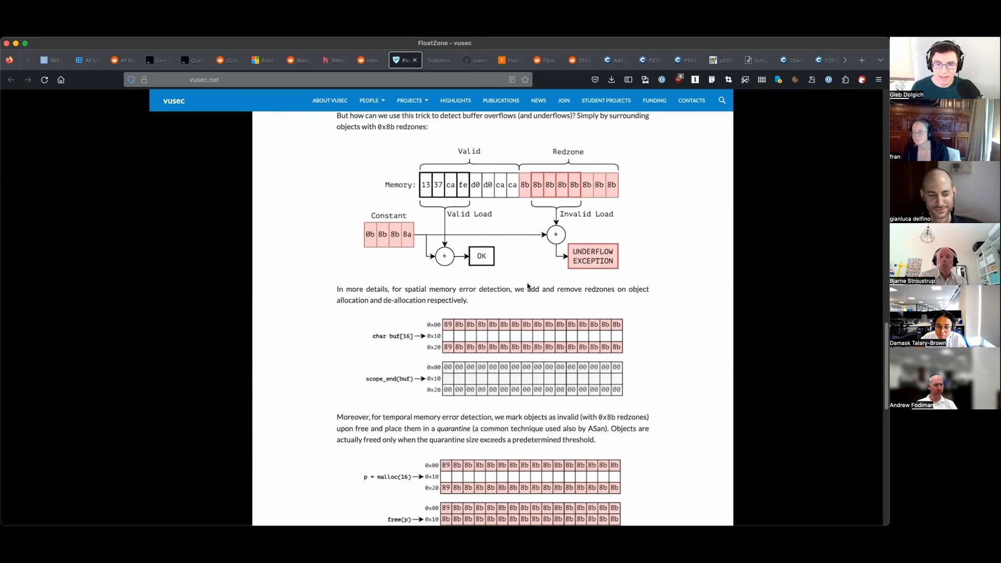
pyautogui.scroll(-3)
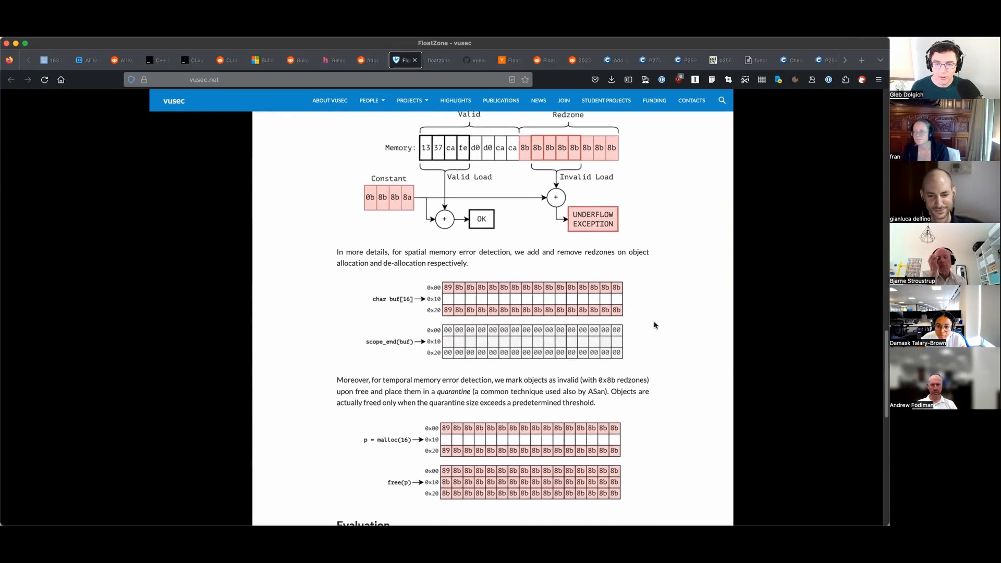
pyautogui.scroll(-3)
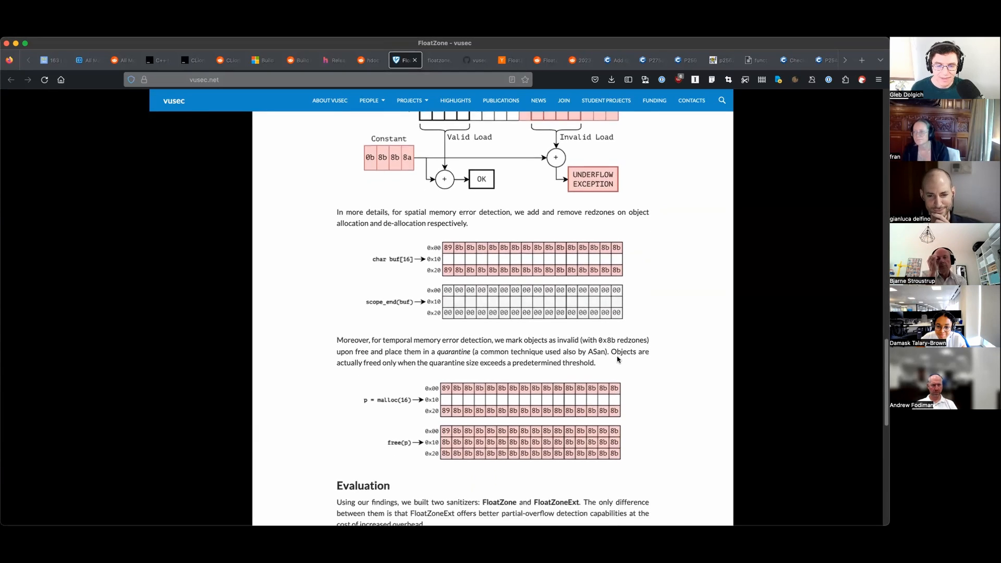
pyautogui.scroll(-3)
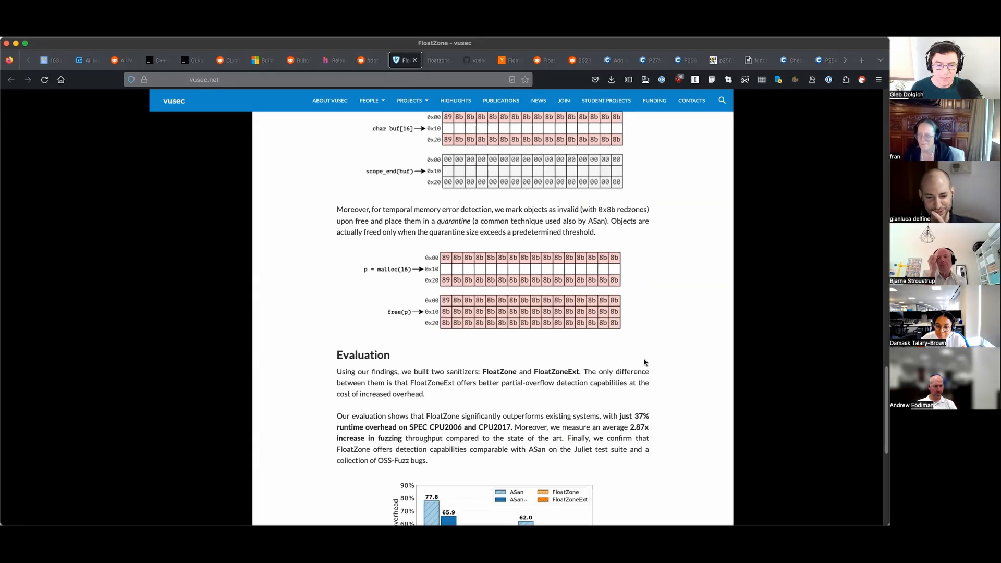
pyautogui.scroll(-3)
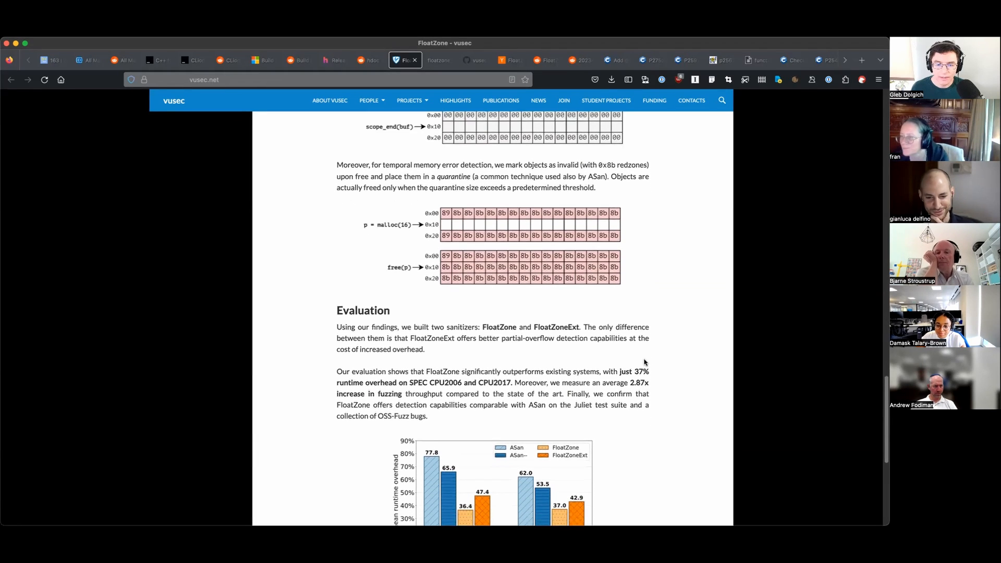
pyautogui.scroll(-3)
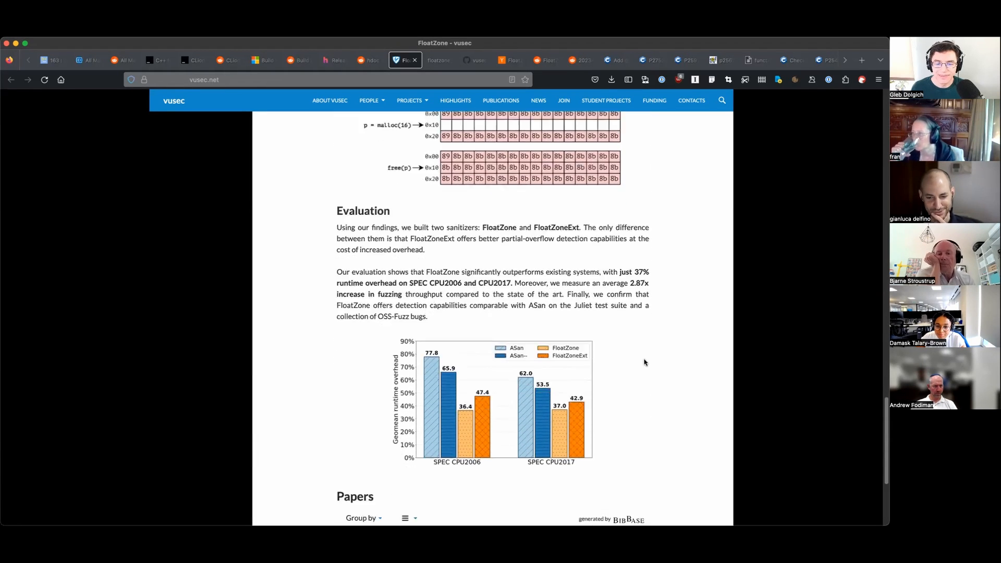
pyautogui.scroll(-3)
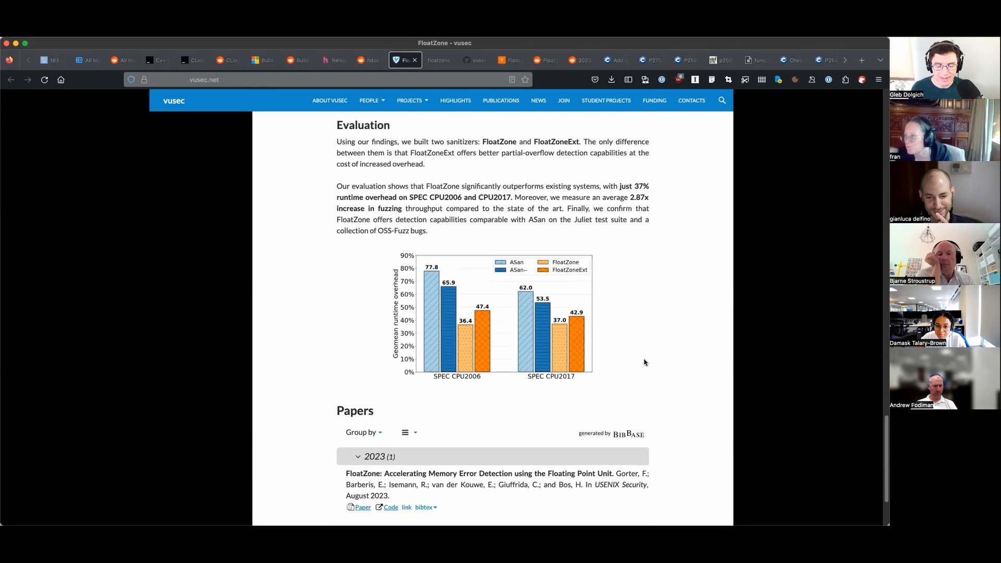
pyautogui.moveTo(633, 383)
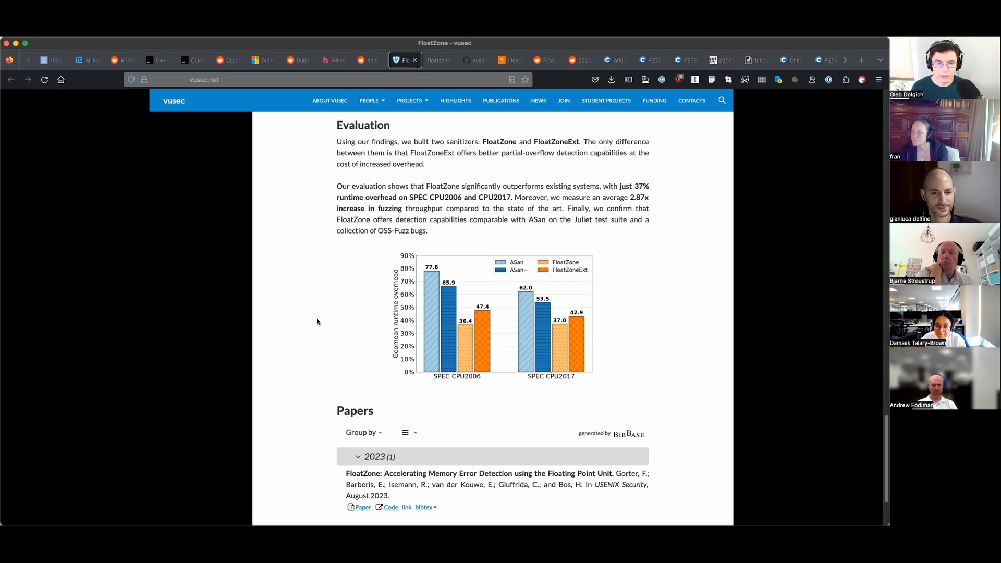
pyautogui.moveTo(314, 324)
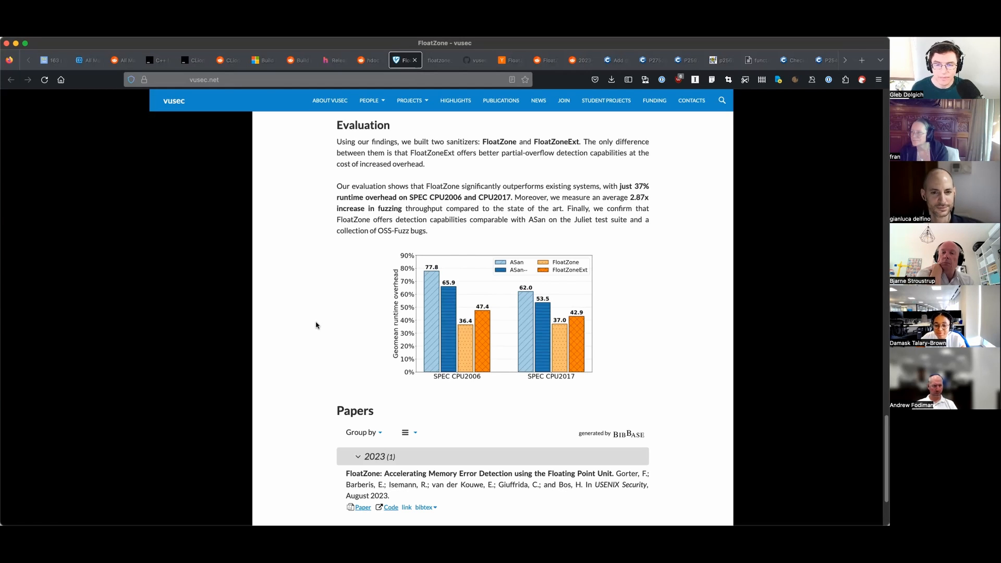
pyautogui.moveTo(323, 332)
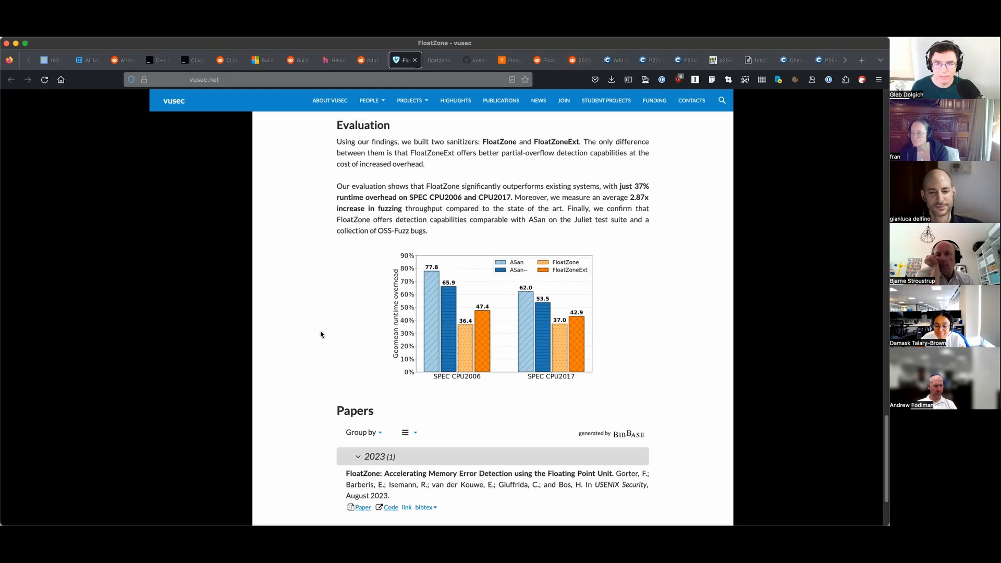
pyautogui.moveTo(316, 338)
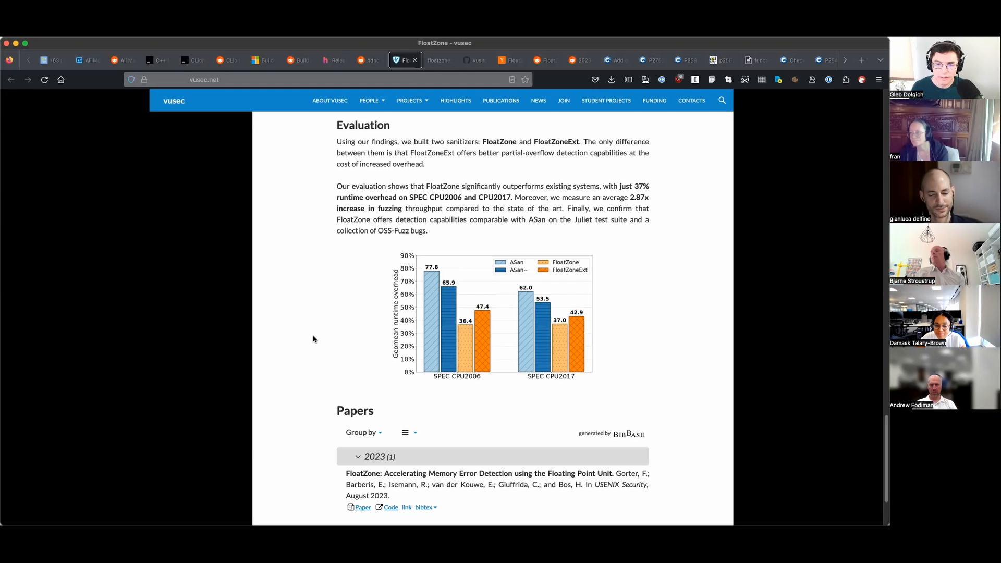
# View the FloatZone USENIX Security 2023 paper PDF at its title page and abstract.
pyautogui.scroll(-3)
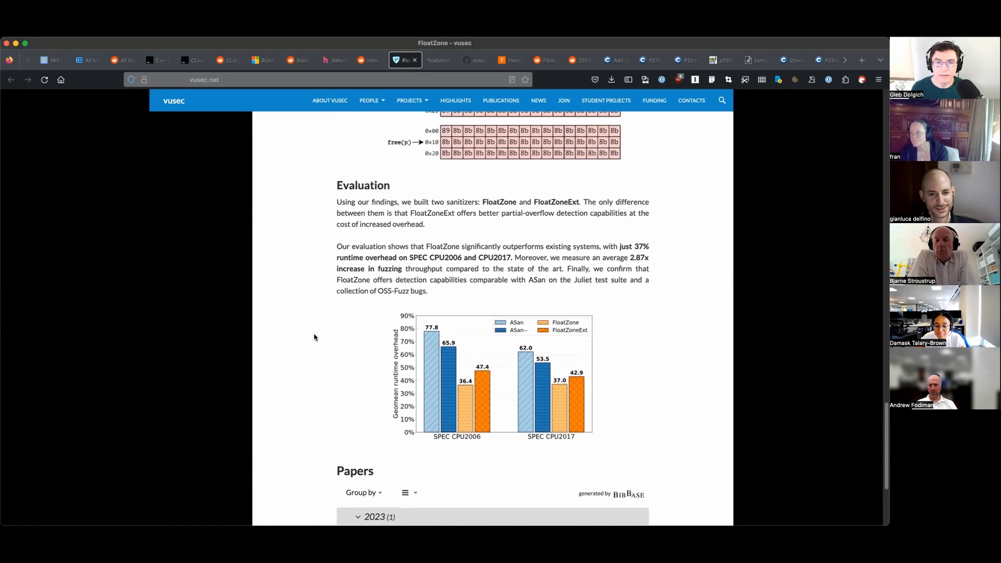
pyautogui.scroll(3)
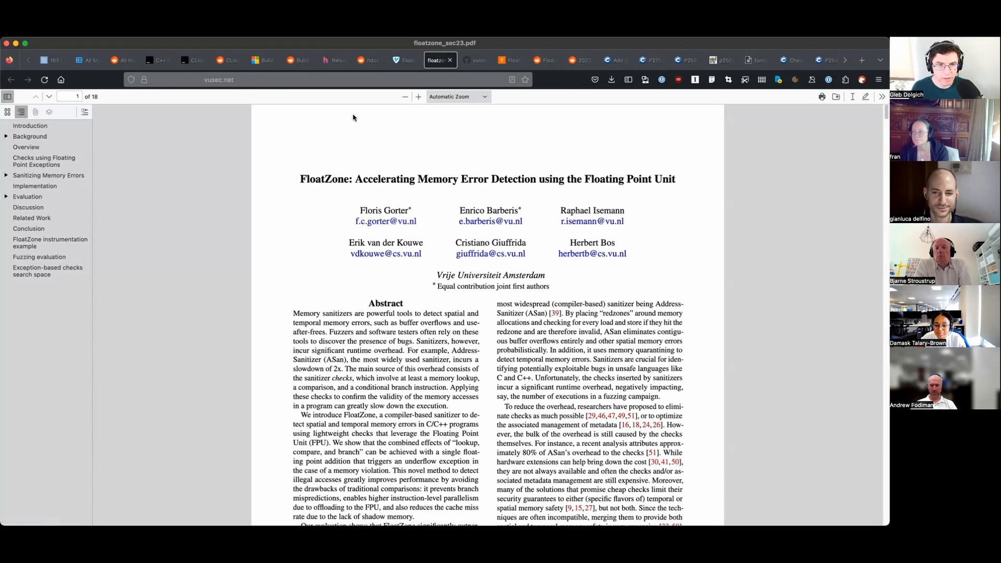
# Bring up the vusec/floatzone GitHub repository and read its README install and test instructions.
pyautogui.click(476, 60)
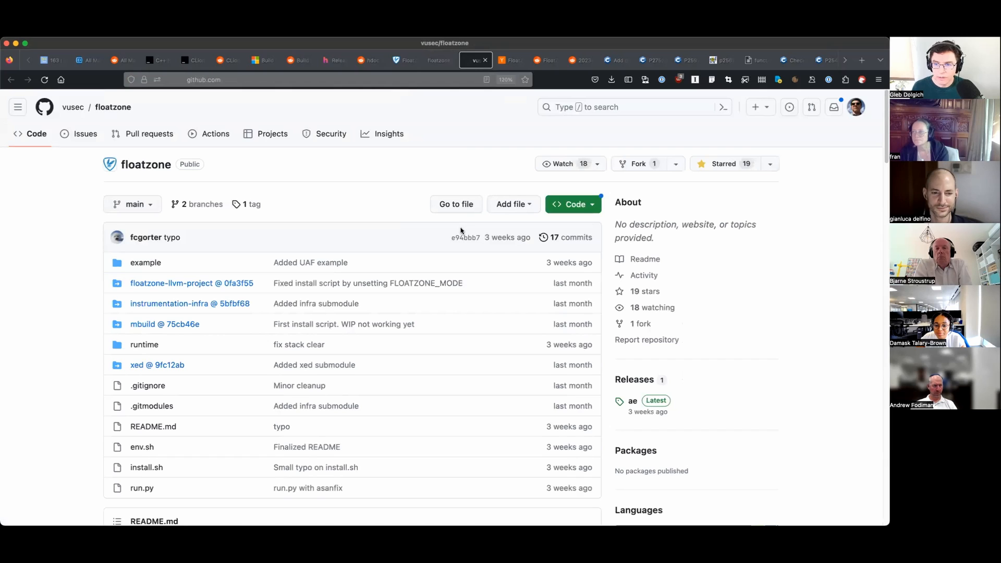
pyautogui.scroll(-3)
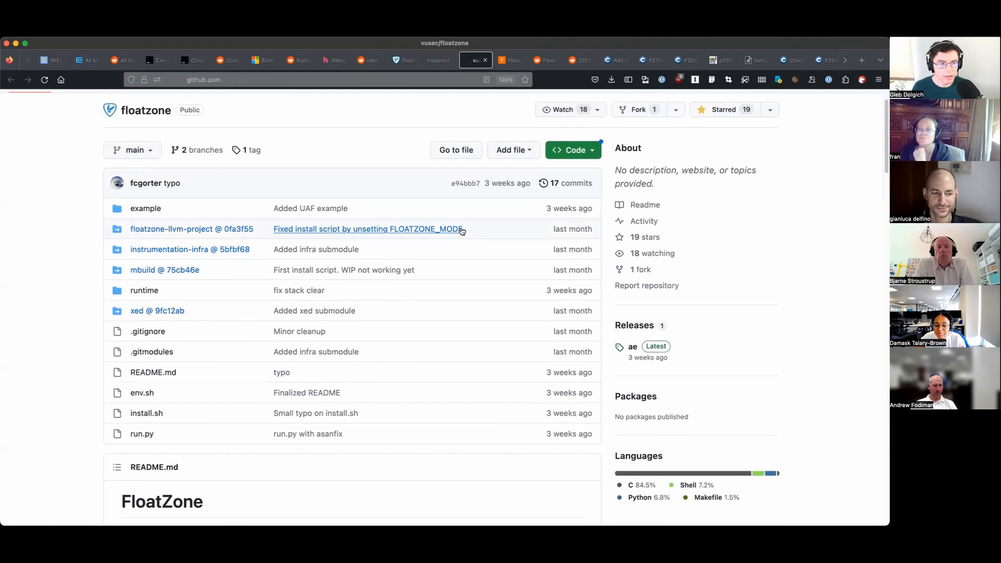
pyautogui.scroll(-3)
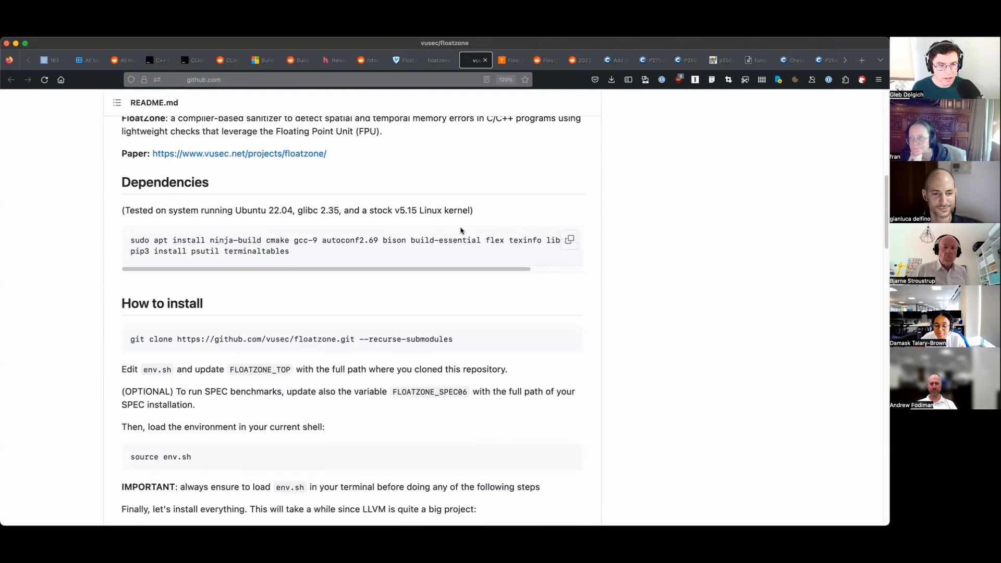
pyautogui.scroll(-3)
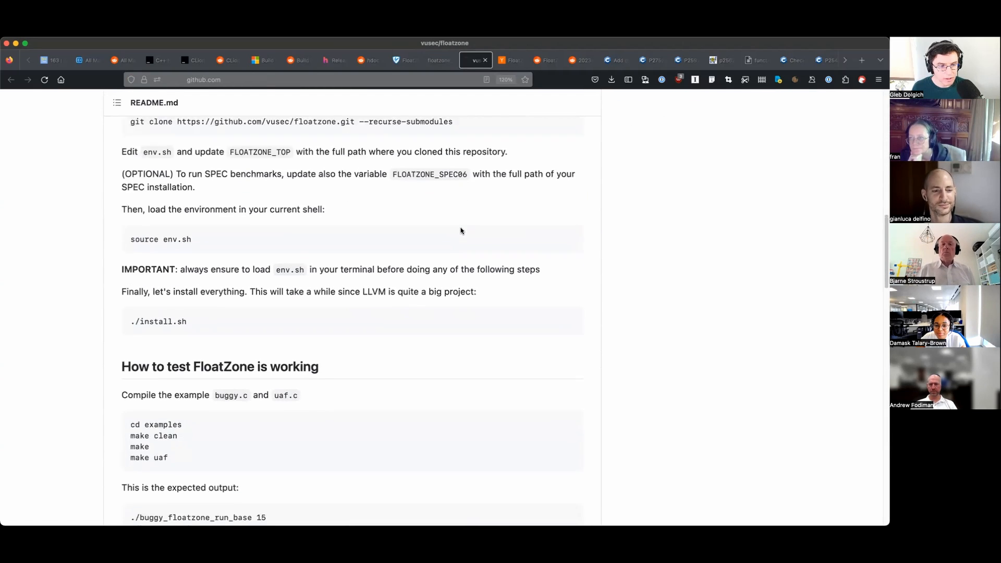
pyautogui.scroll(-3)
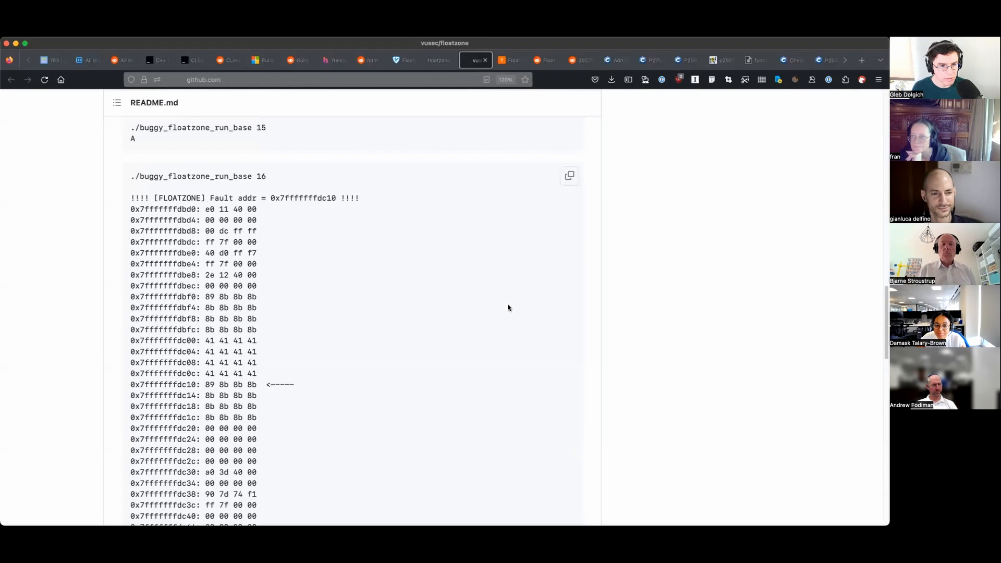
pyautogui.scroll(3)
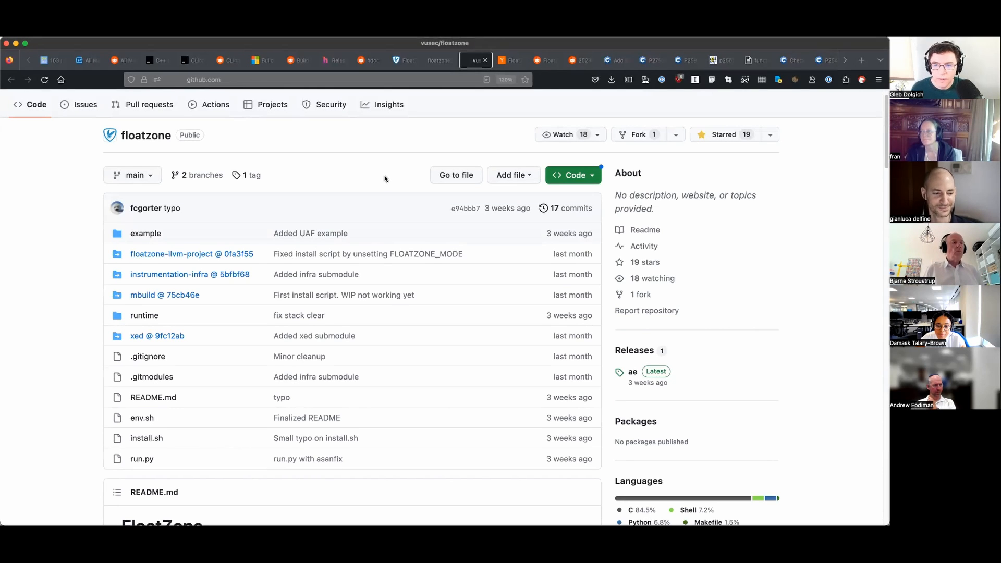
pyautogui.scroll(-3)
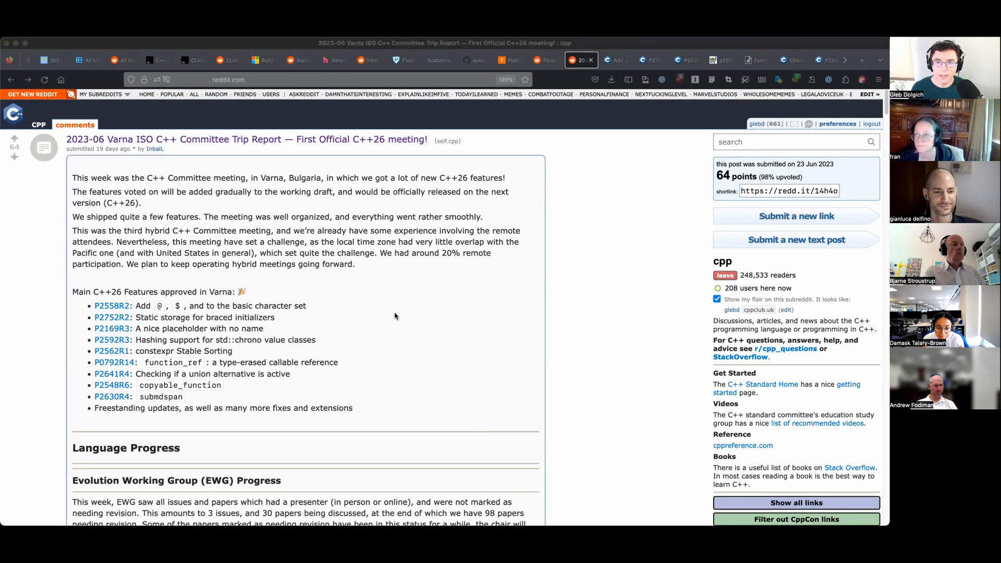
pyautogui.moveTo(410, 294)
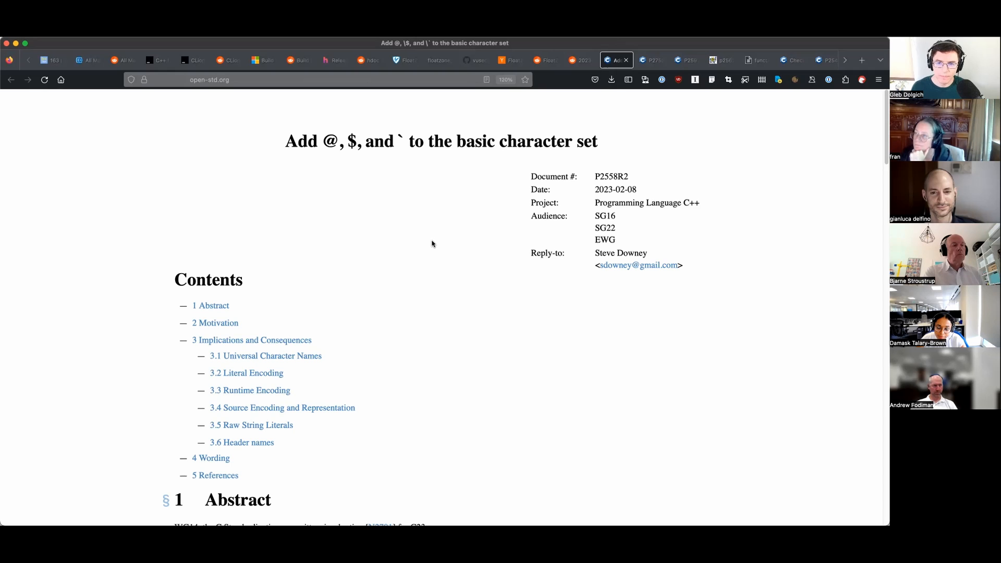
# Finish the P2558R2 character-set abstract and move to the P2592R3 std::chrono hashing proposal.
pyautogui.scroll(-3)
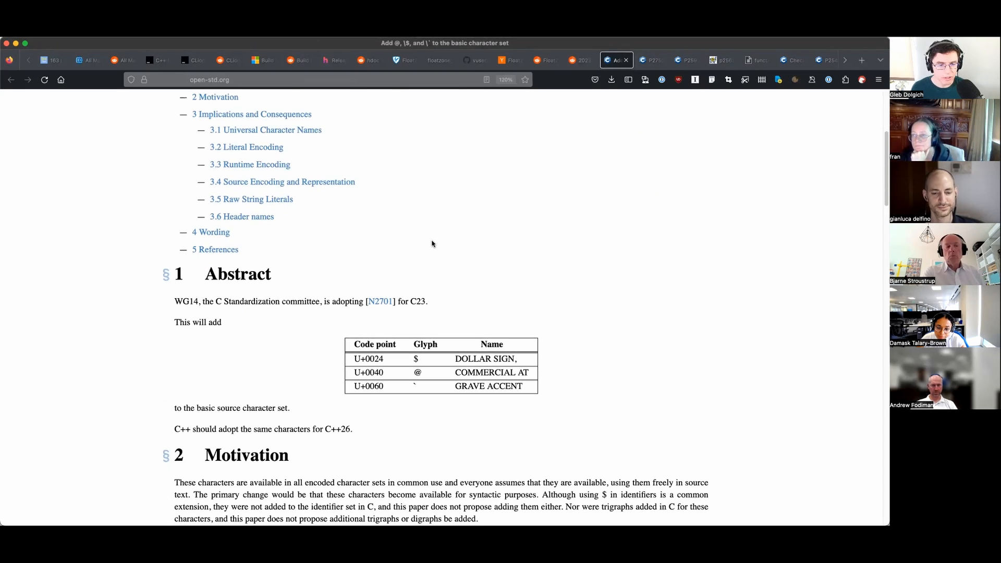
pyautogui.scroll(-3)
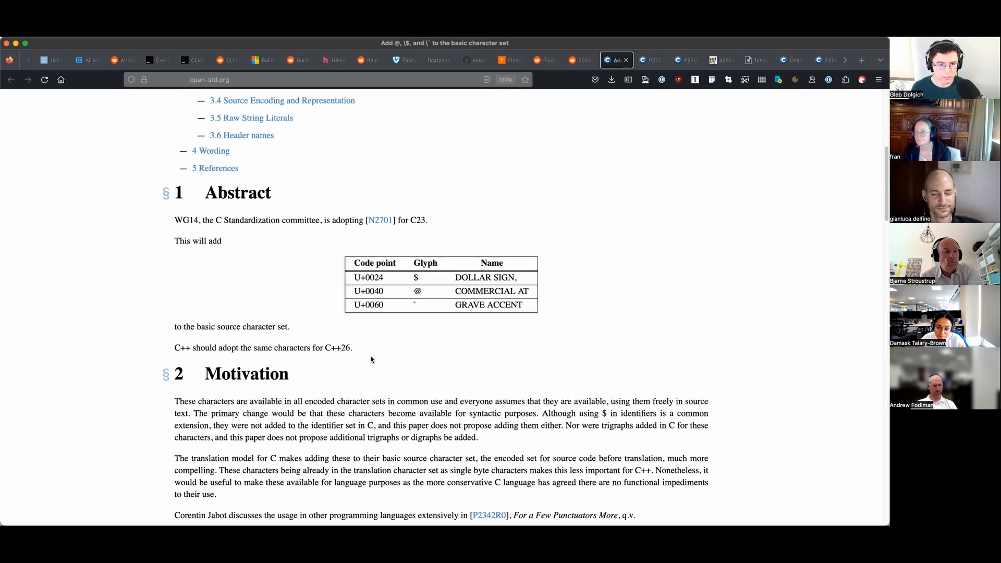
pyautogui.click(686, 60)
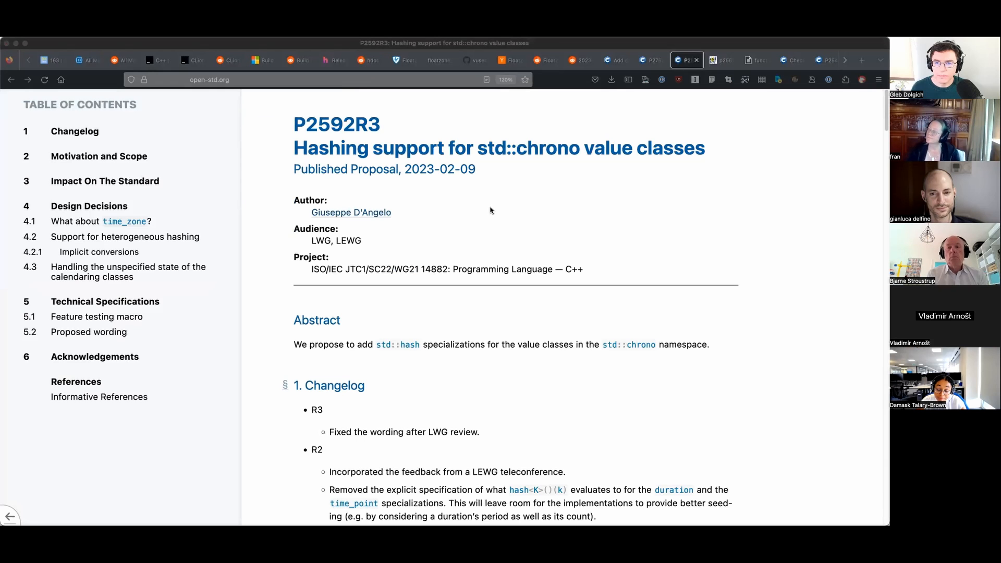
pyautogui.moveTo(471, 219)
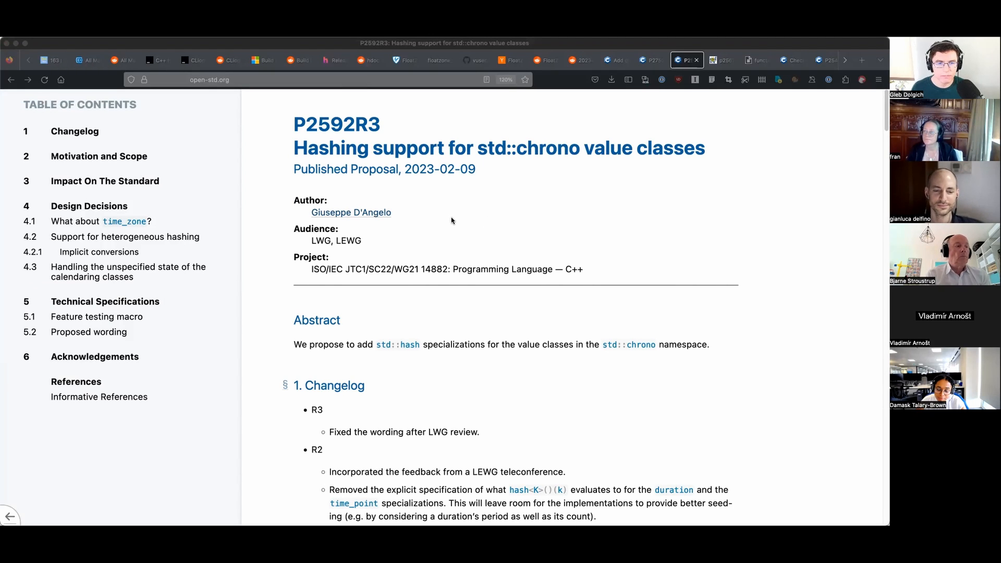
pyautogui.moveTo(439, 232)
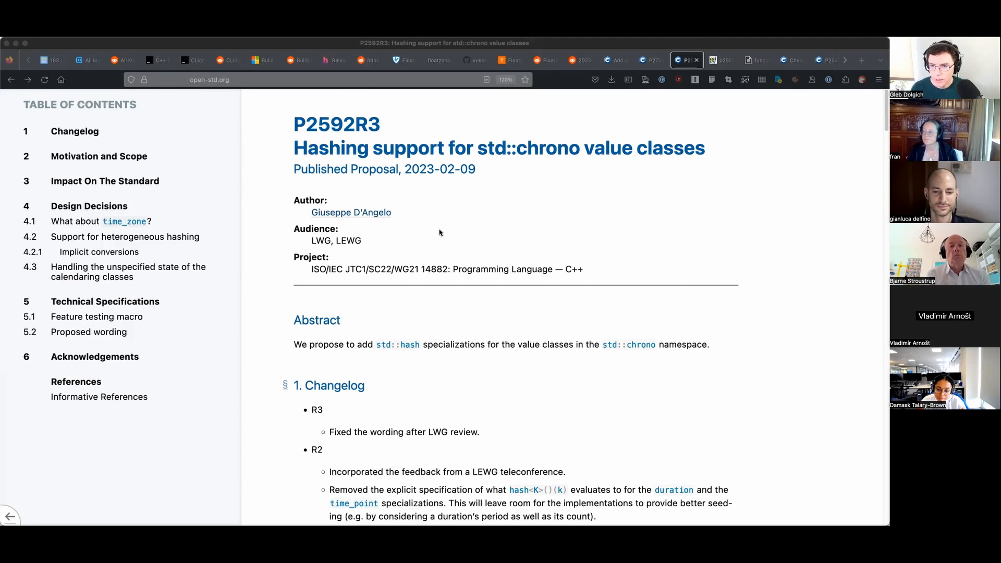
# Glance at P2562R1 constexpr stable sorting, then bring up the P0792R14 function_ref proposal.
pyautogui.click(720, 61)
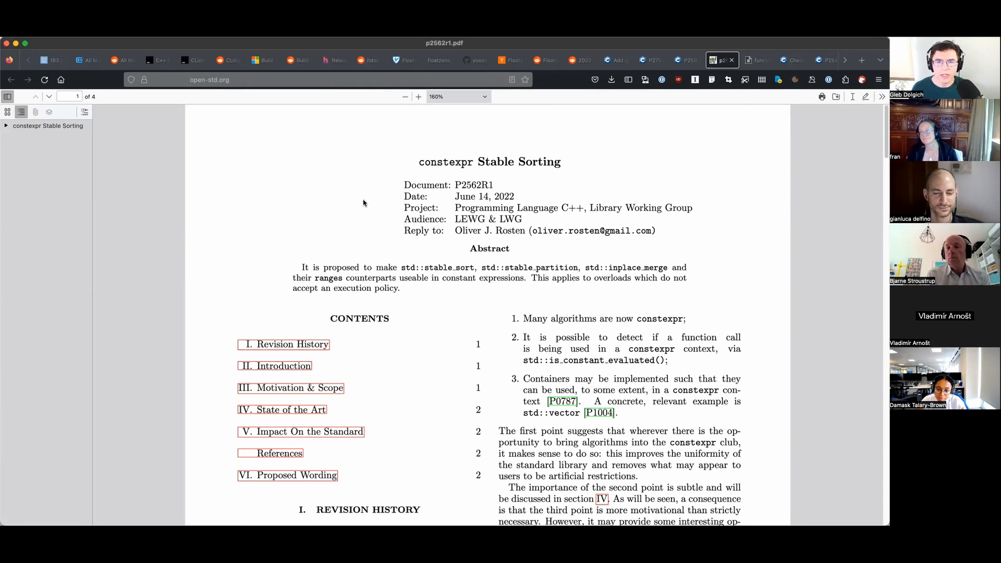
pyautogui.moveTo(420, 313)
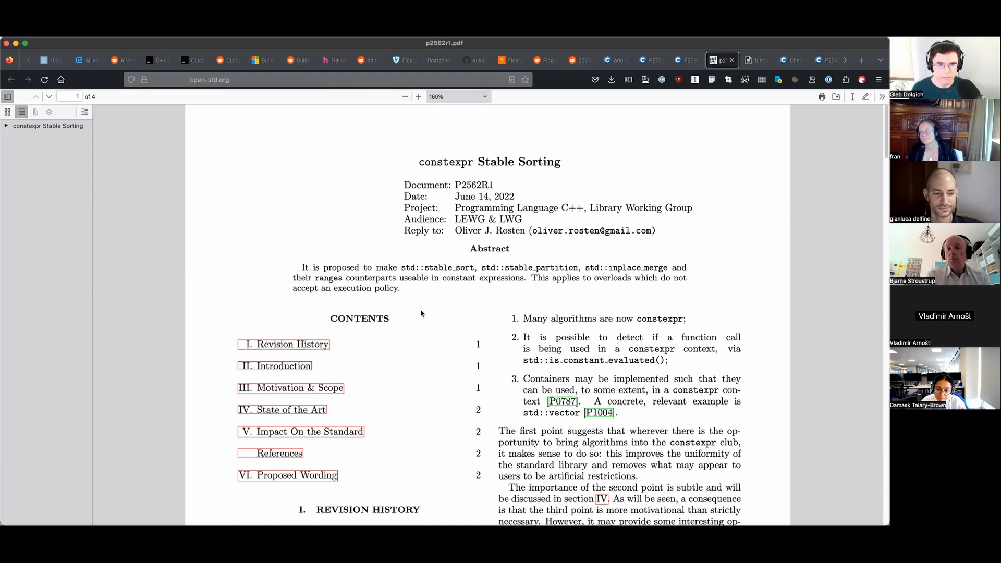
pyautogui.scroll(-3)
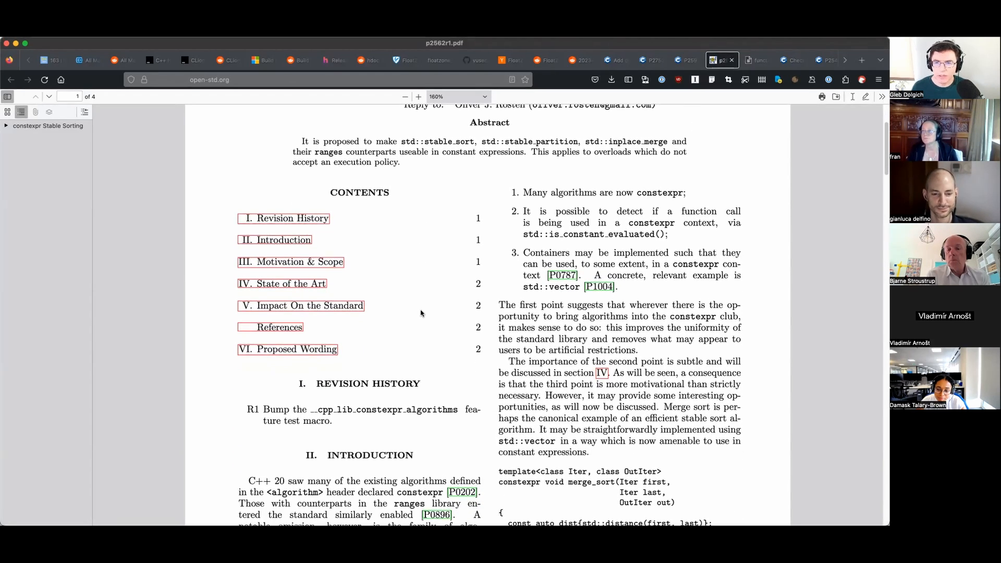
pyautogui.click(757, 59)
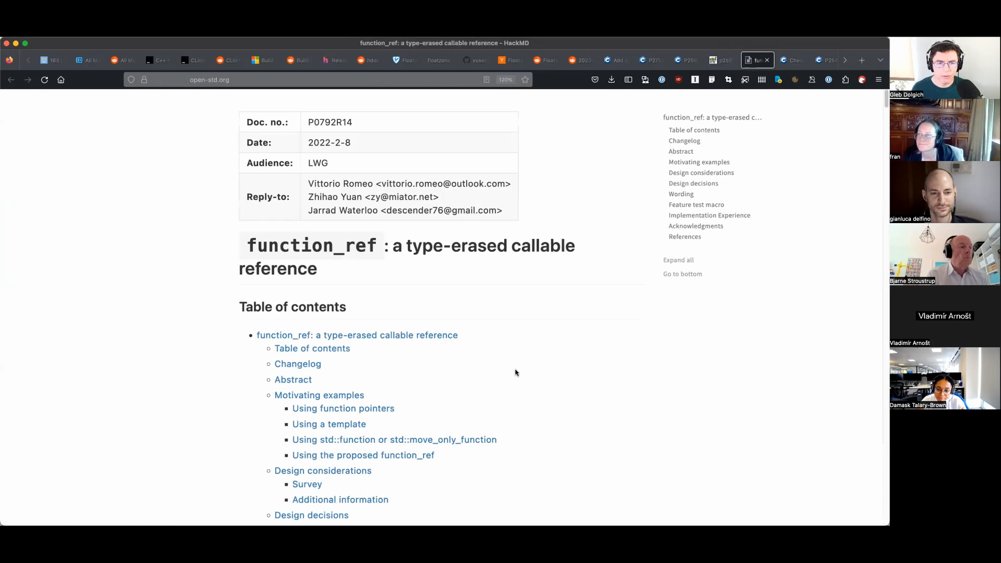
# Scroll through the function_ref paper's table of contents before moving to P2641R4.
pyautogui.scroll(-3)
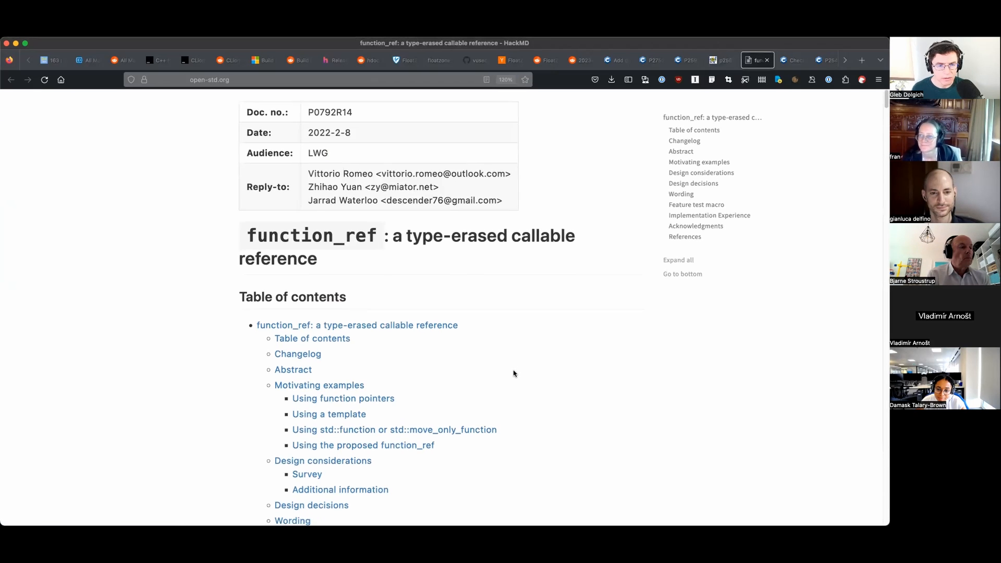
pyautogui.scroll(-3)
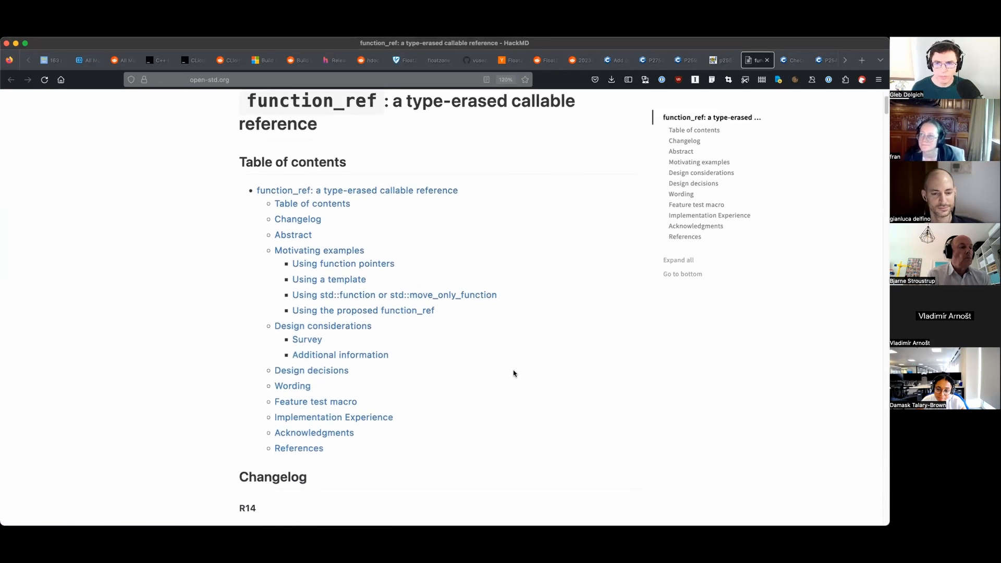
pyautogui.scroll(-3)
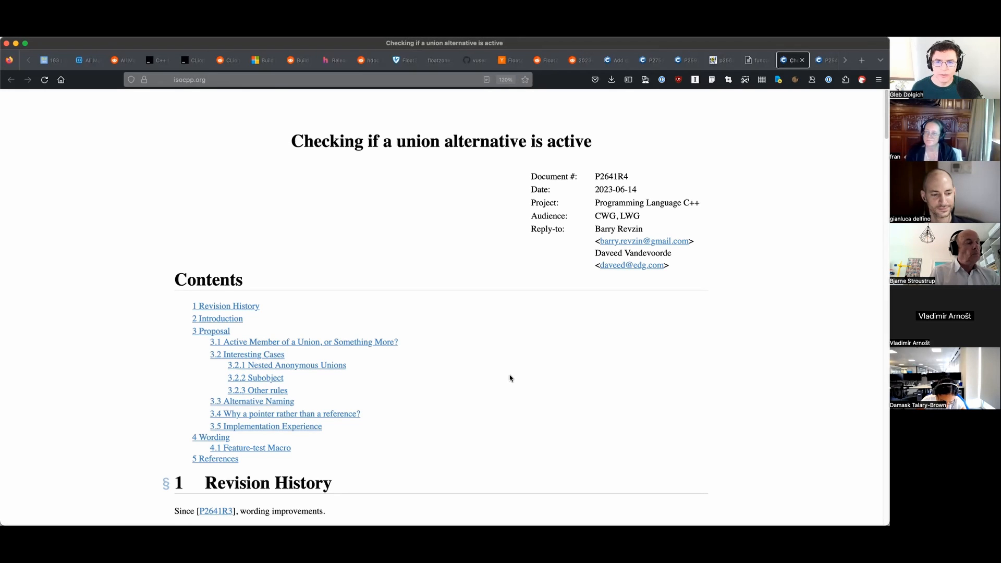
# Read P2641R4's Introduction and Proposal sections on checking the active union alternative.
pyautogui.scroll(-3)
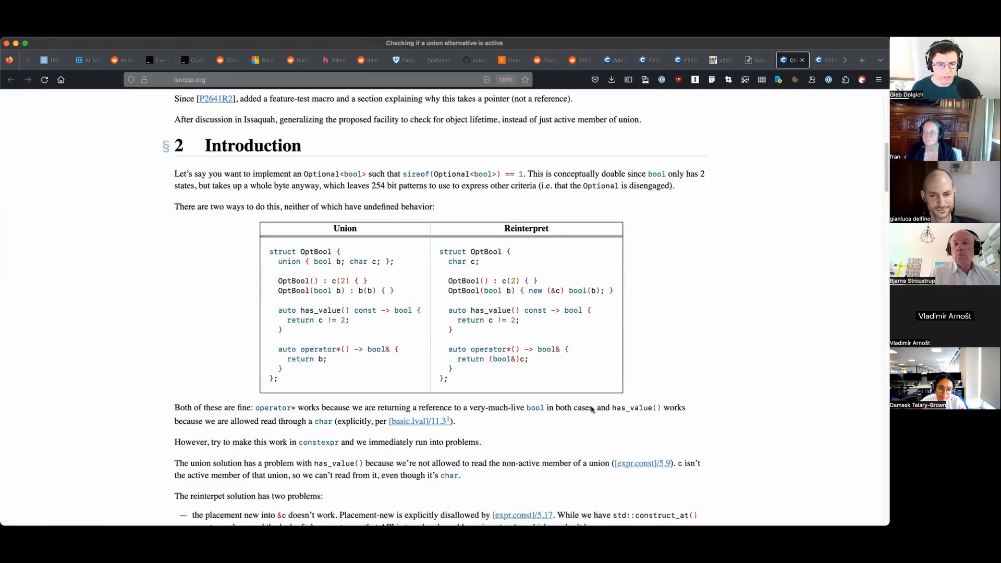
pyautogui.scroll(-3)
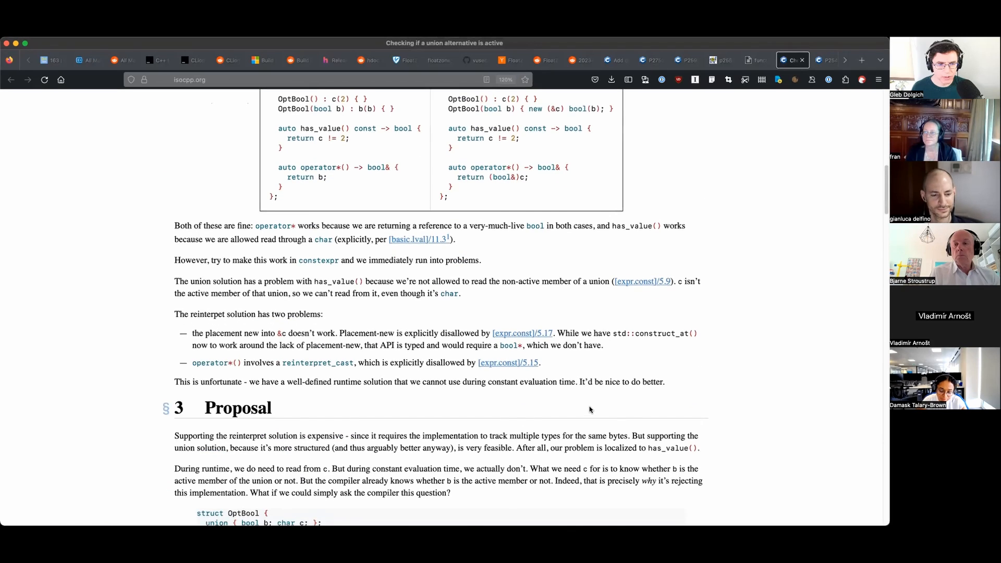
pyautogui.scroll(-3)
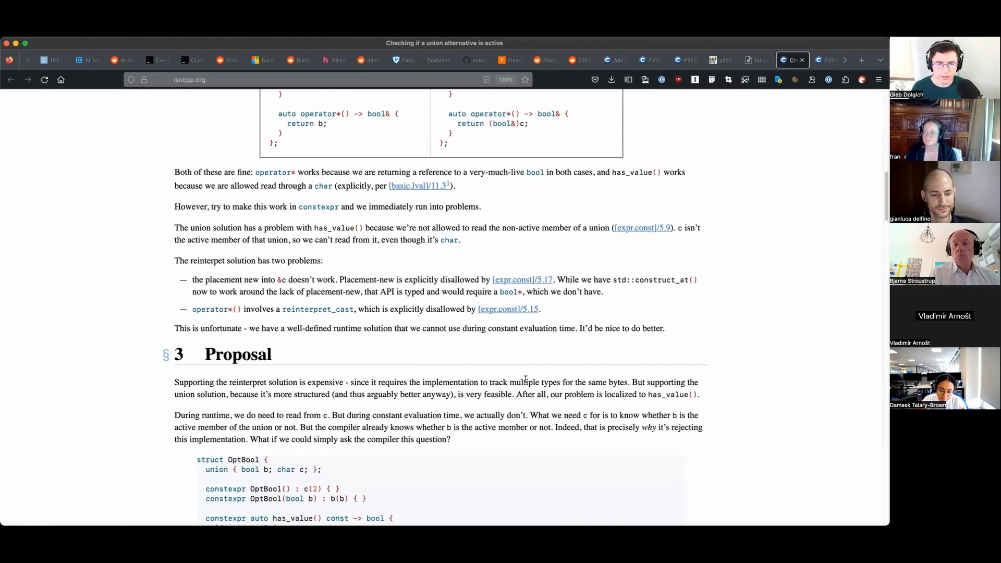
pyautogui.scroll(3)
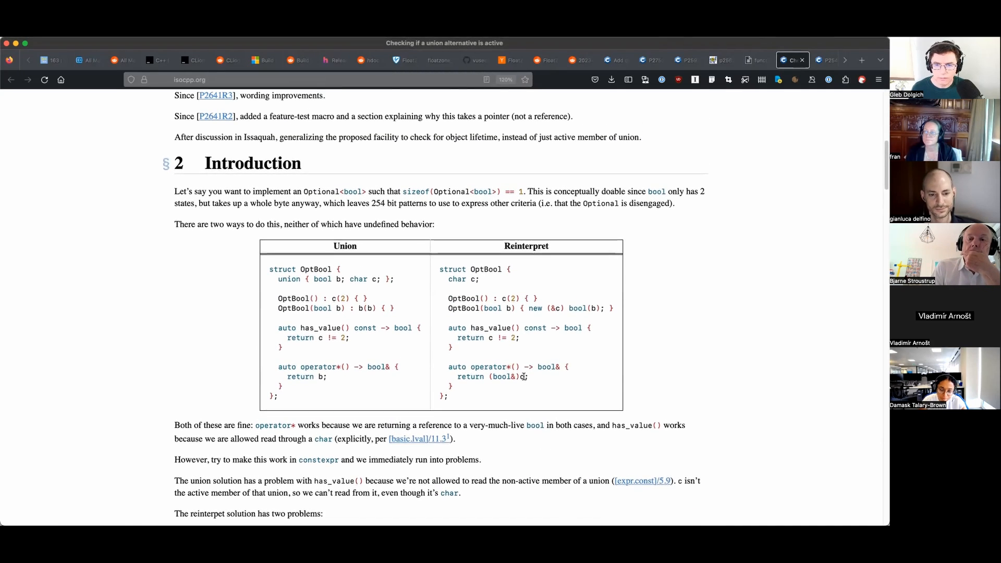
pyautogui.scroll(-3)
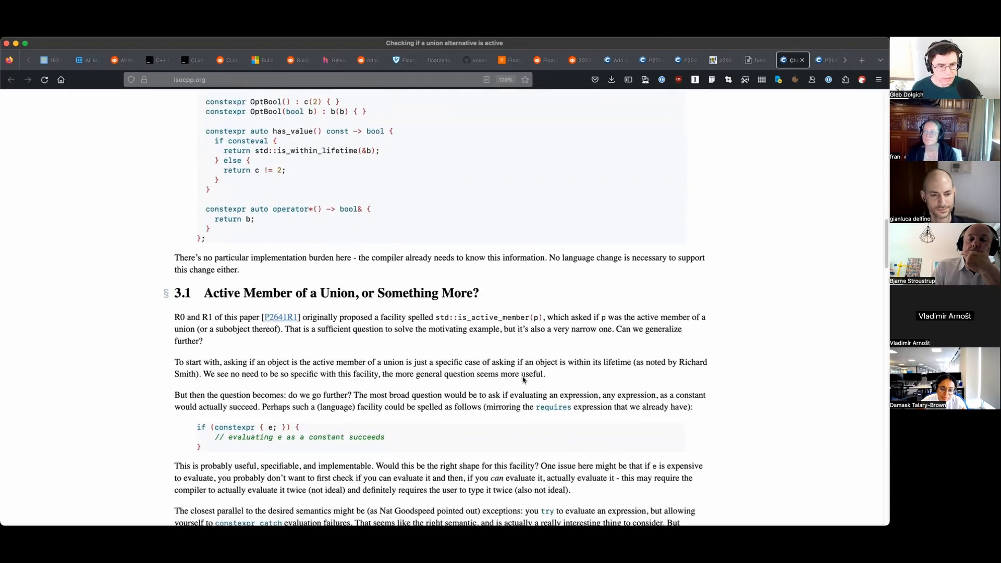
pyautogui.scroll(-3)
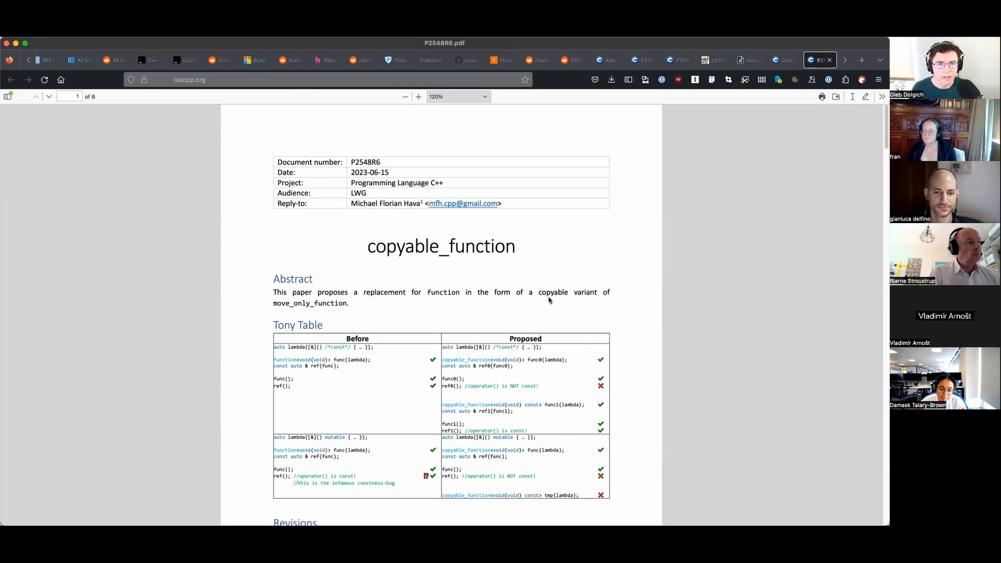
pyautogui.moveTo(571, 277)
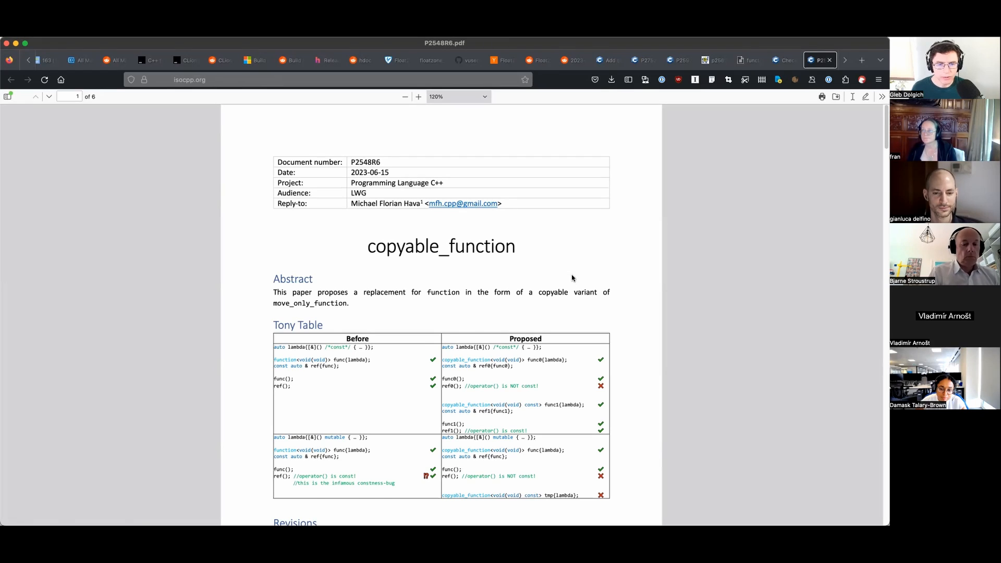
# Review the copyable_function Tony Table and revisions, then switch to the Submdspan P2630R4 tab.
pyautogui.scroll(-3)
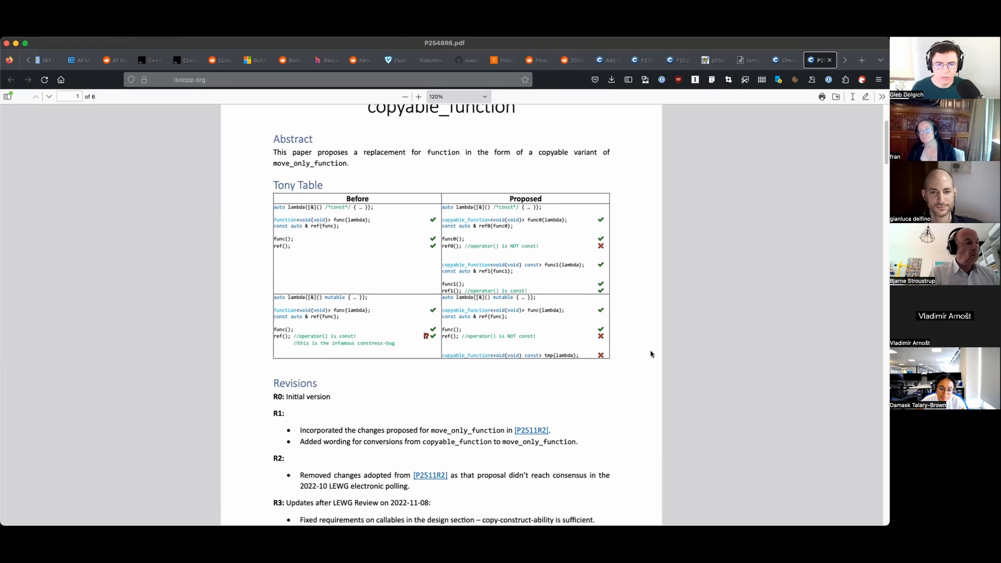
pyautogui.scroll(-3)
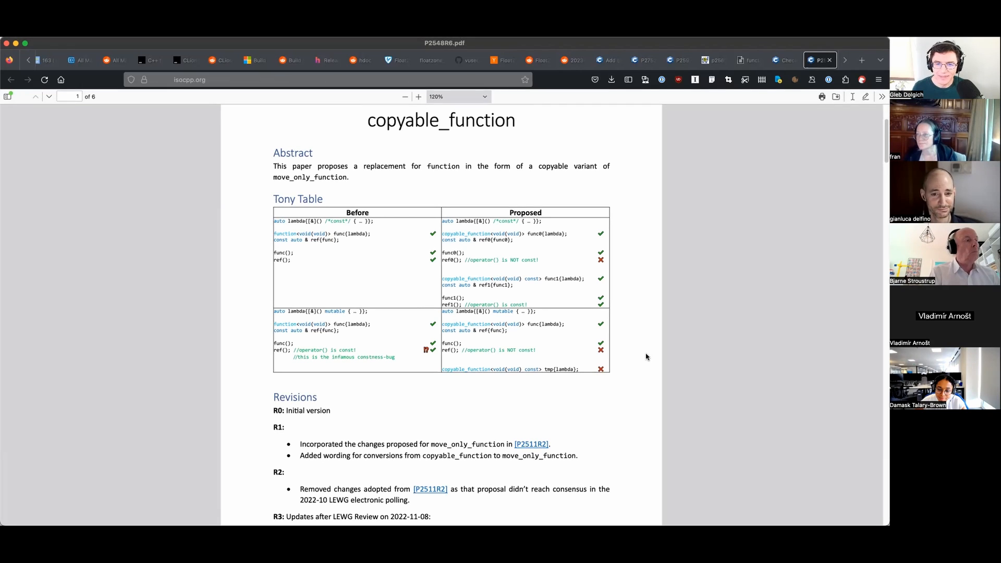
pyautogui.click(820, 59)
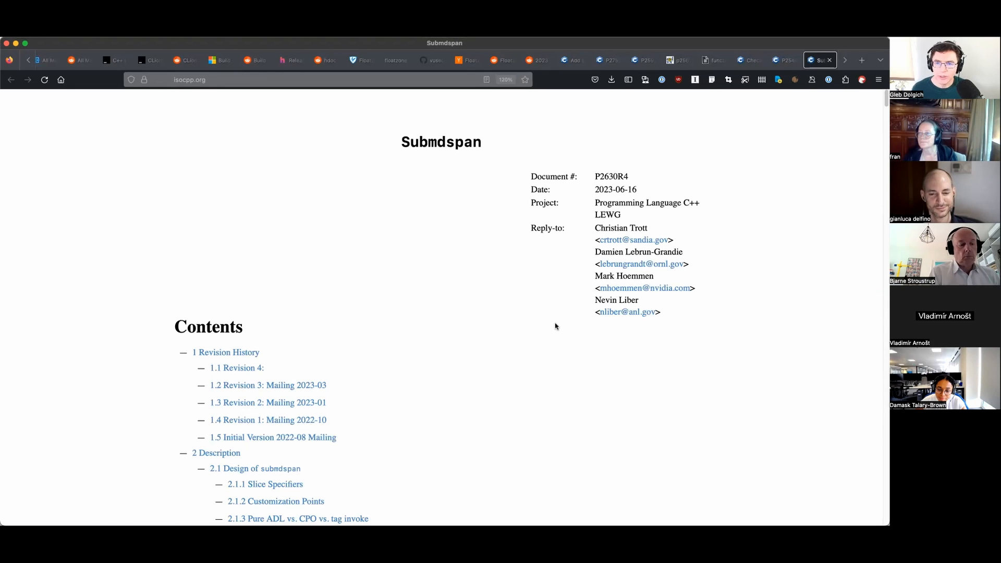
# Read the Submdspan Description section, then switch to the P2621R2 'UB? In My Lexer?' tab.
pyautogui.scroll(-3)
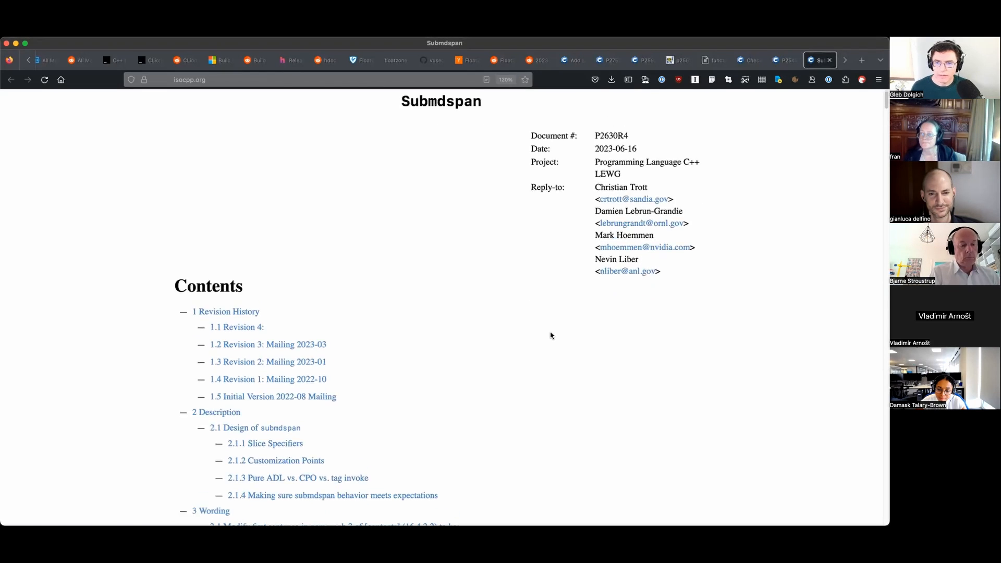
pyautogui.scroll(-3)
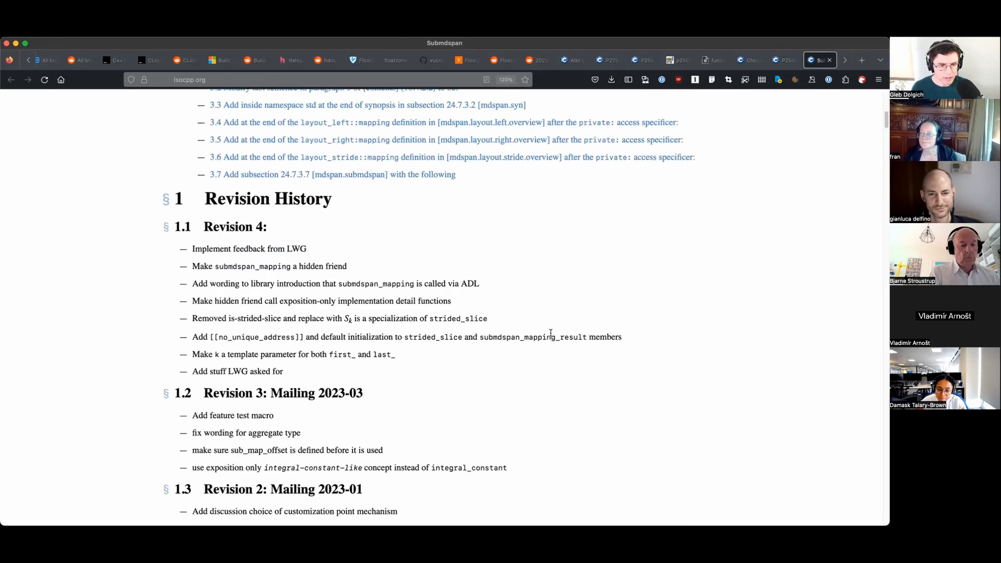
pyautogui.scroll(-3)
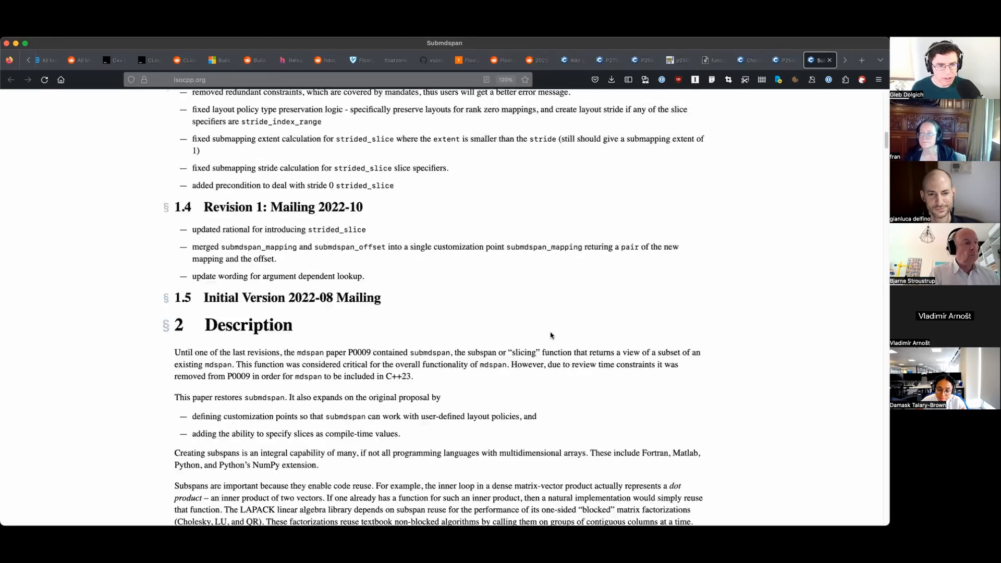
pyautogui.scroll(-3)
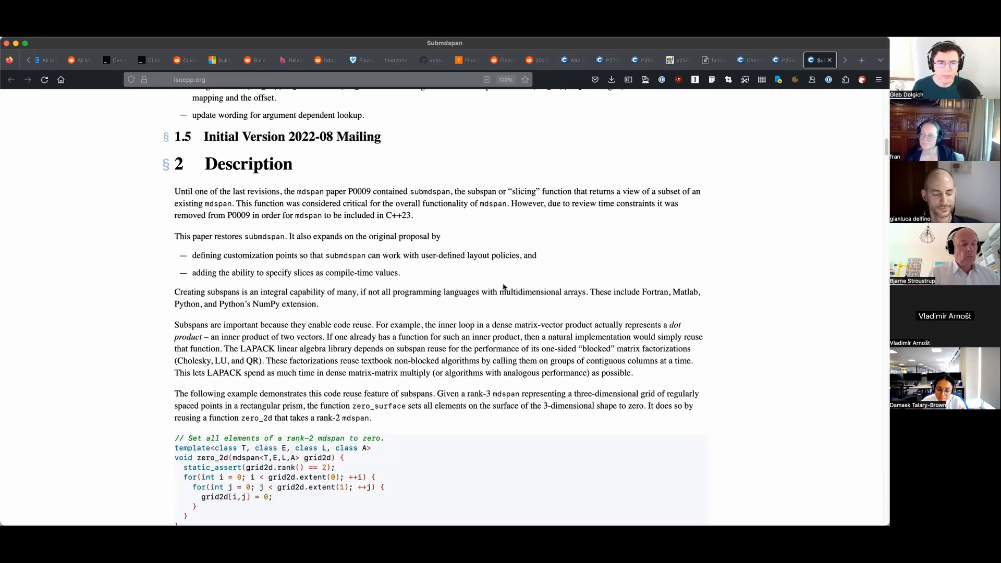
pyautogui.click(818, 59)
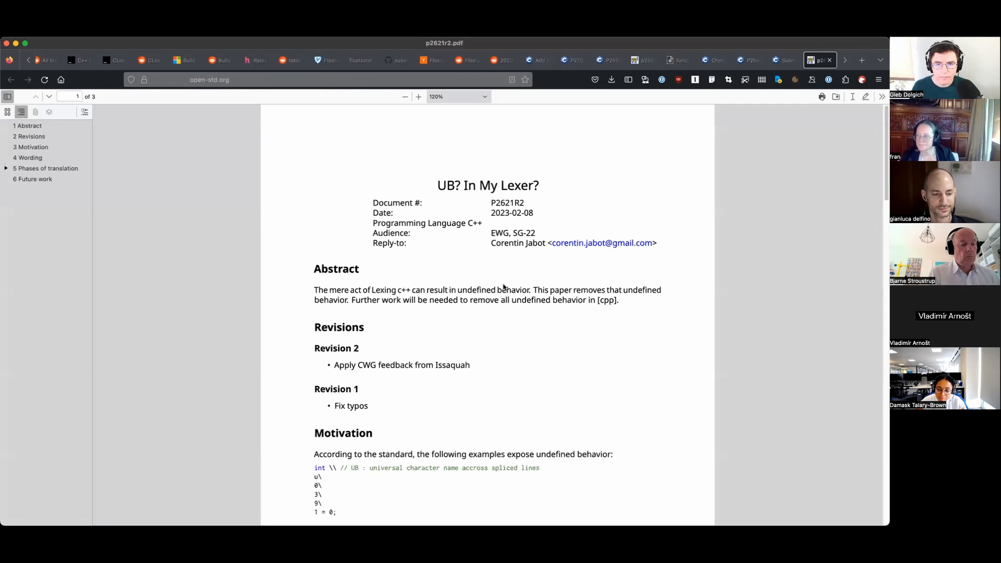
# Read the lexer UB paper's Motivation examples.
pyautogui.scroll(-3)
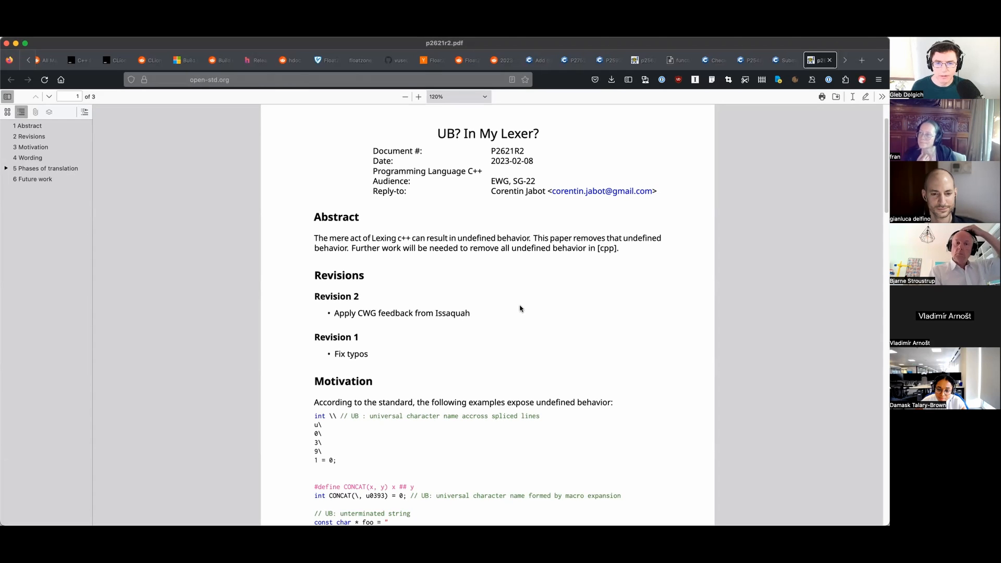
pyautogui.scroll(-3)
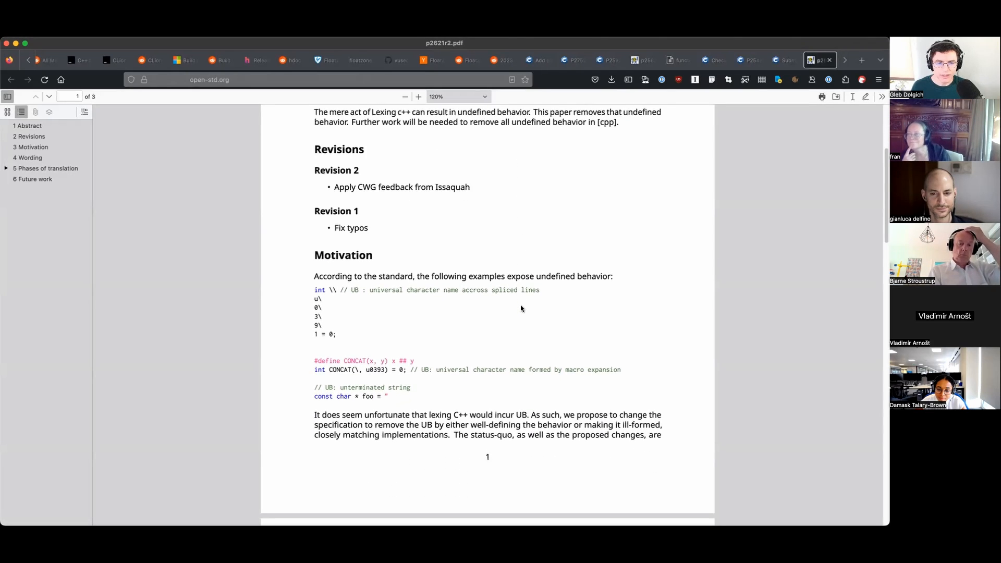
pyautogui.scroll(-3)
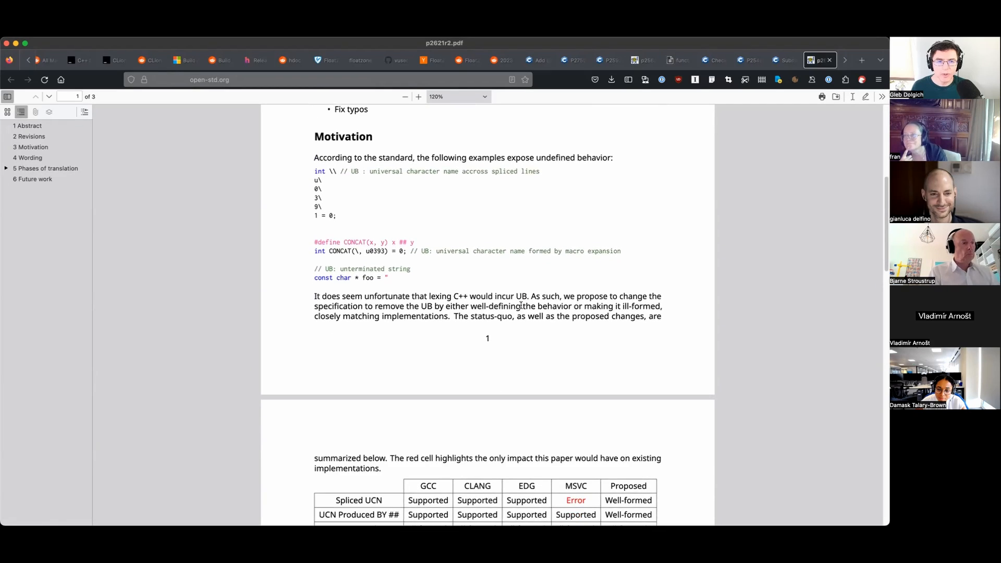
pyautogui.scroll(-3)
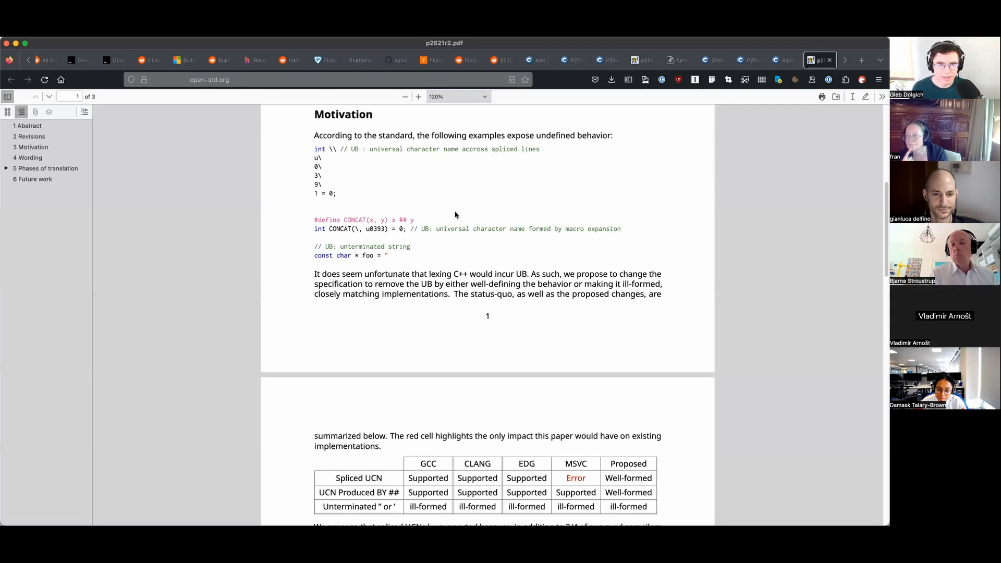
pyautogui.moveTo(448, 244)
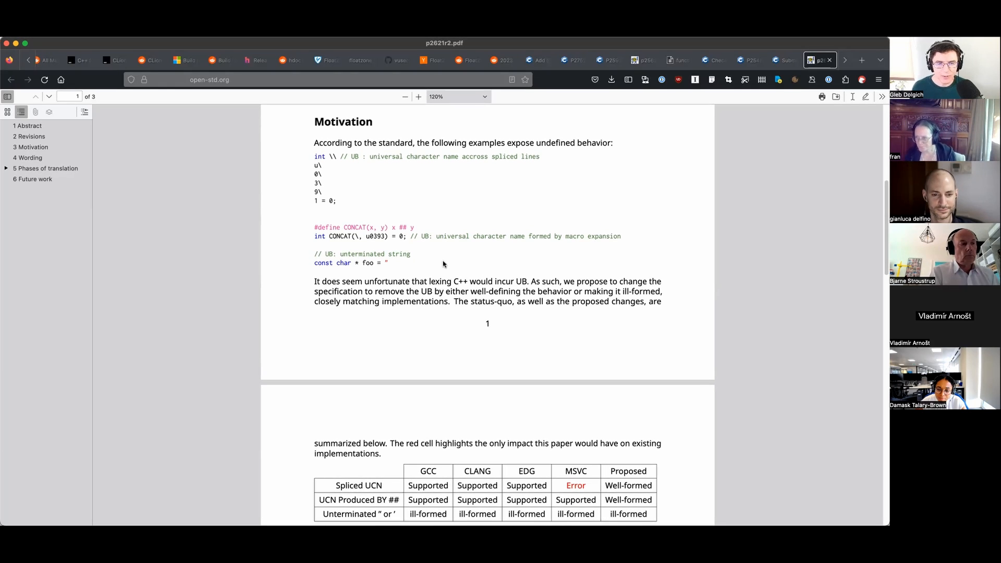
# Continue down to the compiler support table in P2621R2.
pyautogui.scroll(-3)
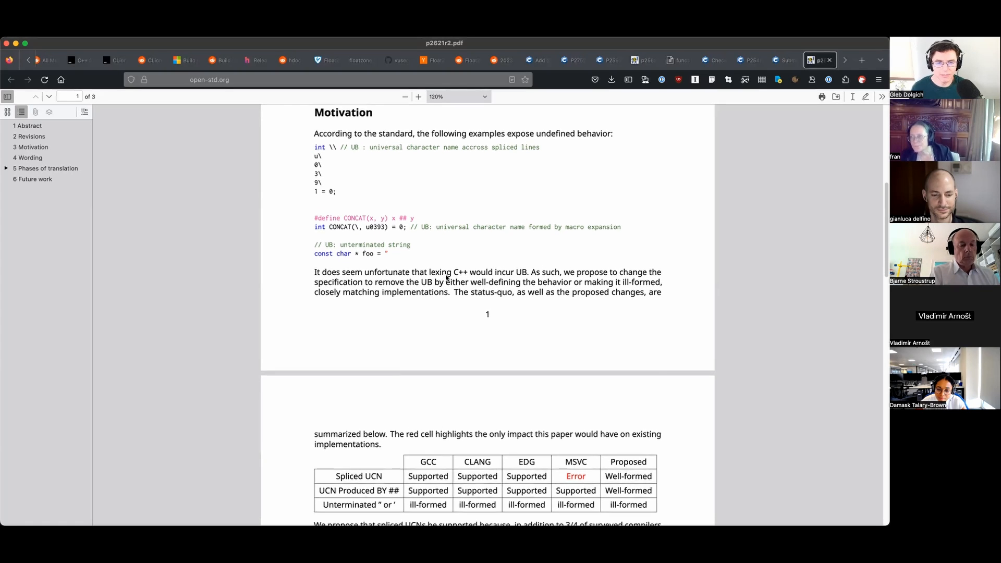
pyautogui.scroll(-3)
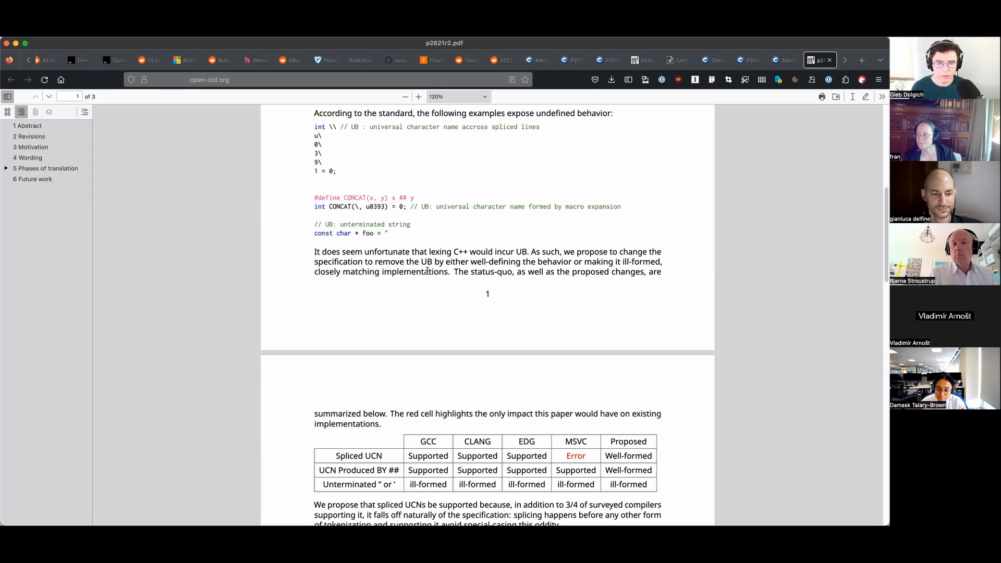
pyautogui.scroll(-3)
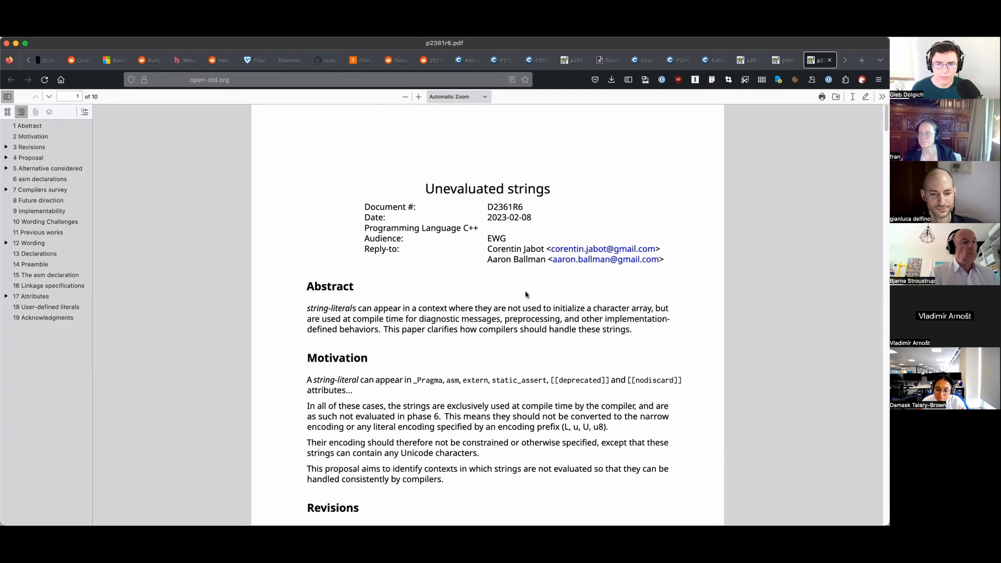
pyautogui.scroll(-3)
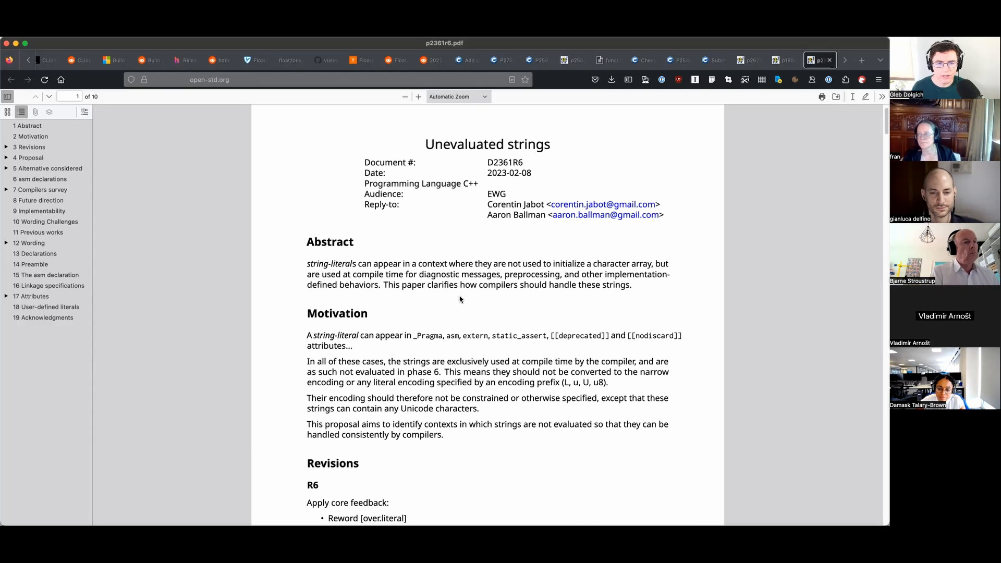
pyautogui.moveTo(493, 307)
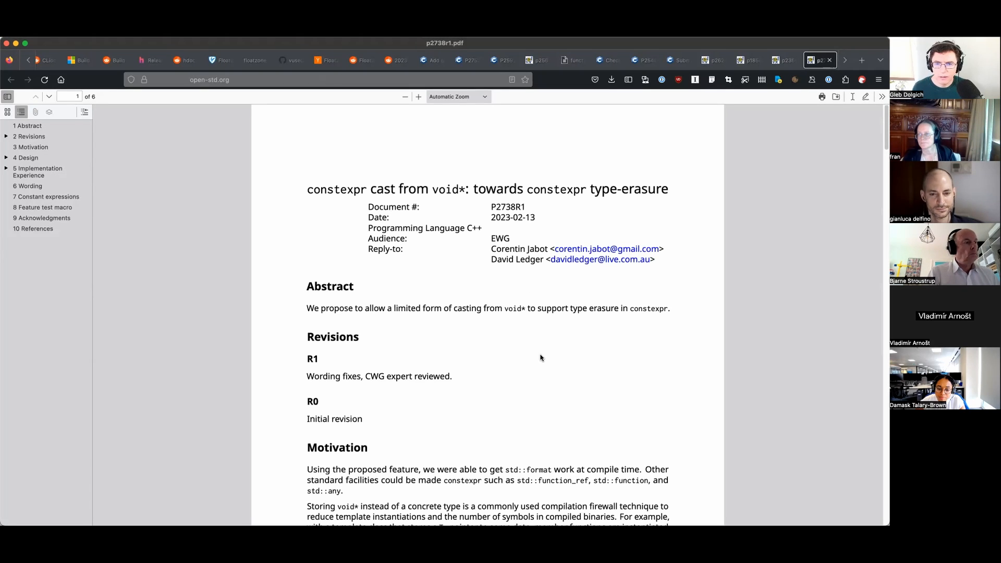
pyautogui.moveTo(538, 359)
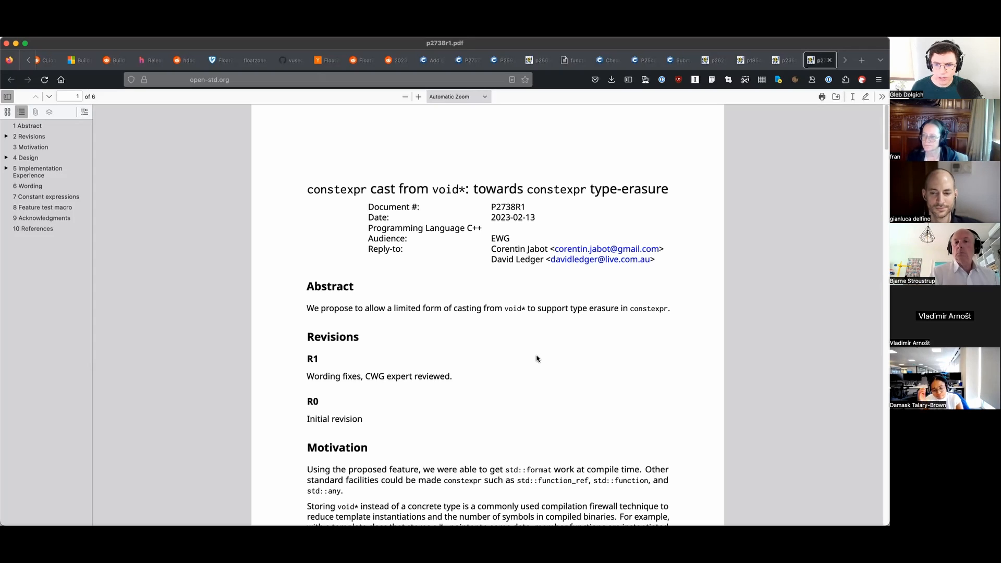
# Scroll into the P2738R1 constexpr cast from void* paper.
pyautogui.scroll(-3)
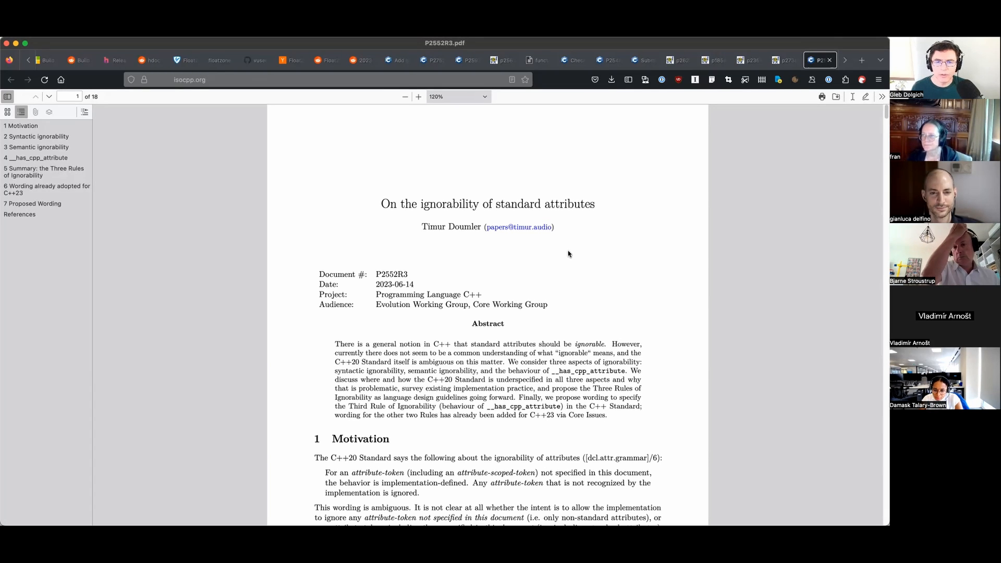
# Read P2552R3's motivation on ignorability of standard attributes down to section 2.
pyautogui.scroll(-3)
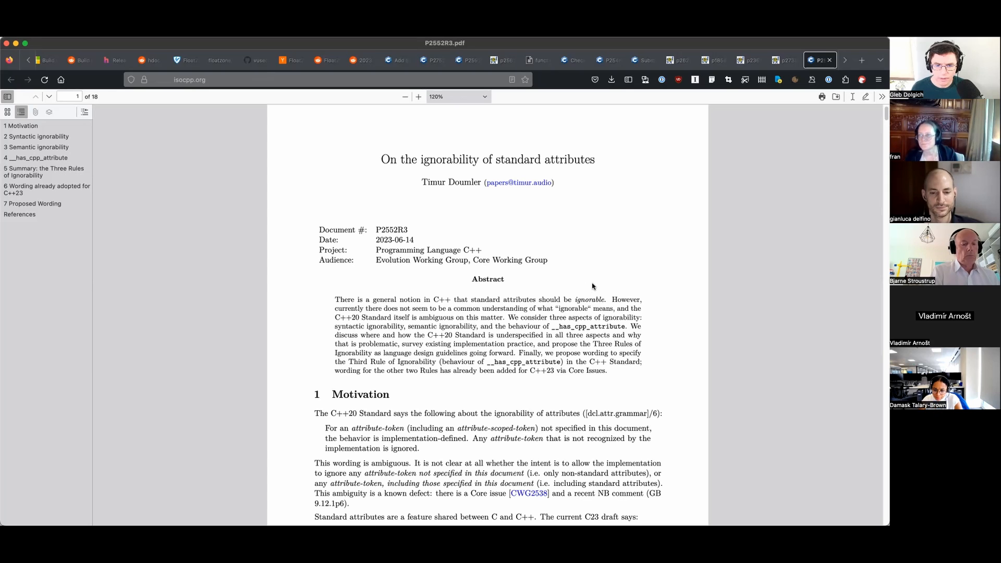
pyautogui.scroll(-3)
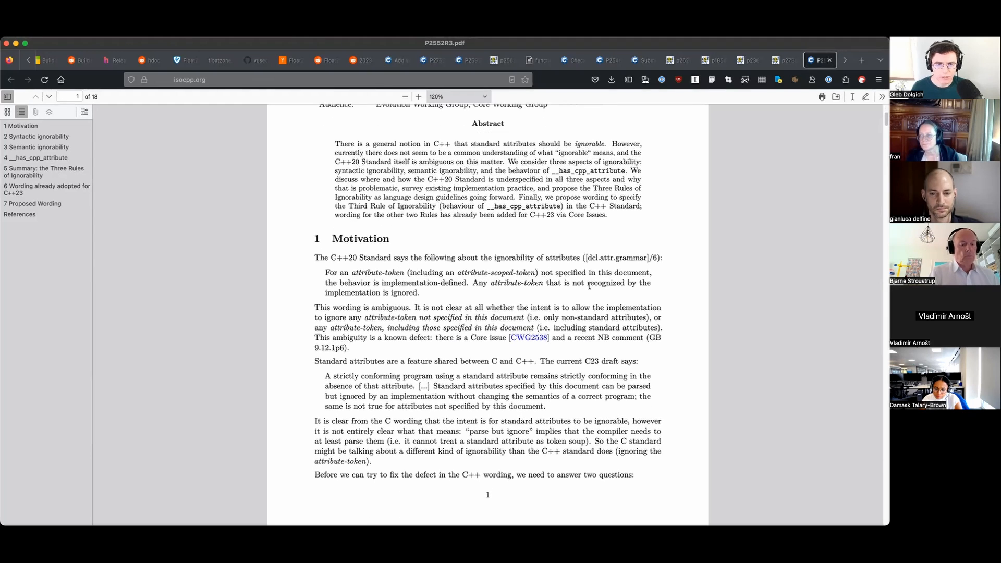
pyautogui.scroll(-3)
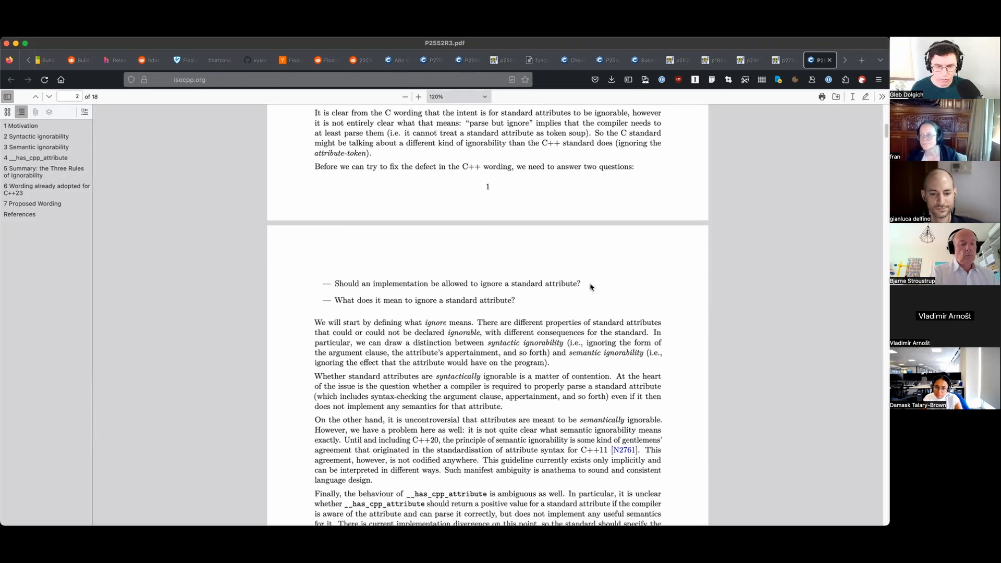
pyautogui.scroll(-3)
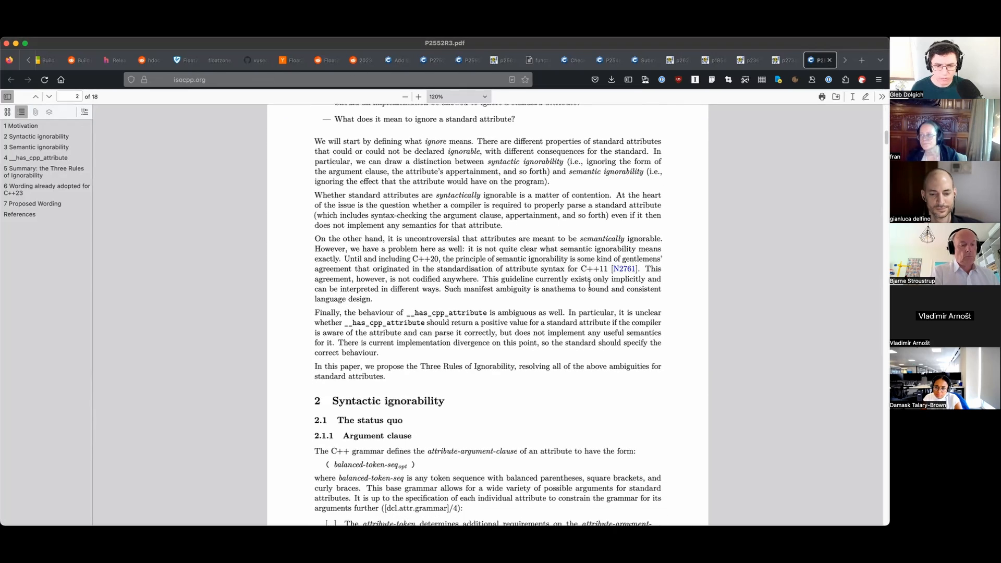
# Glance at the P2741R3 static_assert messages paper, then switch to P2169R4.
pyautogui.click(499, 60)
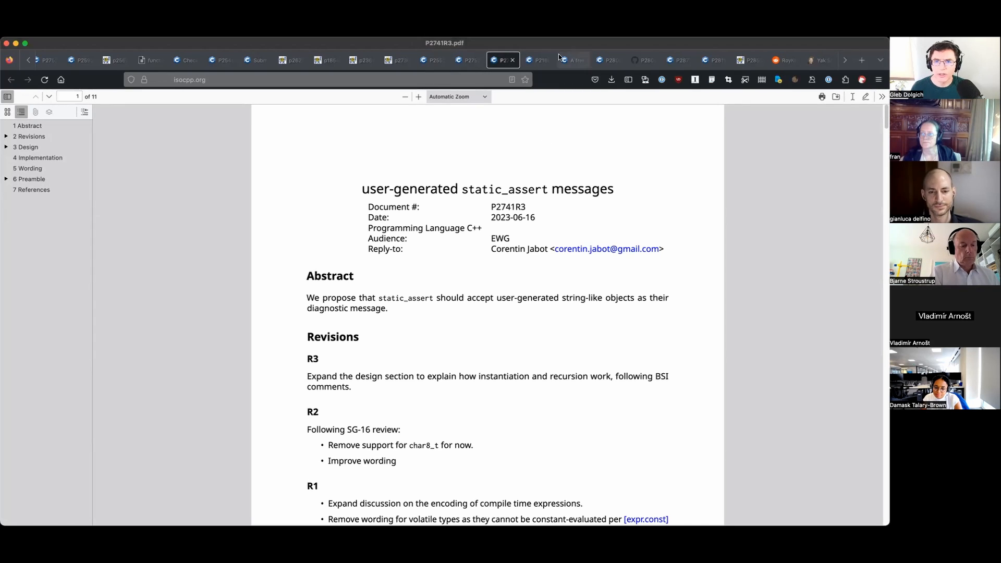
pyautogui.click(538, 59)
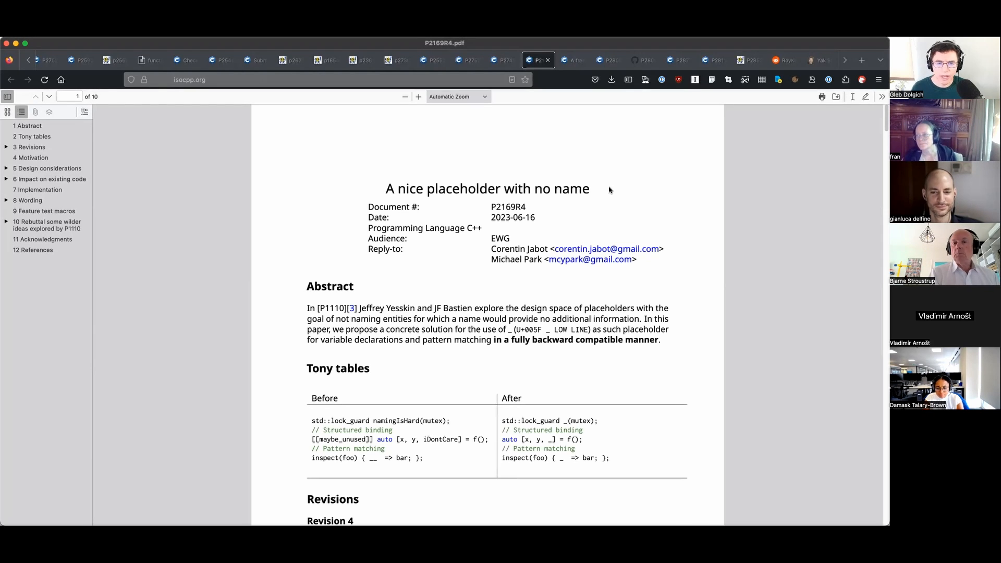
# Read the P2169R4 placeholder paper's Tony table and revision history.
pyautogui.scroll(-3)
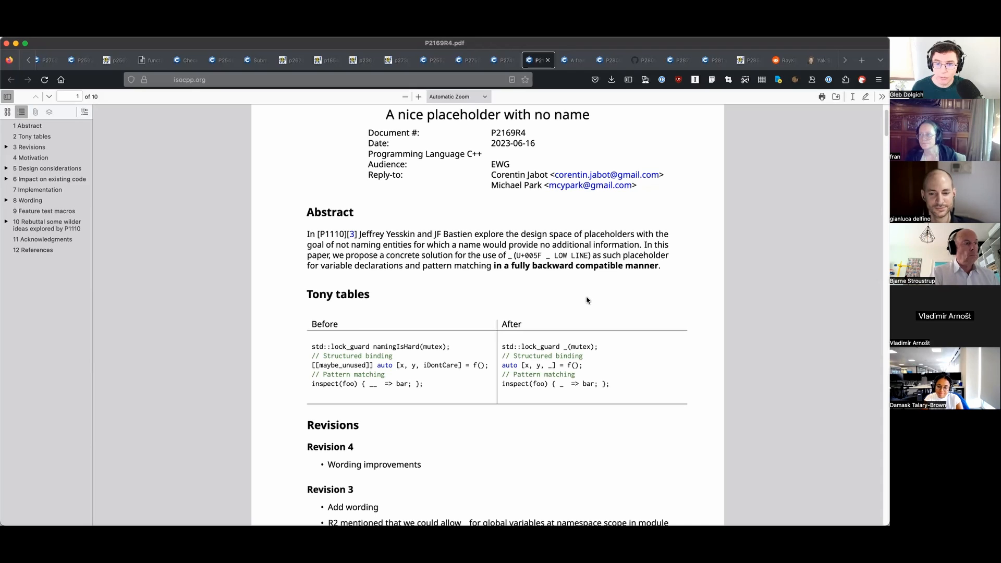
pyautogui.scroll(-3)
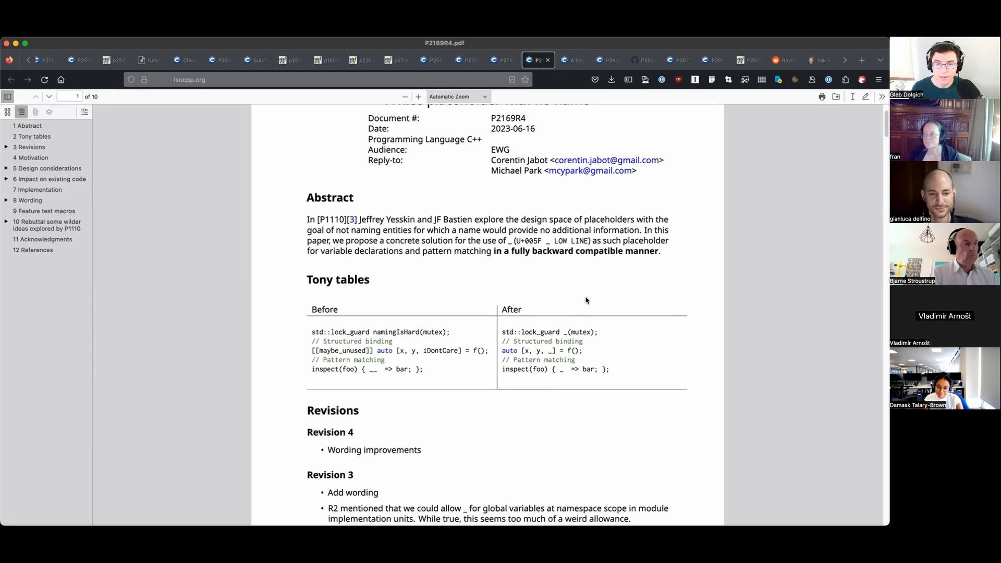
pyautogui.scroll(-3)
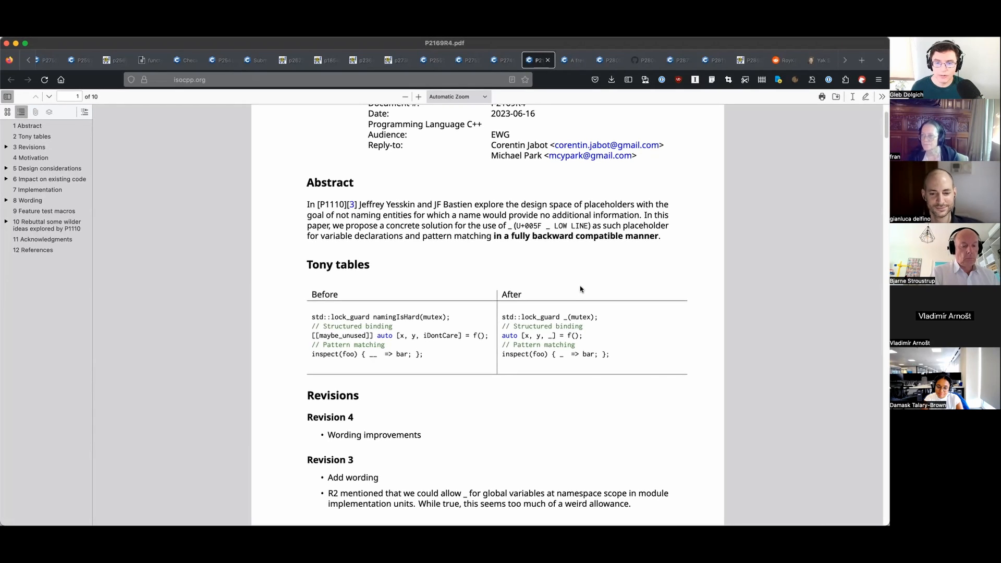
pyautogui.moveTo(556, 301)
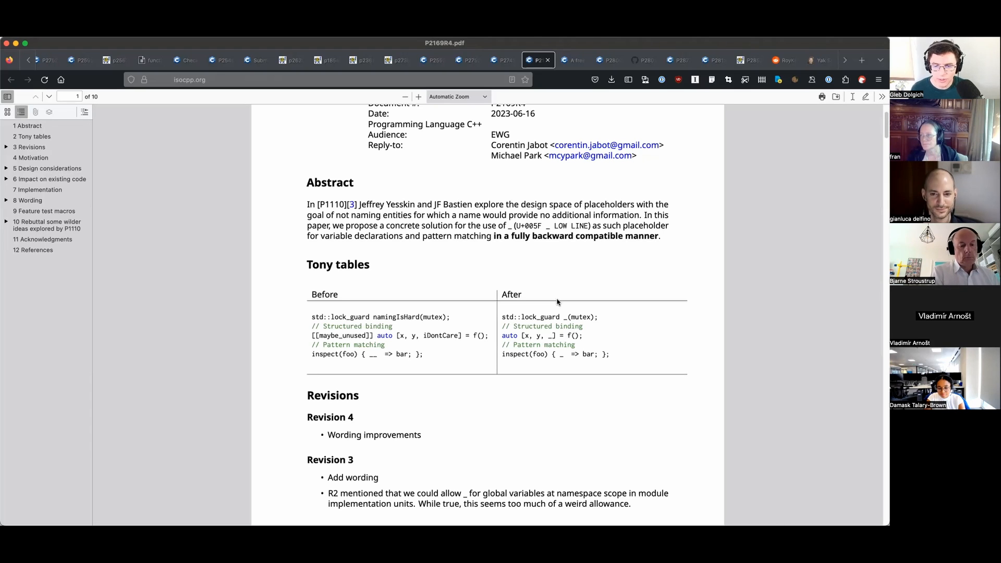
pyautogui.moveTo(541, 292)
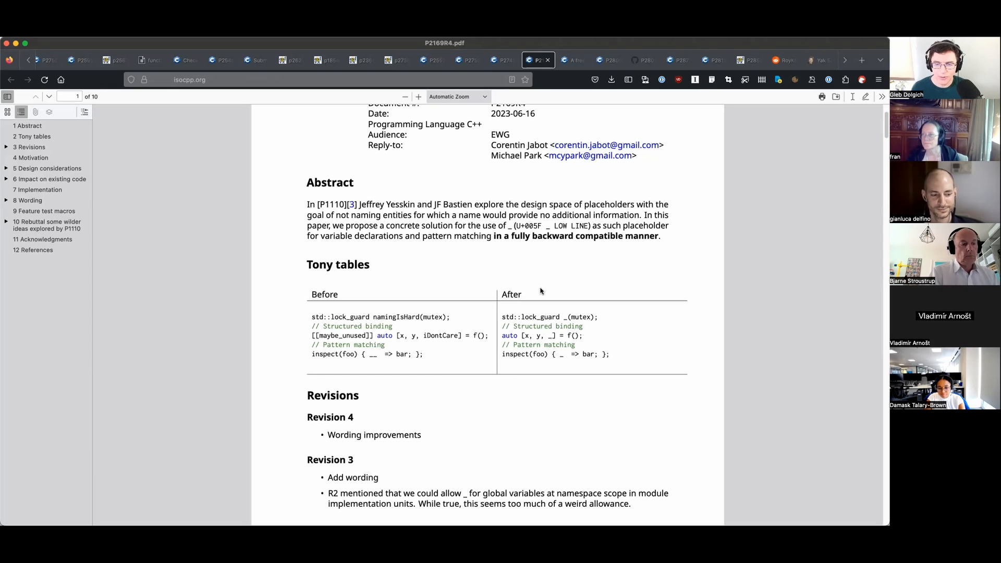
# Continue into the Motivation and Design considerations sections.
pyautogui.scroll(-3)
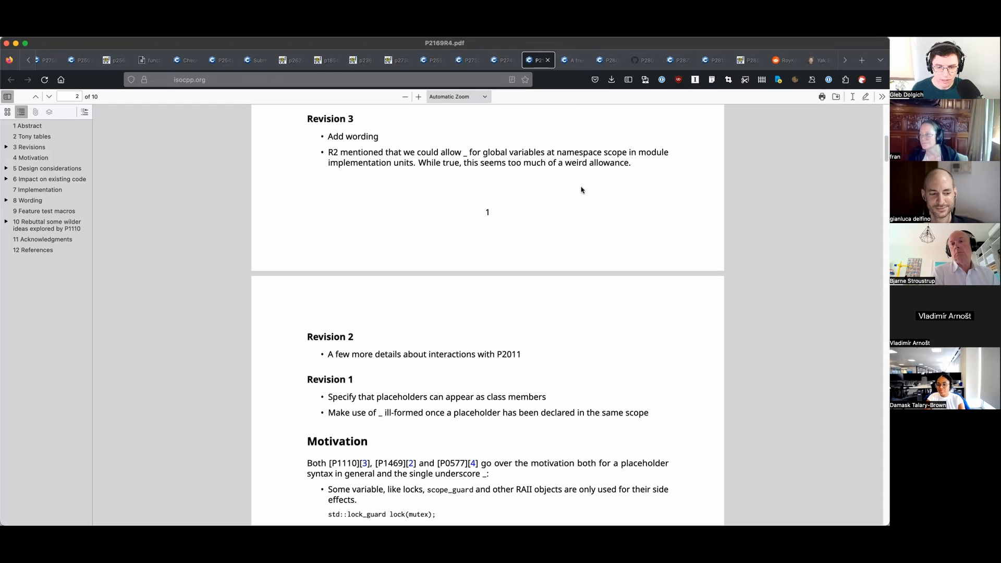
pyautogui.scroll(-3)
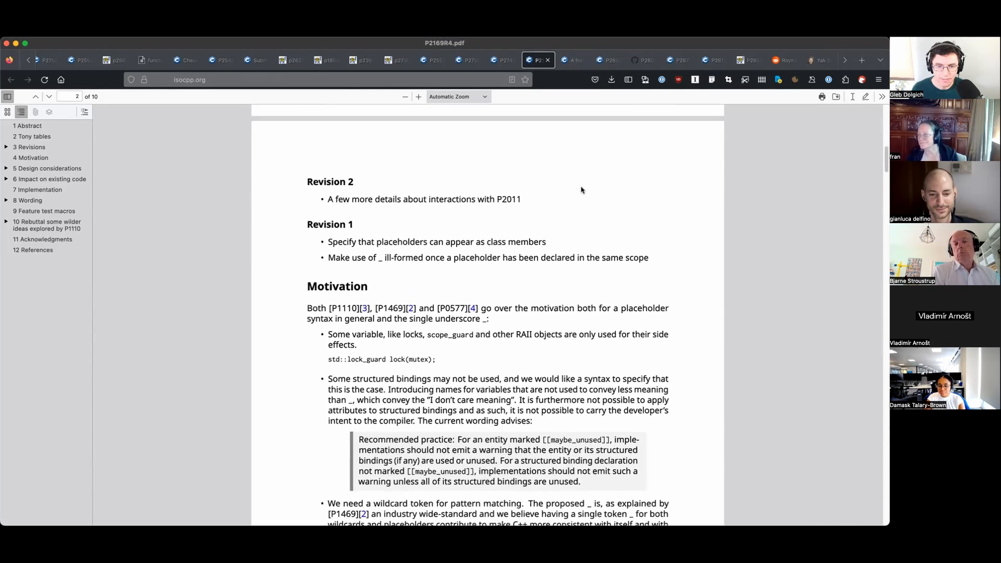
pyautogui.scroll(-3)
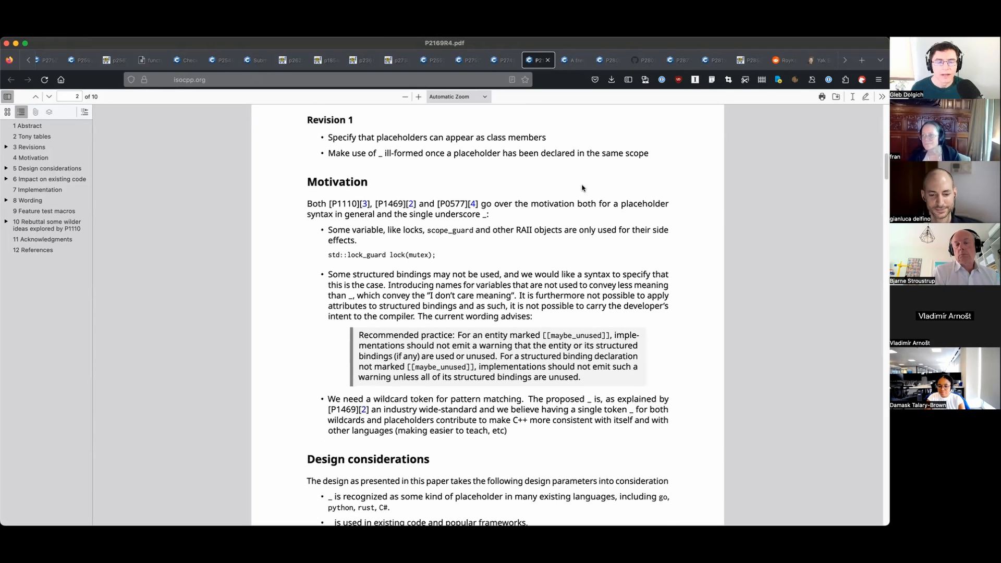
pyautogui.moveTo(429, 179)
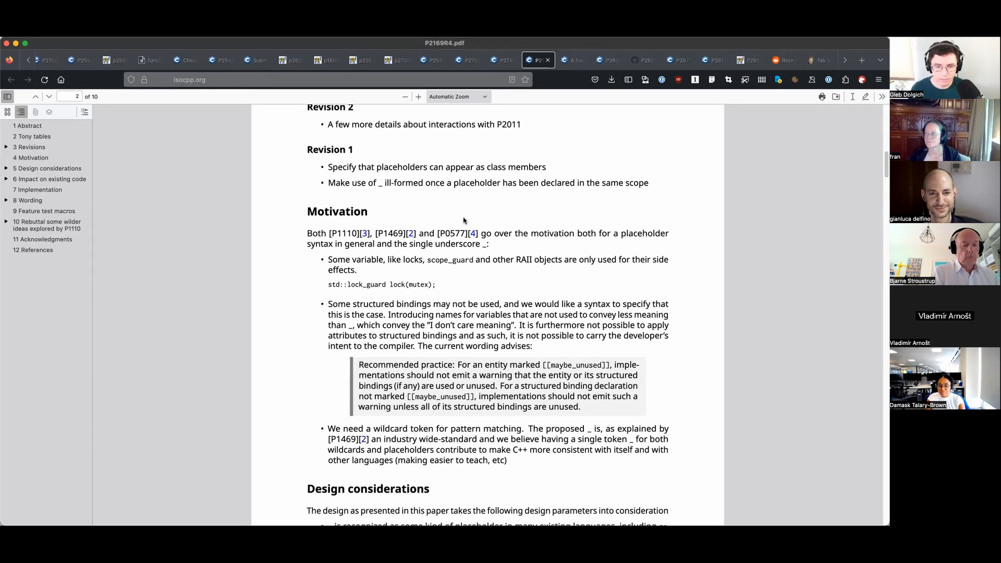
pyautogui.moveTo(620, 110)
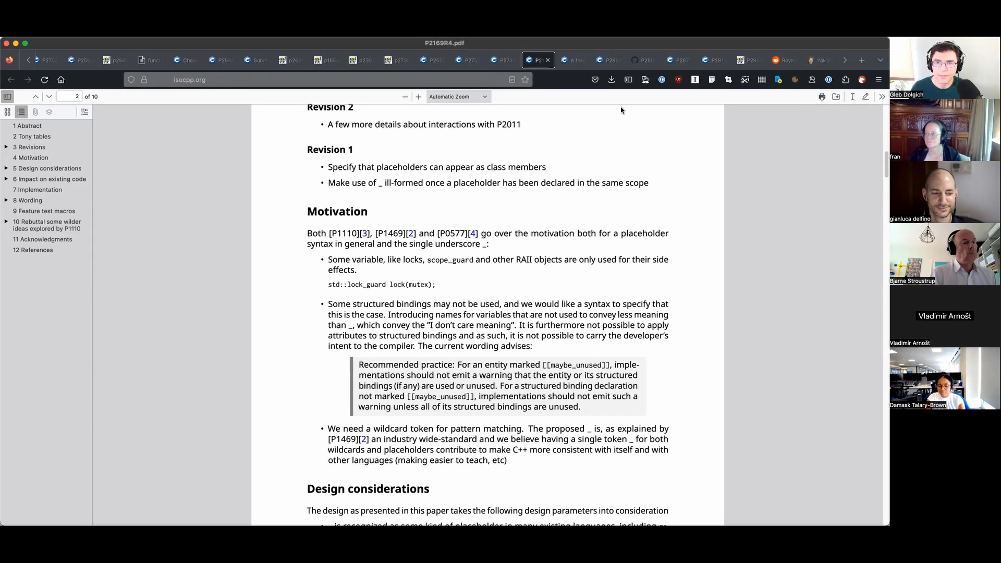
pyautogui.moveTo(571, 60)
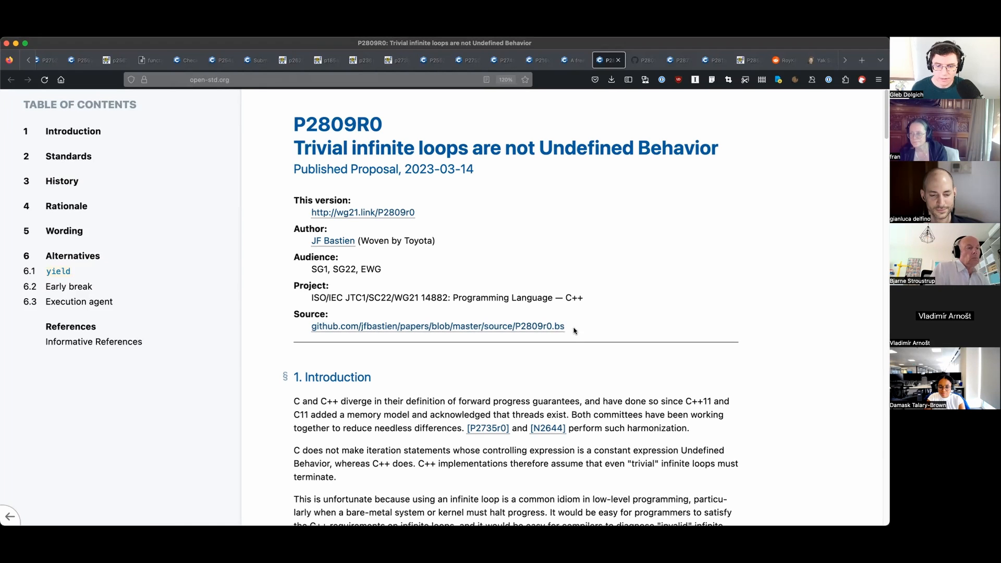
# Read P2809R0's trivial infinite-loop introduction past the clang example, then switch to P2877R0.
pyautogui.scroll(-3)
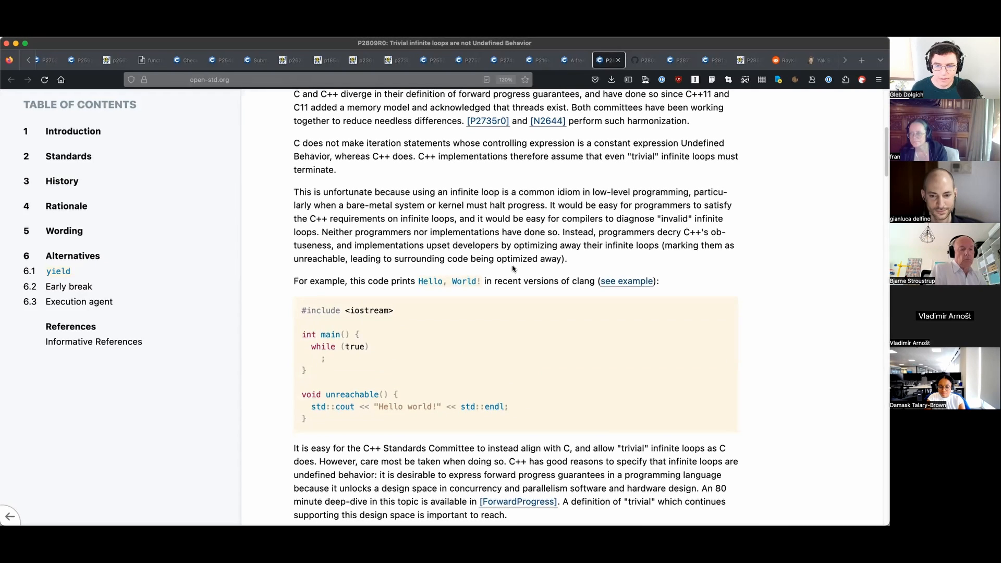
pyautogui.moveTo(543, 298)
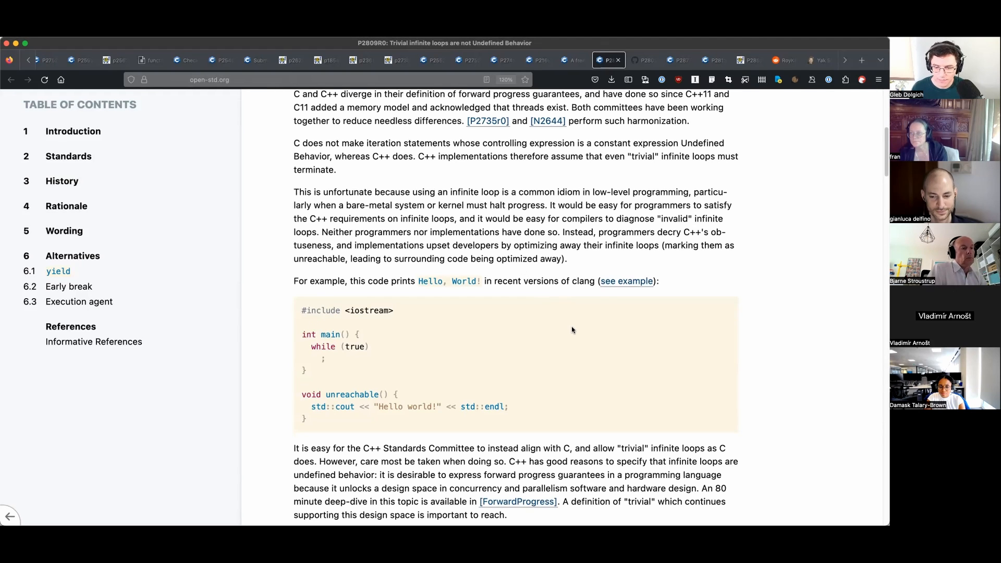
pyautogui.scroll(-3)
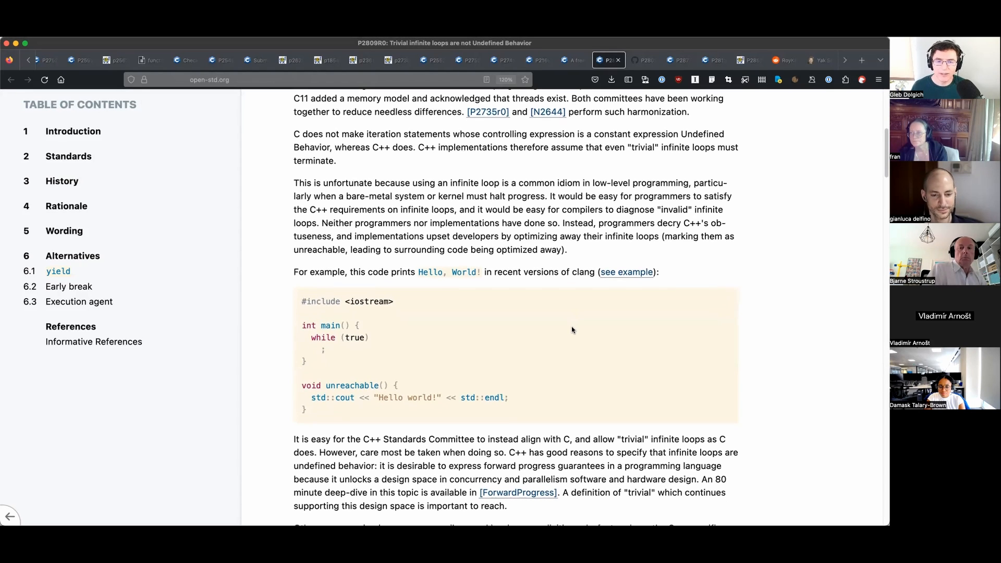
pyautogui.scroll(-3)
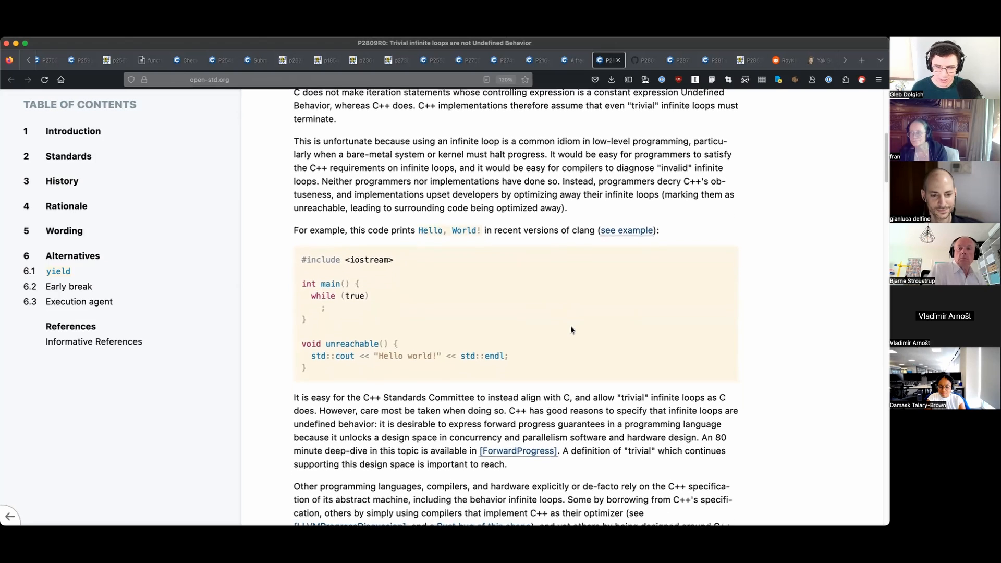
pyautogui.scroll(-3)
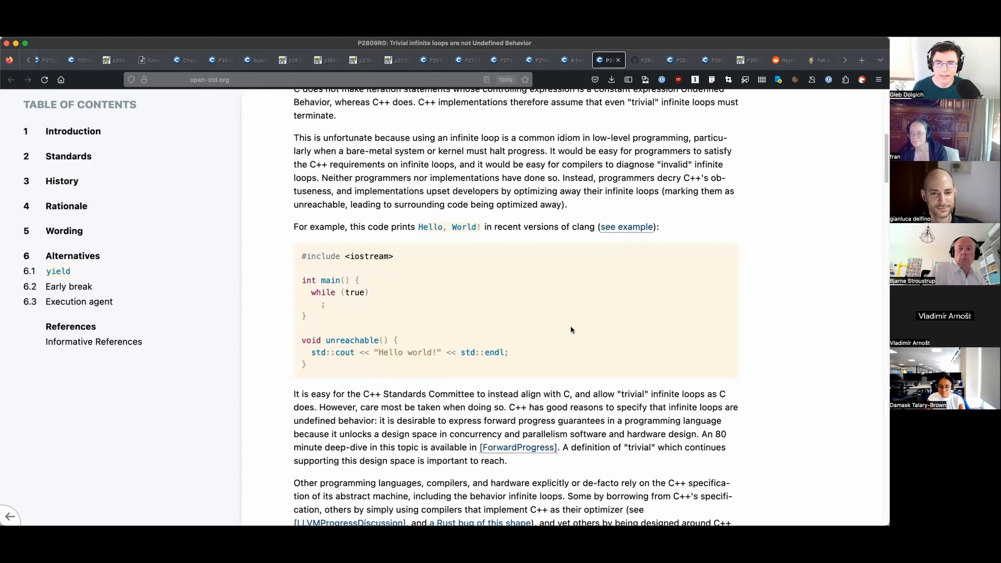
pyautogui.click(678, 59)
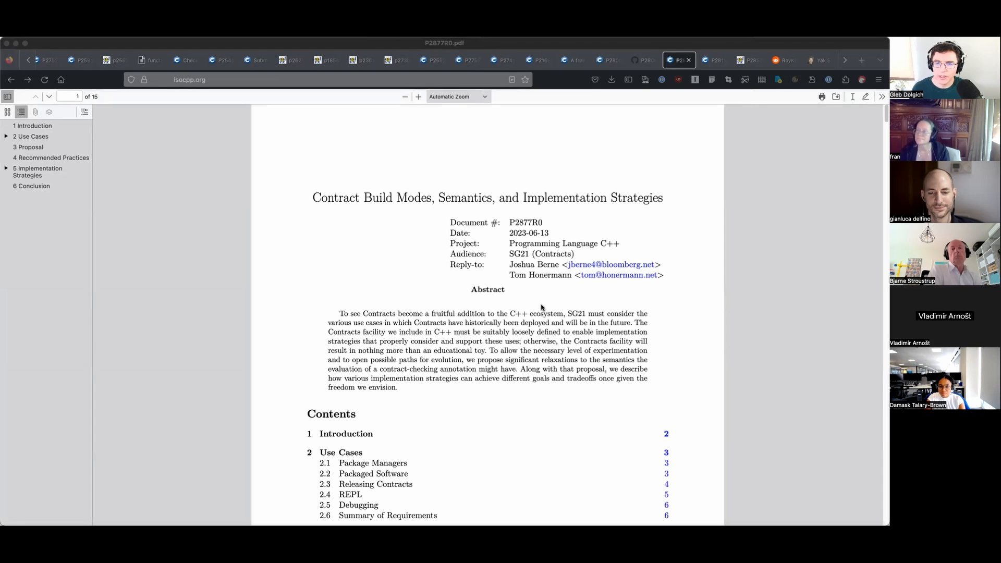
pyautogui.moveTo(527, 283)
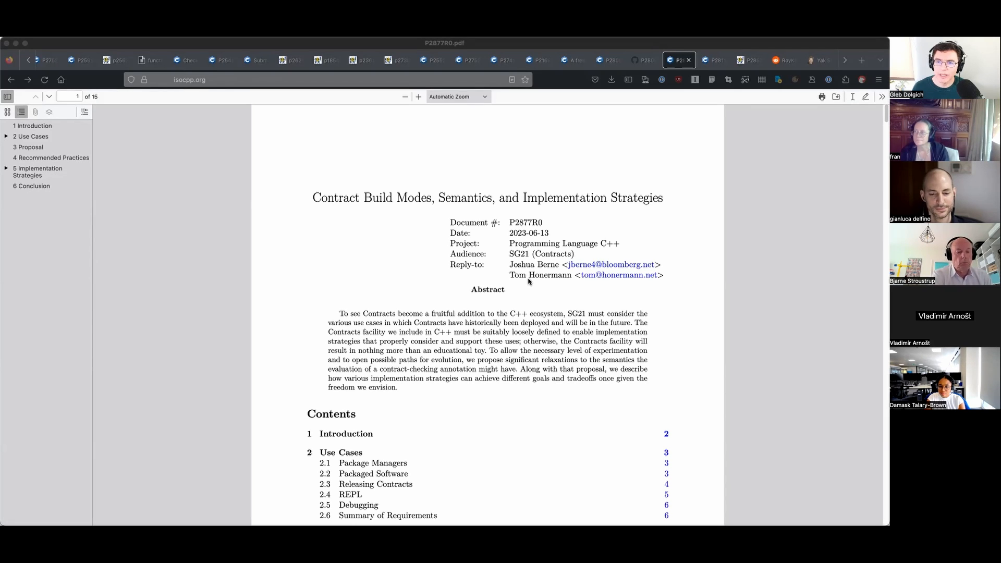
pyautogui.moveTo(616, 223)
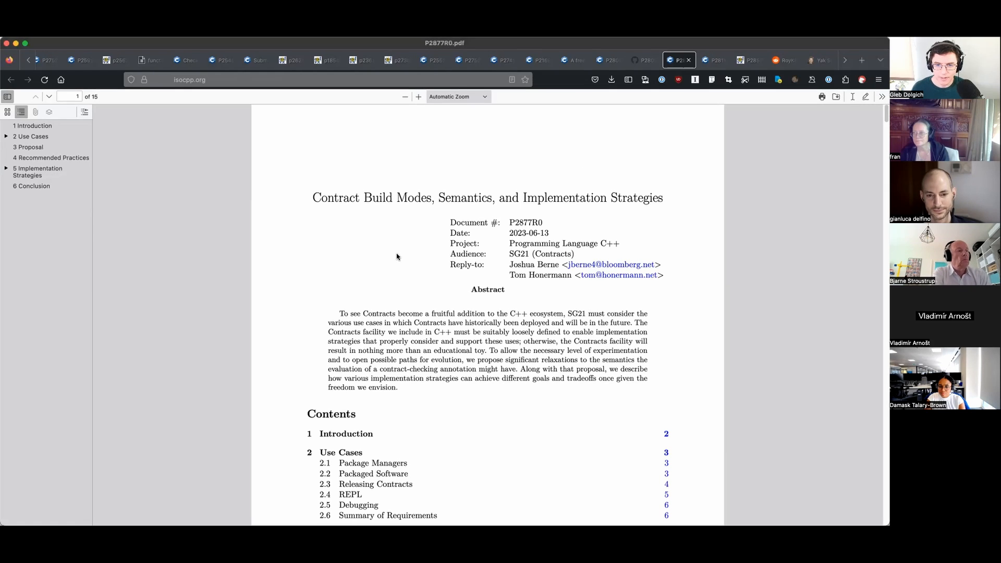
# Scroll P2877R0 from the title page through its abstract and table of contents.
pyautogui.scroll(-3)
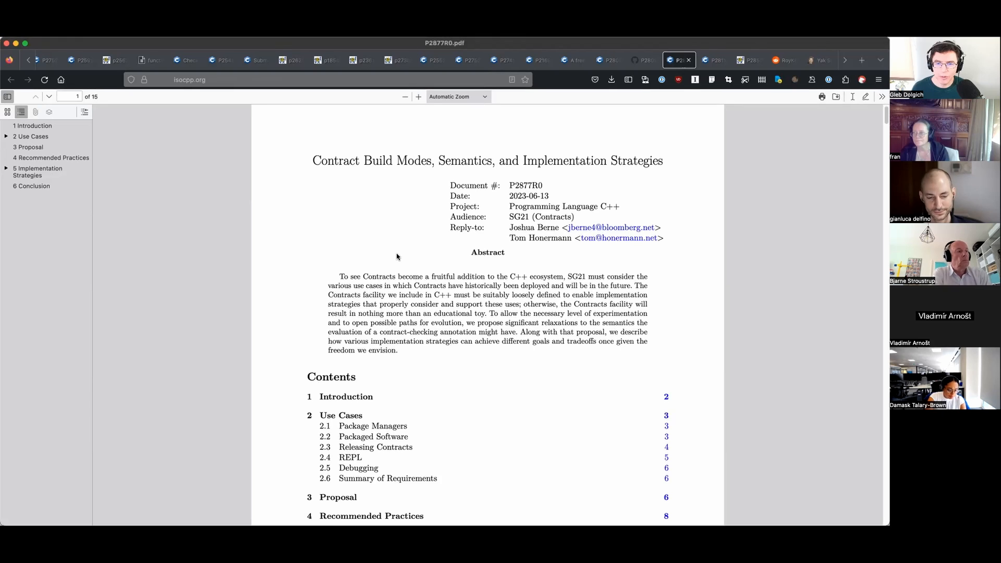
pyautogui.scroll(-3)
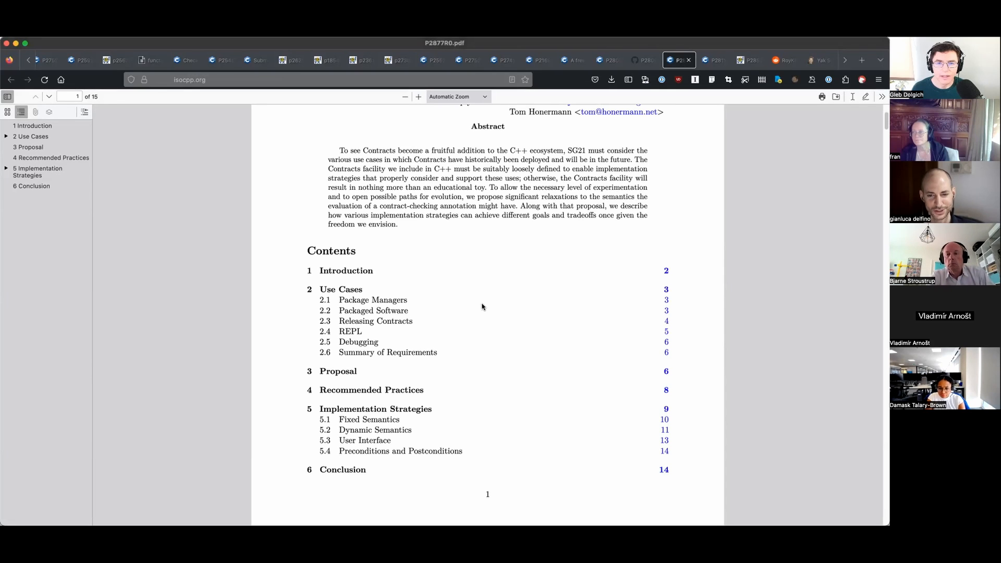
pyautogui.scroll(-3)
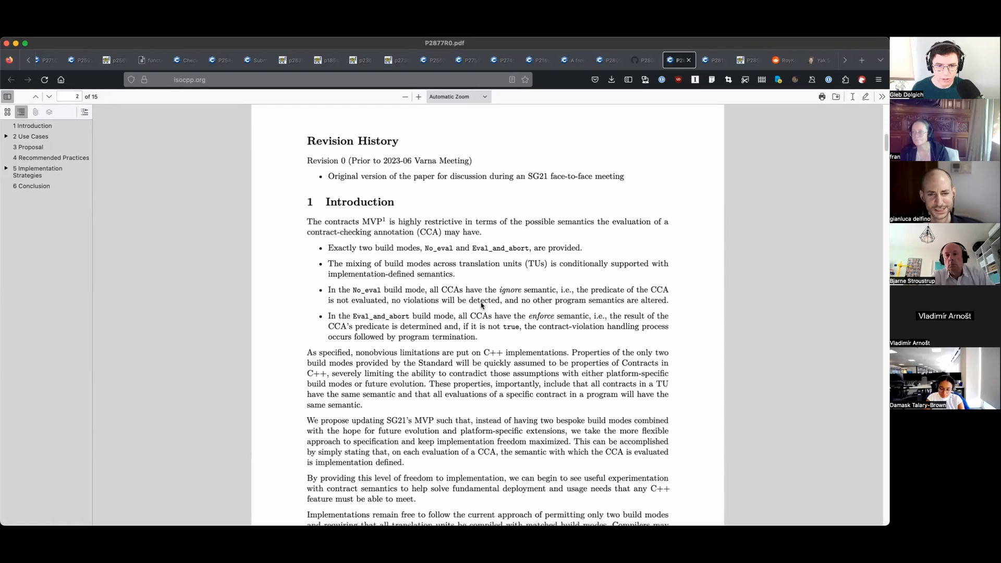
pyautogui.scroll(-3)
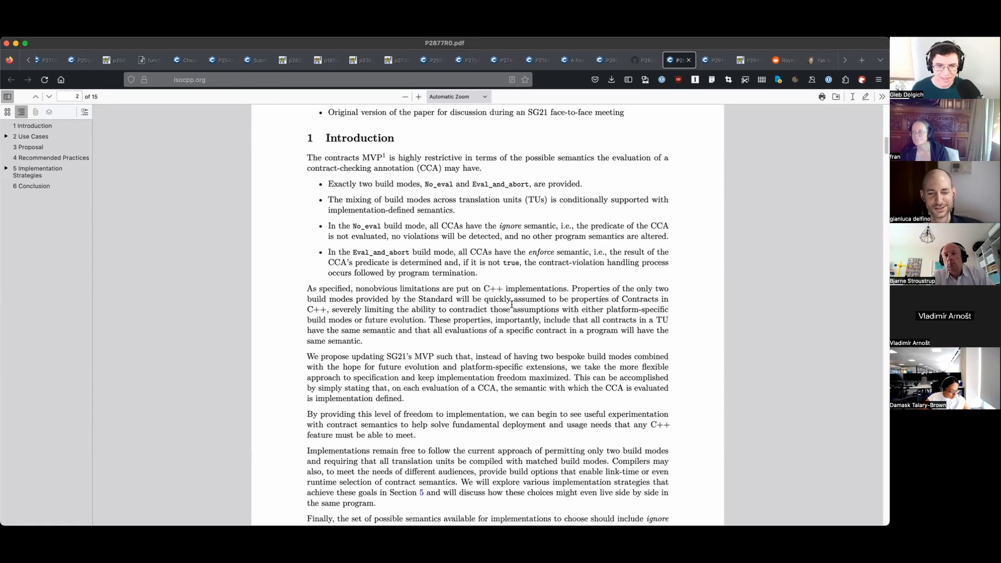
pyautogui.scroll(-3)
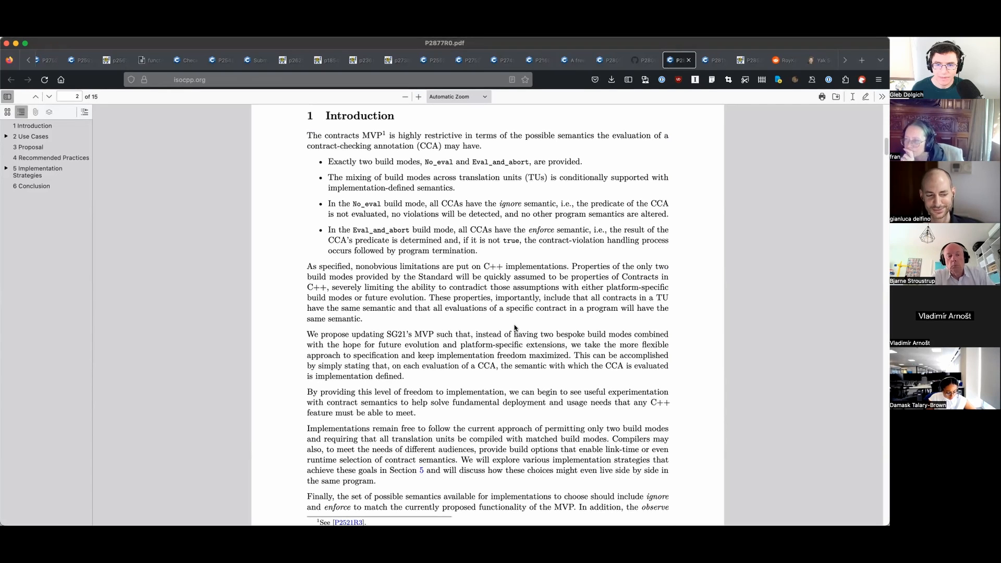
# Read section 1 Introduction on contract build modes, glimpsing the Use Cases section.
pyautogui.scroll(-3)
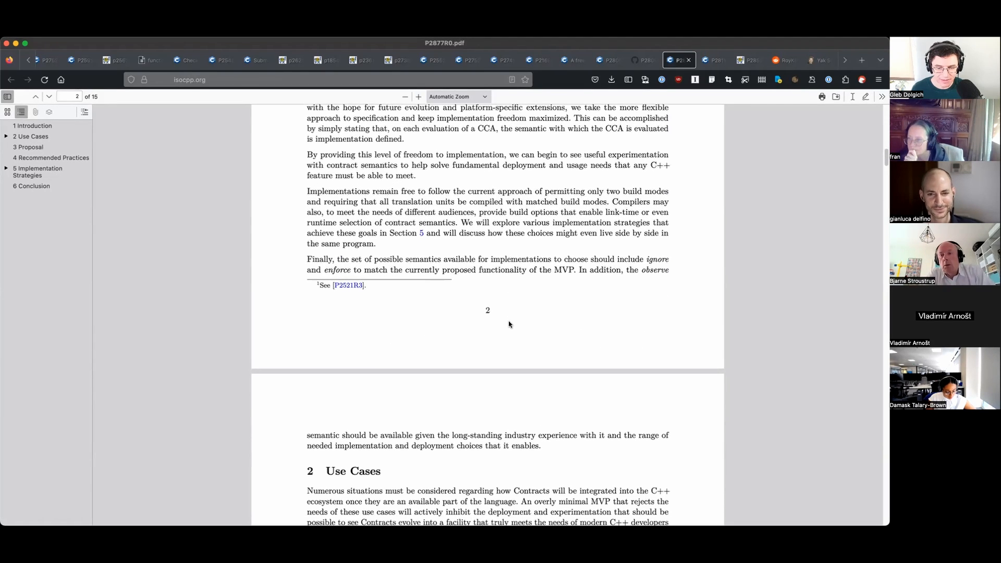
pyautogui.scroll(-3)
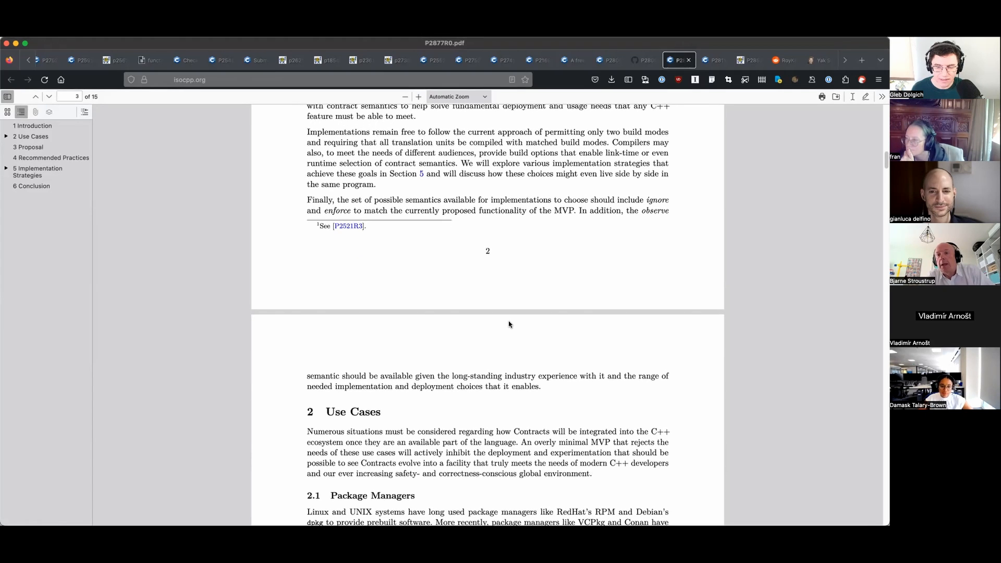
pyautogui.scroll(-3)
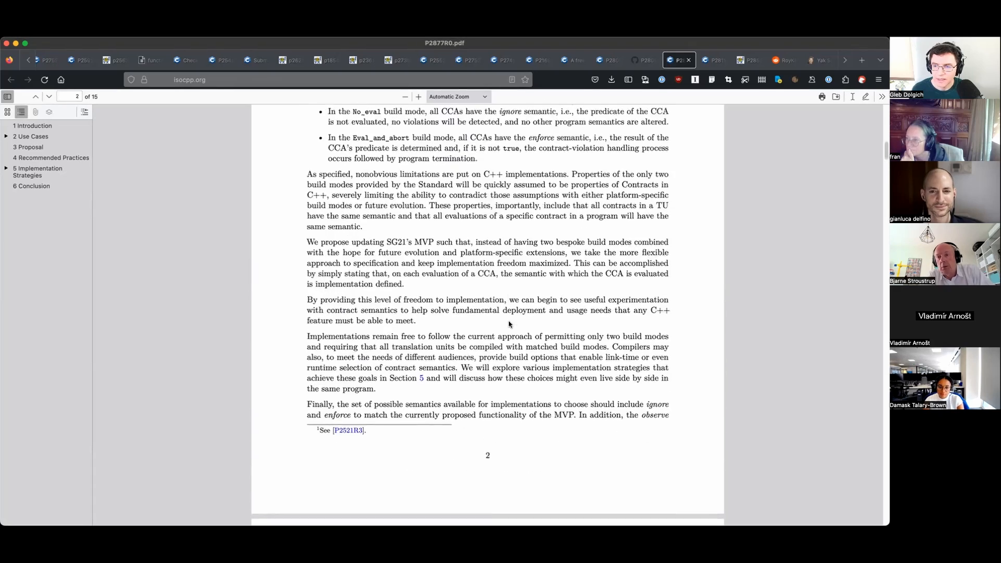
pyautogui.scroll(3)
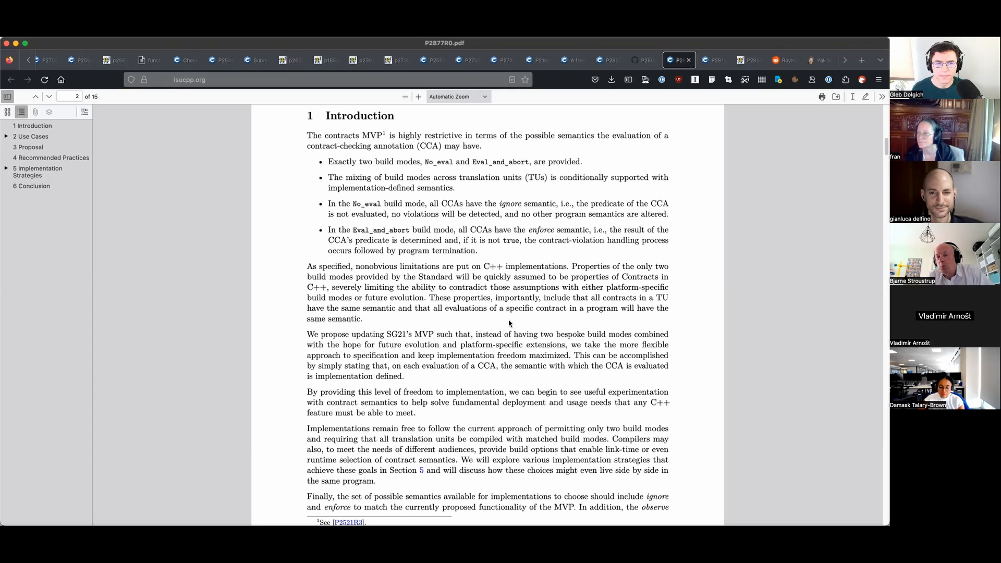
pyautogui.moveTo(159, 440)
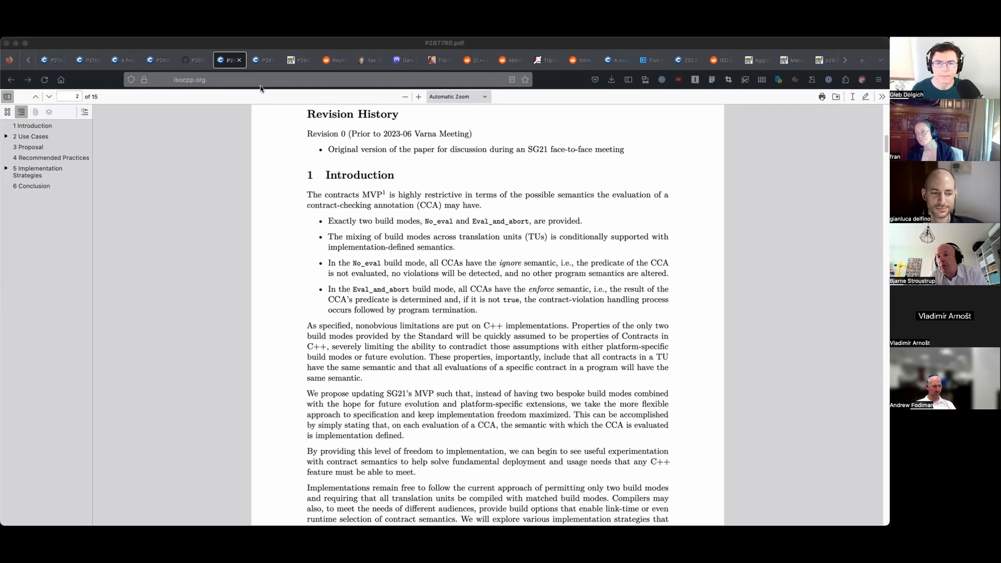
pyautogui.moveTo(115, 156)
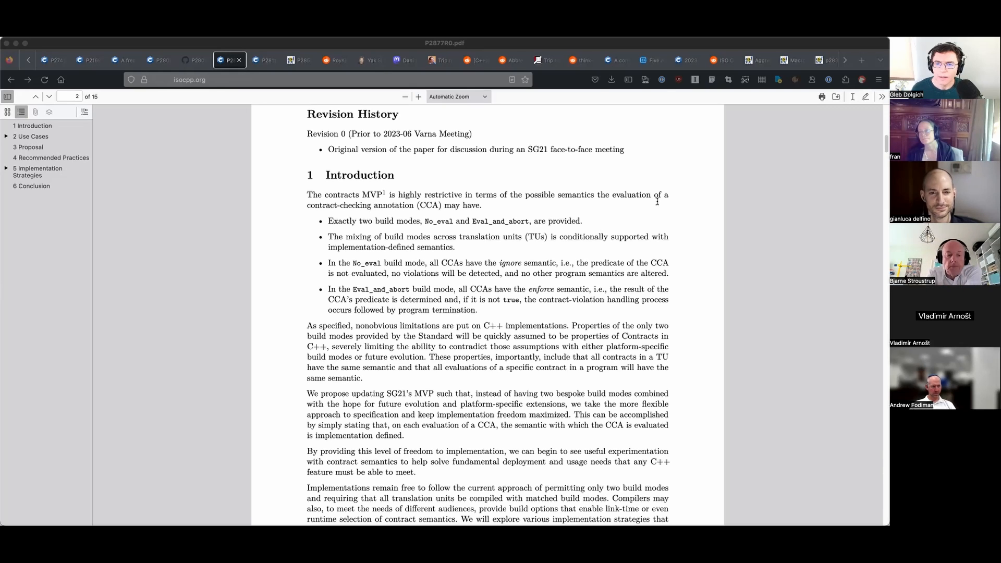
pyautogui.moveTo(411, 214)
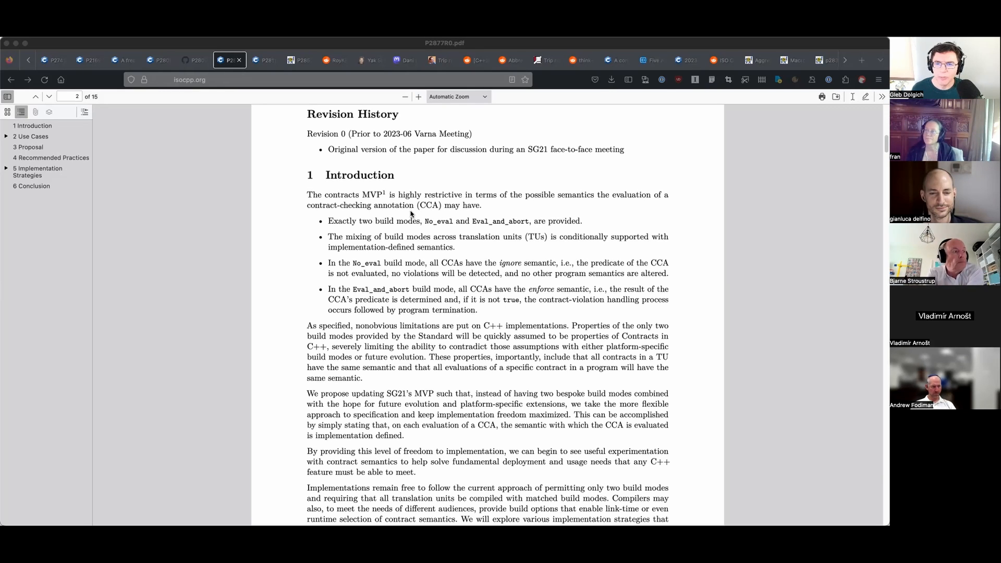
pyautogui.moveTo(410, 214)
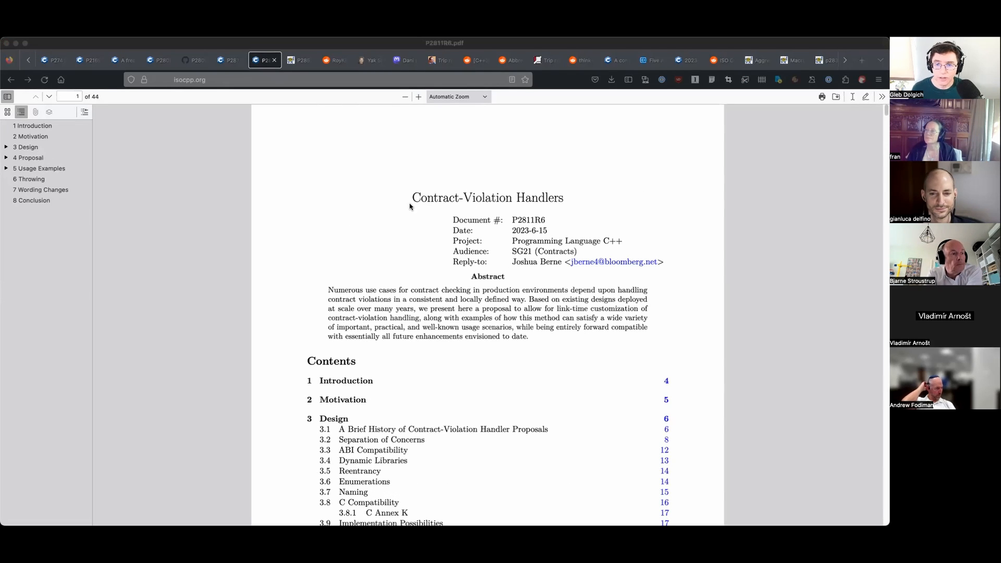
# Scroll through P2811R6's abstract and contents, then bring up the P2853R0 std::contract_violation proposal.
pyautogui.scroll(-3)
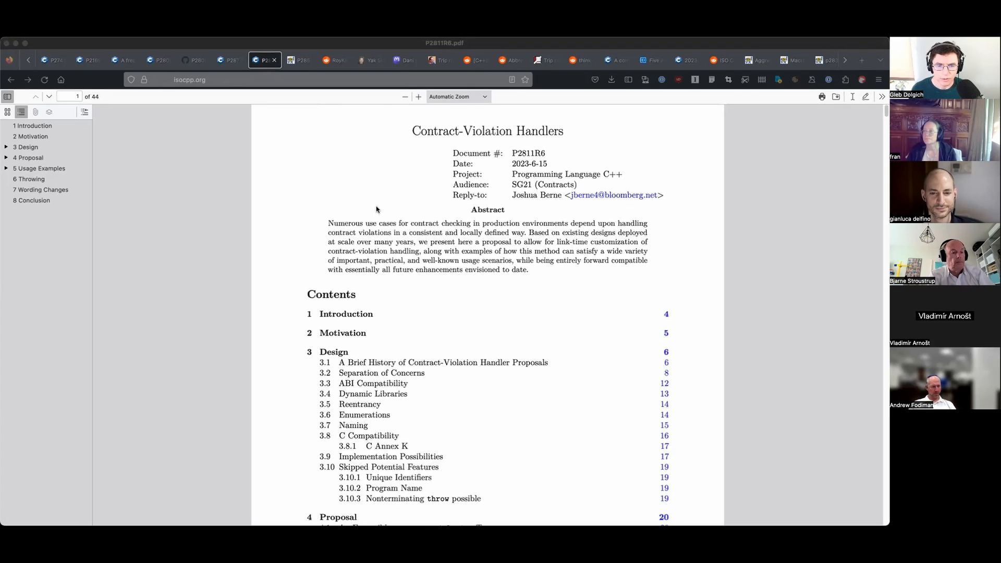
pyautogui.scroll(-3)
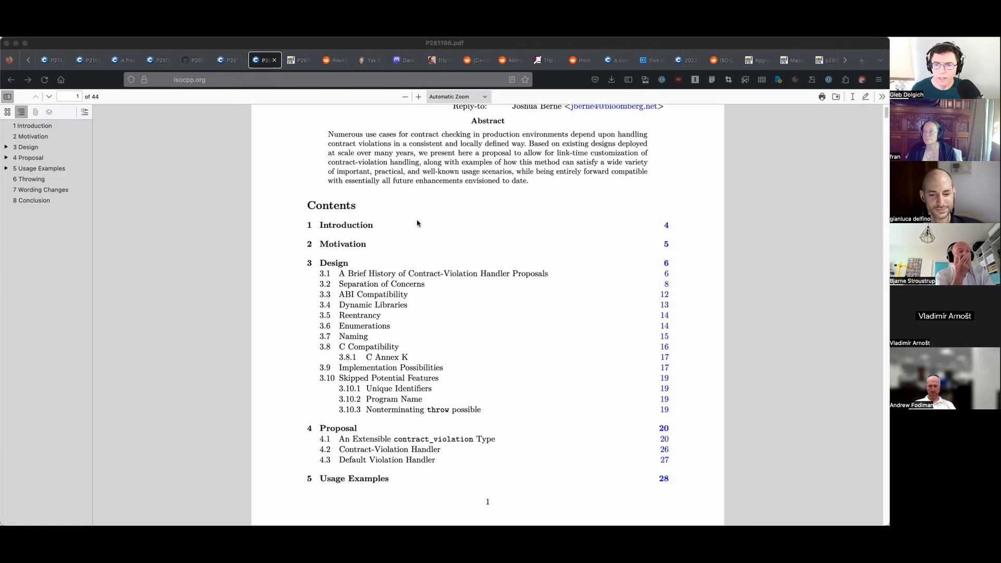
pyautogui.scroll(-3)
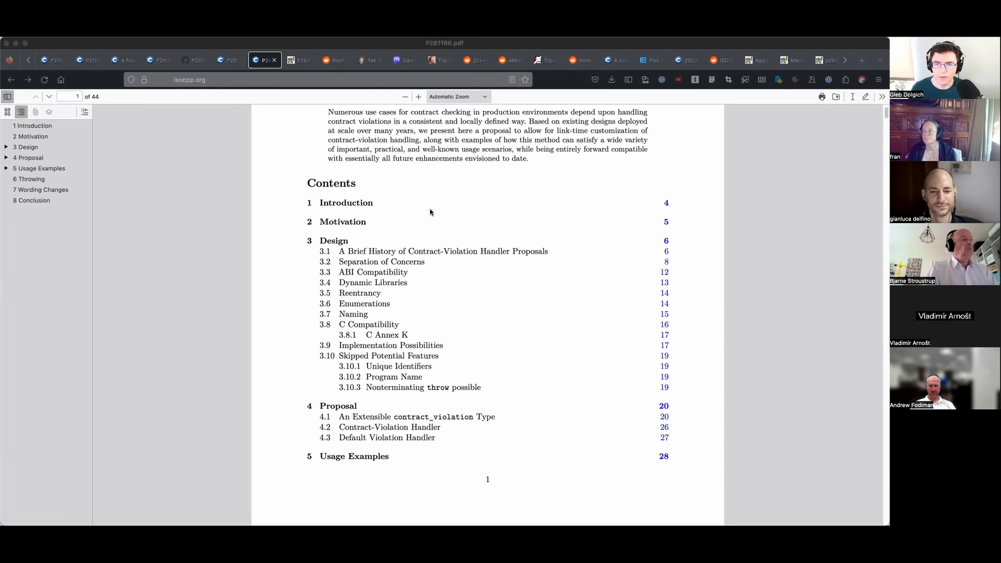
pyautogui.click(299, 61)
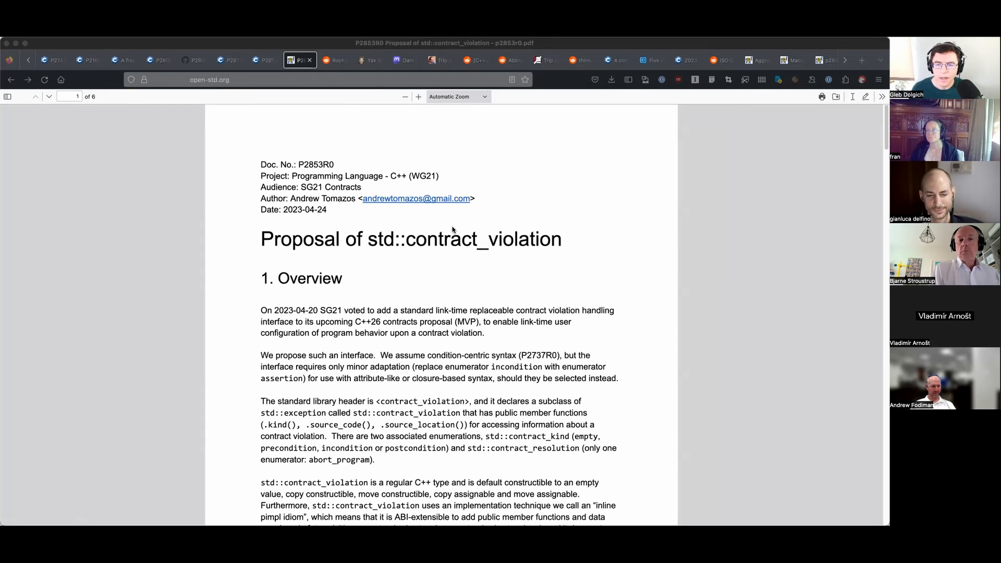
pyautogui.moveTo(403, 261)
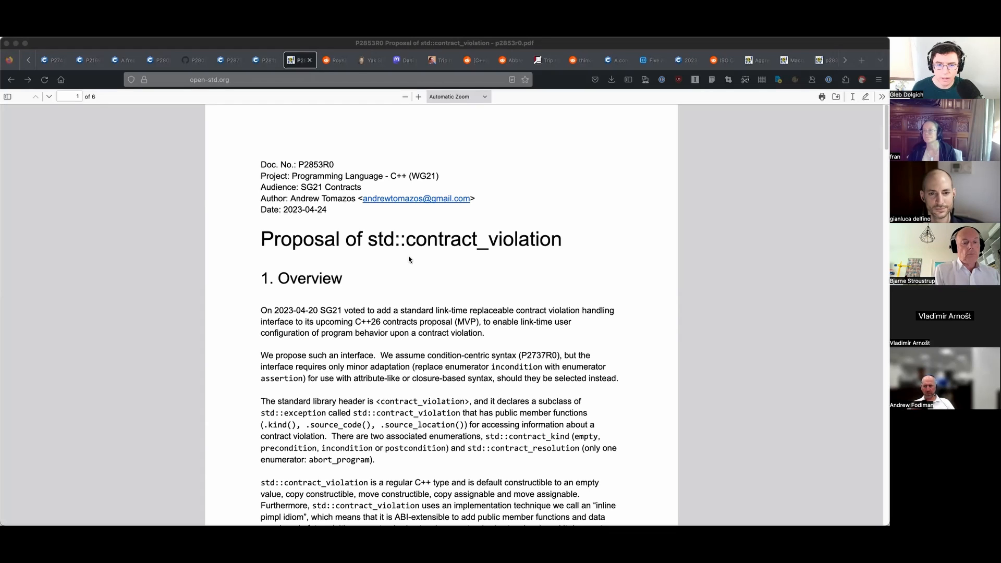
pyautogui.moveTo(407, 267)
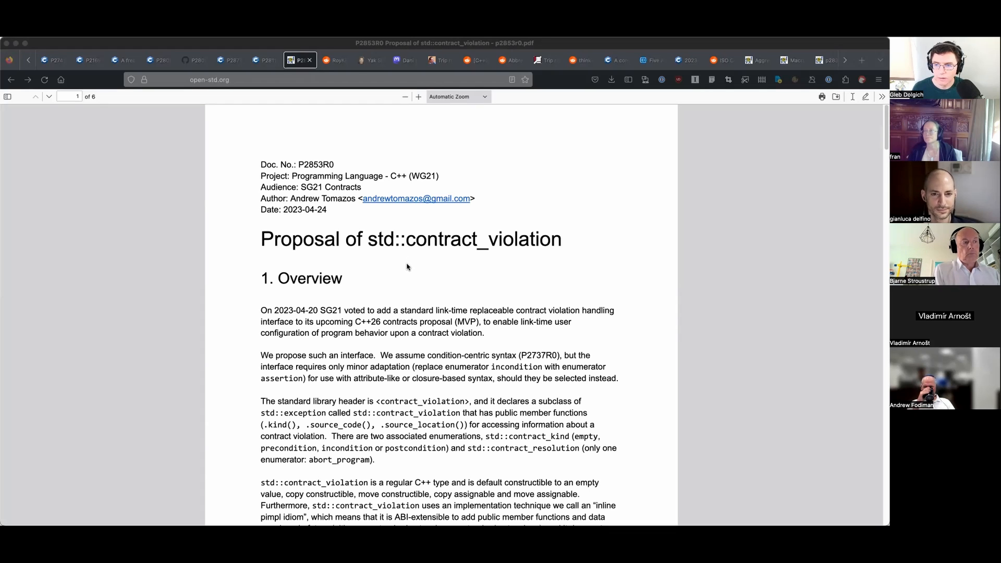
pyautogui.moveTo(374, 269)
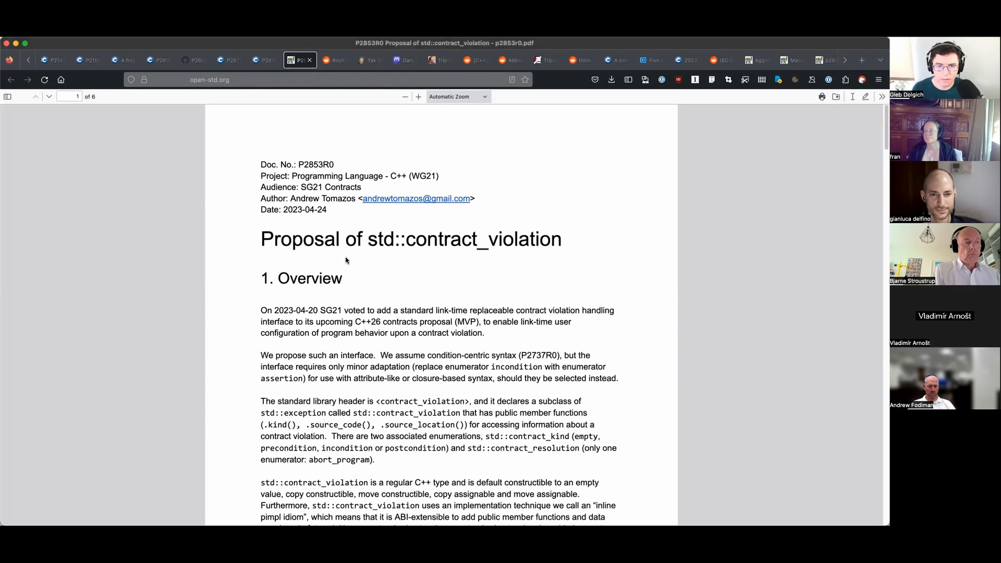
pyautogui.moveTo(368, 269)
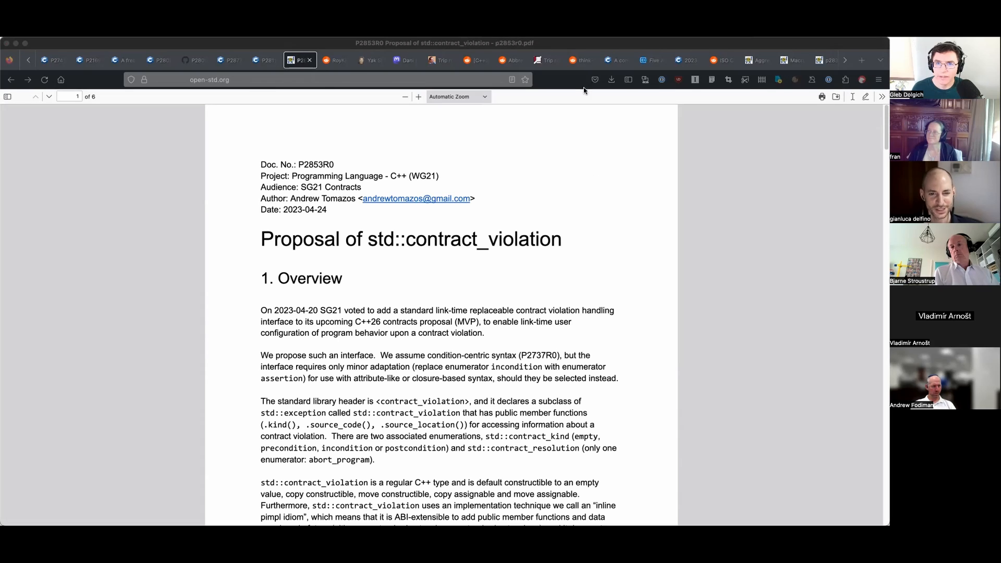
pyautogui.moveTo(564, 46)
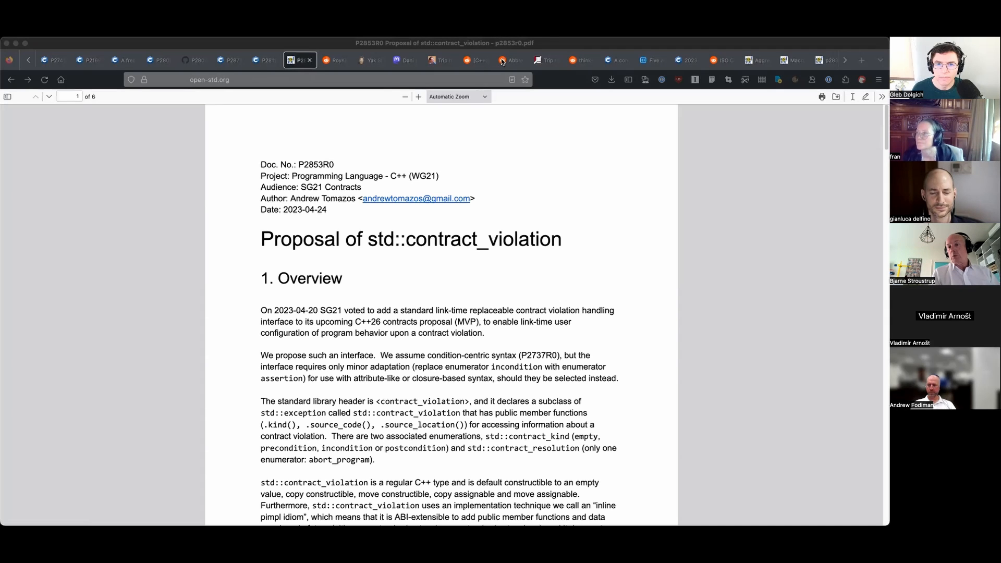
pyautogui.moveTo(519, 190)
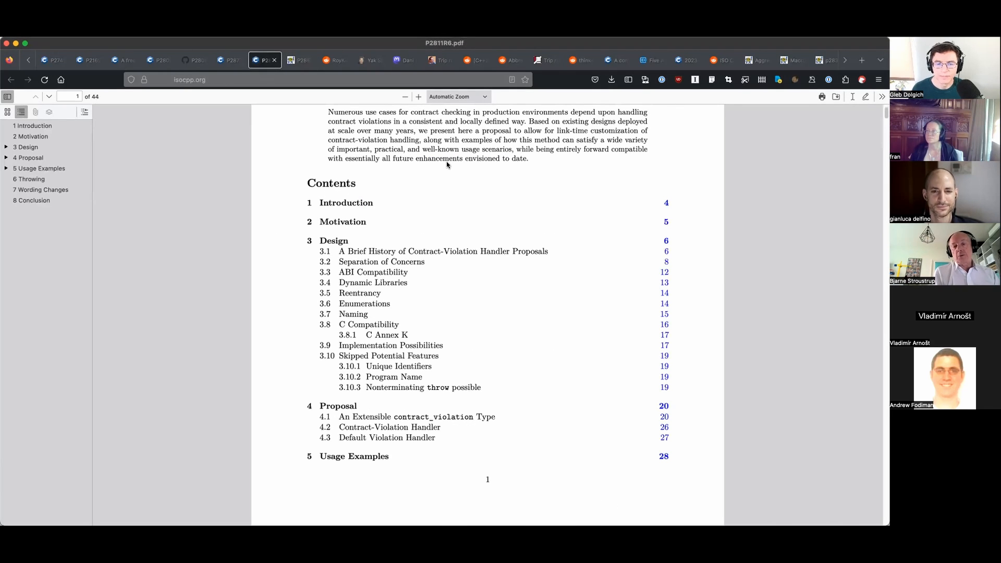
pyautogui.moveTo(528, 189)
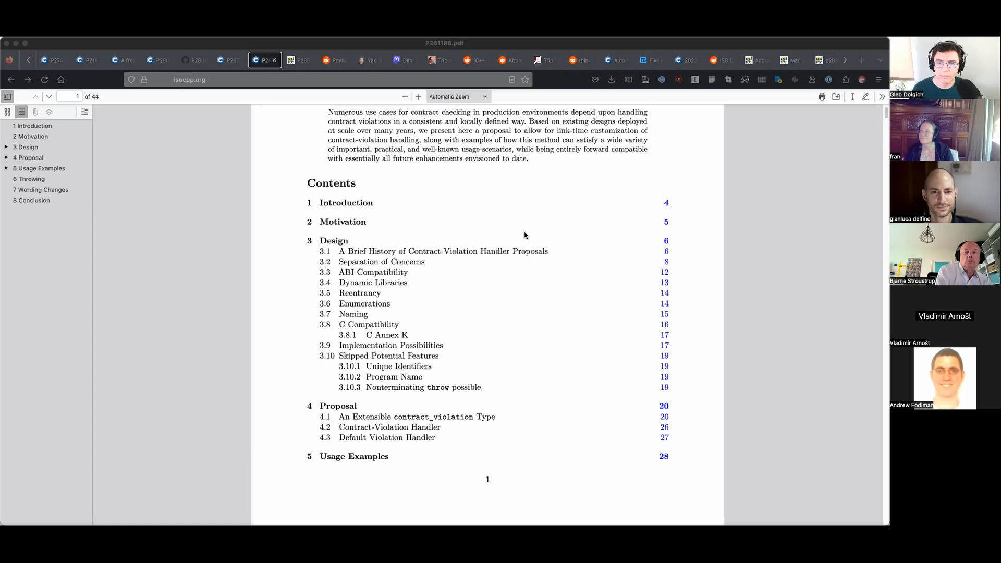
pyautogui.moveTo(534, 235)
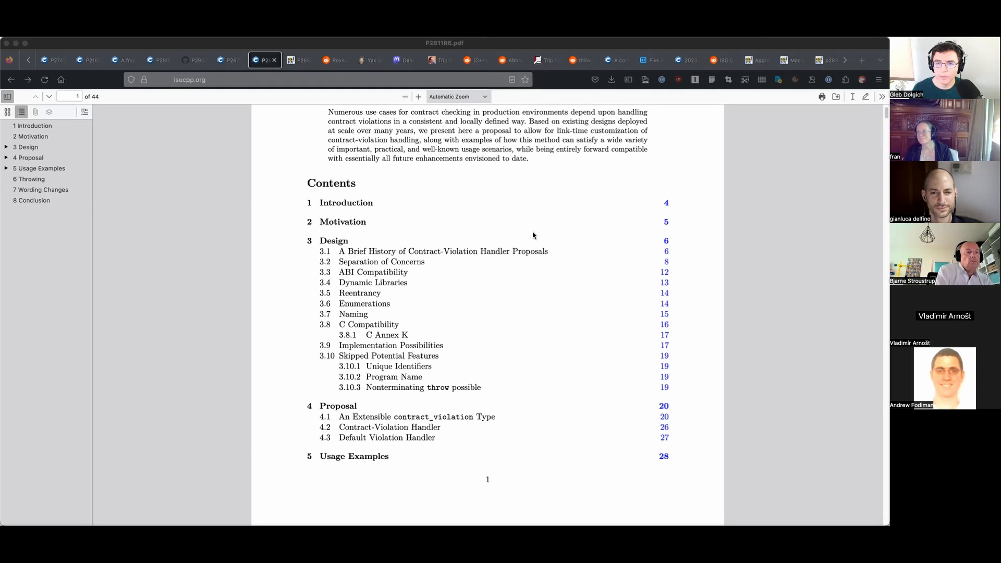
pyautogui.moveTo(524, 226)
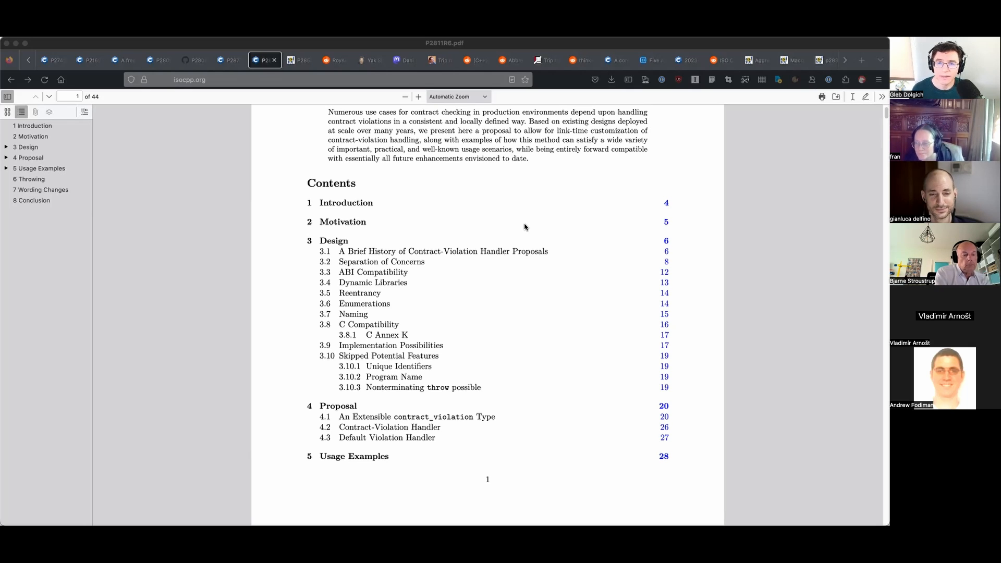
pyautogui.moveTo(528, 212)
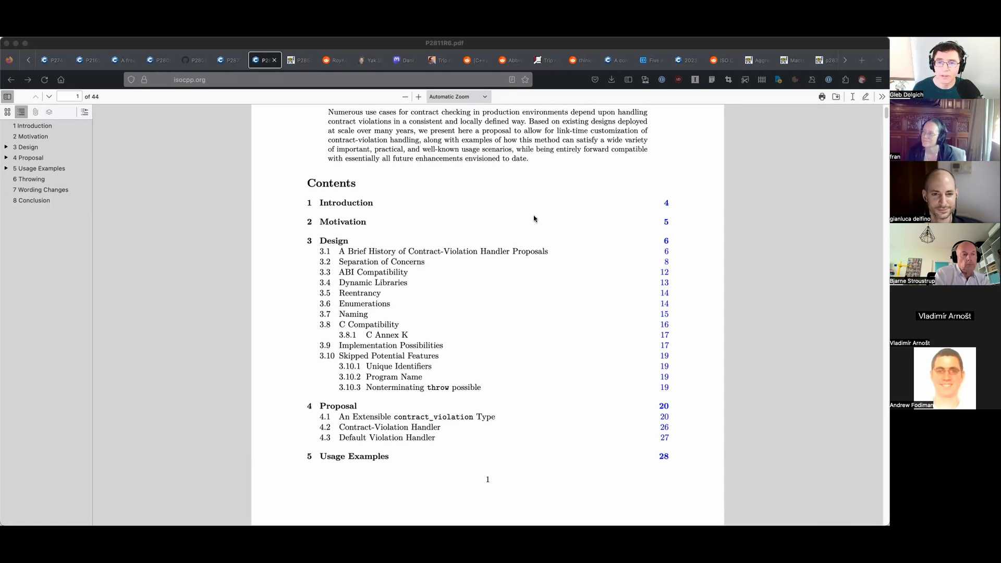
pyautogui.moveTo(548, 224)
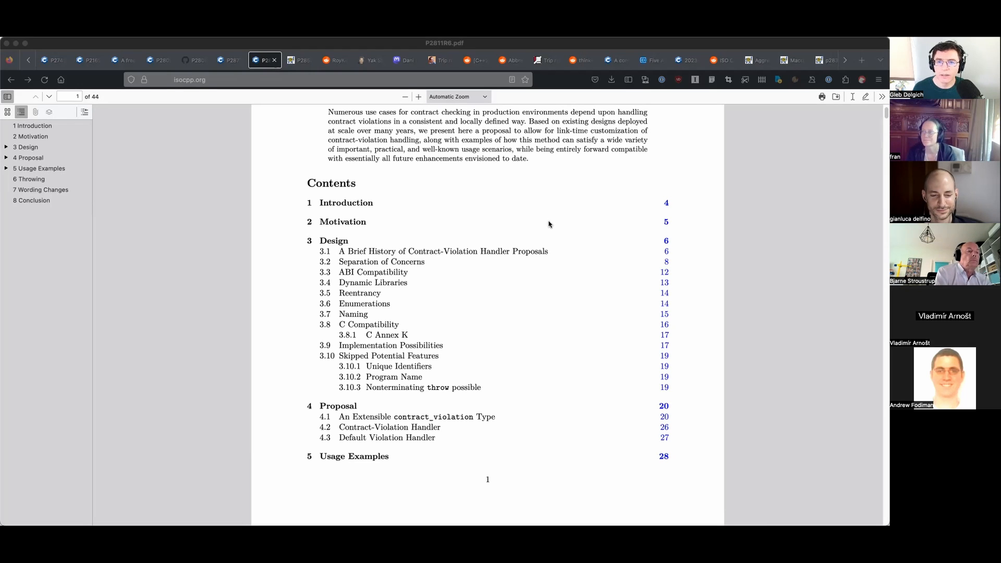
pyautogui.moveTo(550, 223)
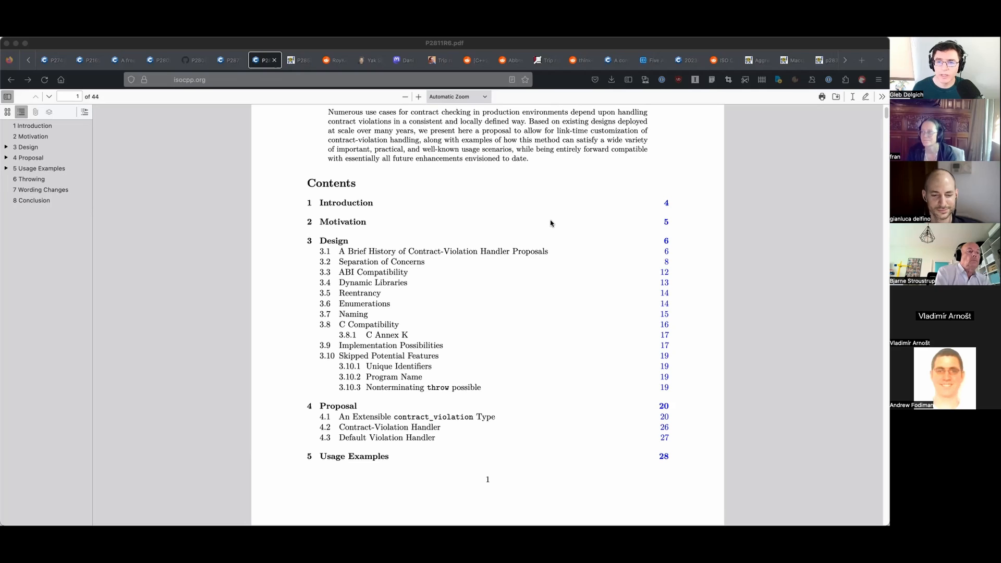
pyautogui.moveTo(552, 186)
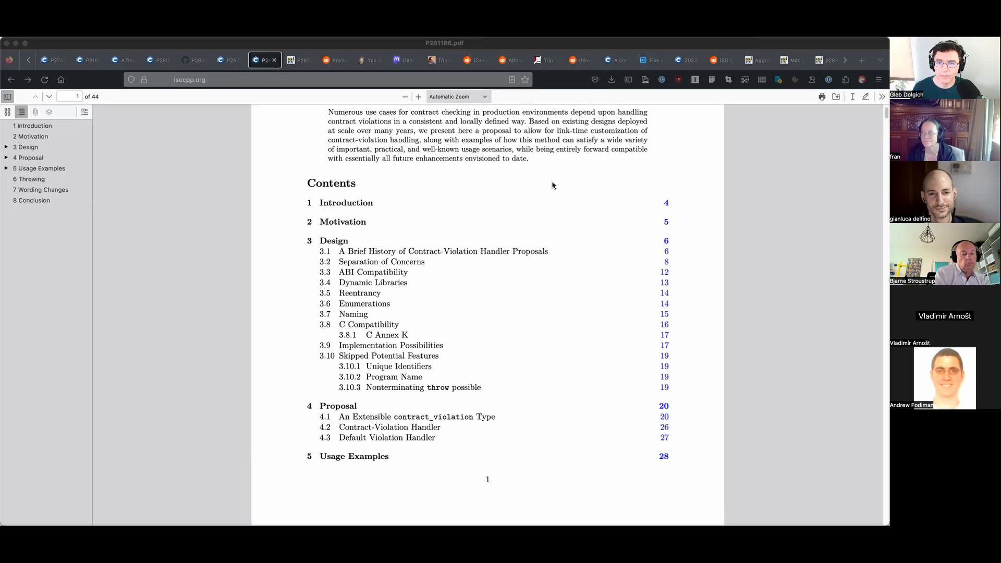
pyautogui.moveTo(439, 207)
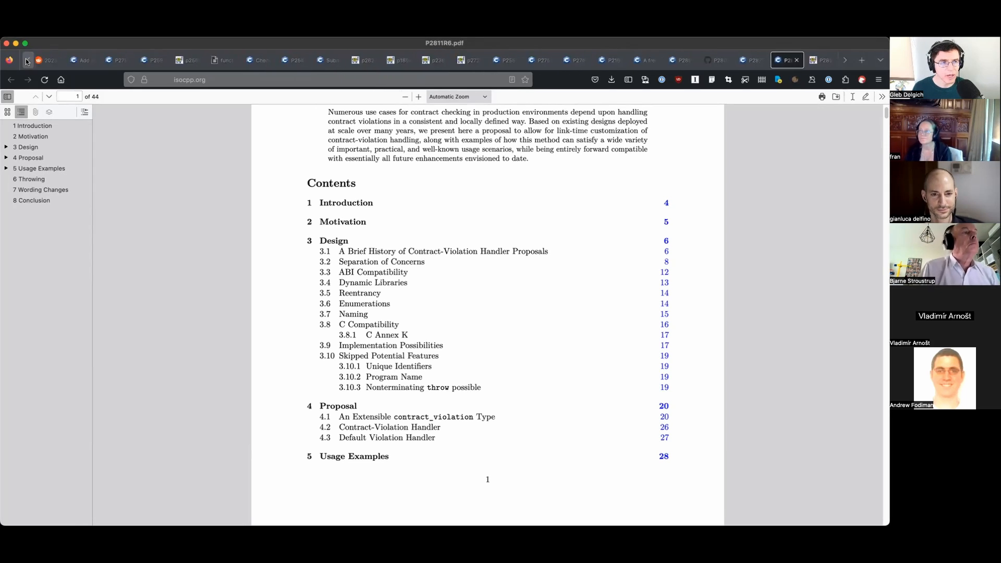
pyautogui.click(86, 59)
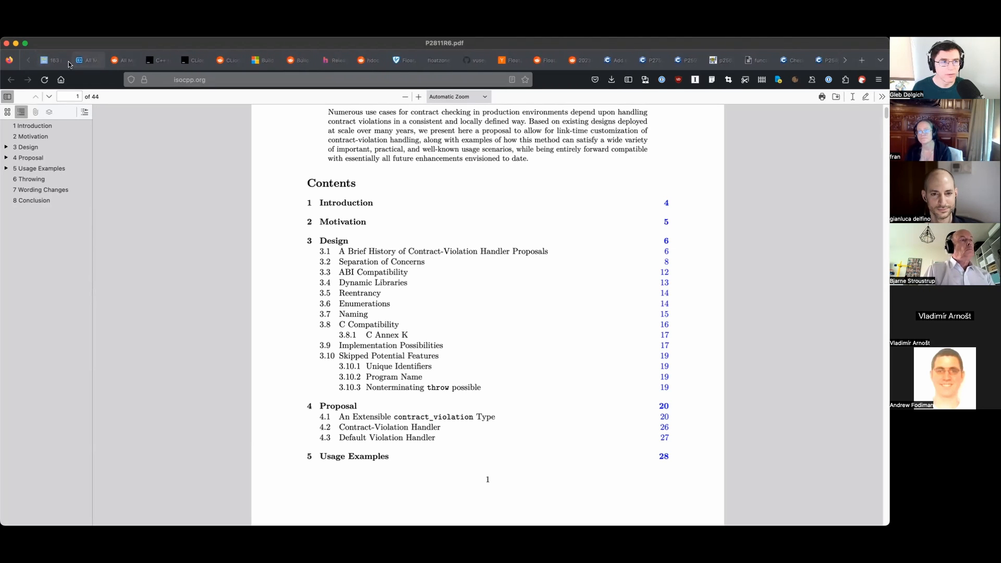
# Scroll the meeting 163 notes to the pattern matching section and bring up Daniela Engert's Mastodon post.
pyautogui.click(48, 60)
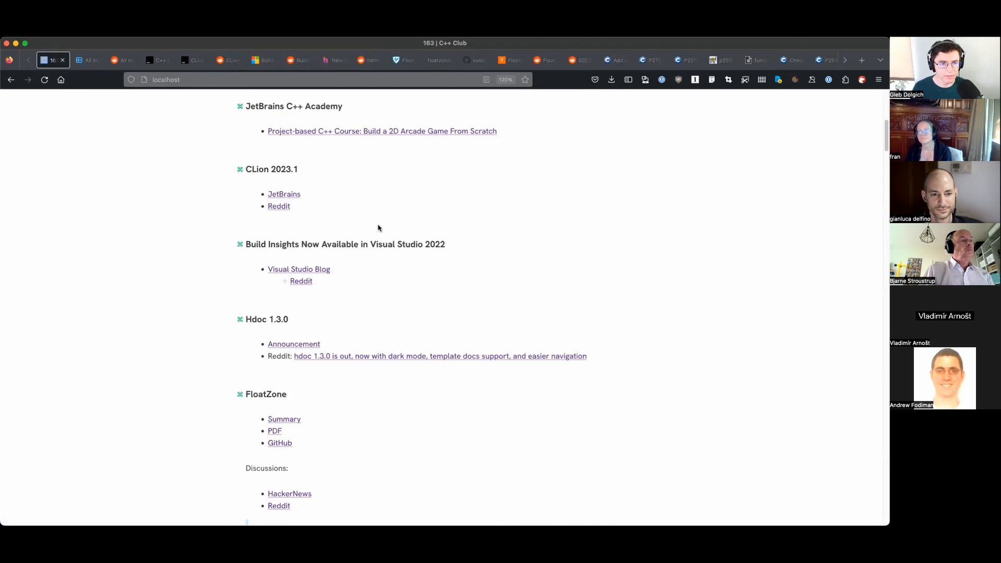
pyautogui.scroll(-3)
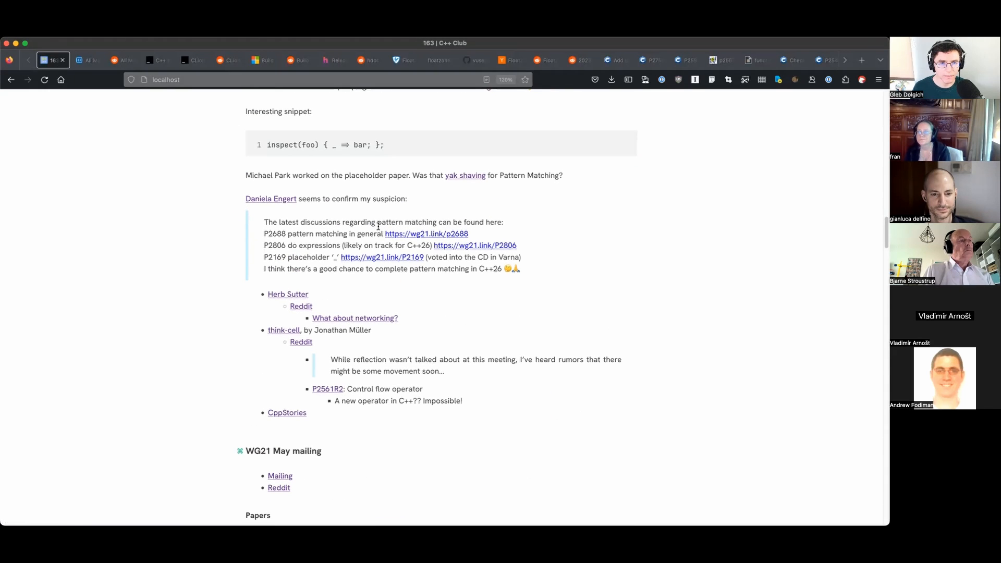
pyautogui.scroll(-3)
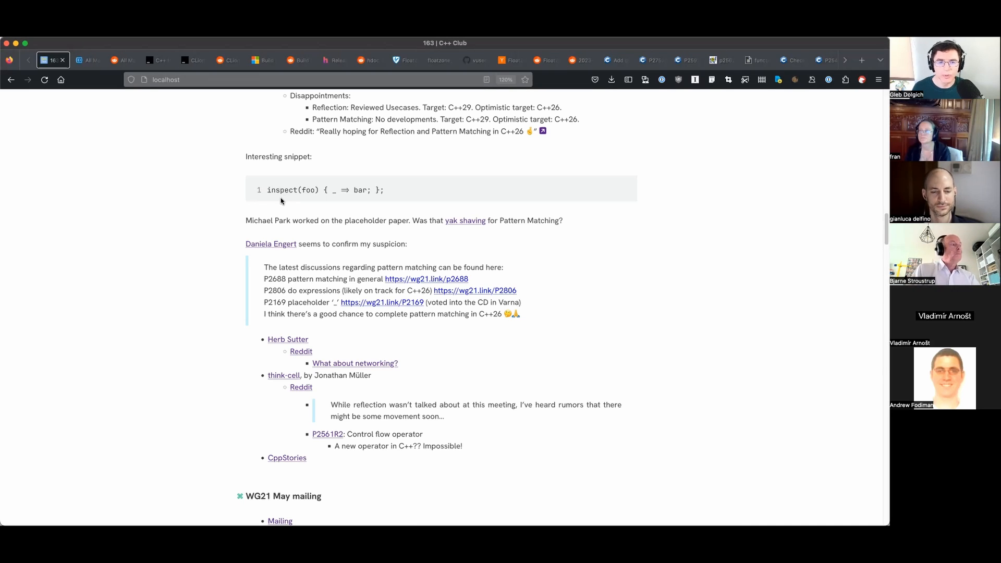
pyautogui.moveTo(295, 206)
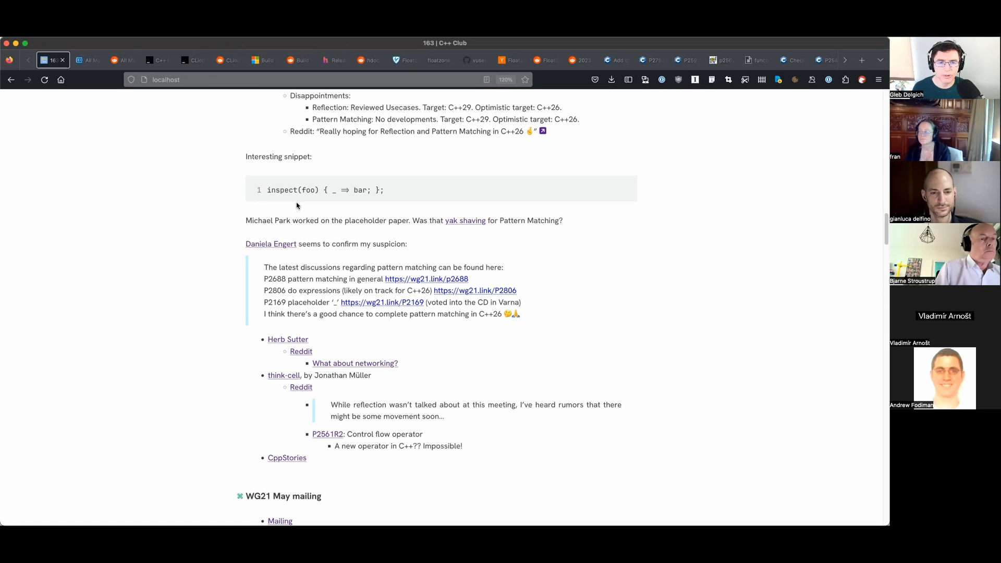
pyautogui.moveTo(361, 213)
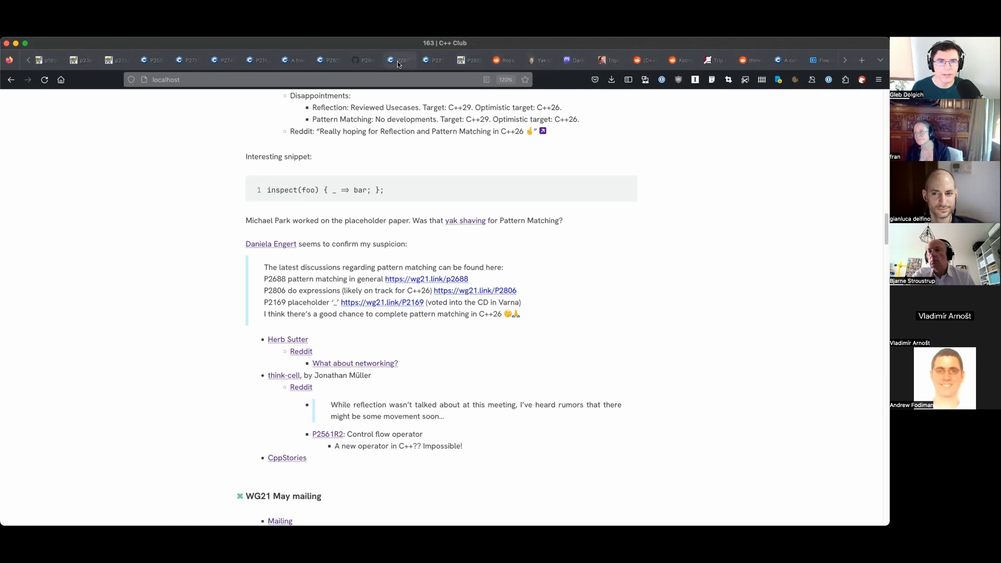
pyautogui.click(364, 60)
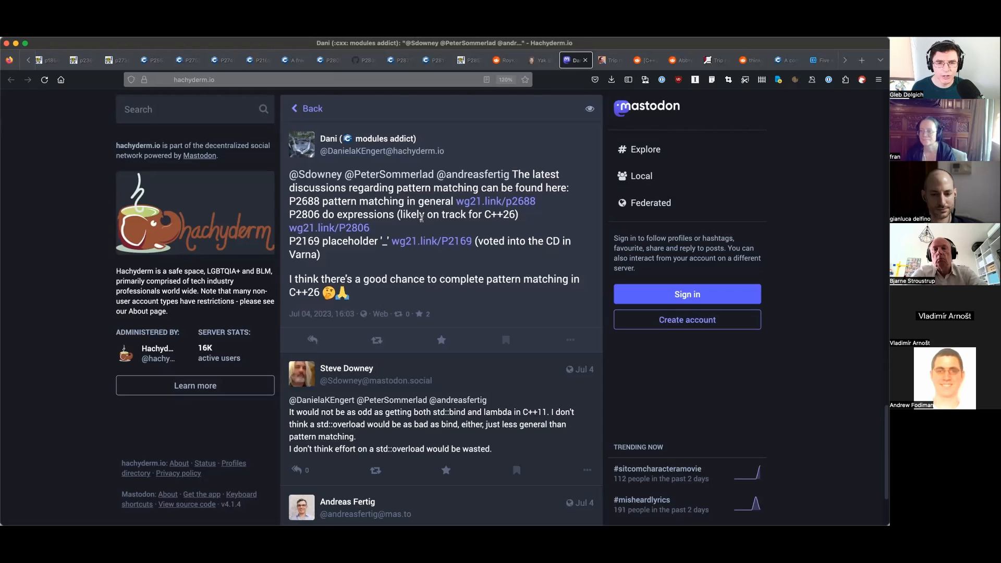
pyautogui.moveTo(426, 230)
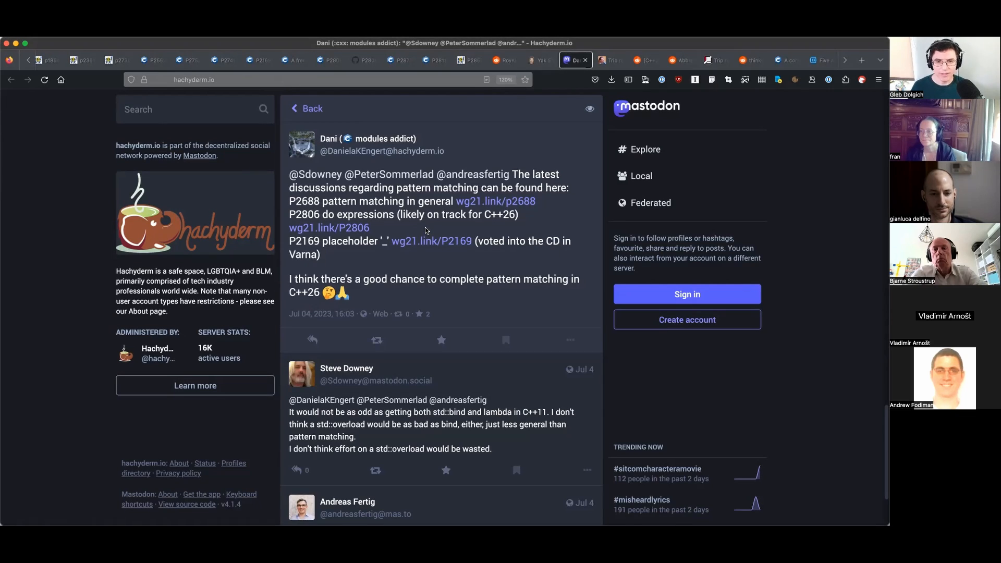
pyautogui.moveTo(437, 229)
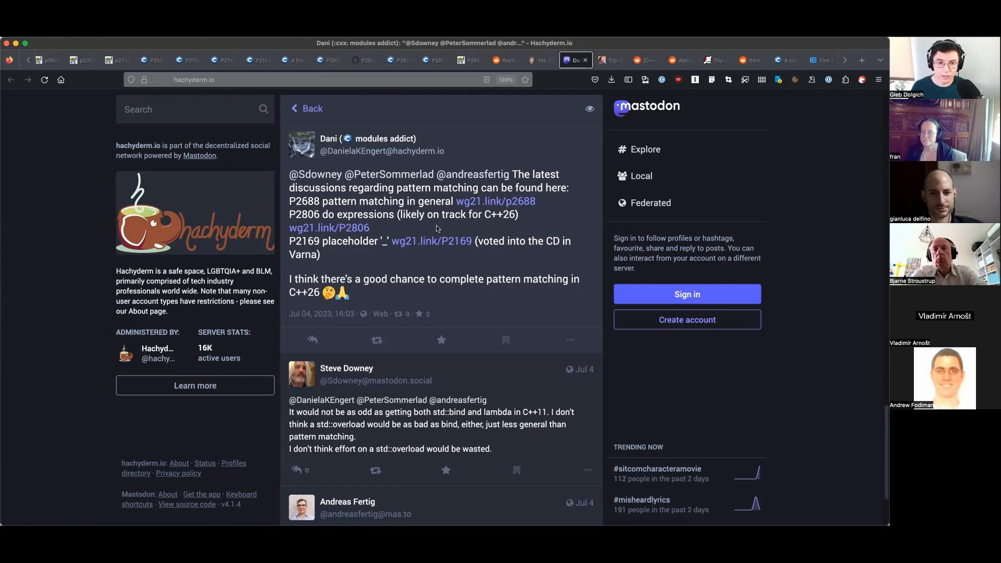
pyautogui.moveTo(466, 266)
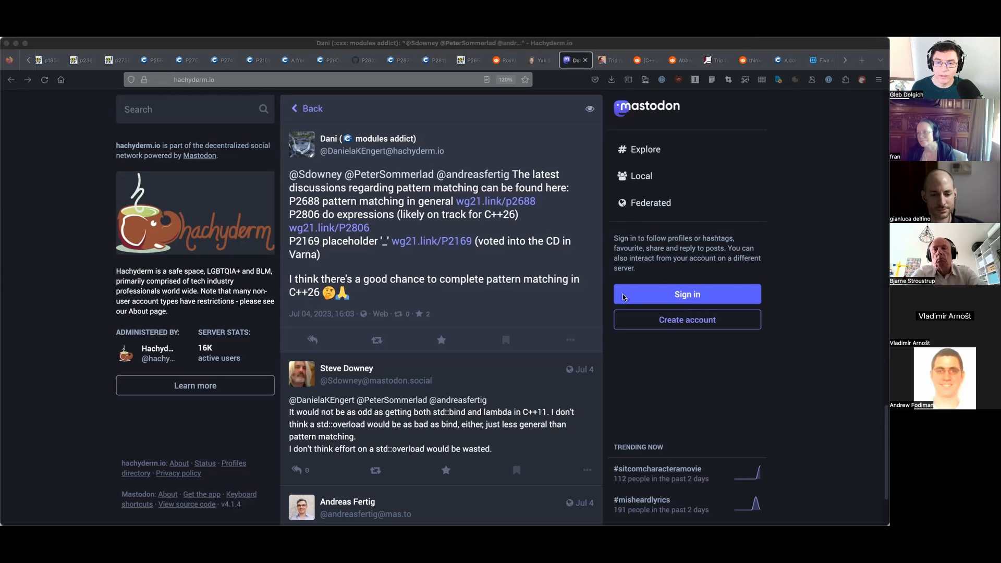
pyautogui.moveTo(546, 260)
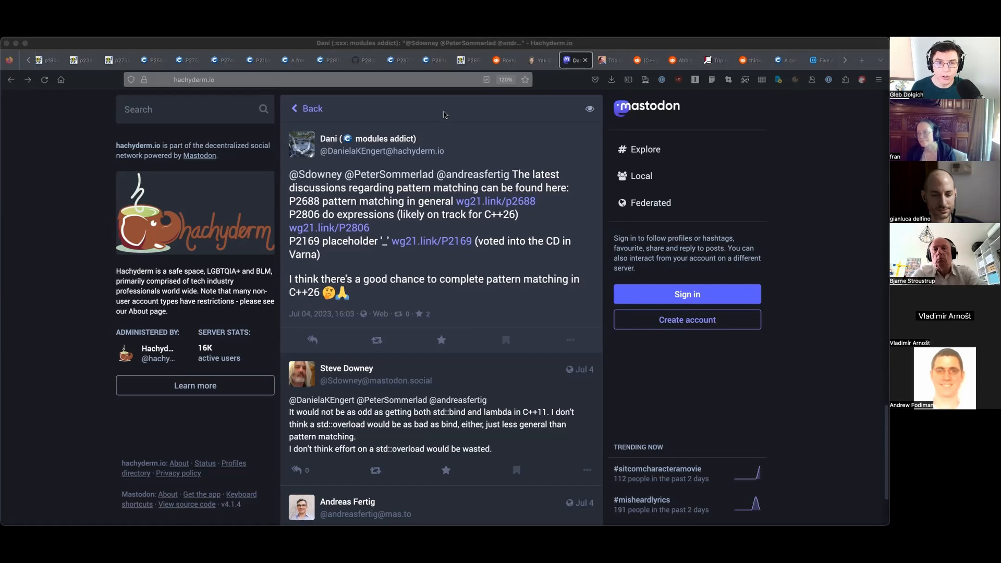
# View Scott Hanselman's Yak Shaving Defined article, then bring up Herb Sutter's Varna trip report.
pyautogui.click(538, 61)
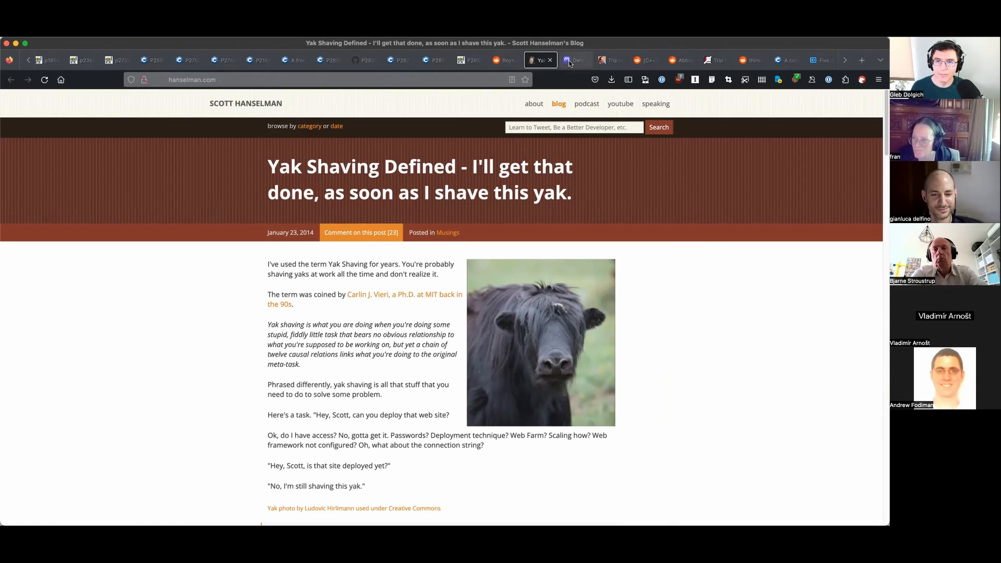
pyautogui.click(608, 59)
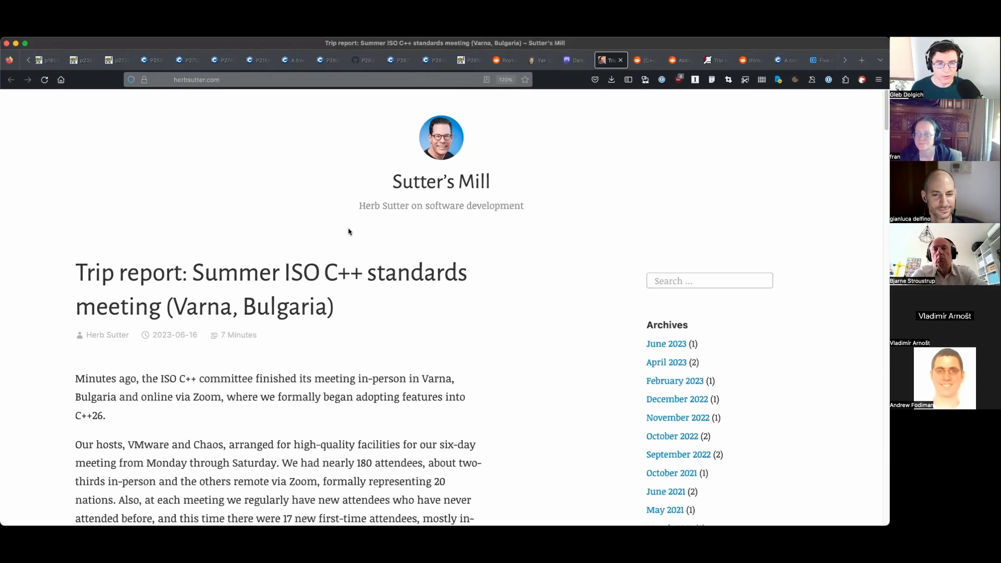
# Scroll the Sutter's Mill trip report down through the core language papers adopted for C++26 to P2621.
pyautogui.scroll(-3)
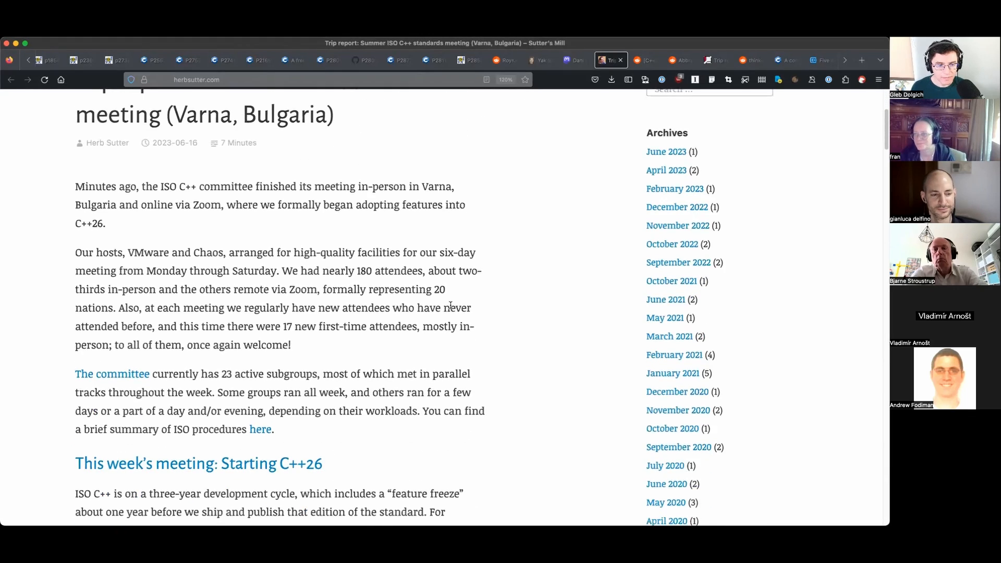
pyautogui.scroll(-3)
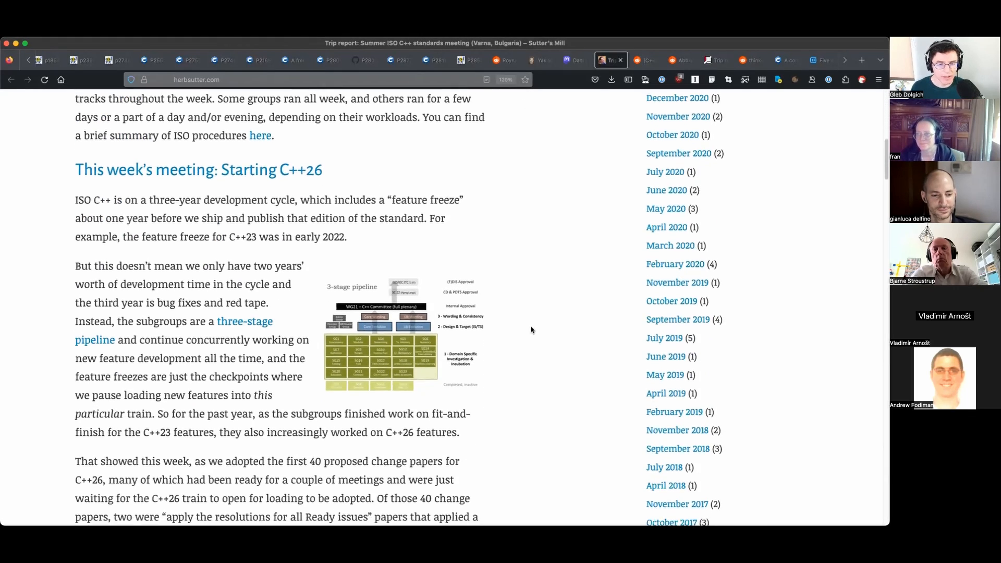
pyautogui.scroll(-3)
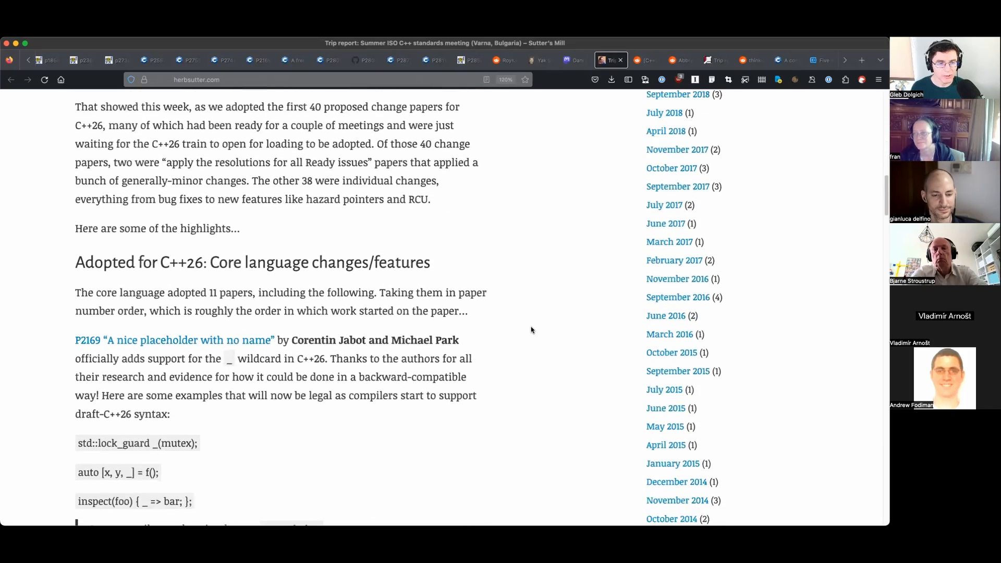
pyautogui.scroll(-3)
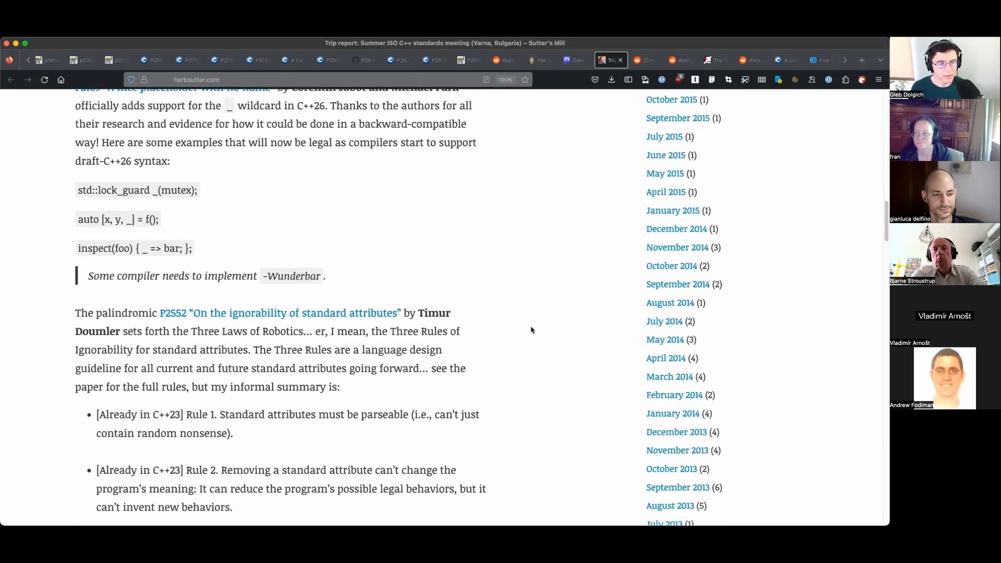
pyautogui.scroll(-3)
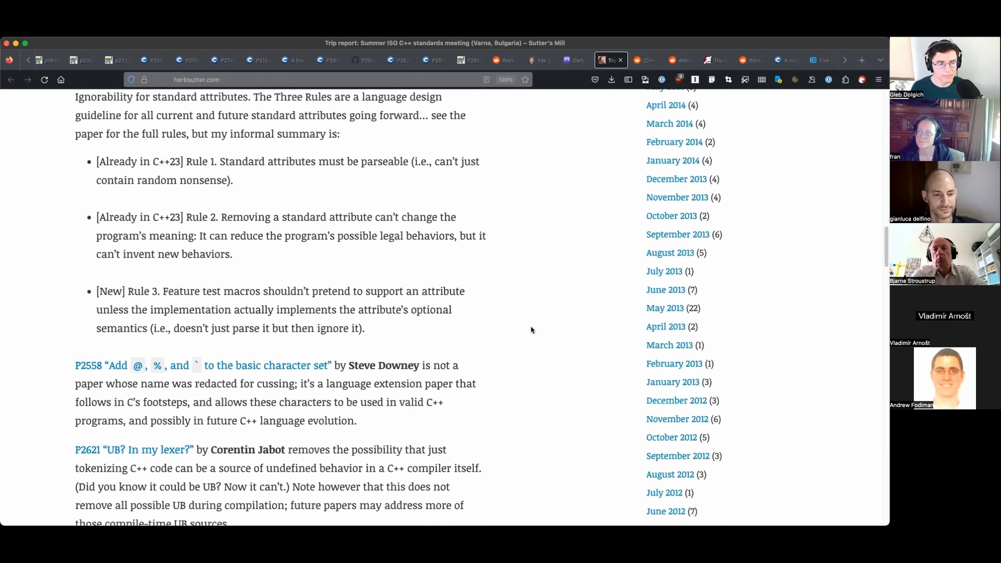
pyautogui.scroll(-3)
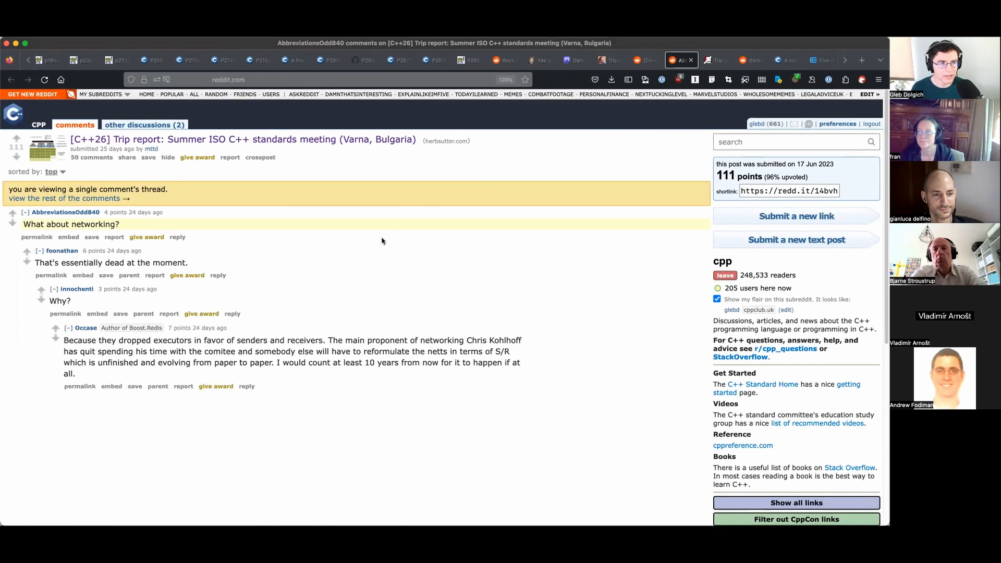
pyautogui.moveTo(378, 279)
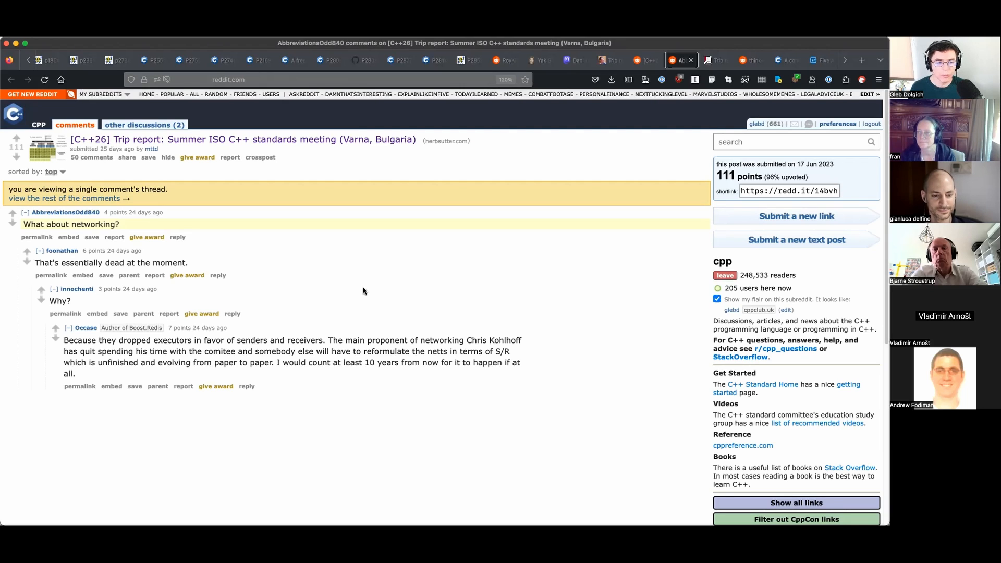
pyautogui.moveTo(431, 303)
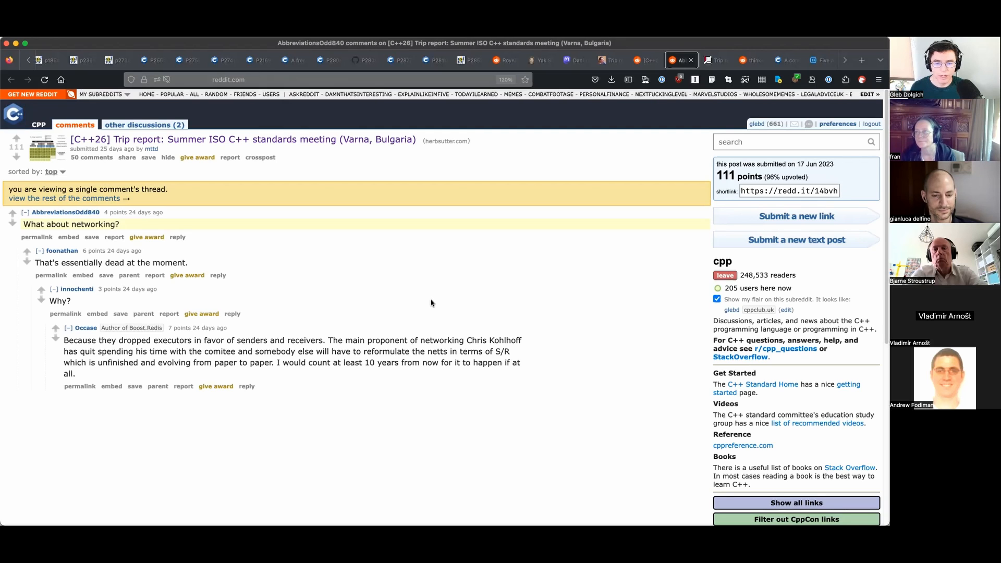
pyautogui.moveTo(564, 250)
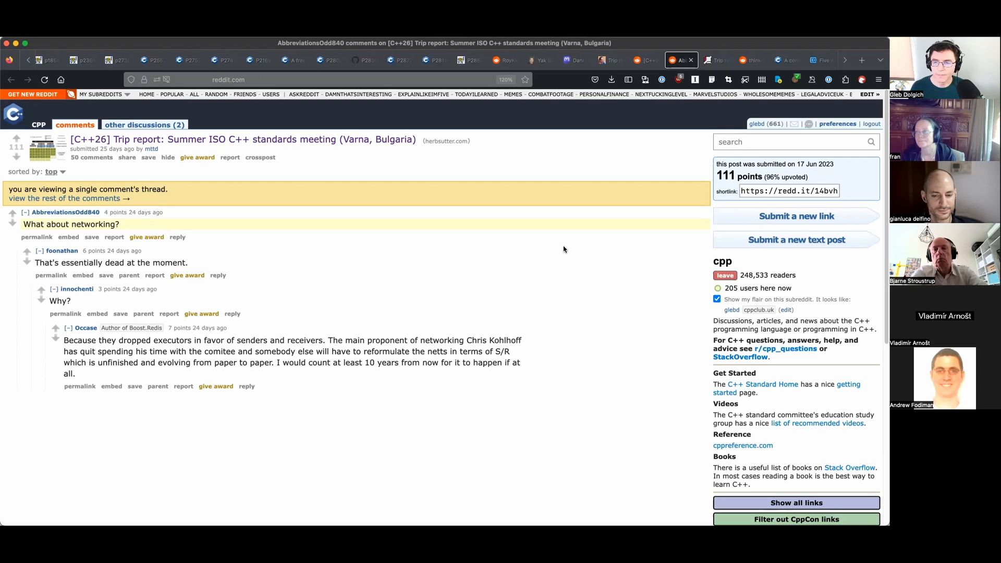
# Bring up think-cell's Varna trip report after the Reddit networking comment thread.
pyautogui.click(716, 60)
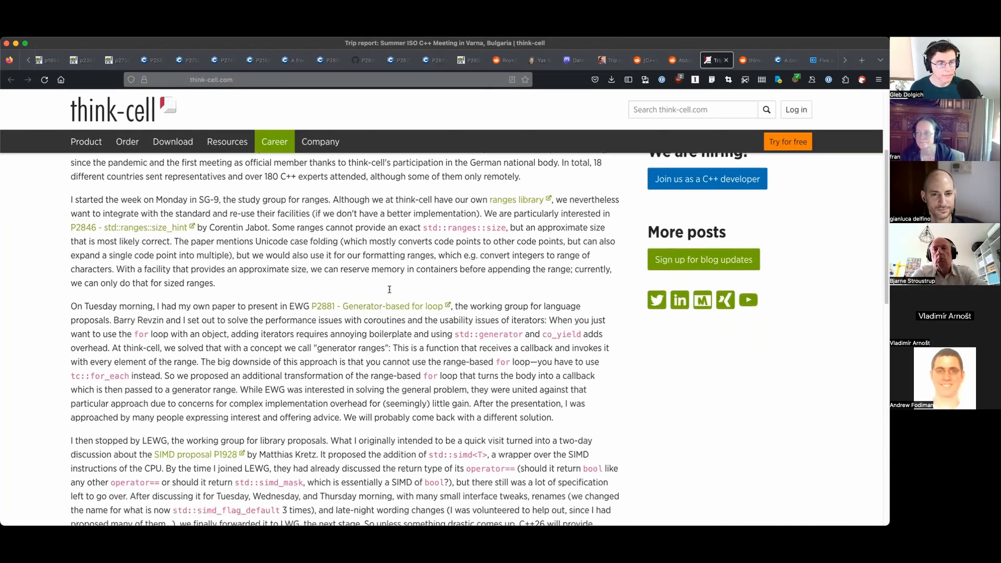
# Read the think-cell trip report to its end, then bring up its r/cpp Reddit discussion.
pyautogui.scroll(-3)
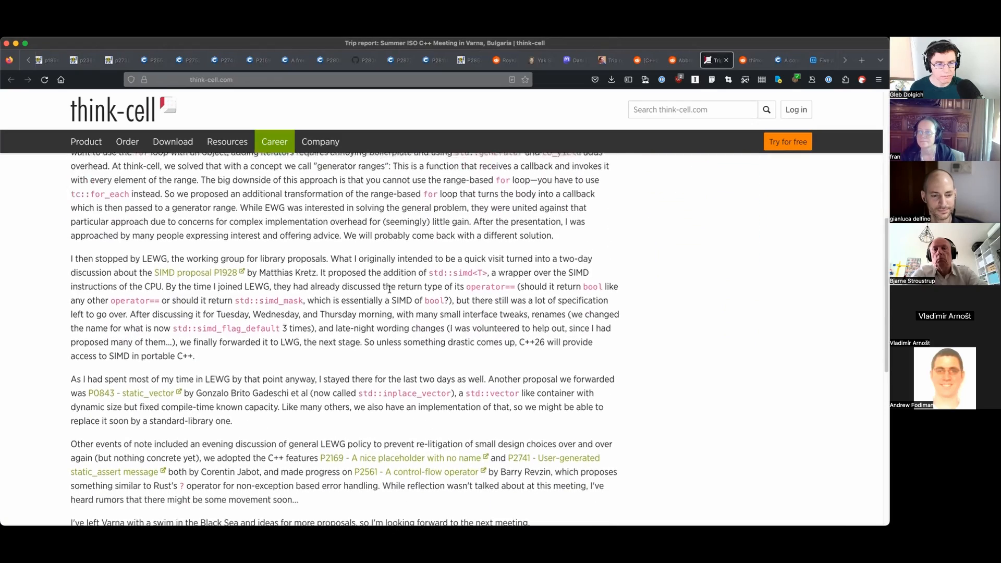
pyautogui.scroll(-3)
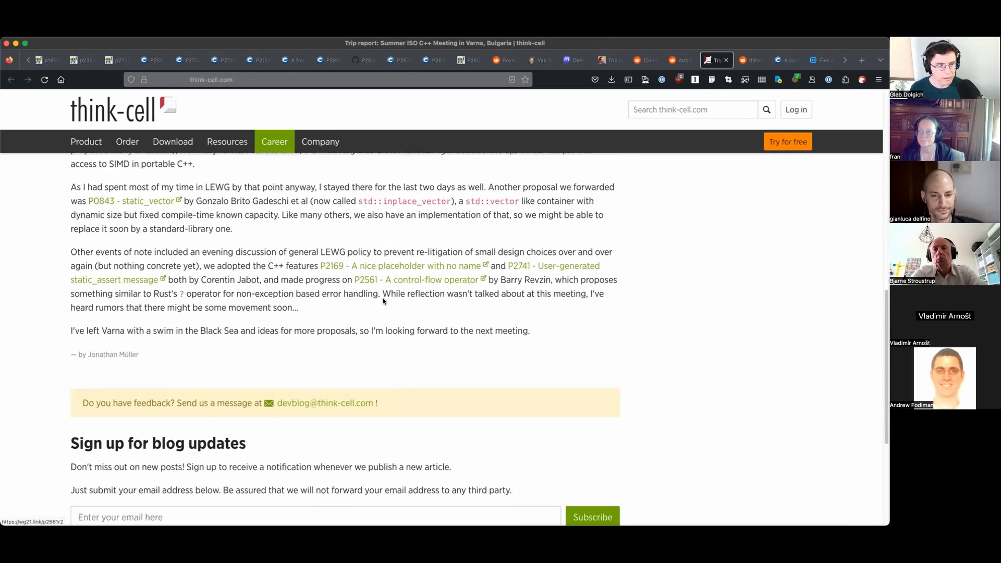
pyautogui.scroll(-3)
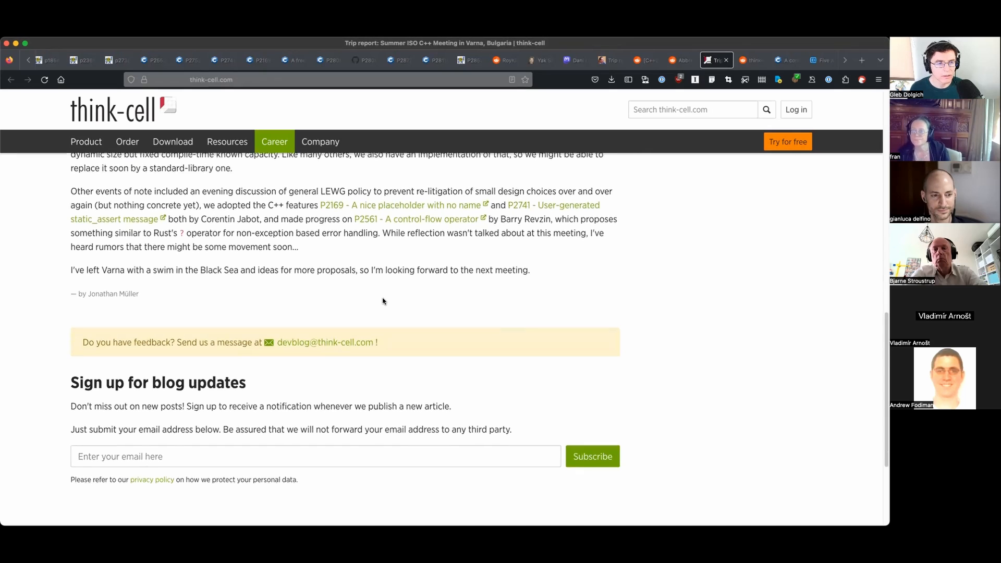
pyautogui.scroll(-3)
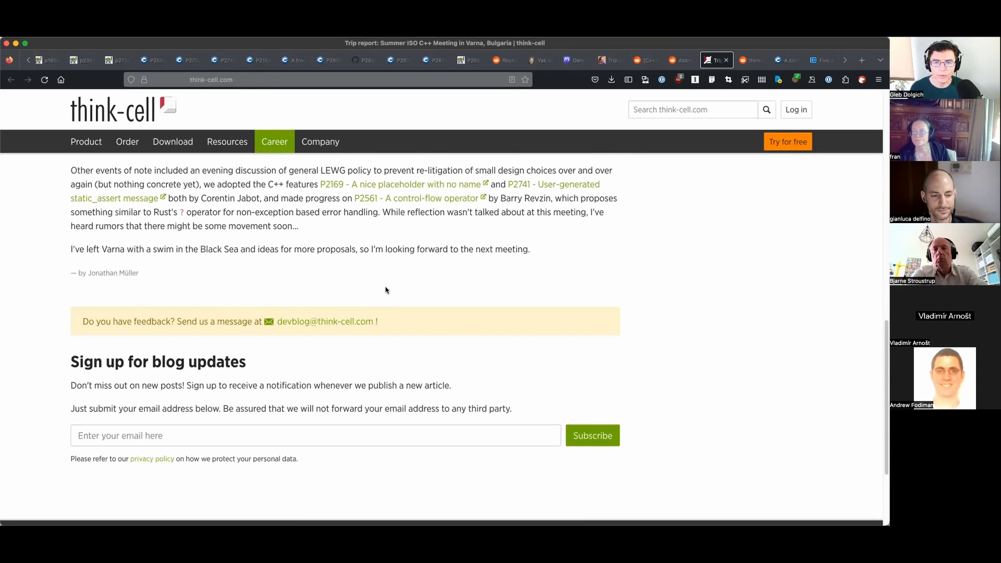
pyautogui.click(749, 59)
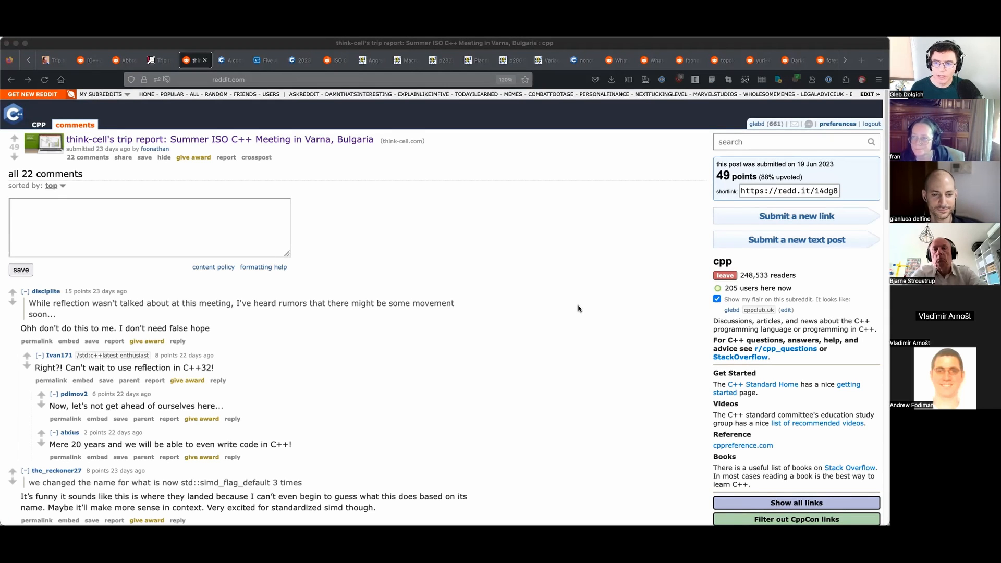
pyautogui.moveTo(188, 225)
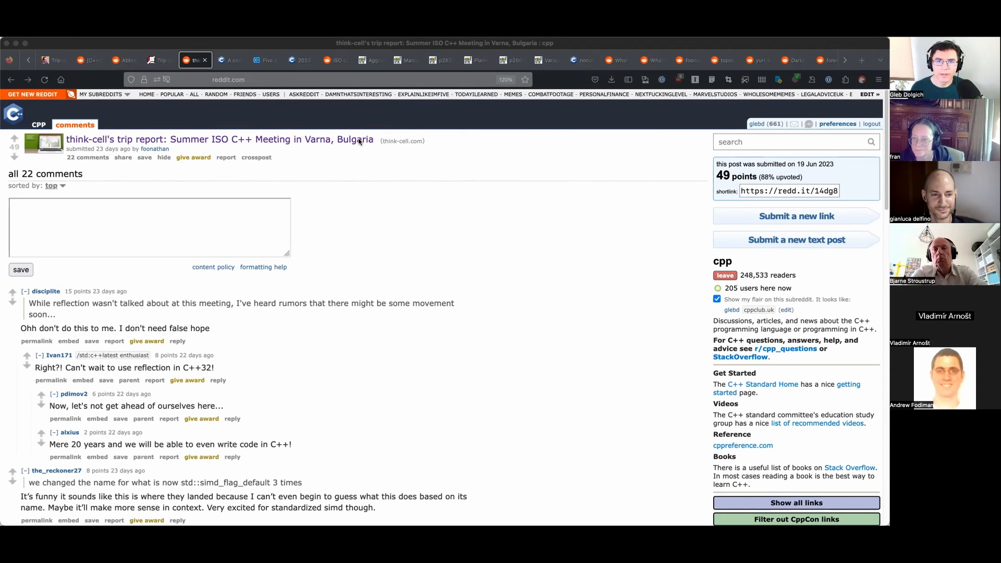
pyautogui.moveTo(71, 195)
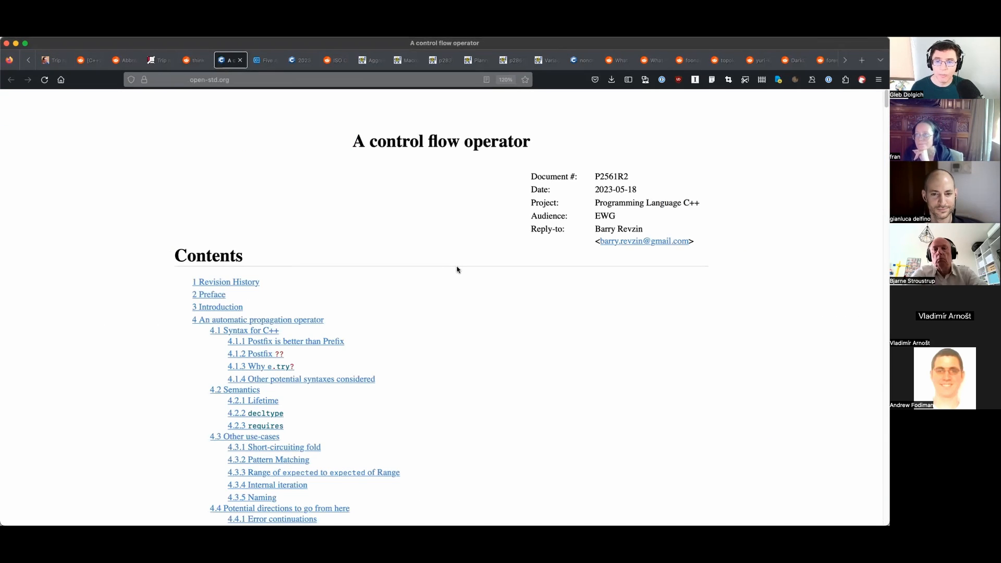
# Scroll the P2561R2 paper from its contents through the Introduction and Rust comparison tables.
pyautogui.scroll(-3)
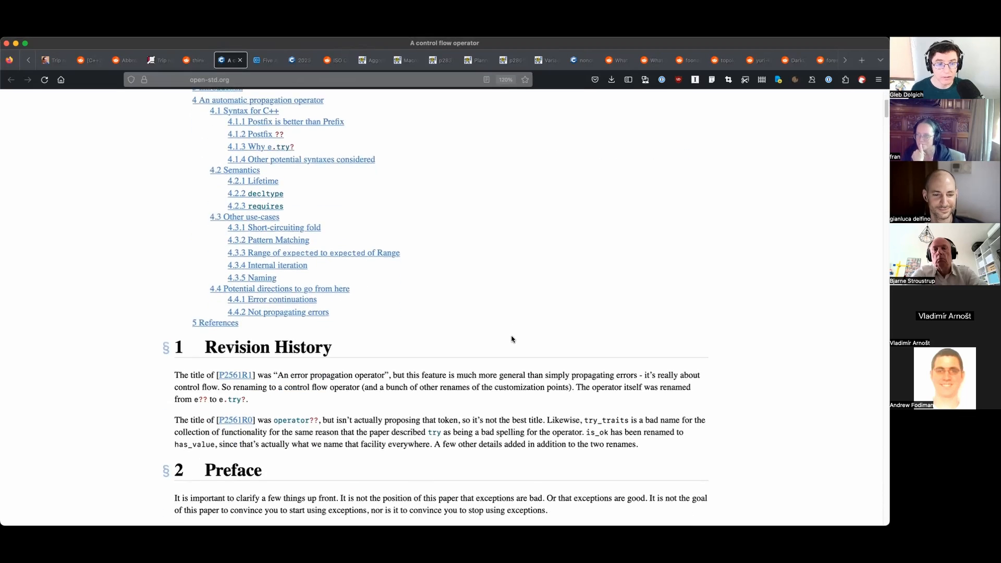
pyautogui.scroll(-3)
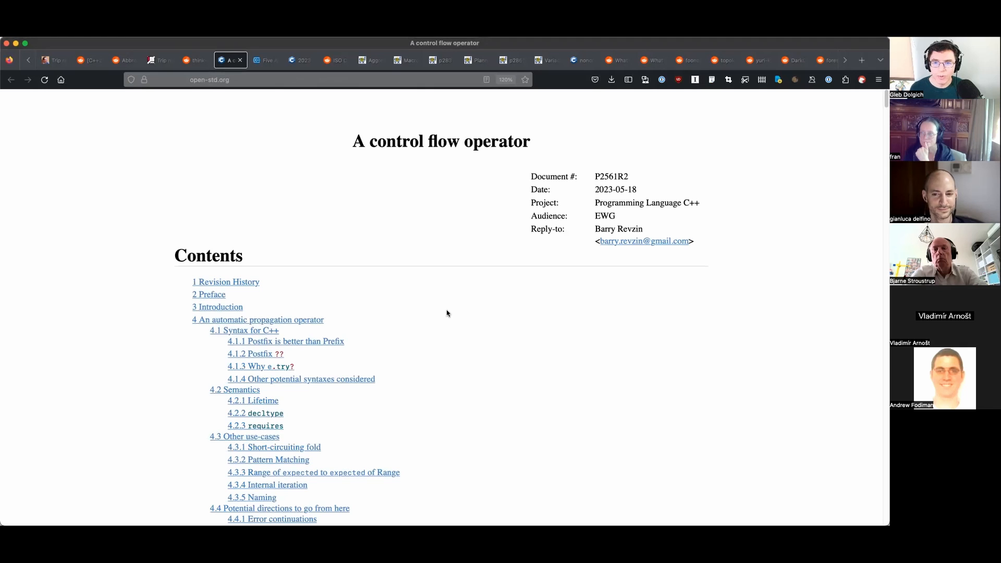
pyautogui.moveTo(460, 323)
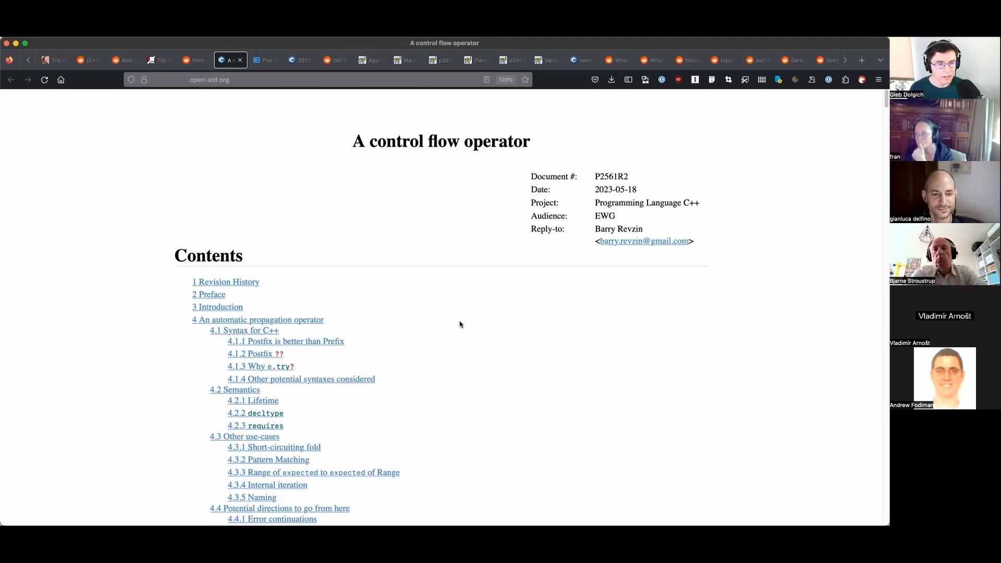
pyautogui.scroll(-3)
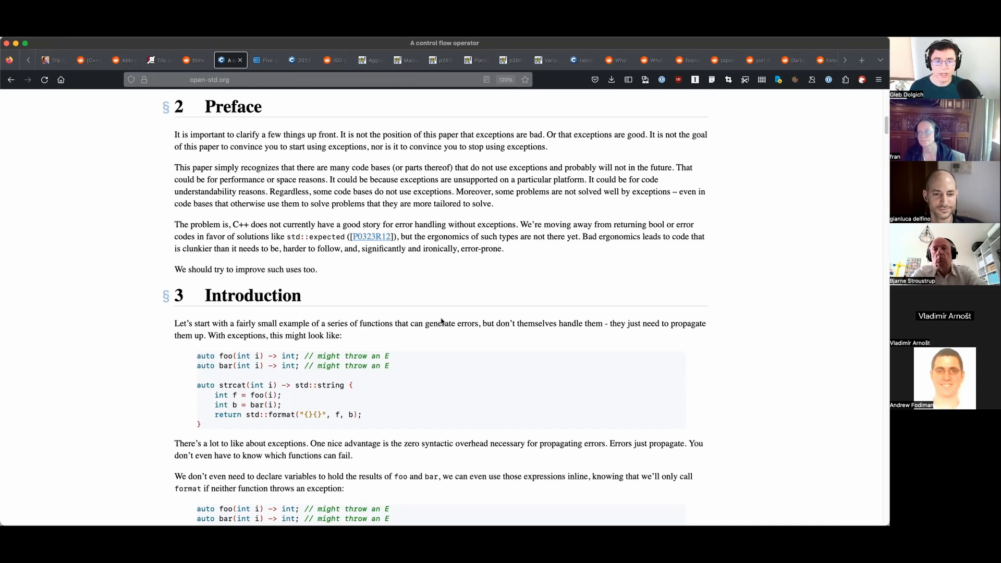
pyautogui.scroll(-3)
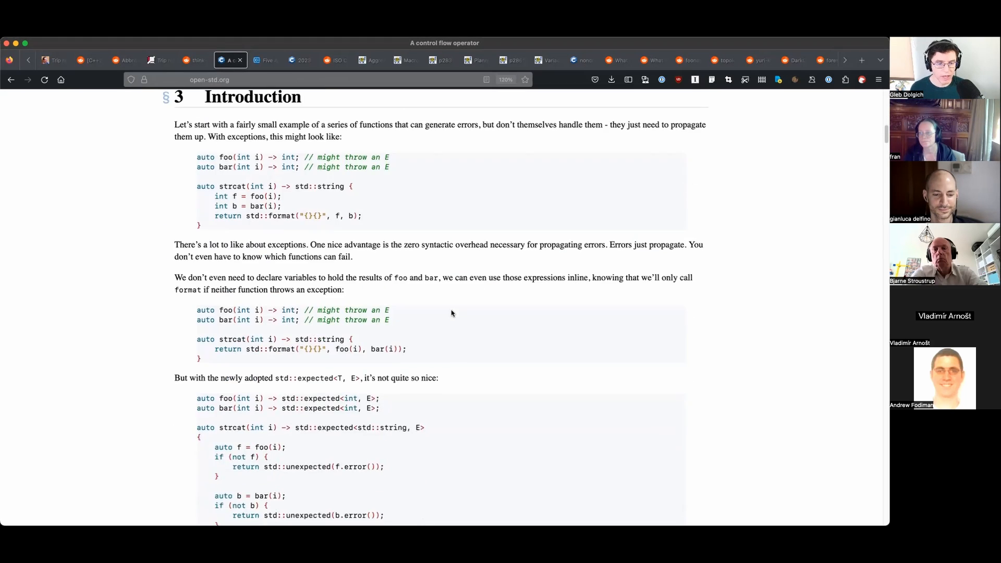
pyautogui.scroll(-3)
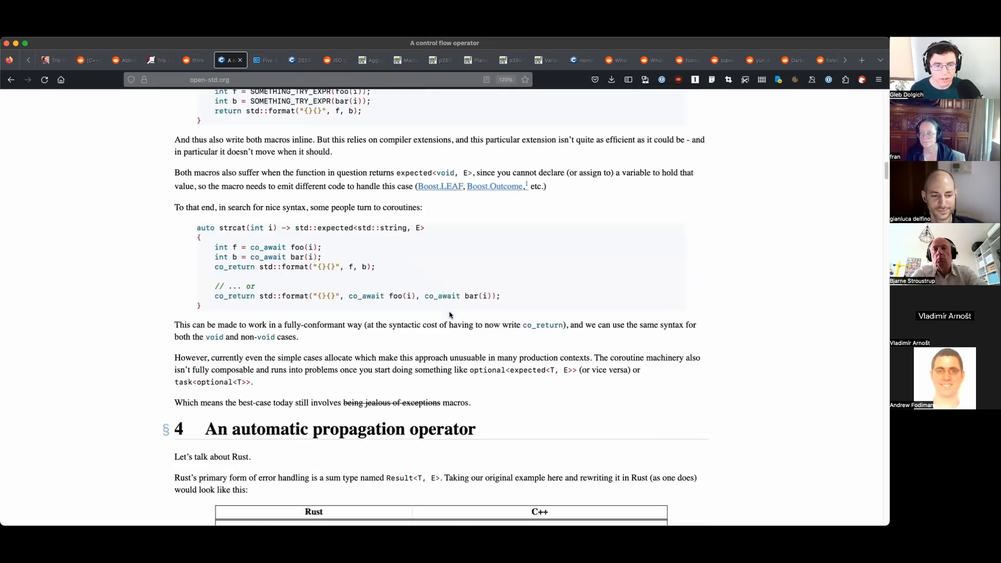
pyautogui.scroll(-3)
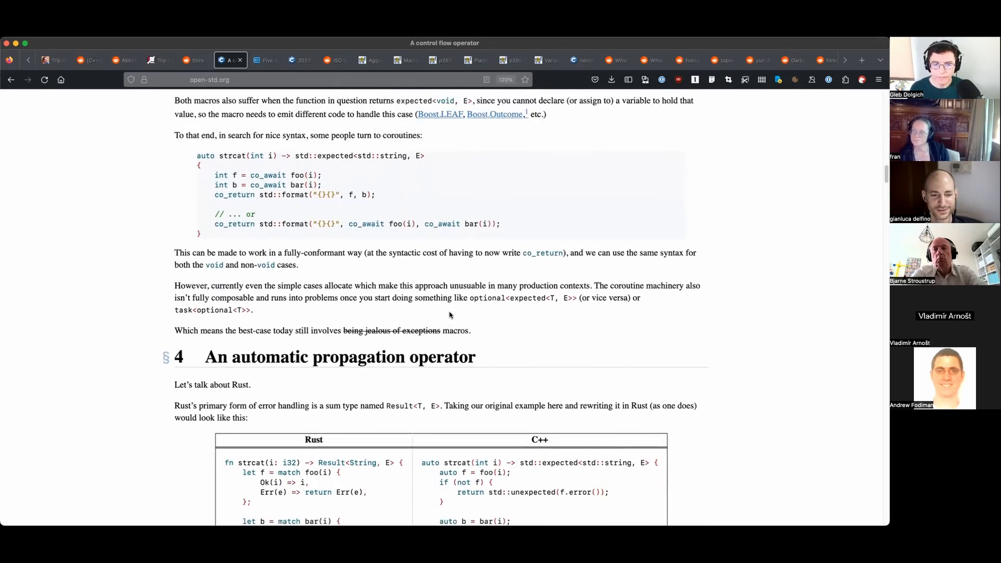
pyautogui.scroll(-3)
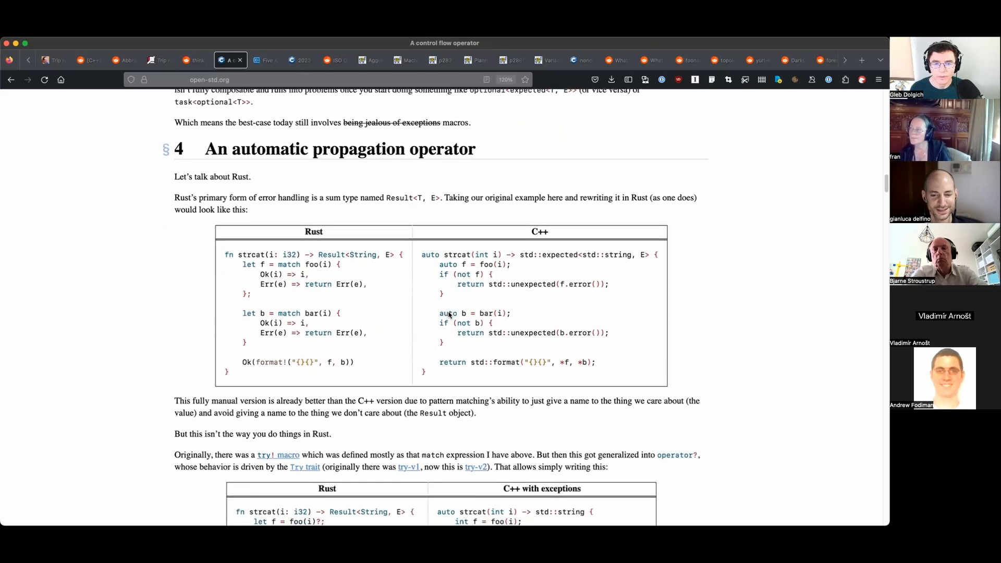
pyautogui.scroll(-3)
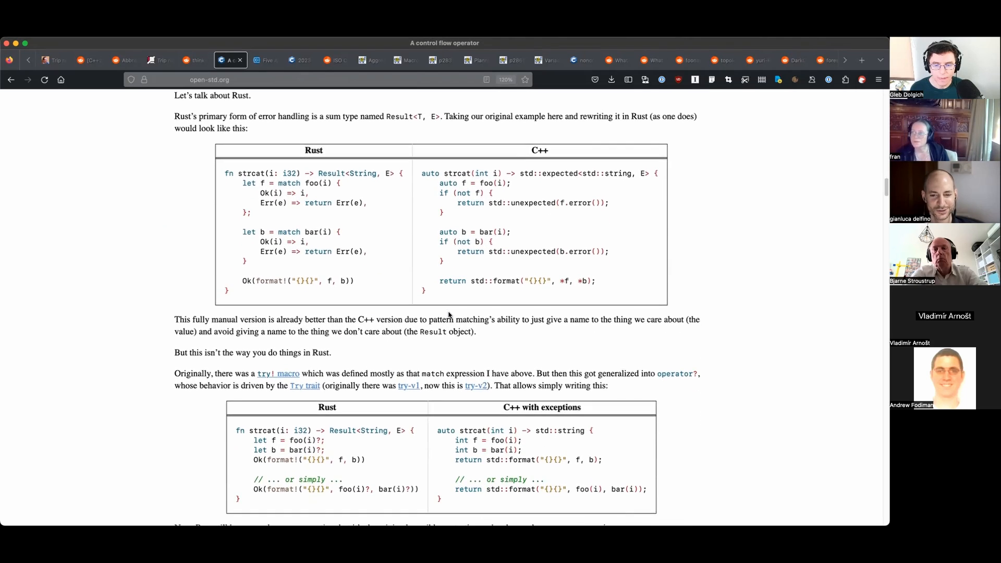
# Continue down through Syntax for C++ to section 4.1.1, Postfix is better than Prefix.
pyautogui.scroll(-3)
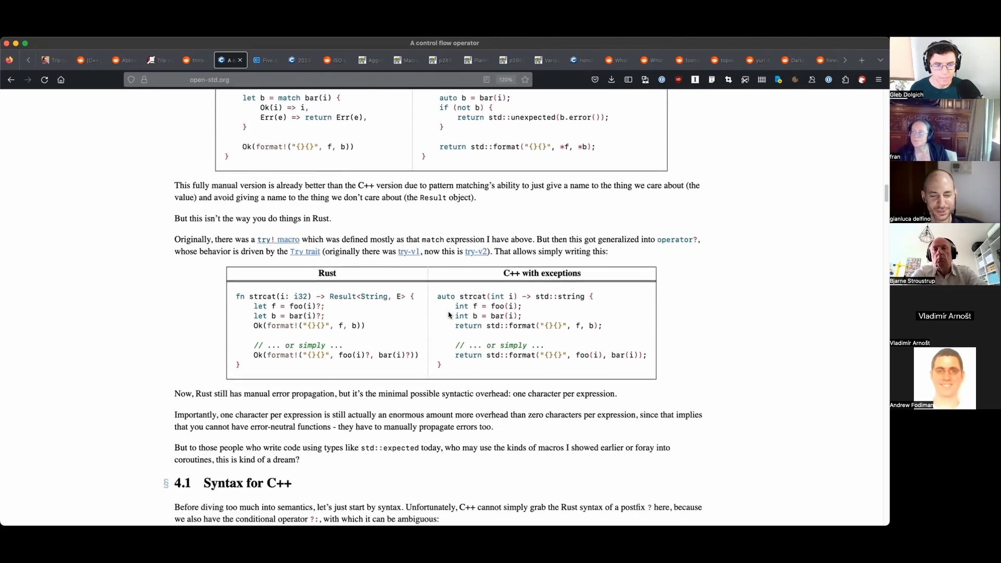
pyautogui.scroll(-3)
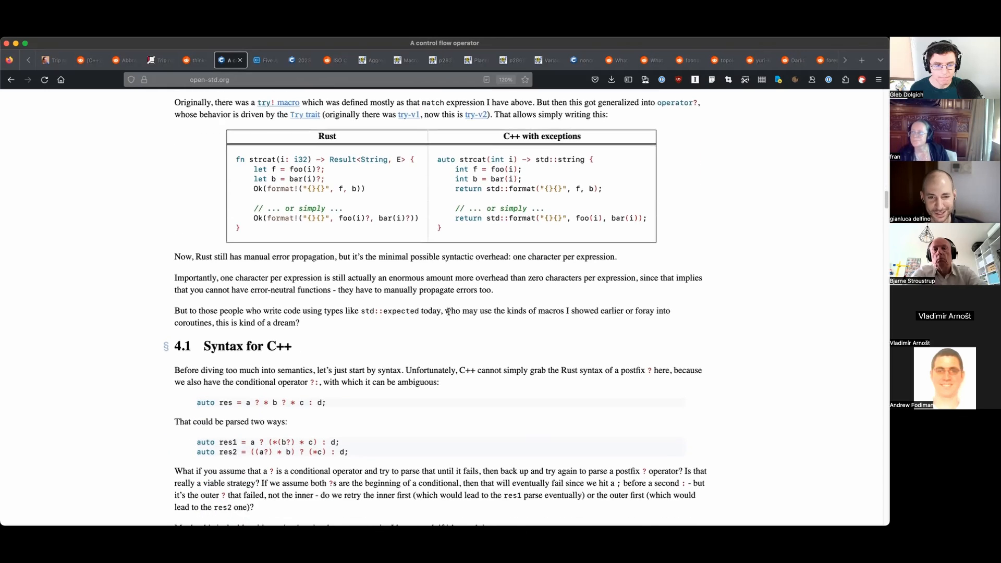
pyautogui.scroll(-3)
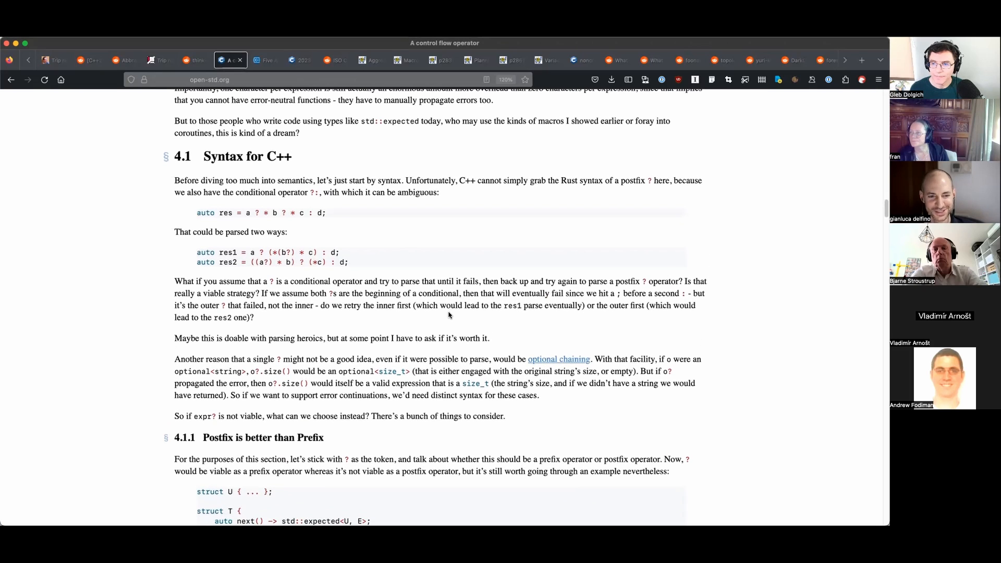
pyautogui.scroll(-3)
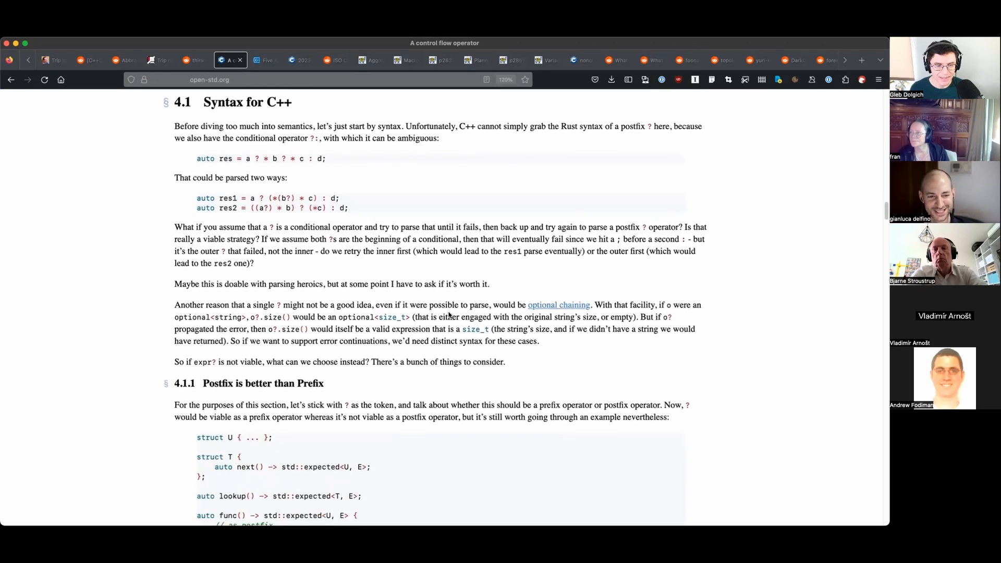
pyautogui.scroll(-3)
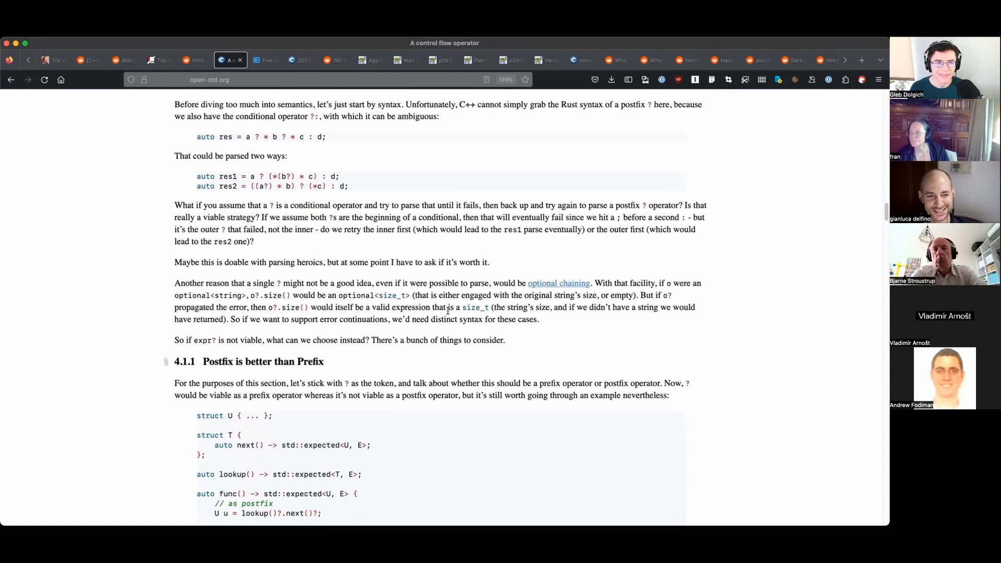
pyautogui.scroll(-3)
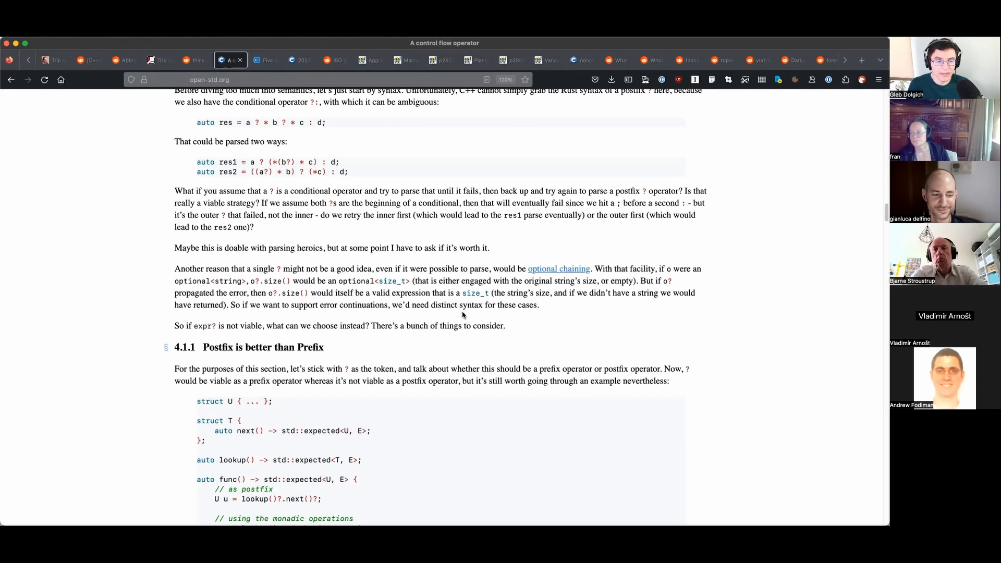
pyautogui.moveTo(487, 322)
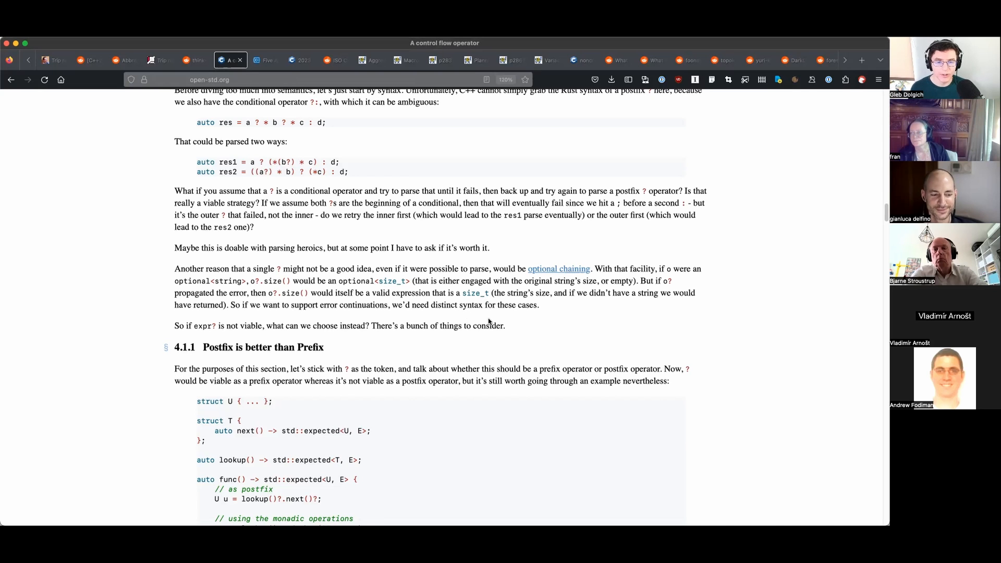
pyautogui.scroll(-3)
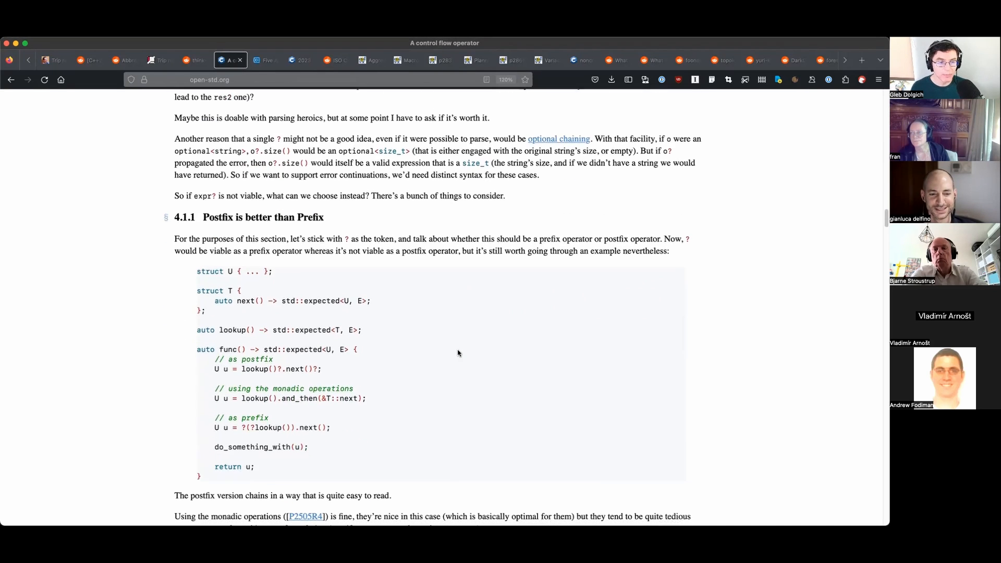
pyautogui.scroll(-3)
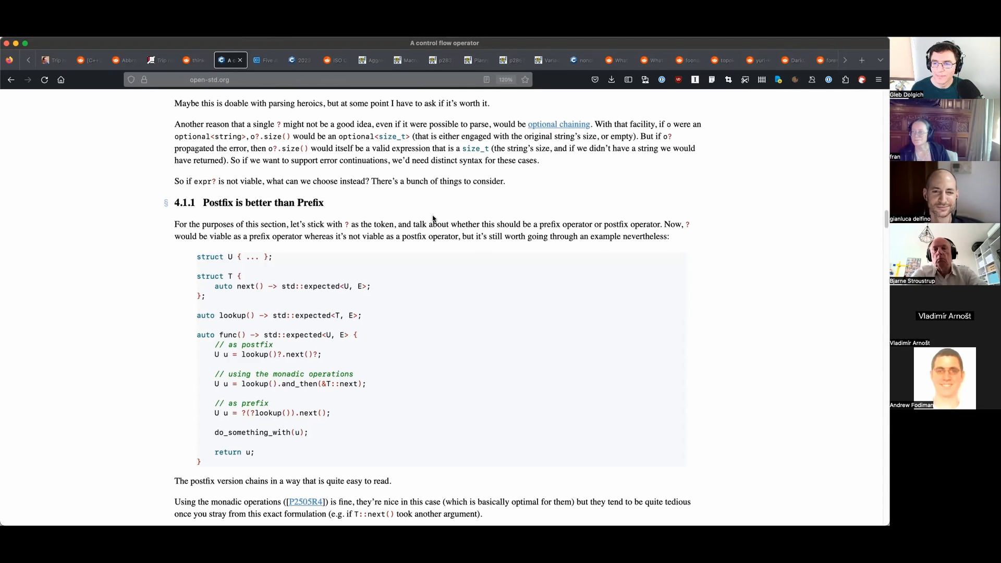
pyautogui.moveTo(434, 219)
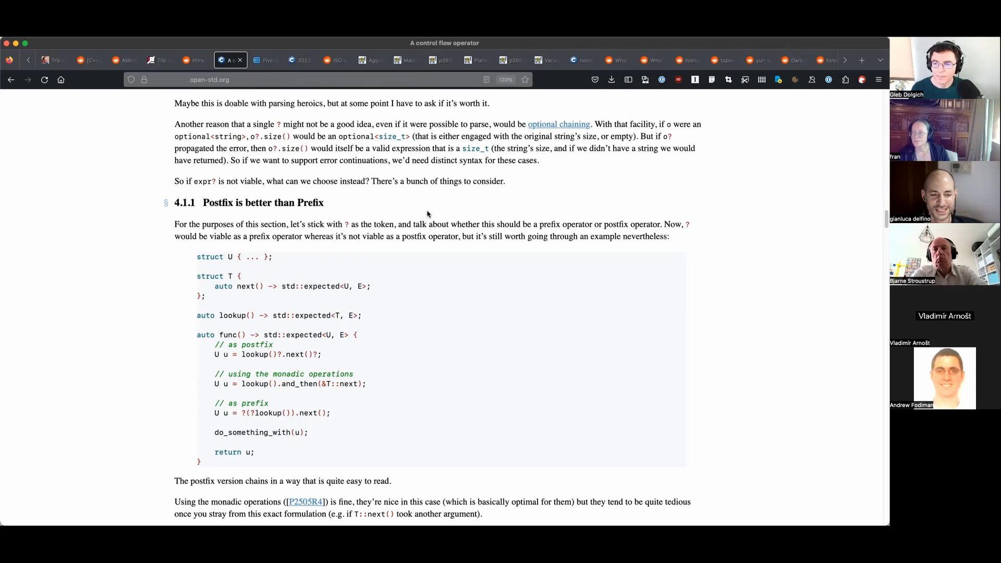
# Scroll past Postfix ?? and Why e.try? to section 4.1.4 Other potential syntaxes and the Semantics section.
pyautogui.scroll(-3)
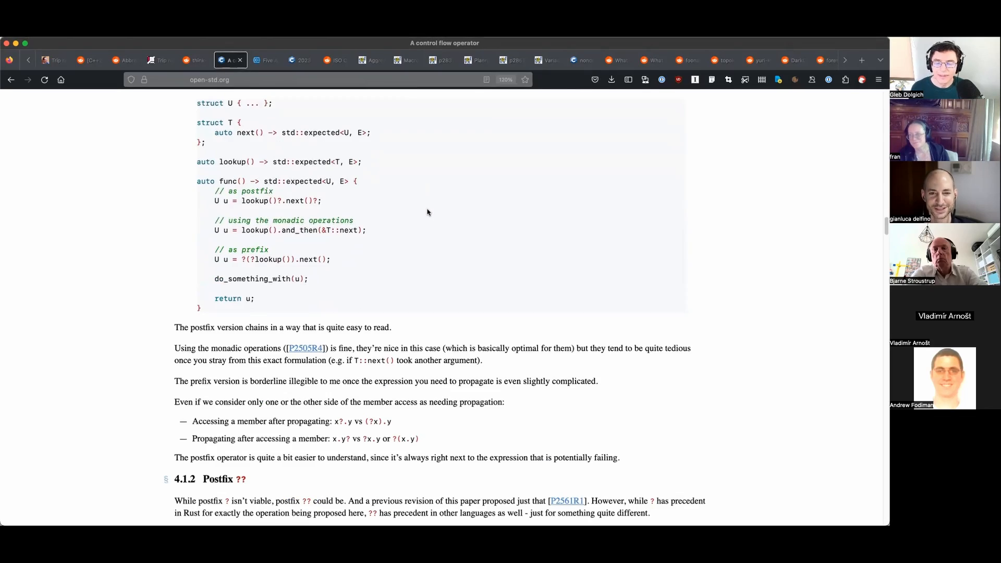
pyautogui.scroll(-3)
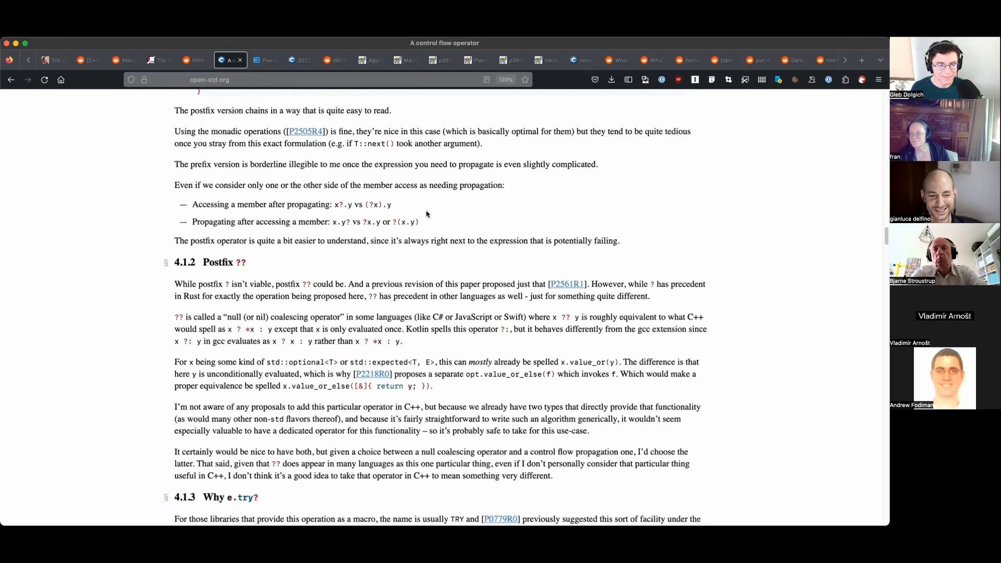
pyautogui.scroll(-3)
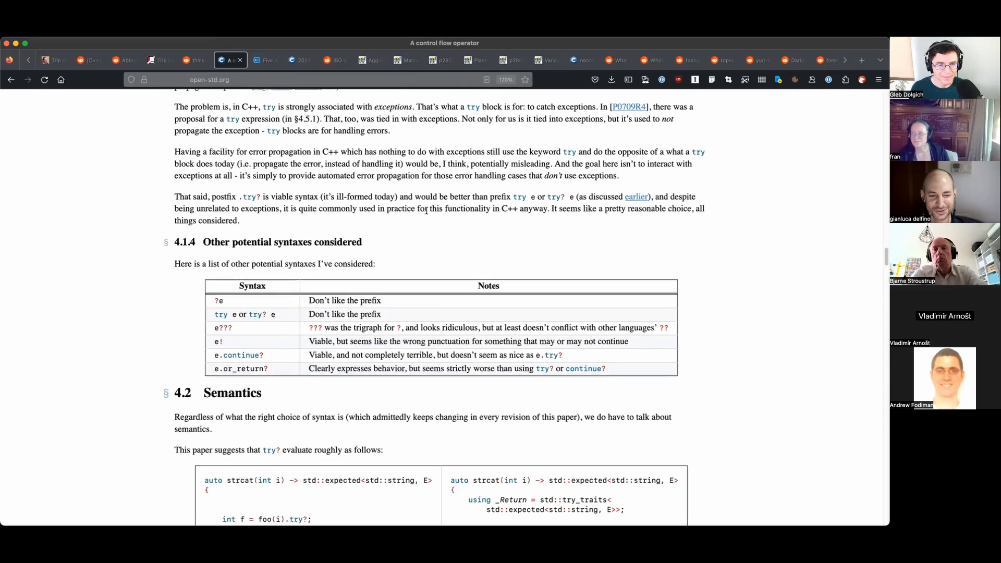
pyautogui.scroll(-3)
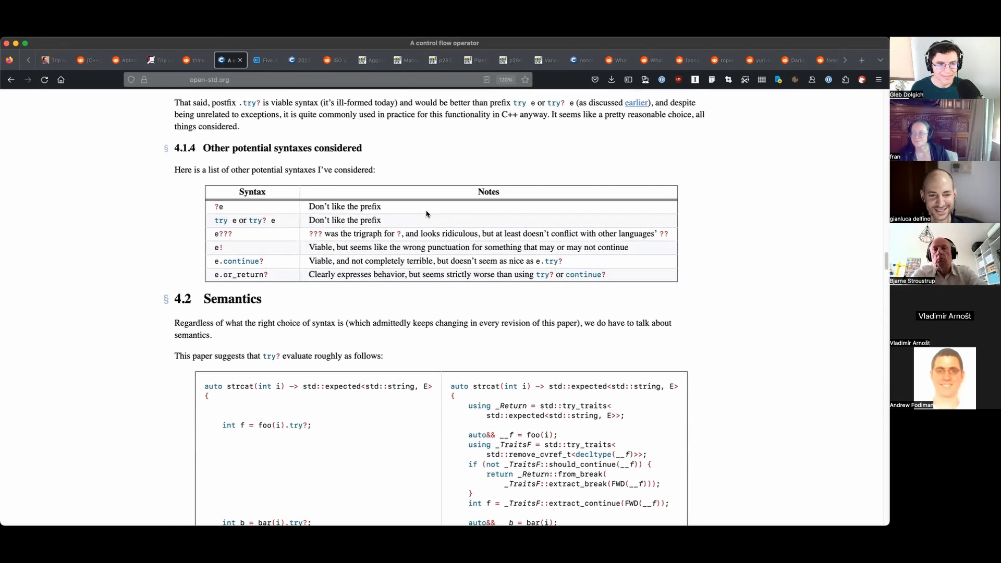
pyautogui.scroll(-3)
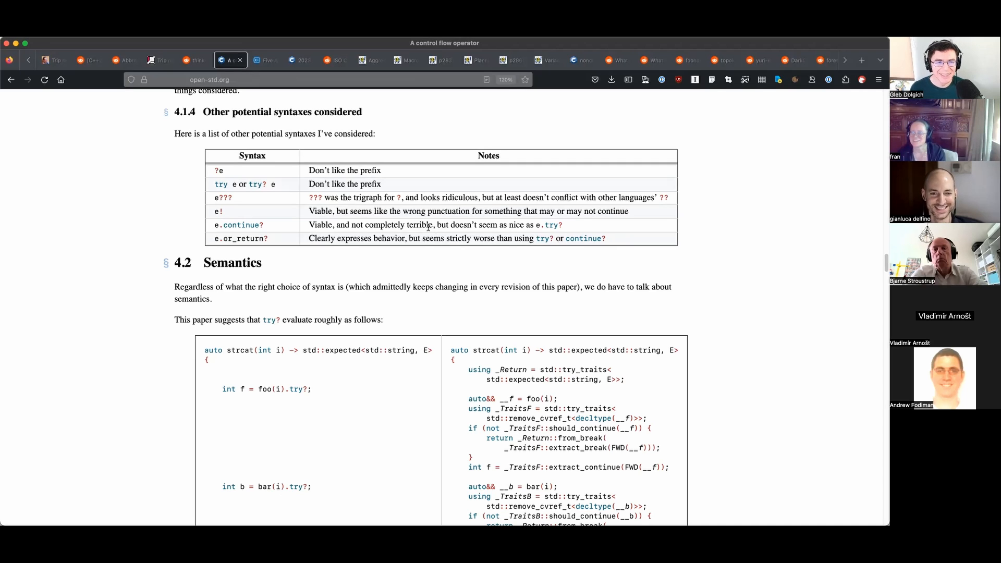
pyautogui.moveTo(416, 221)
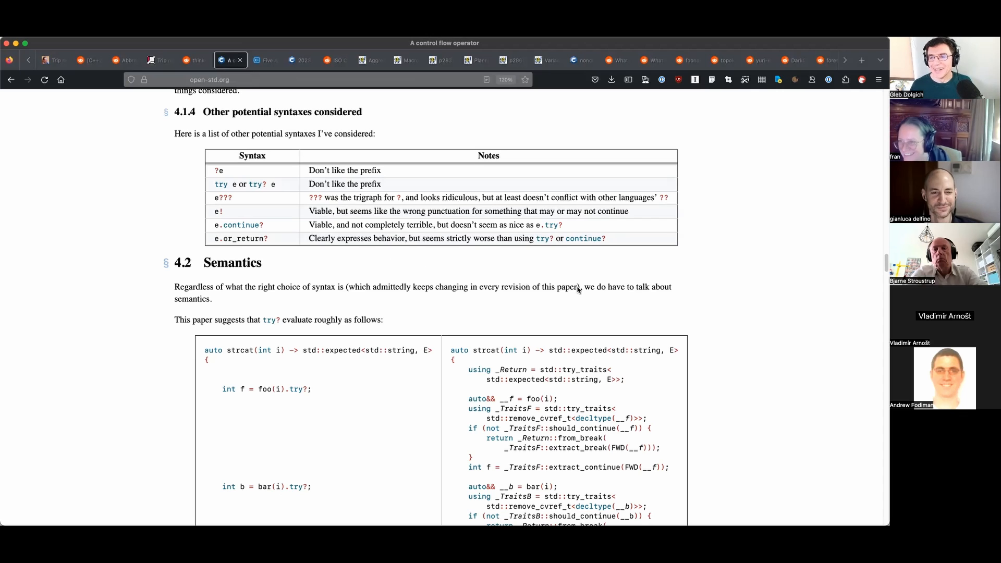
pyautogui.moveTo(745, 291)
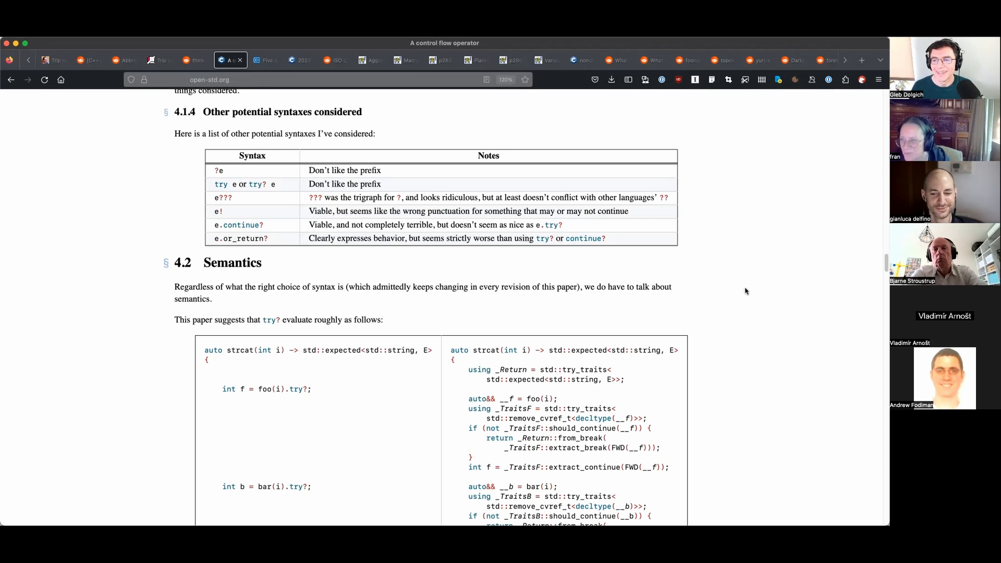
pyautogui.moveTo(670, 285)
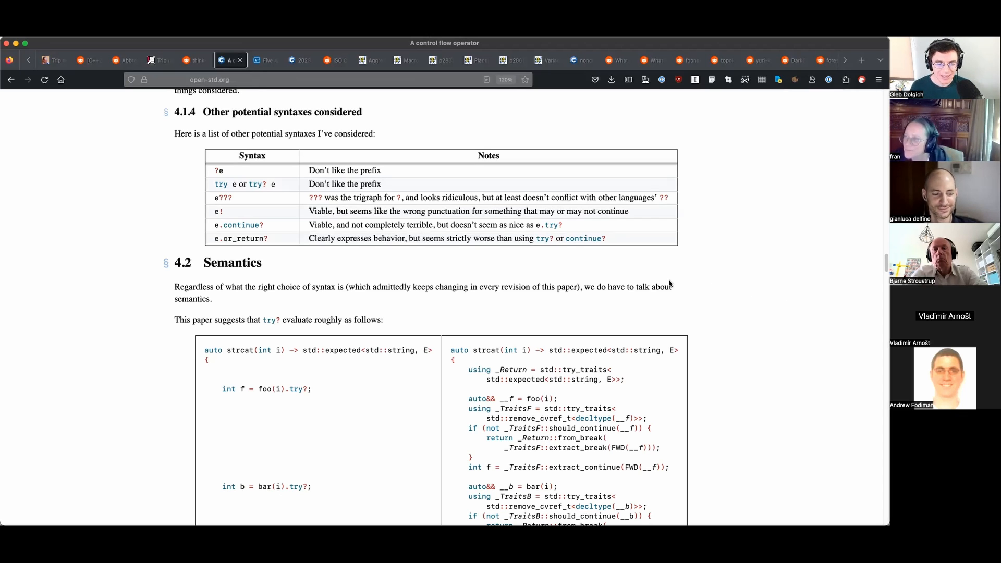
# Scroll through the Semantics section's try? desugaring example and the std::try_traits description.
pyautogui.scroll(-3)
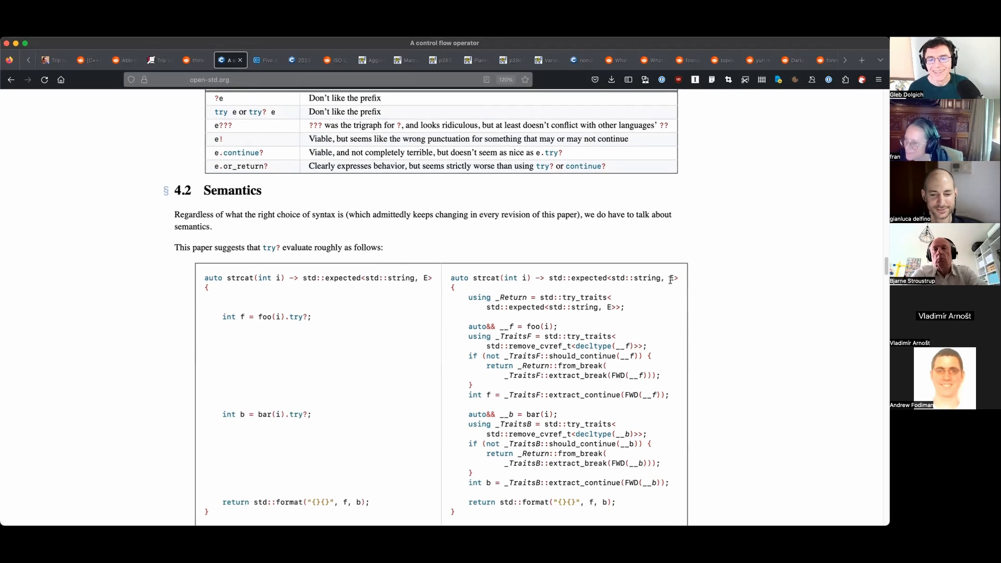
pyautogui.scroll(-3)
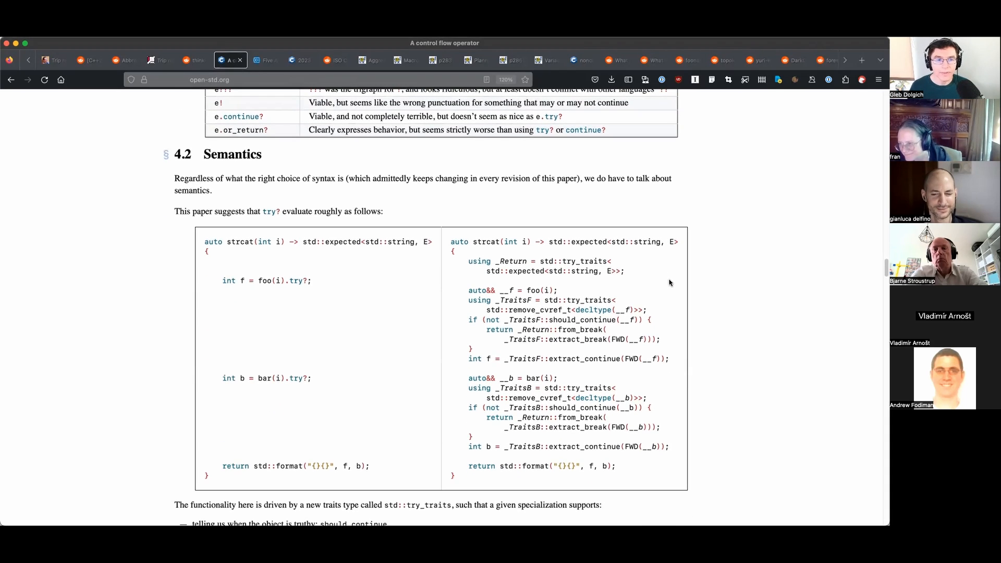
pyautogui.scroll(-3)
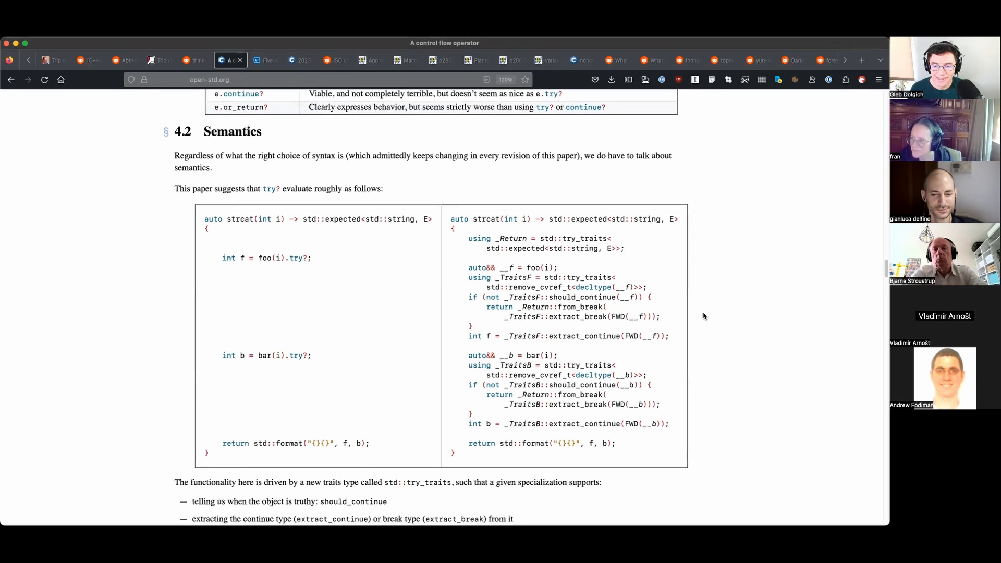
pyautogui.scroll(-3)
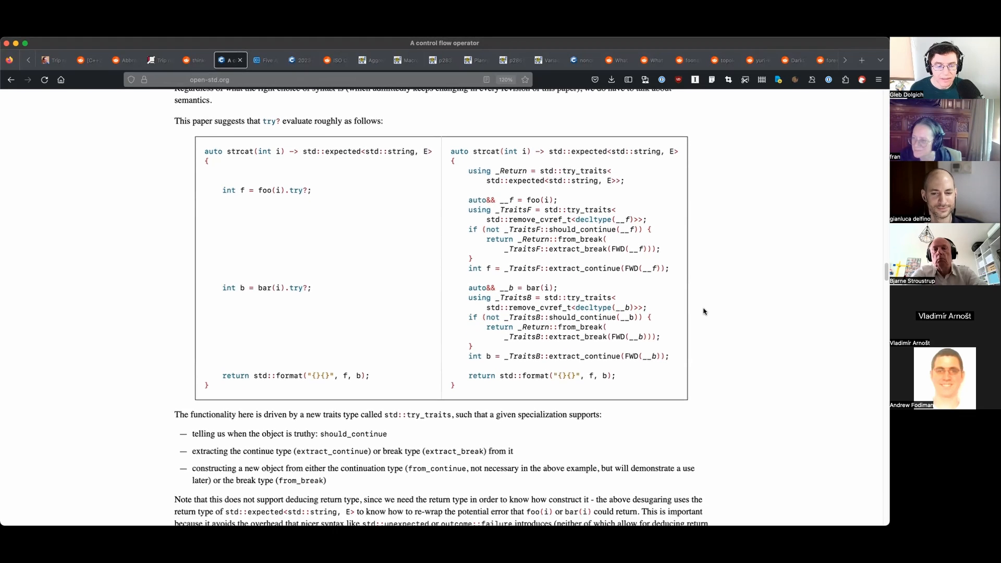
pyautogui.scroll(-3)
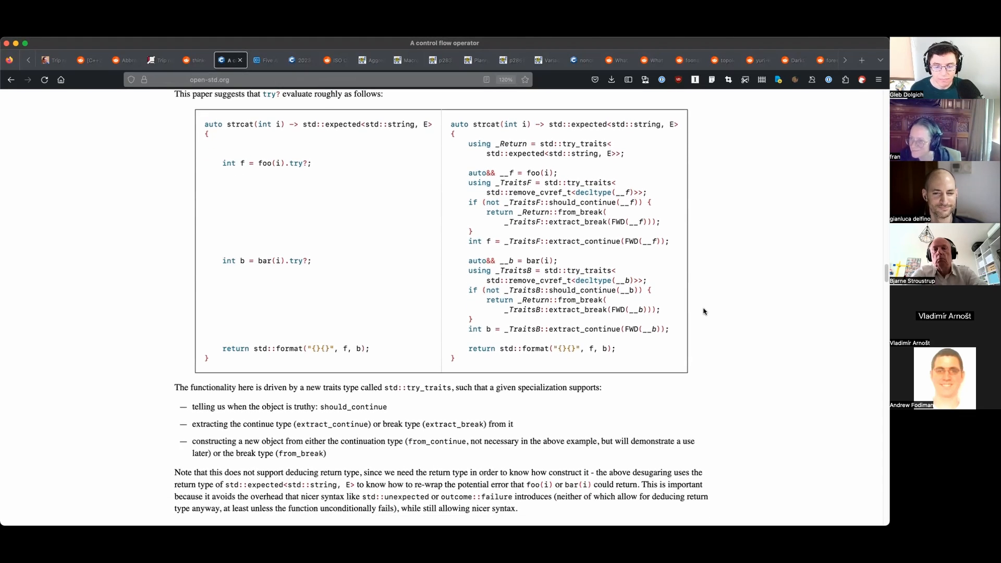
pyautogui.scroll(-3)
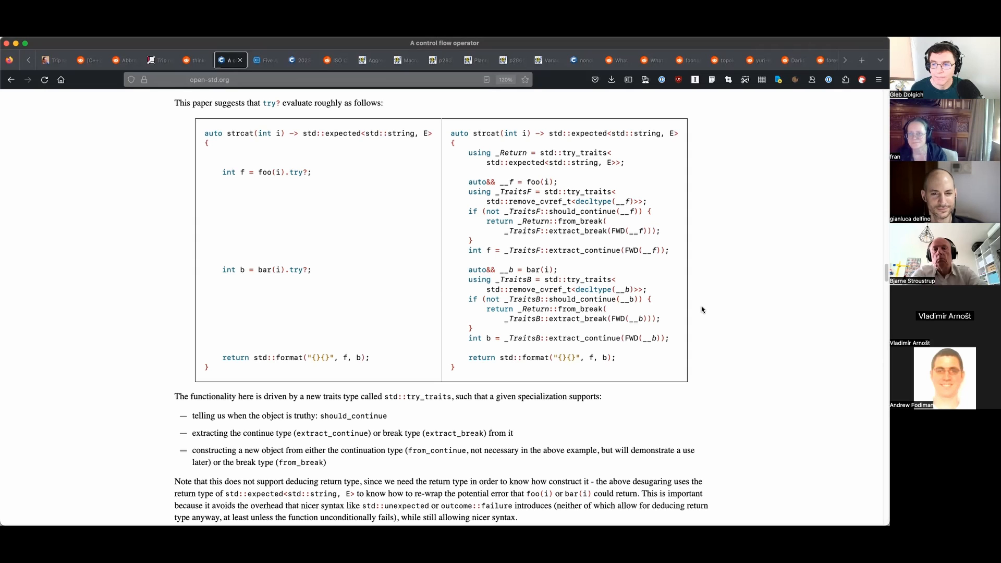
pyautogui.moveTo(706, 331)
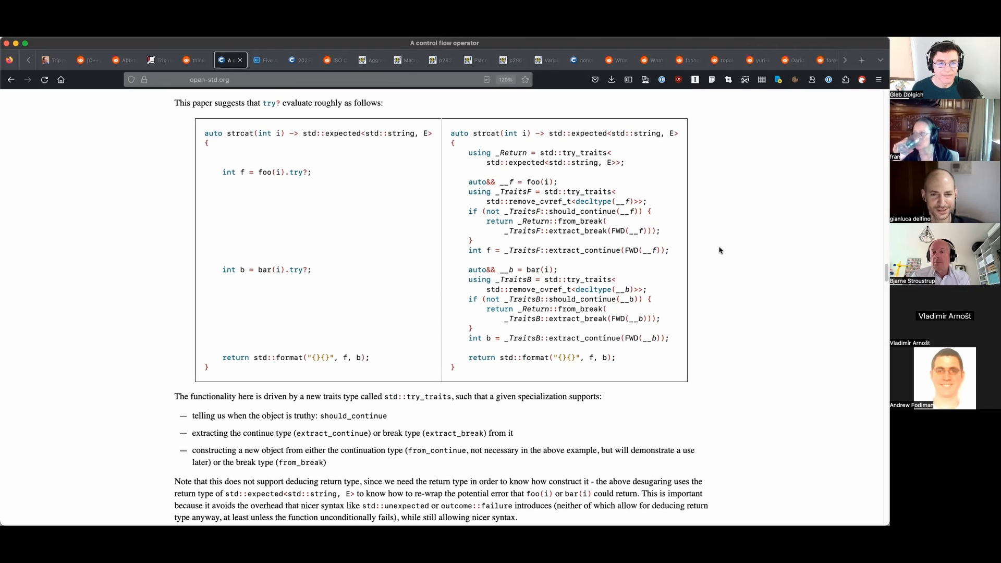
pyautogui.moveTo(170, 202)
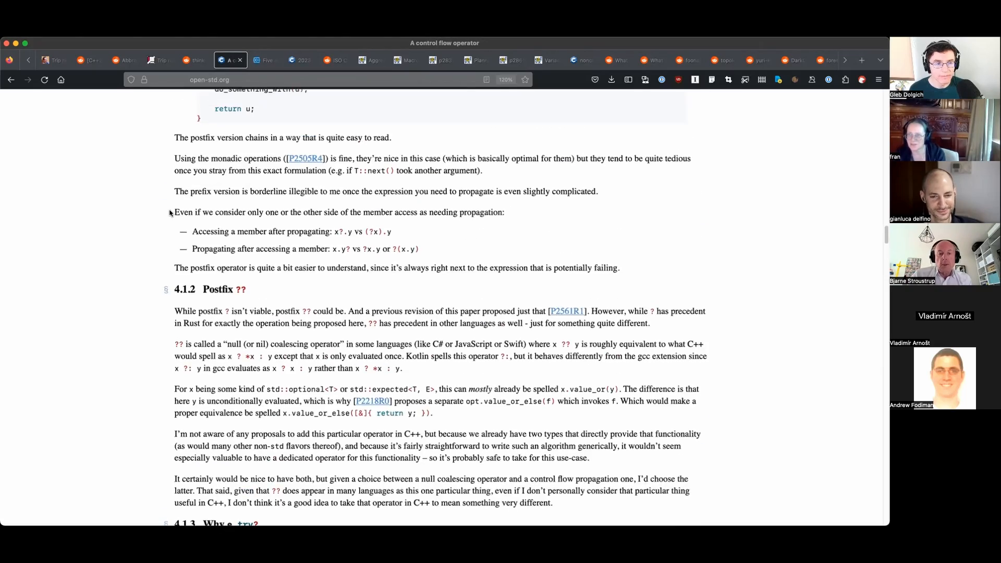
# Revisit the Rust vs C++ syntax table, then bring up the C++ Stories Five Awesome C++ Papers article.
pyautogui.scroll(3)
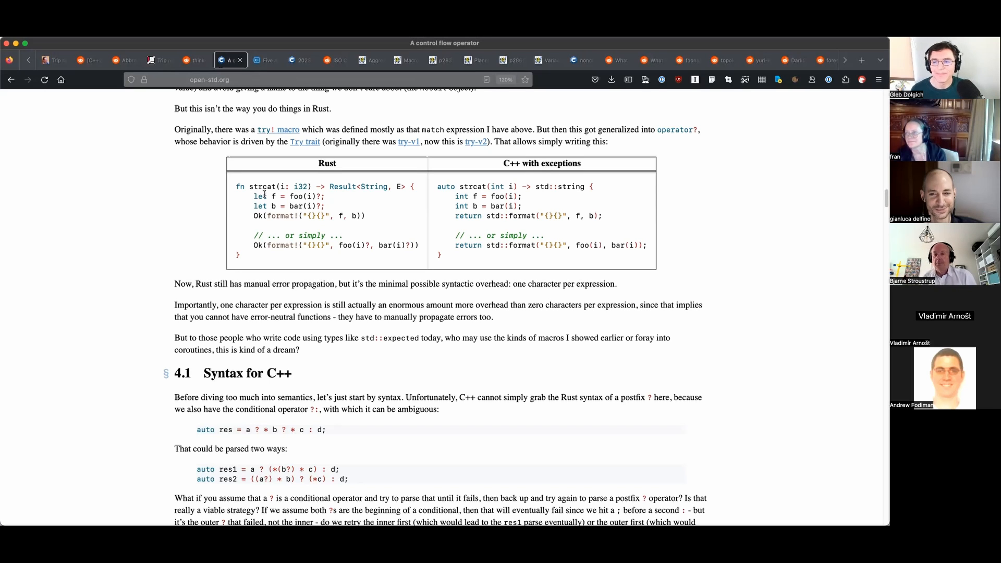
pyautogui.click(262, 59)
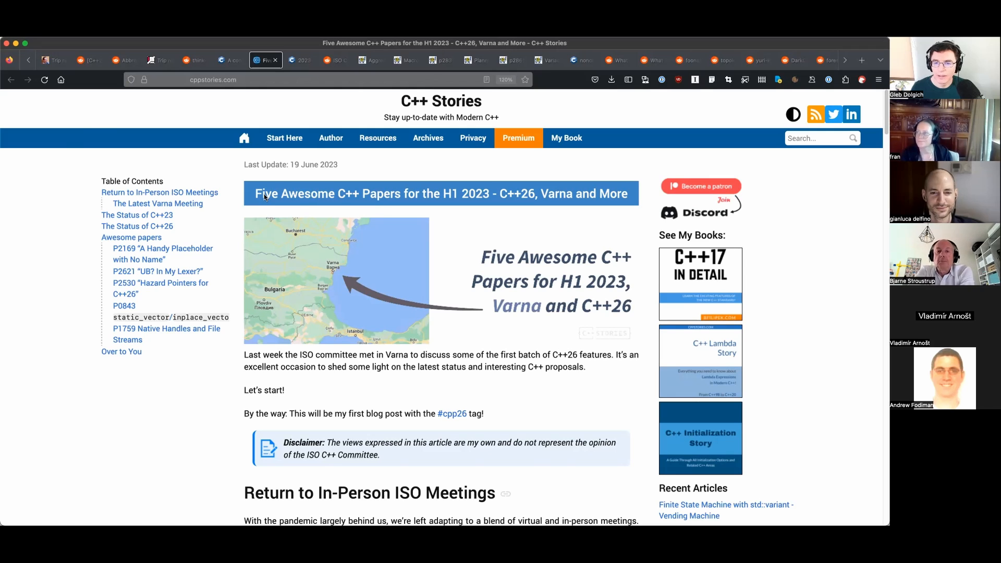
# Switch to the isocpp.org 2023-05 Mailing Available tab listing the WG21 papers.
pyautogui.click(297, 60)
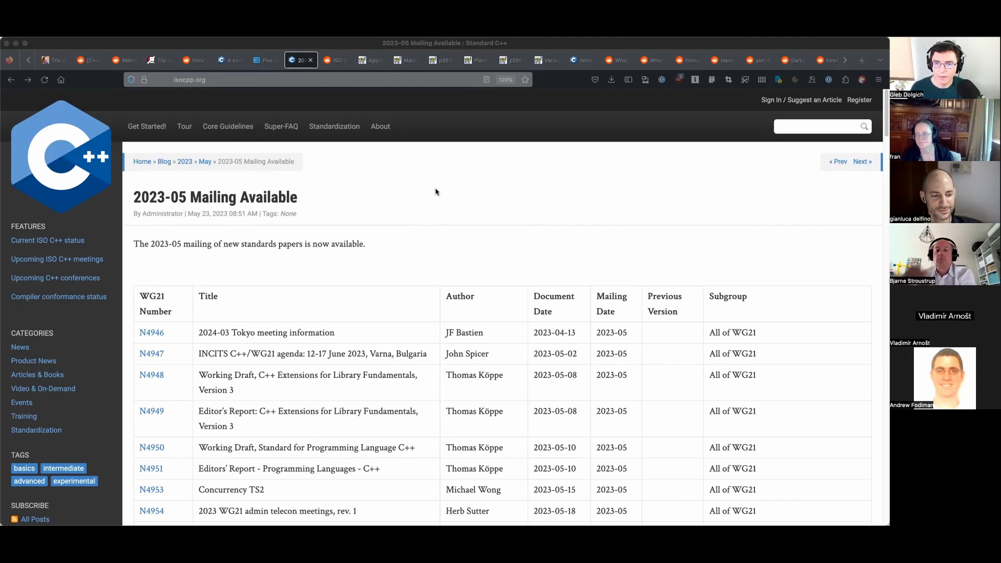
pyautogui.moveTo(419, 209)
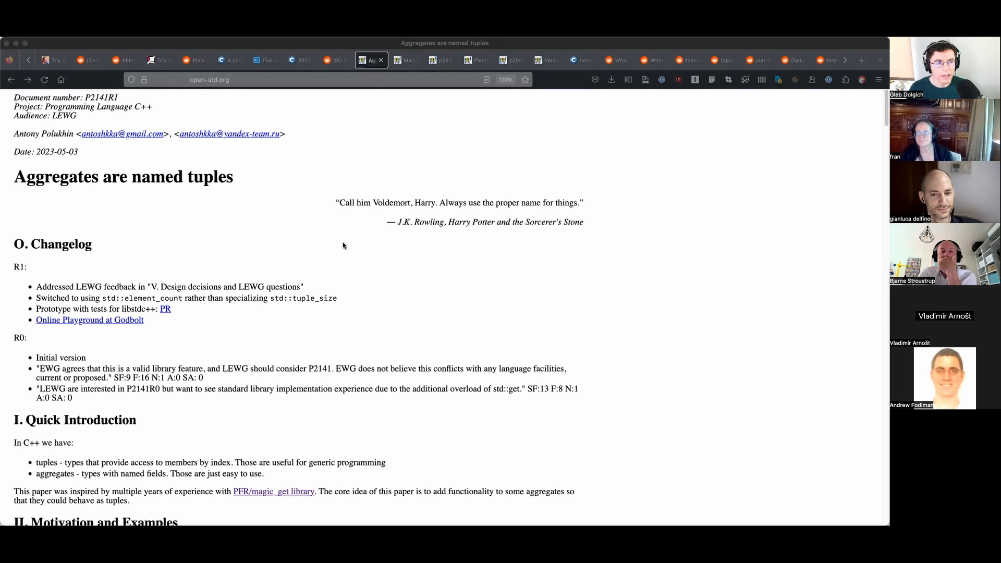
pyautogui.moveTo(359, 250)
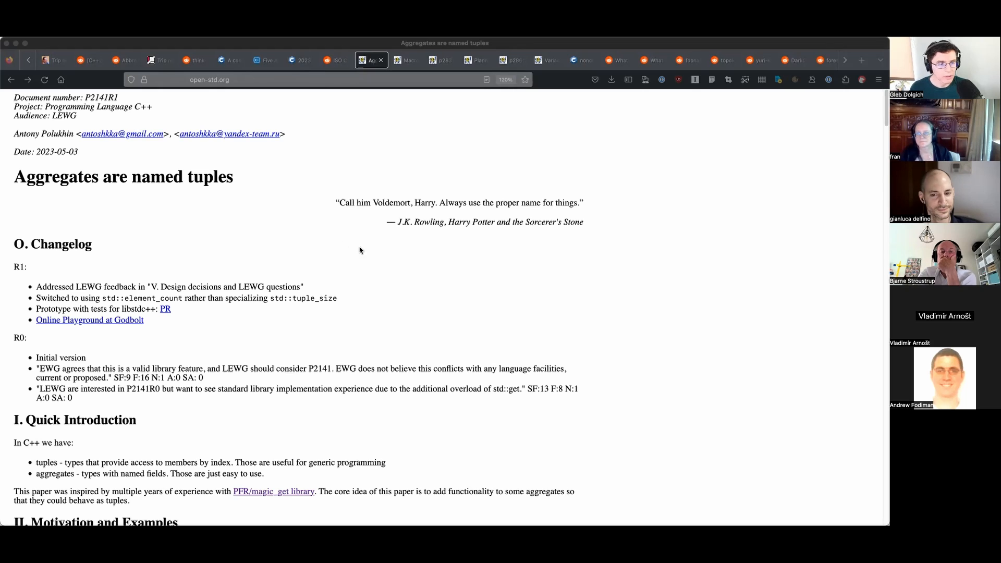
# Read P2141R1 through Motivation and The Idea down to Interaction with other papers.
pyautogui.scroll(-3)
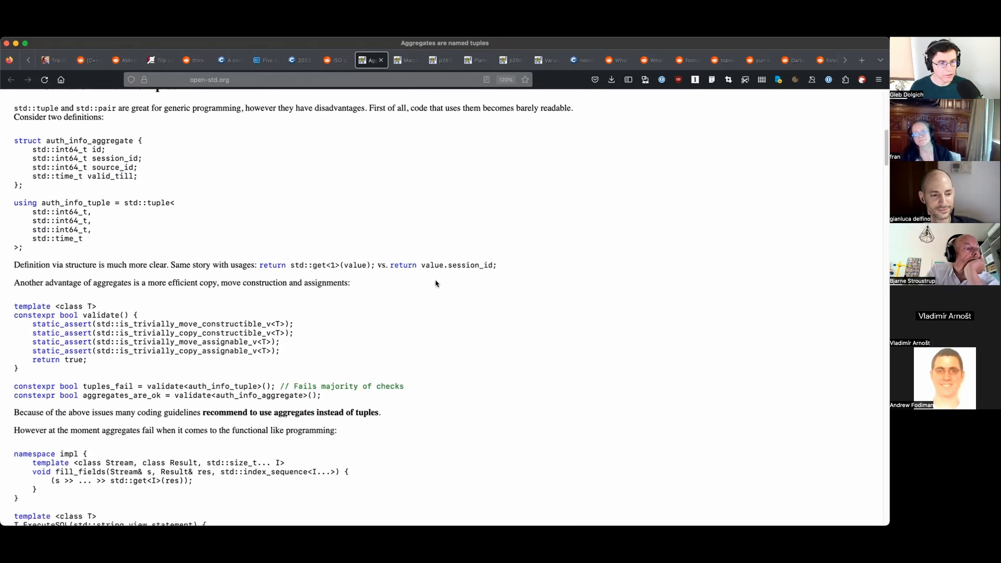
pyautogui.scroll(-3)
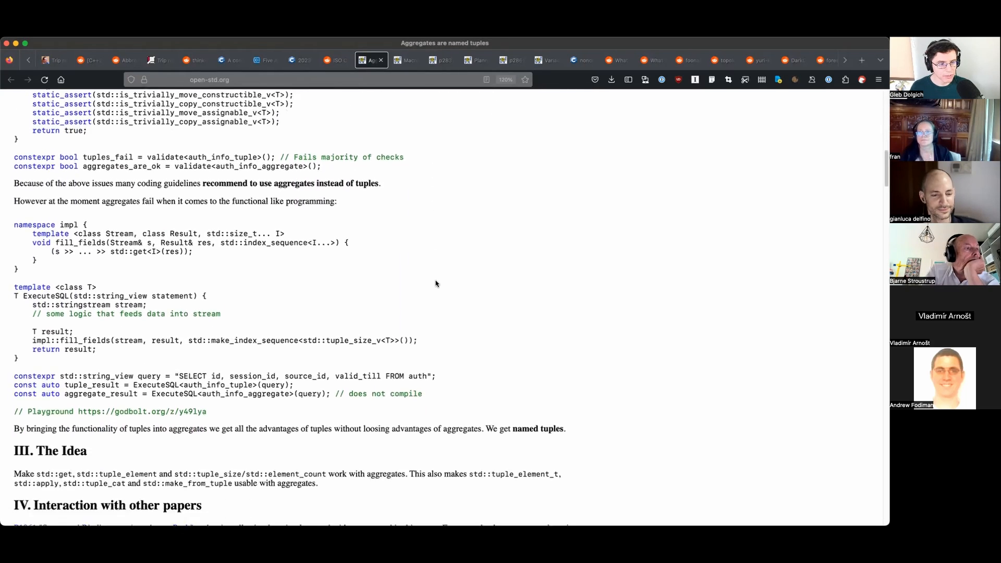
pyautogui.scroll(-3)
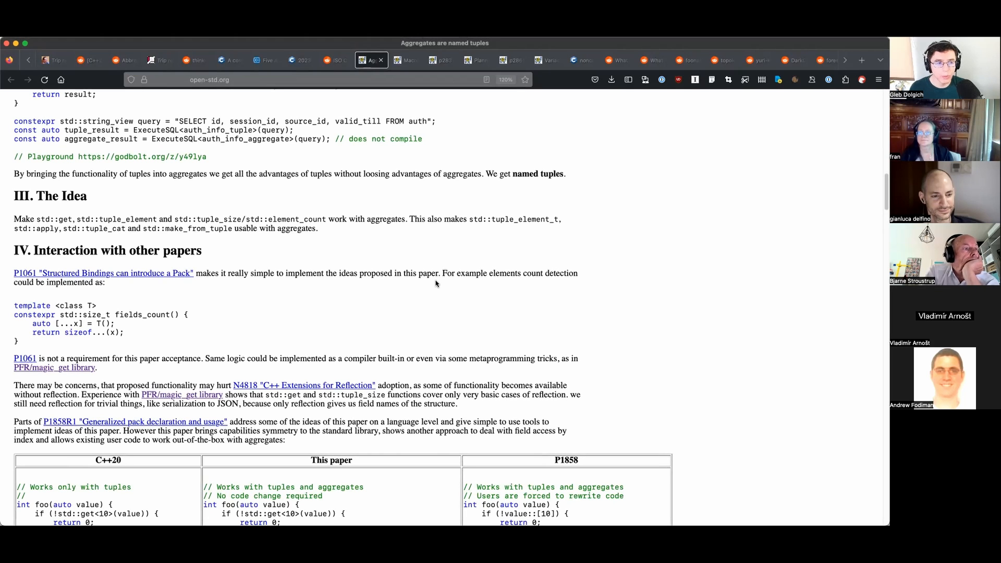
pyautogui.moveTo(437, 266)
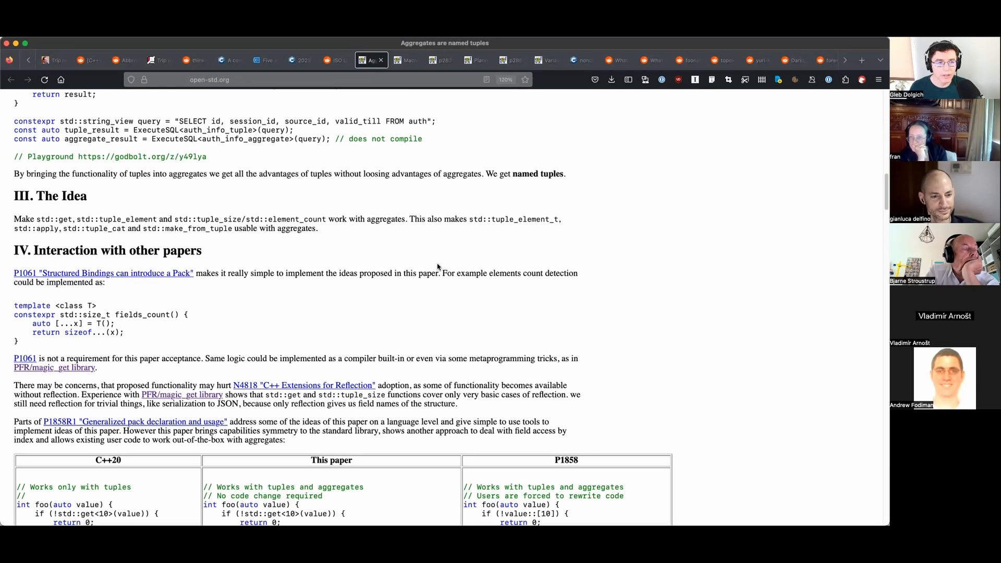
pyautogui.moveTo(424, 258)
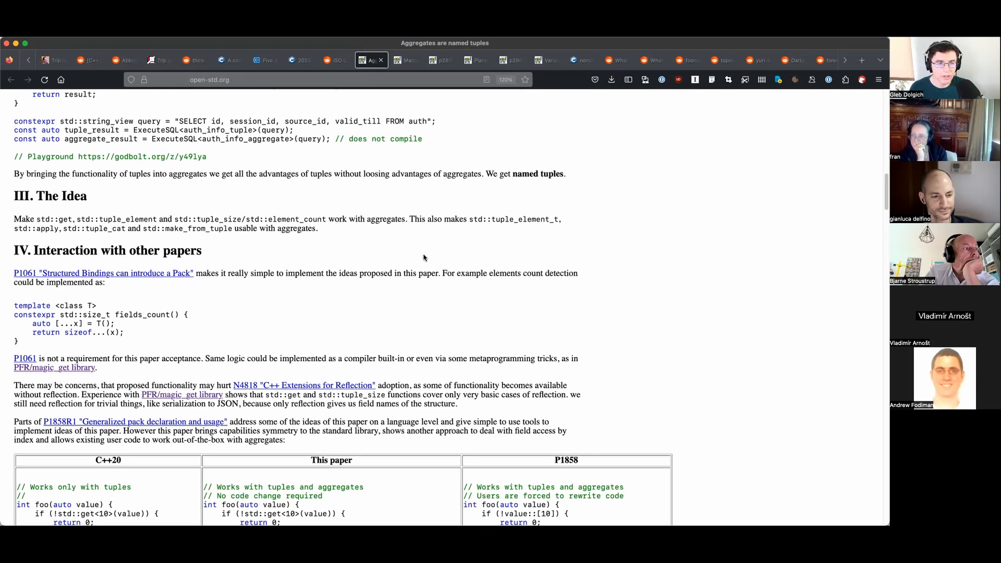
pyautogui.moveTo(473, 293)
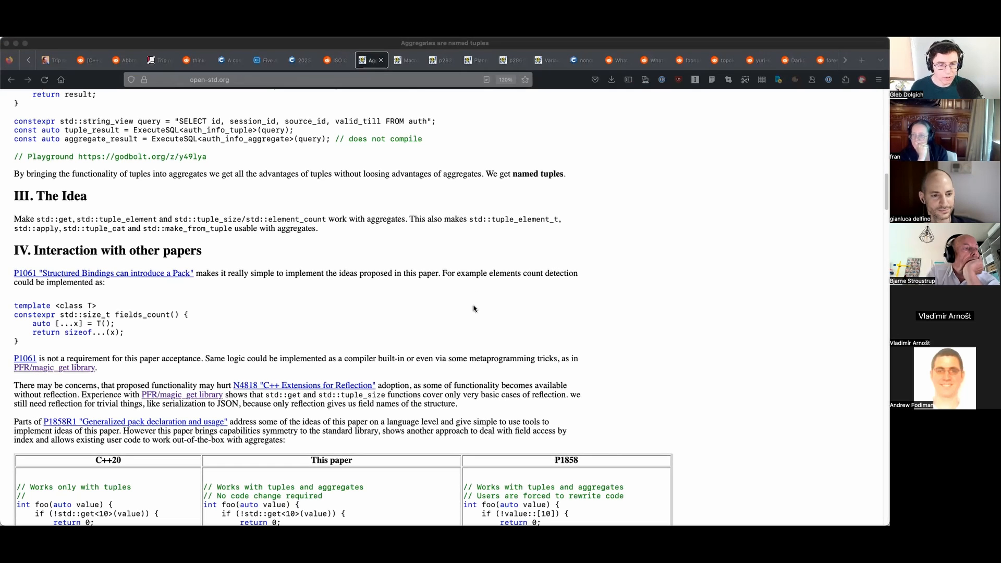
pyautogui.moveTo(445, 241)
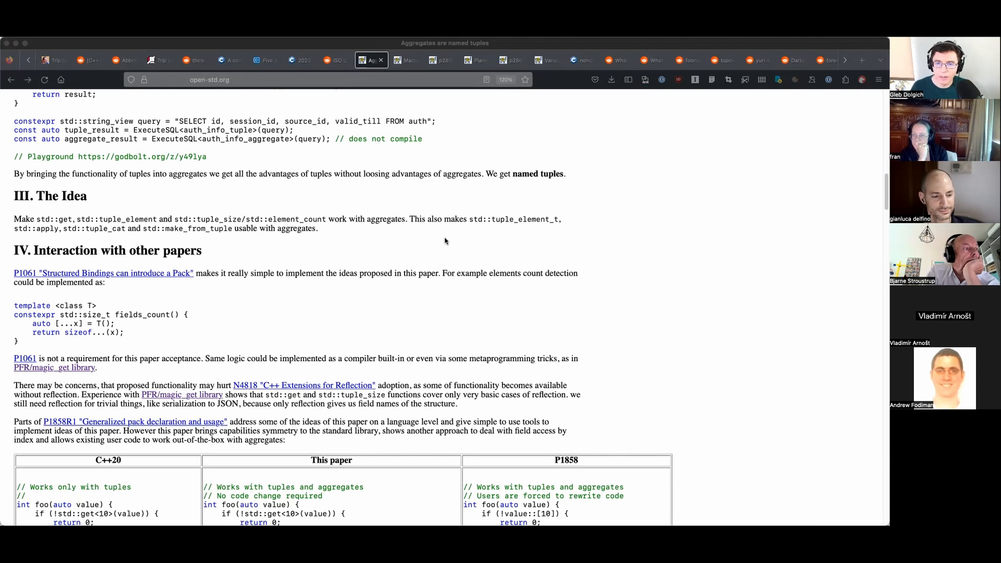
# Show the P2654R0 PDF and move down past its Contents to the Abstract and Revision history.
pyautogui.click(405, 61)
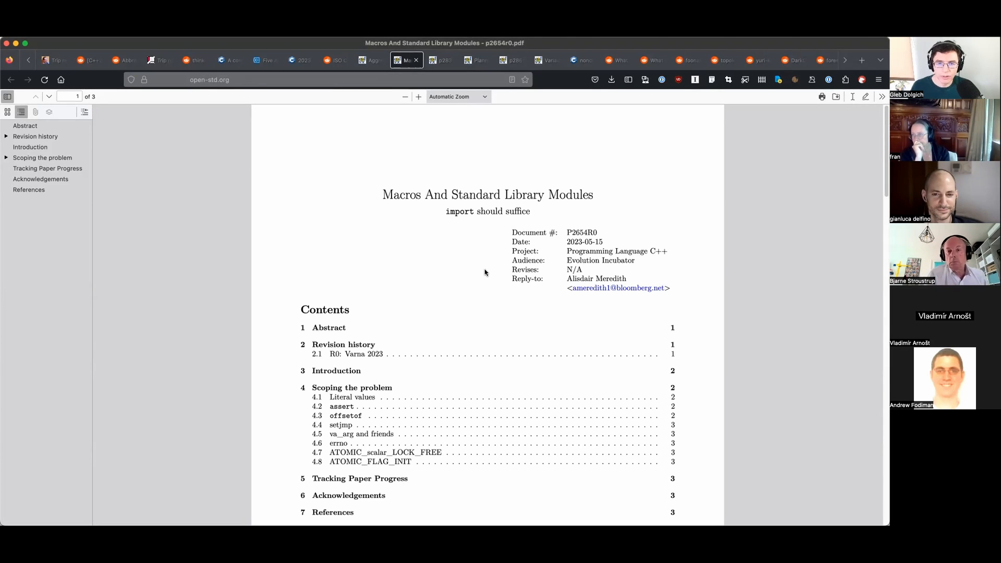
pyautogui.scroll(-3)
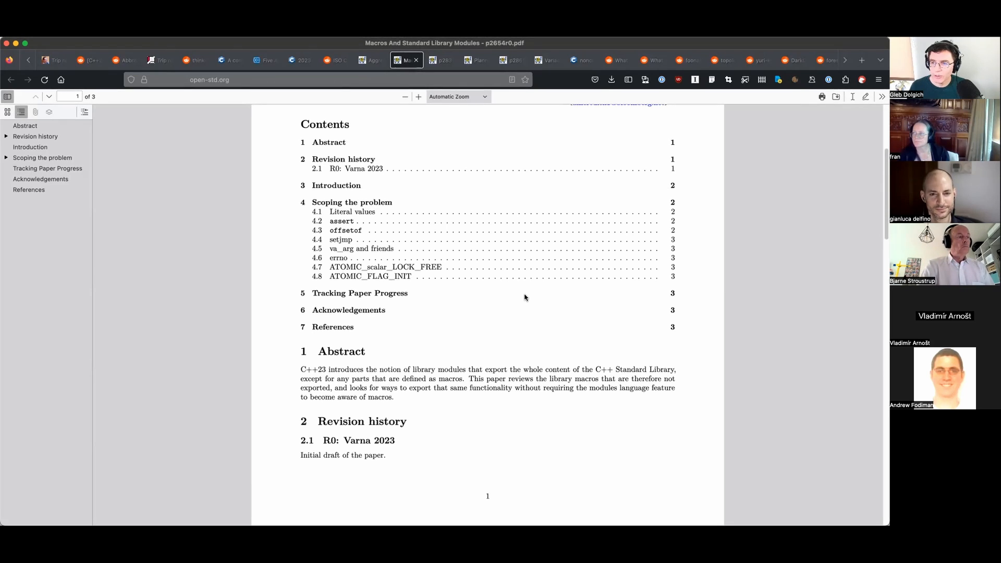
pyautogui.moveTo(526, 306)
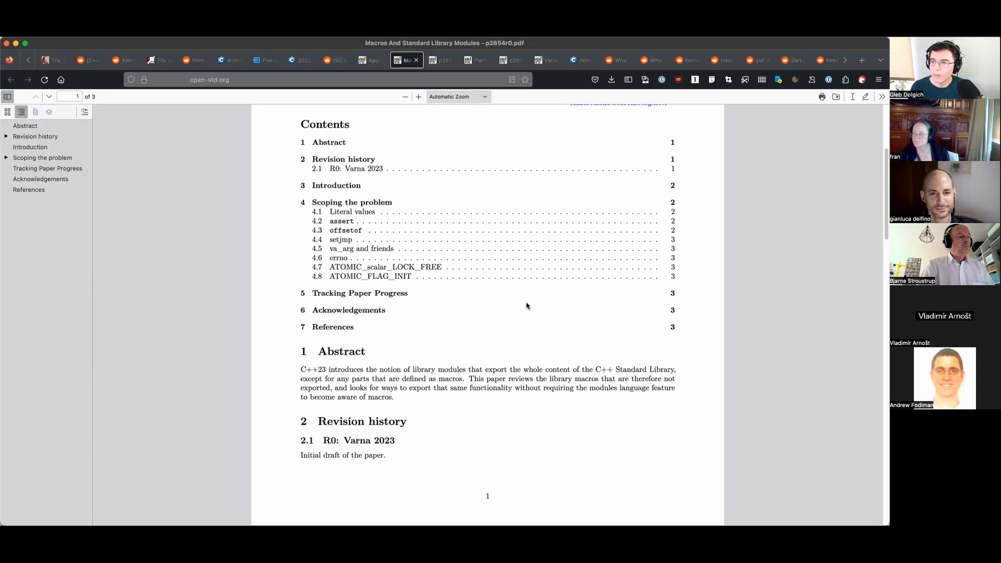
# Show the P2831R0 narrow-contract noexcept PDF and read from its abstract into section 1 Introduction.
pyautogui.click(438, 59)
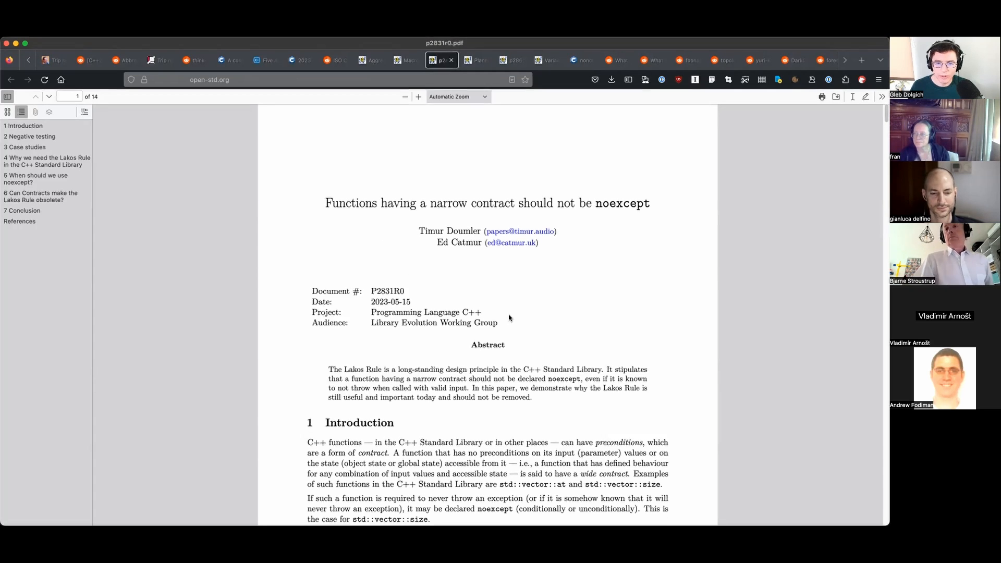
pyautogui.scroll(-3)
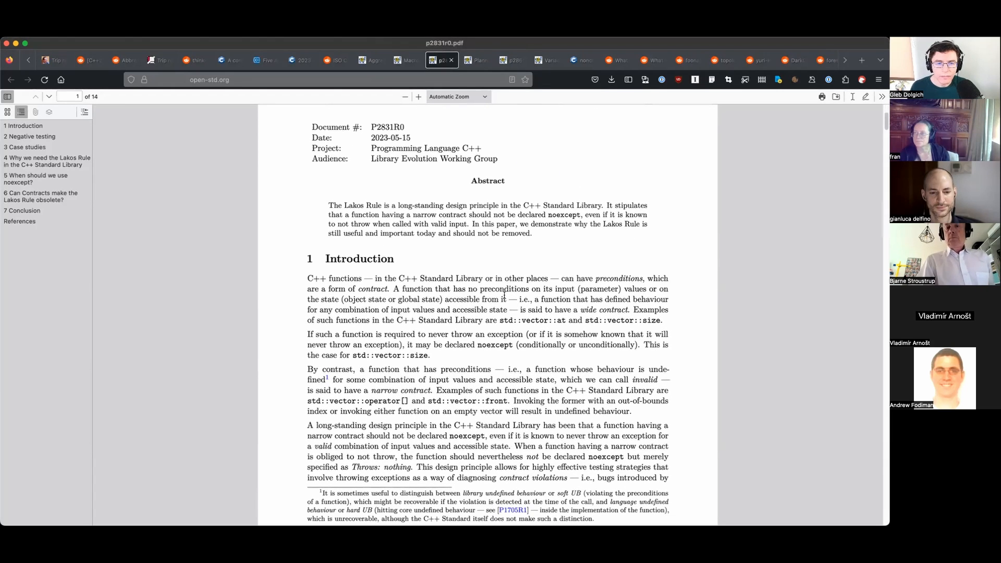
pyautogui.moveTo(435, 263)
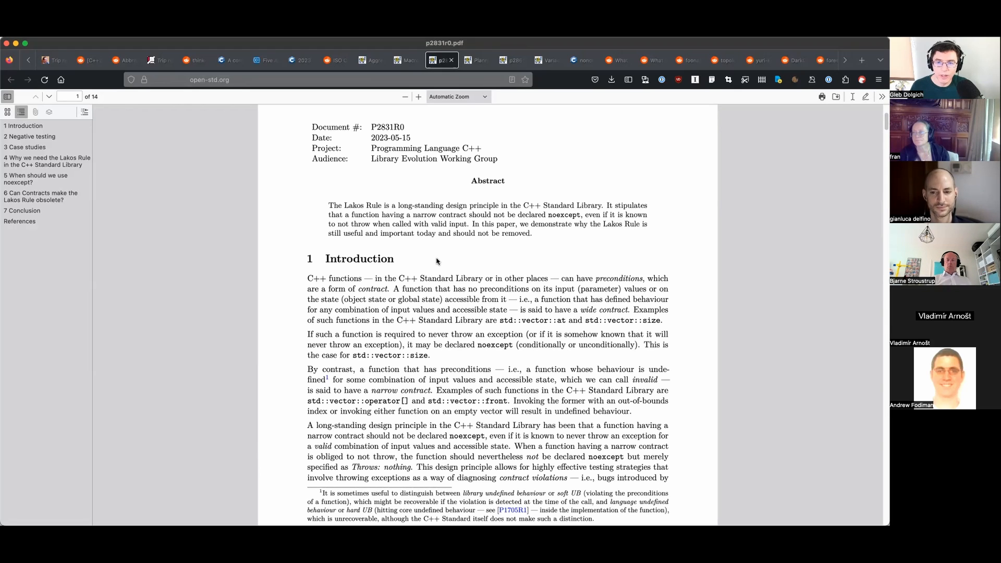
pyautogui.moveTo(438, 262)
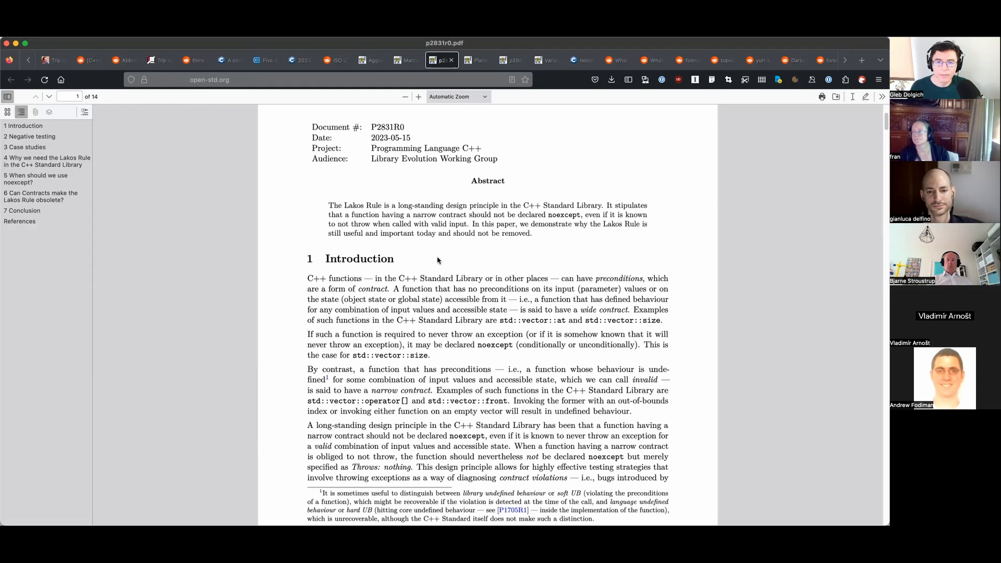
pyautogui.moveTo(450, 258)
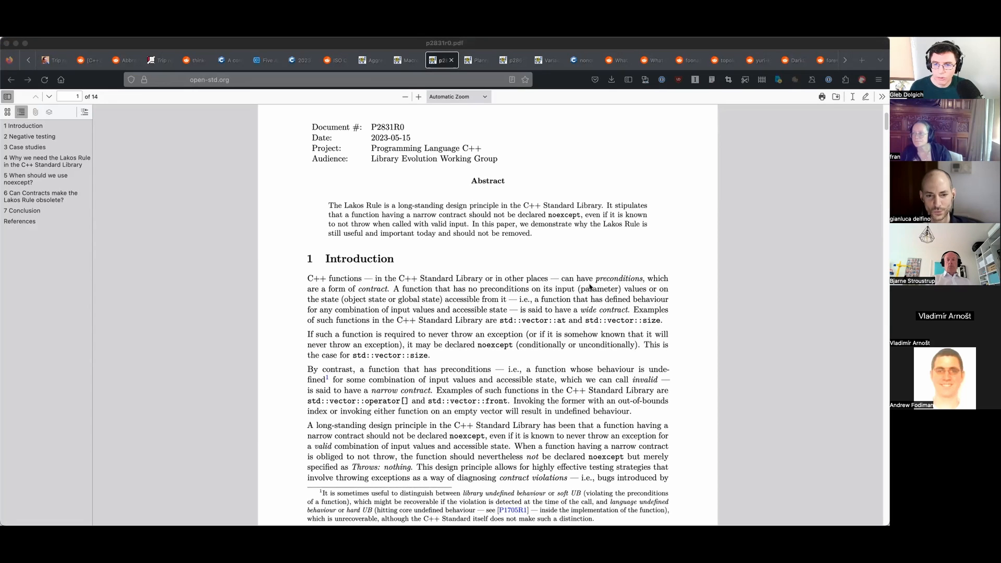
pyautogui.moveTo(593, 266)
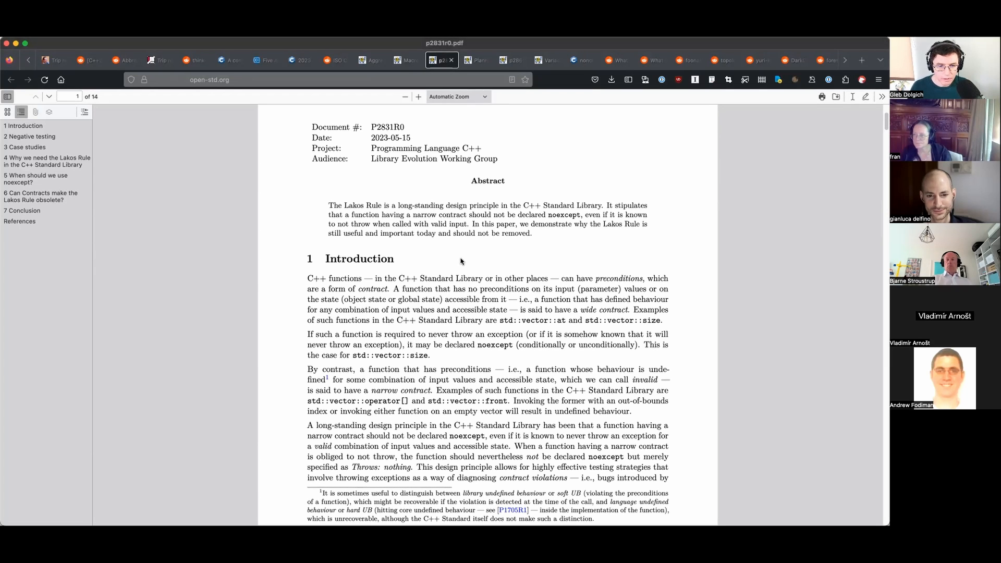
pyautogui.scroll(-3)
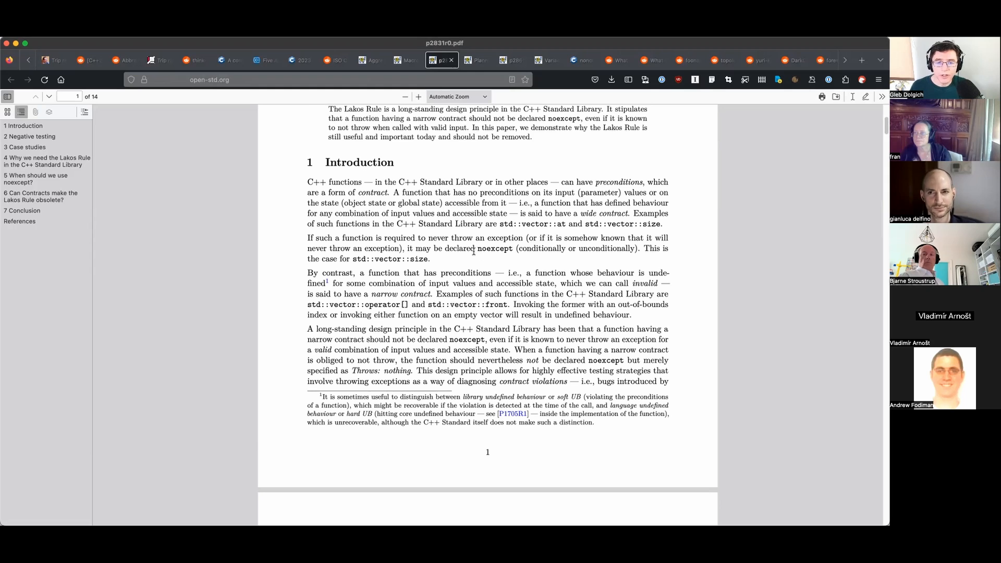
pyautogui.moveTo(474, 258)
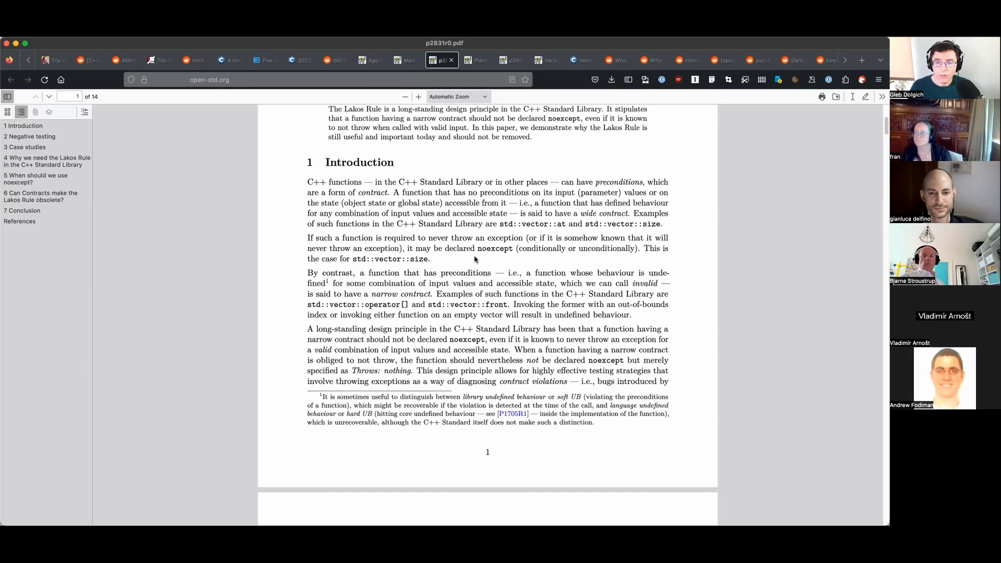
pyautogui.moveTo(490, 263)
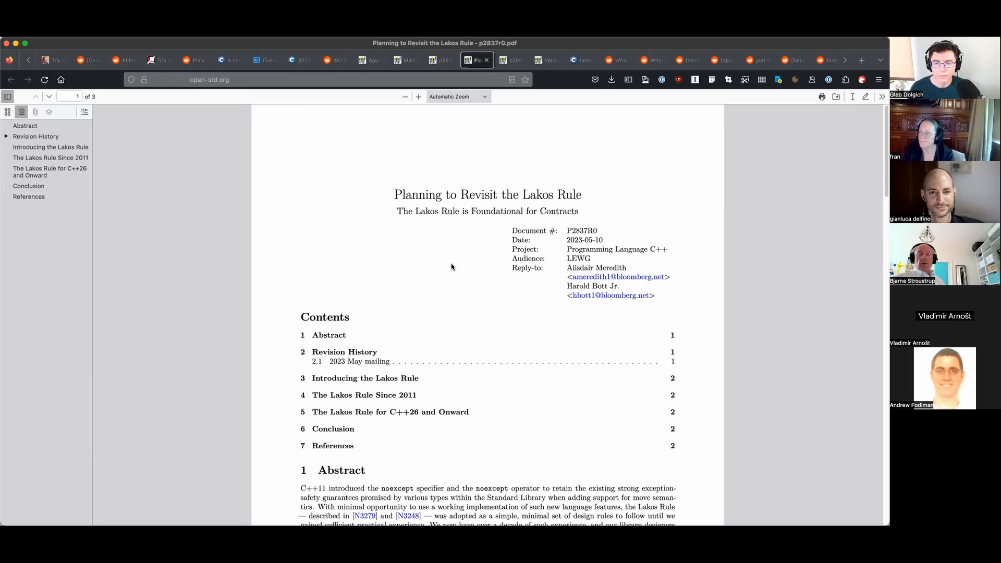
pyautogui.moveTo(482, 257)
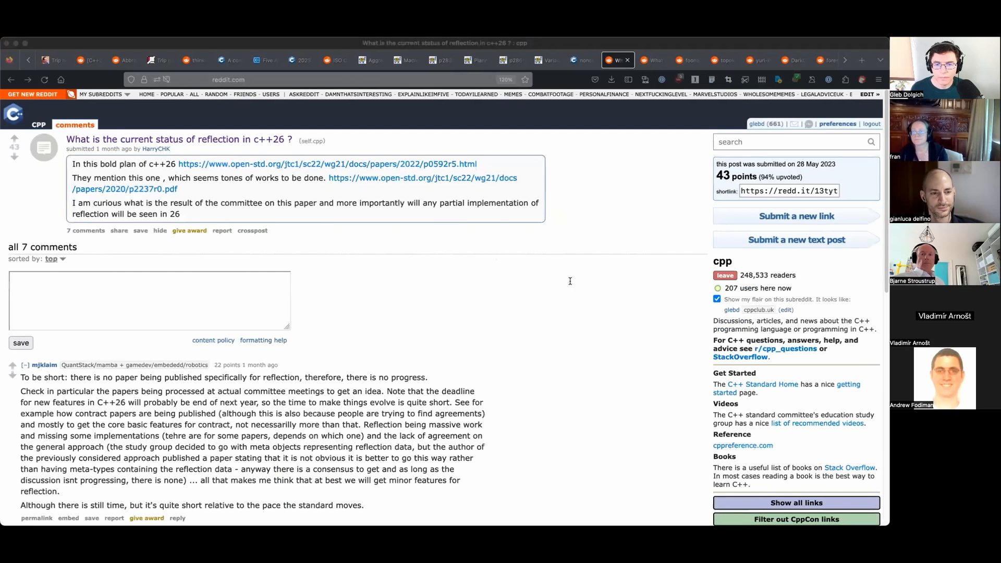
pyautogui.moveTo(561, 318)
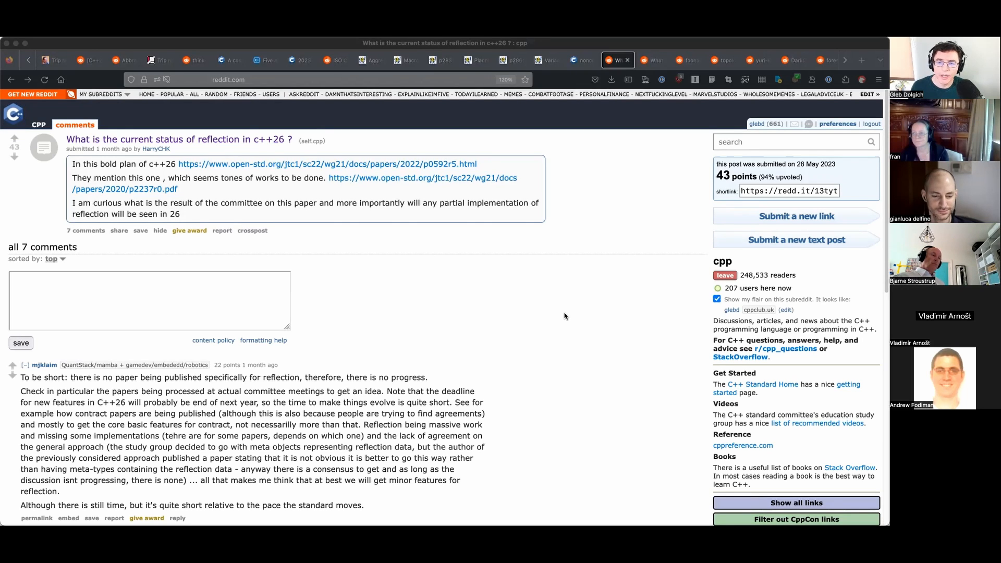
pyautogui.moveTo(571, 315)
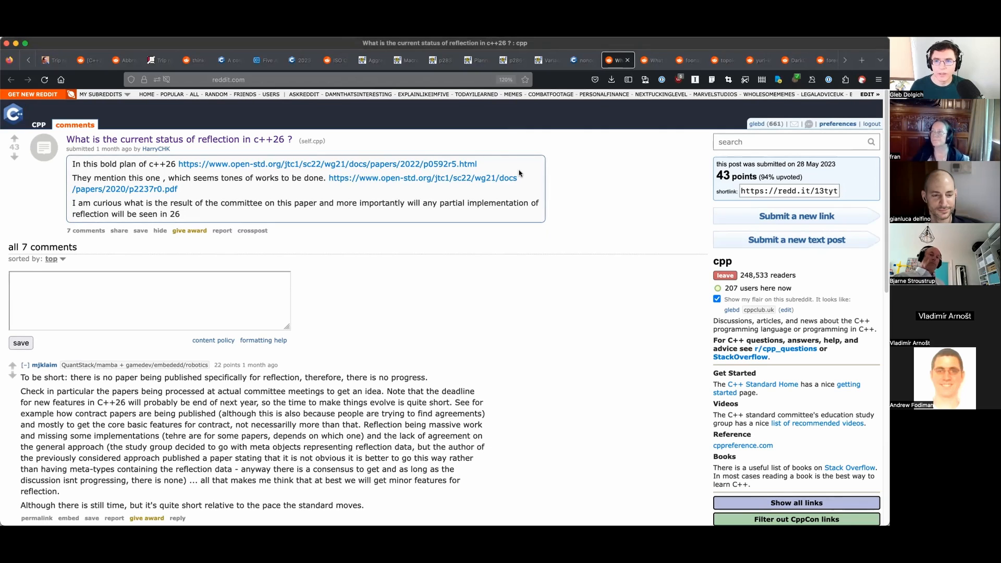
# Switch to the r/cpp 'What C++ library do you wish existed' thread with its top comments.
pyautogui.click(649, 61)
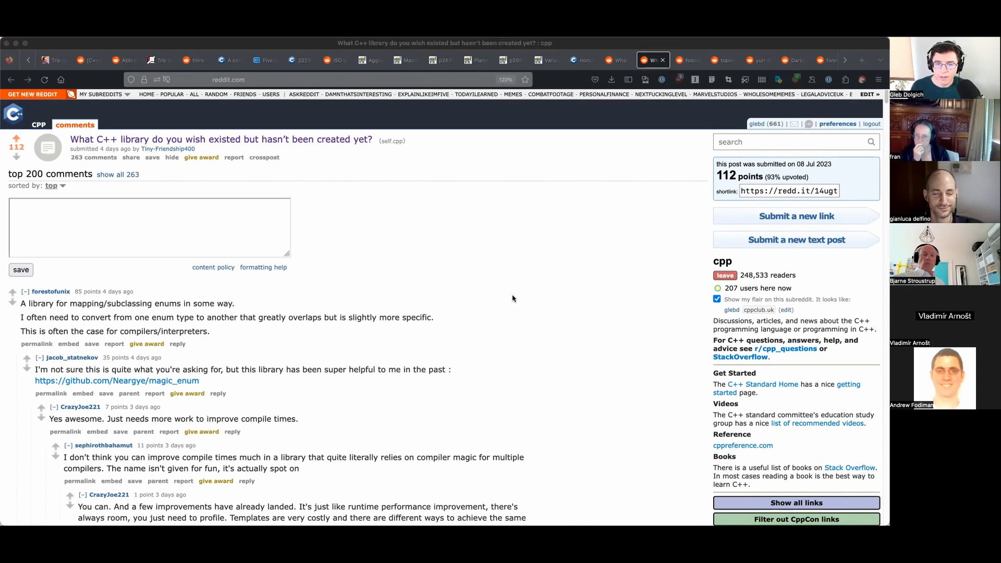
pyautogui.moveTo(530, 355)
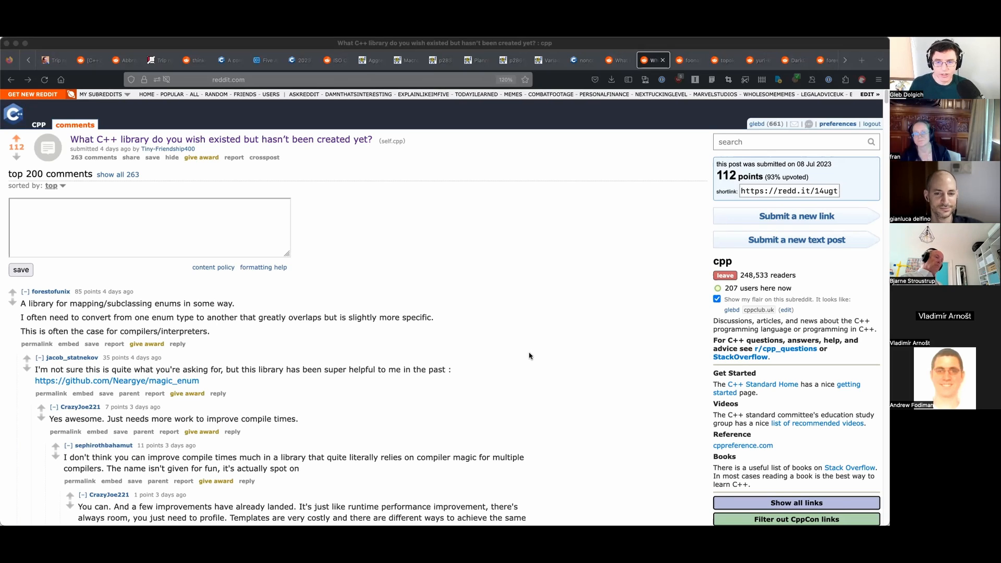
pyautogui.moveTo(521, 358)
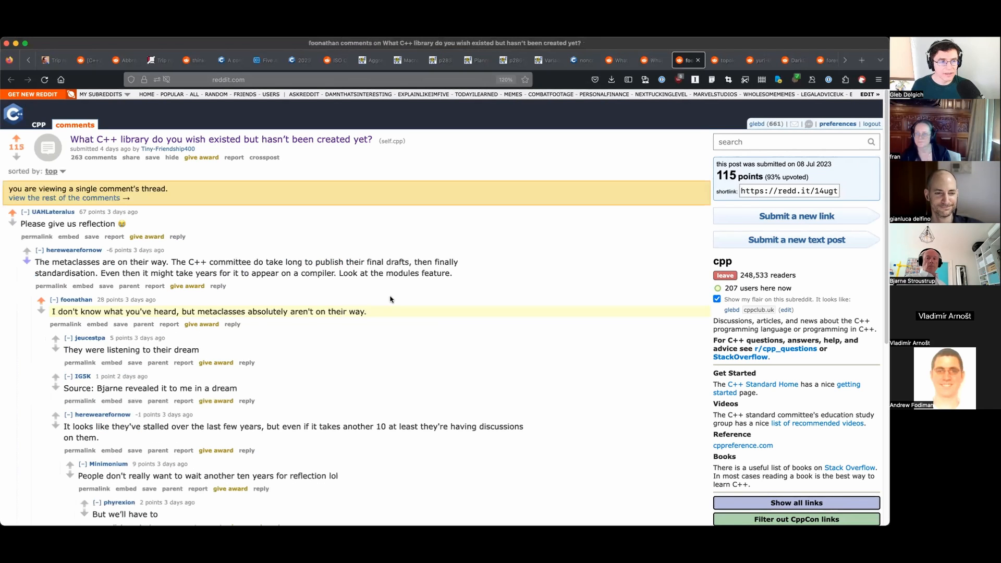
# Read the 'Please give us reflection' comment thread down to the final replies about Herb Sutter and Concepts.
pyautogui.scroll(-3)
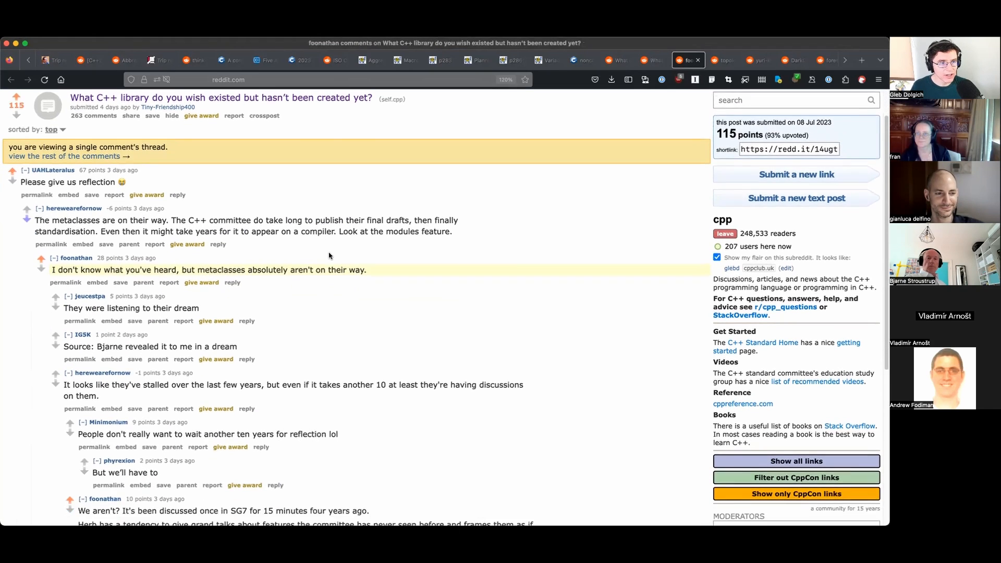
pyautogui.scroll(-3)
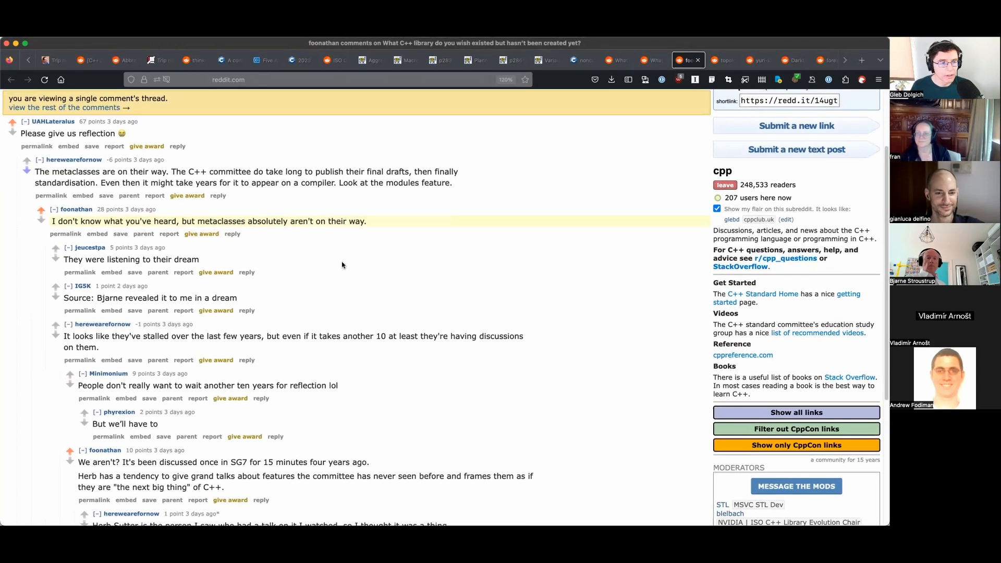
pyautogui.moveTo(285, 249)
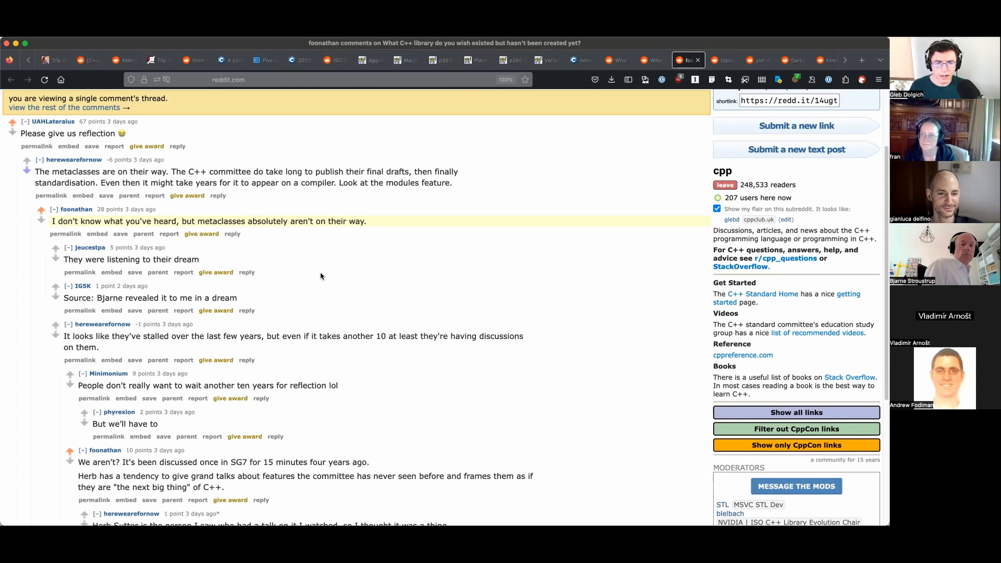
pyautogui.scroll(-3)
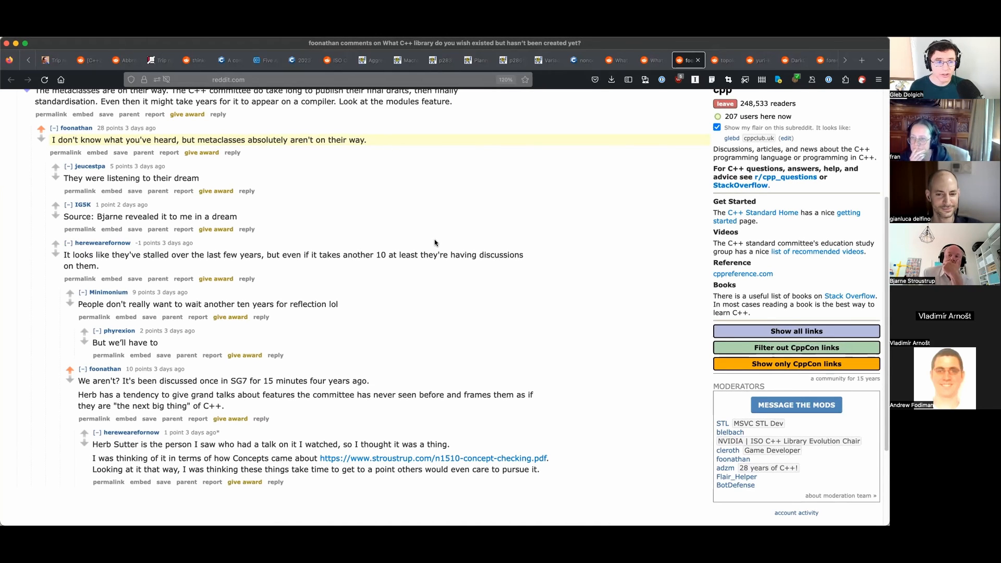
pyautogui.scroll(-3)
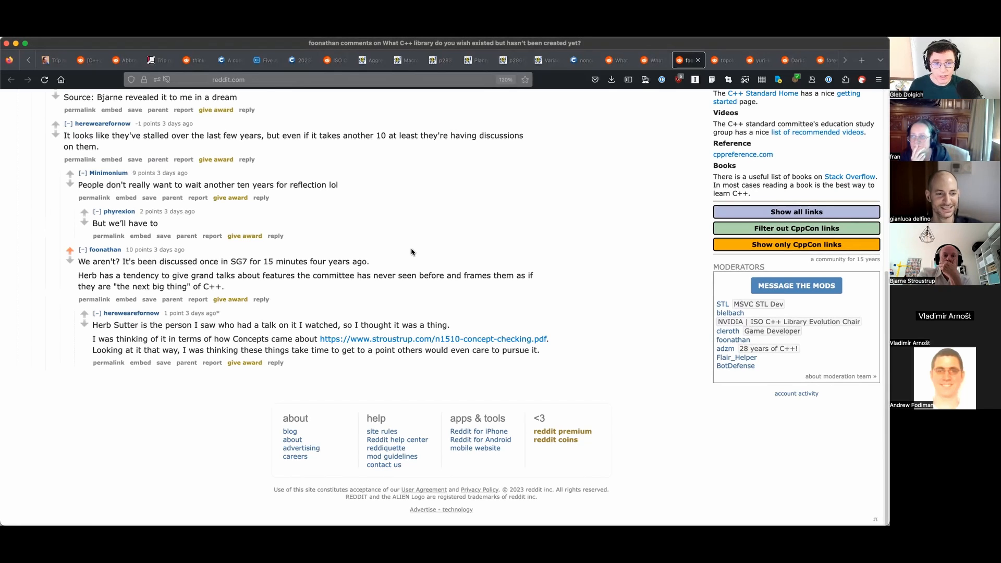
pyautogui.moveTo(425, 244)
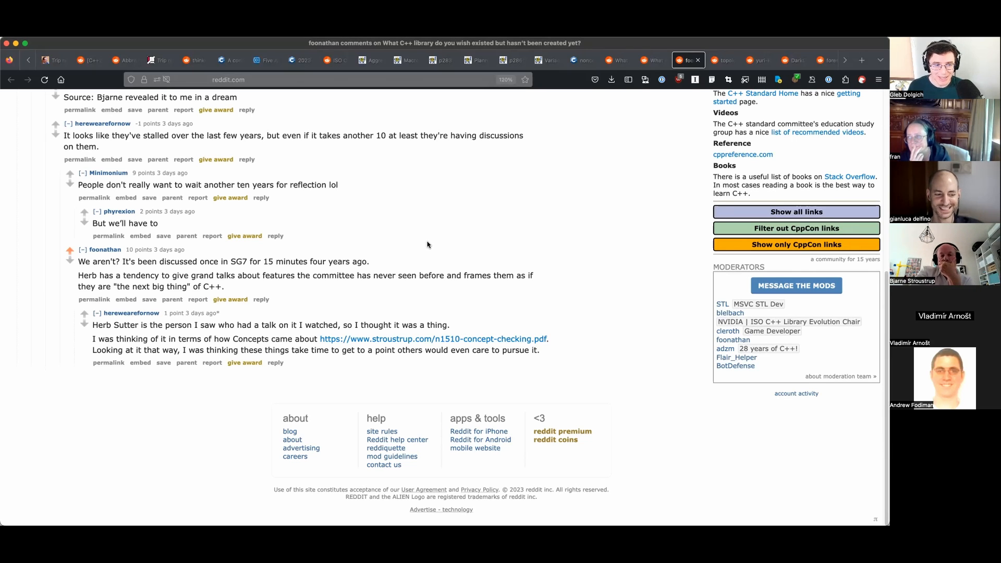
pyautogui.moveTo(534, 288)
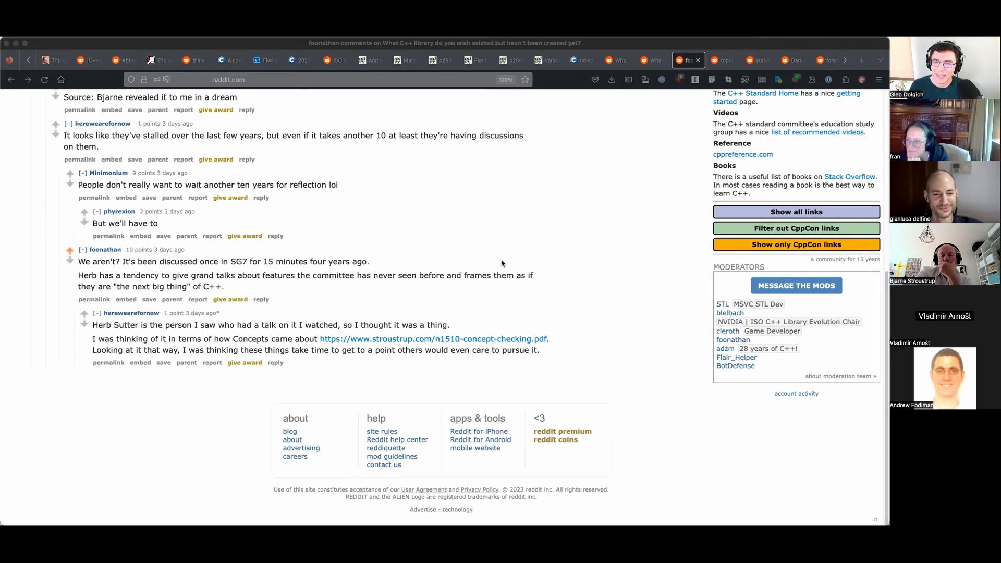
pyautogui.moveTo(409, 232)
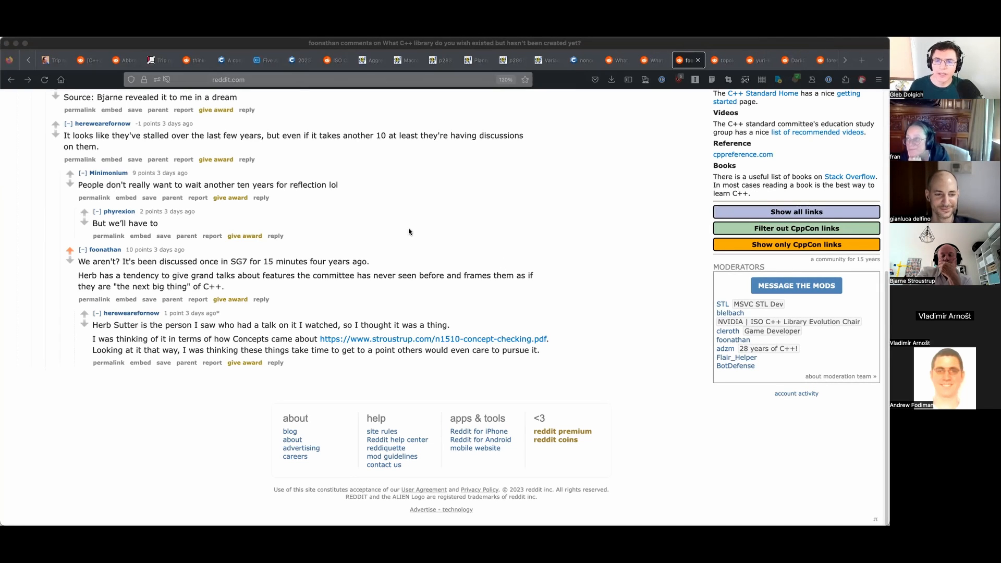
pyautogui.moveTo(422, 219)
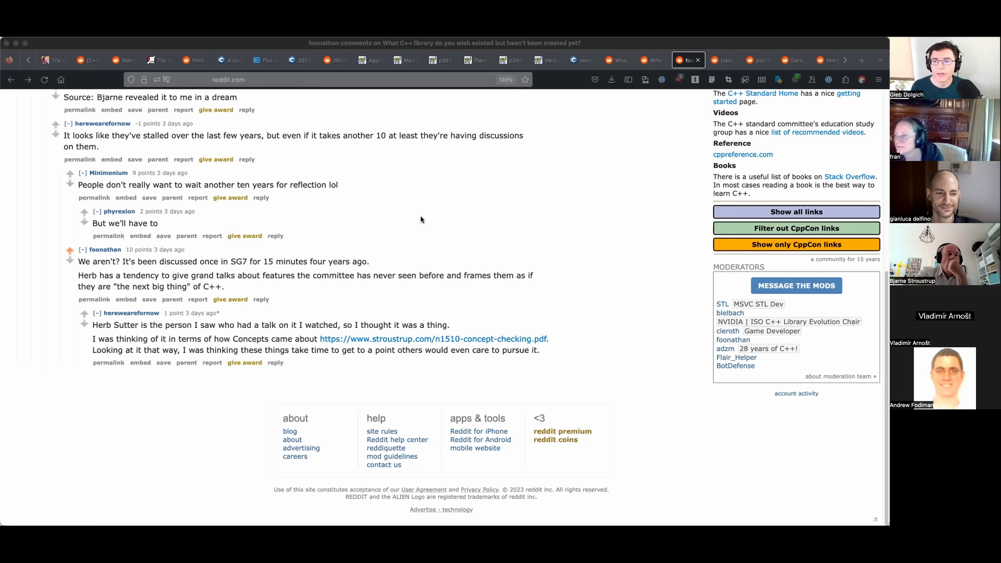
pyautogui.moveTo(401, 236)
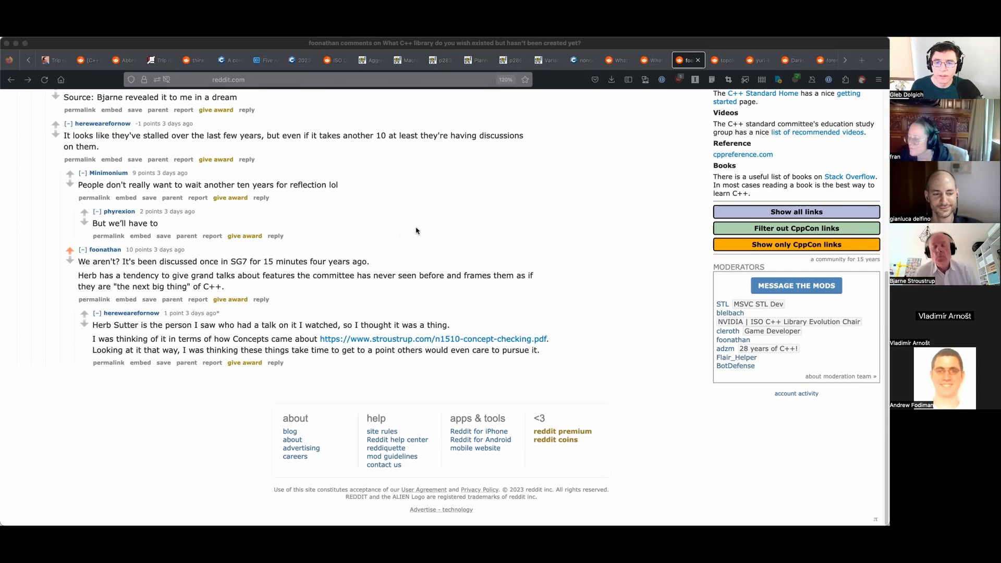
pyautogui.moveTo(490, 237)
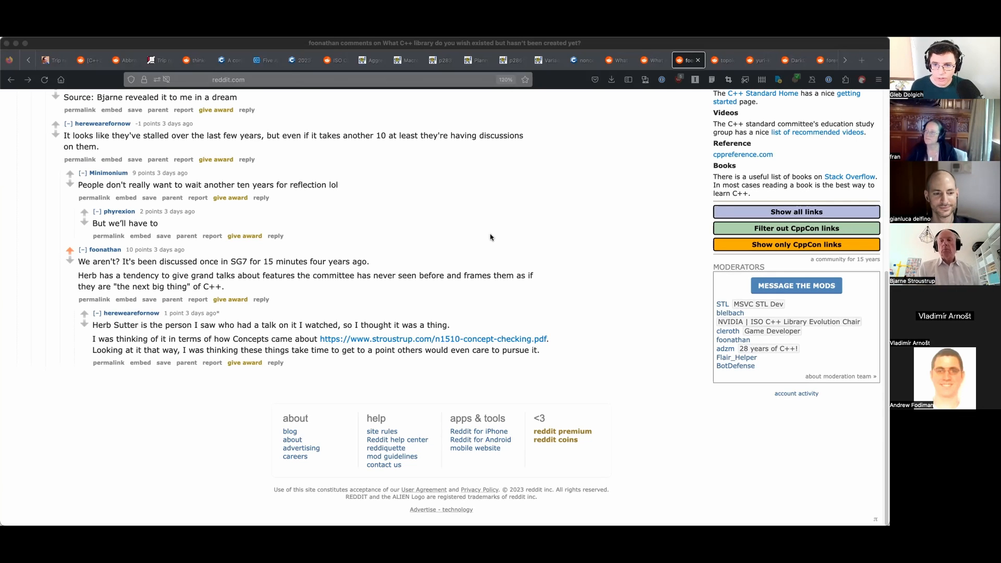
pyautogui.moveTo(493, 221)
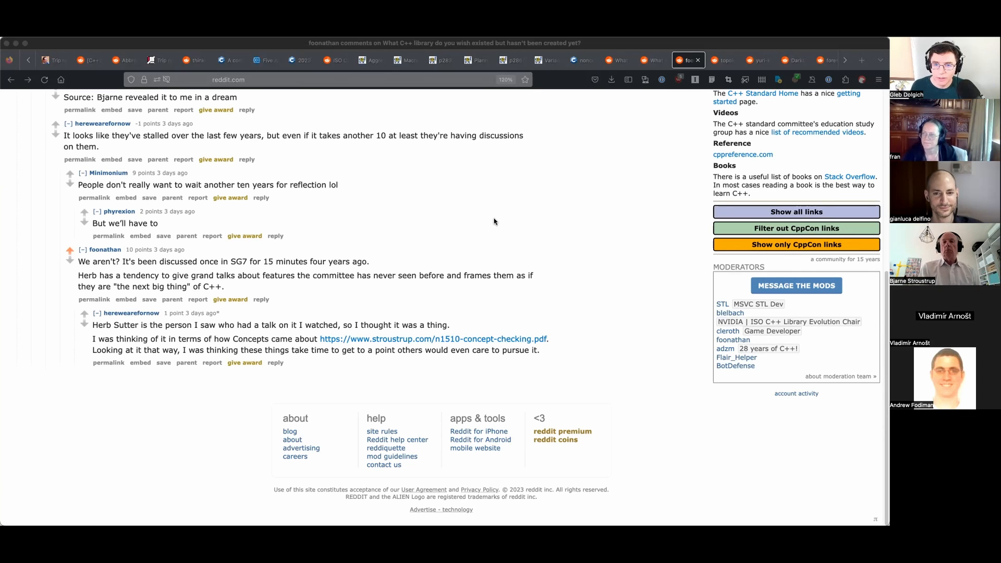
pyautogui.moveTo(503, 198)
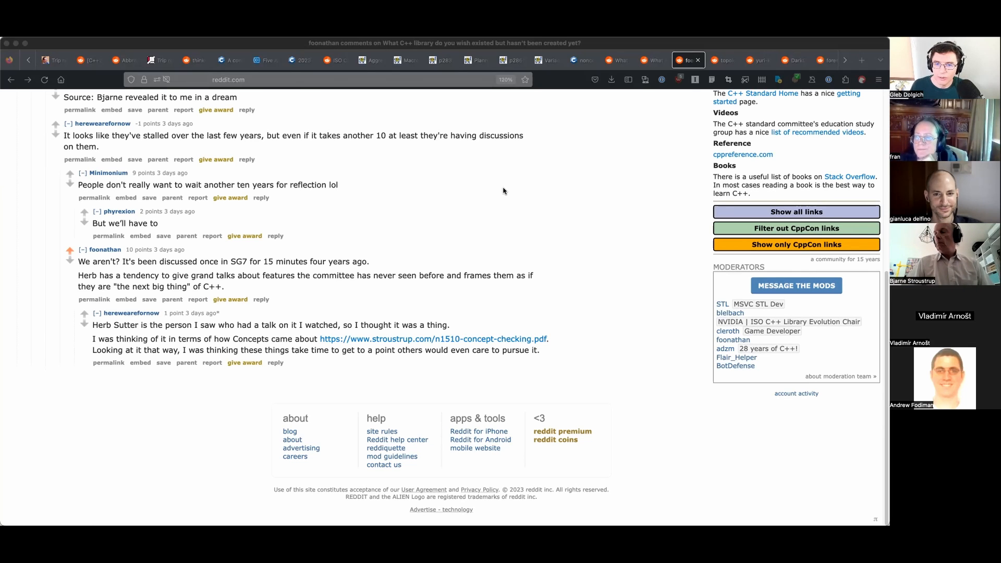
pyautogui.moveTo(507, 204)
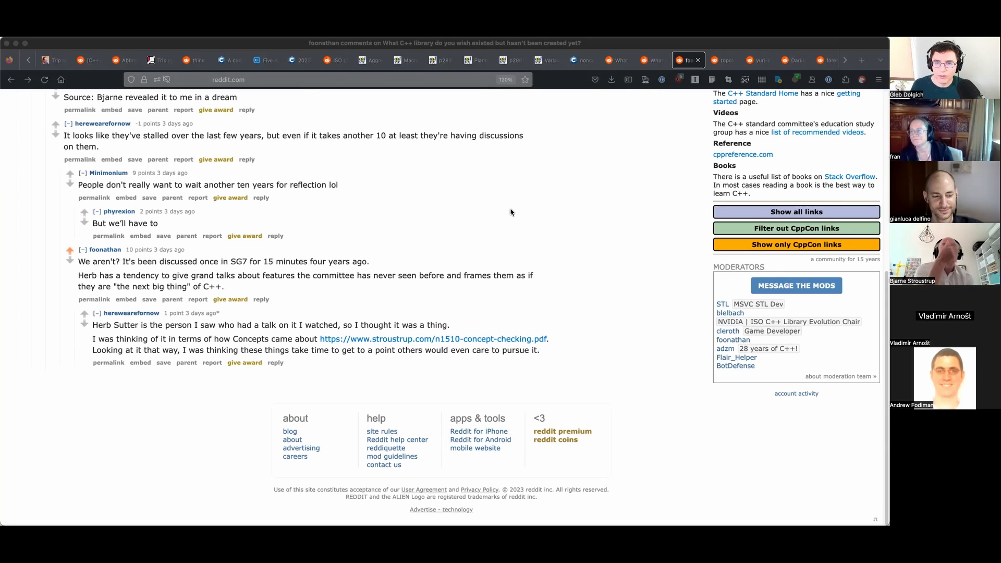
pyautogui.moveTo(503, 203)
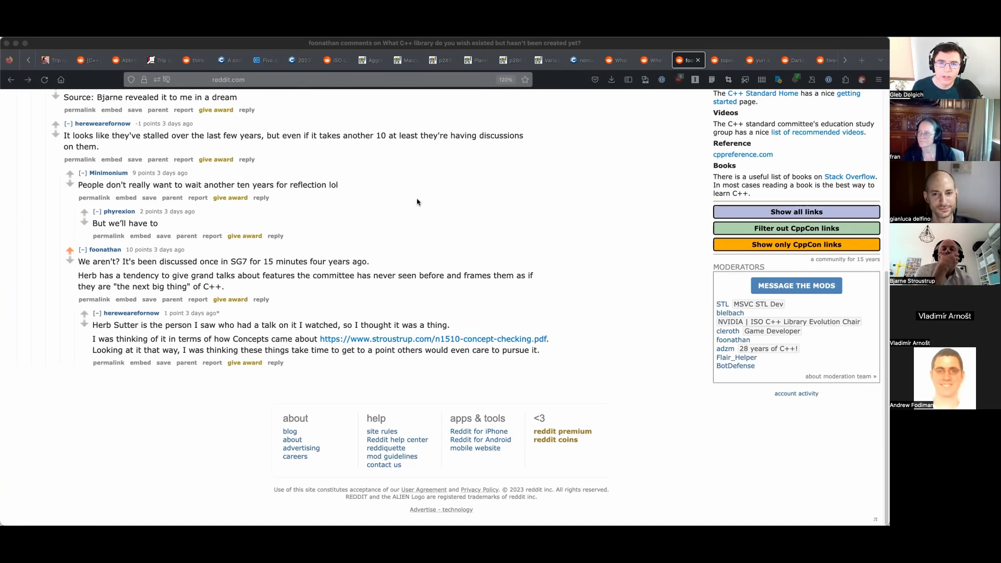
pyautogui.moveTo(416, 206)
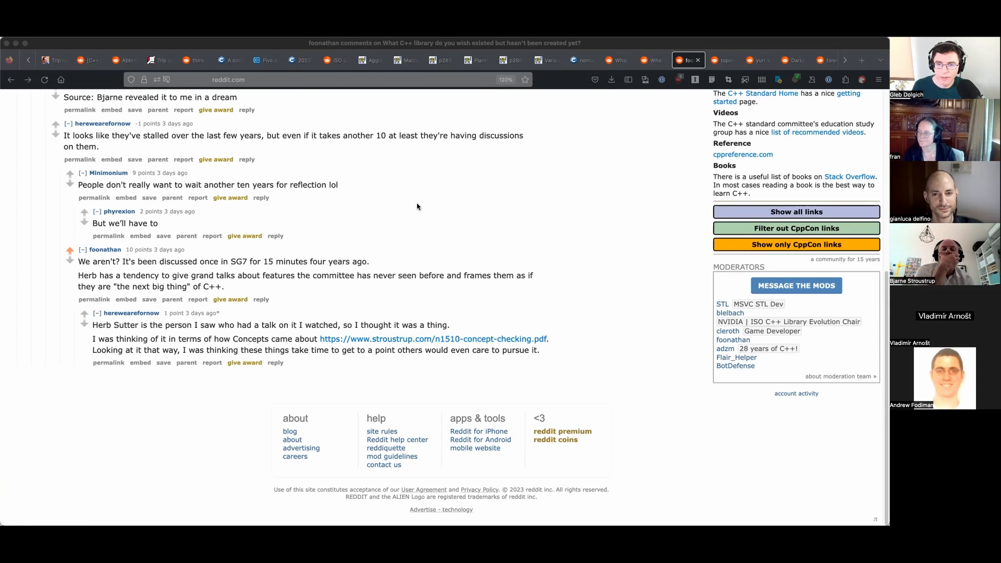
pyautogui.moveTo(433, 195)
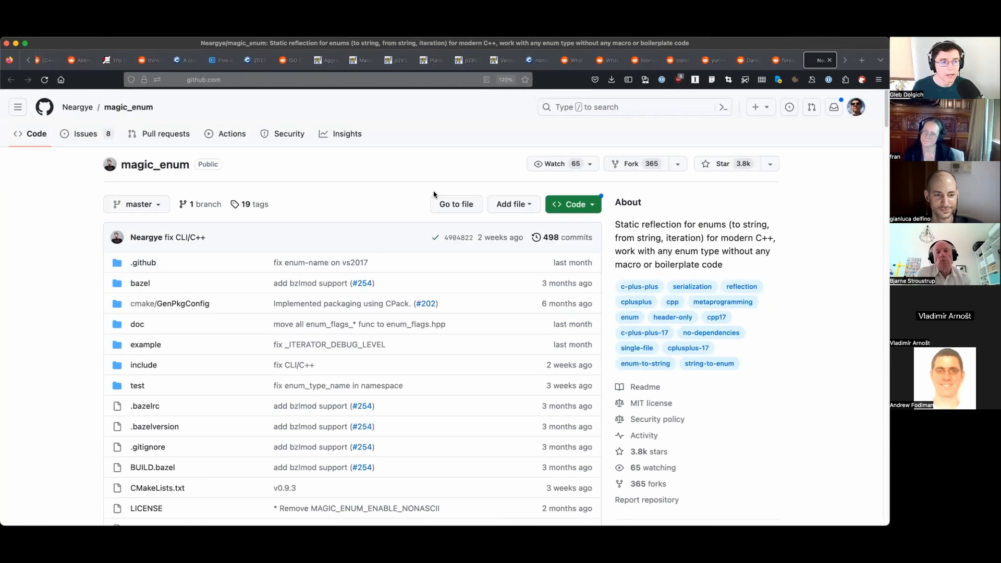
# From the Reddit urllib-like library comment, follow the link to the libcpr/cpr GitHub repository.
pyautogui.click(820, 59)
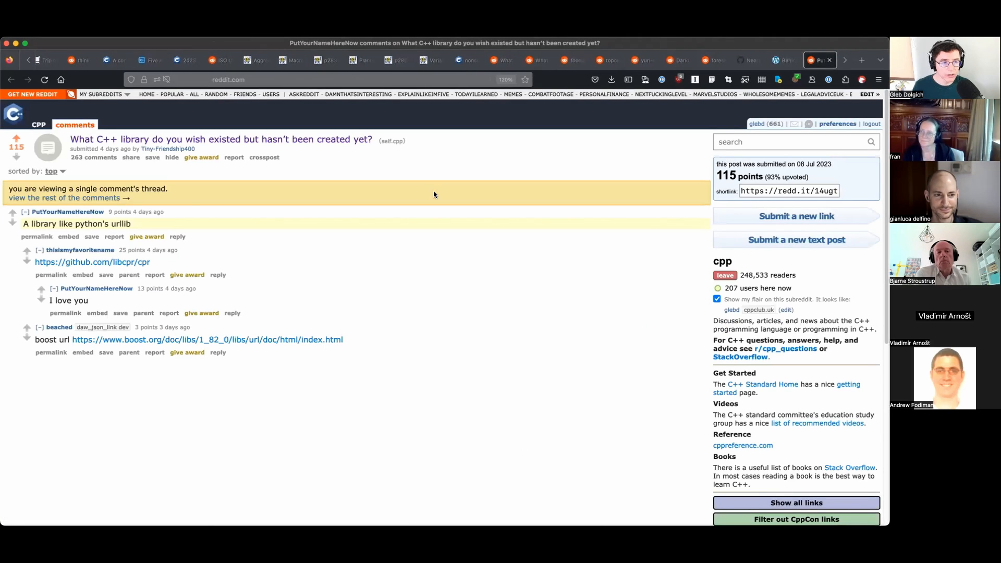
pyautogui.click(91, 262)
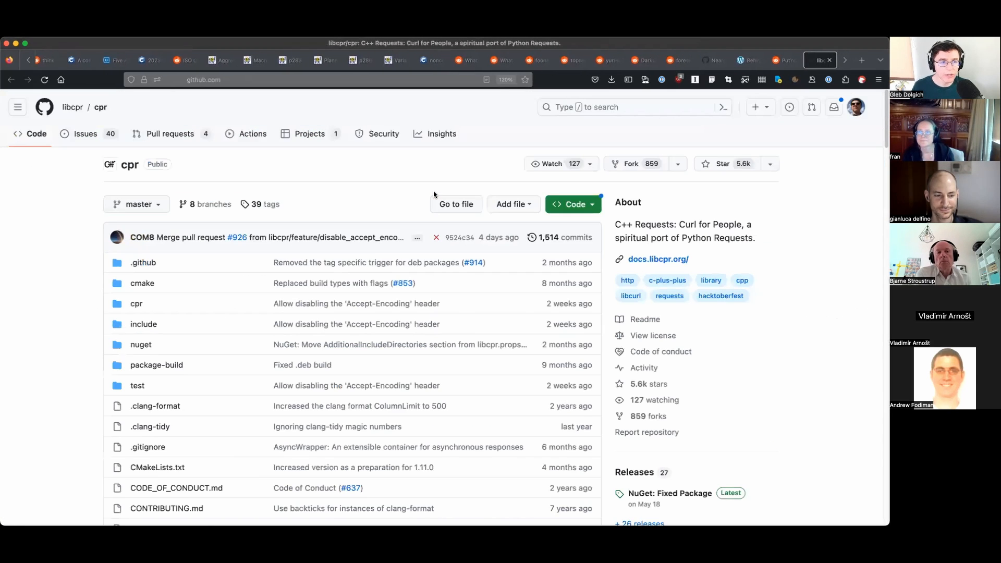
# Read the cpr README through the quick GET request example into Documentation and Features.
pyautogui.scroll(-3)
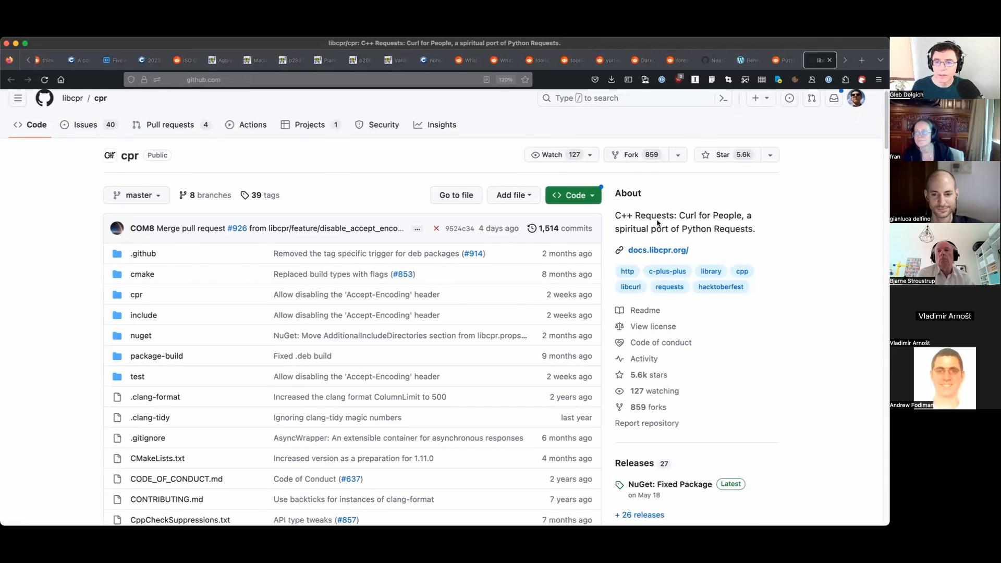
pyautogui.scroll(-3)
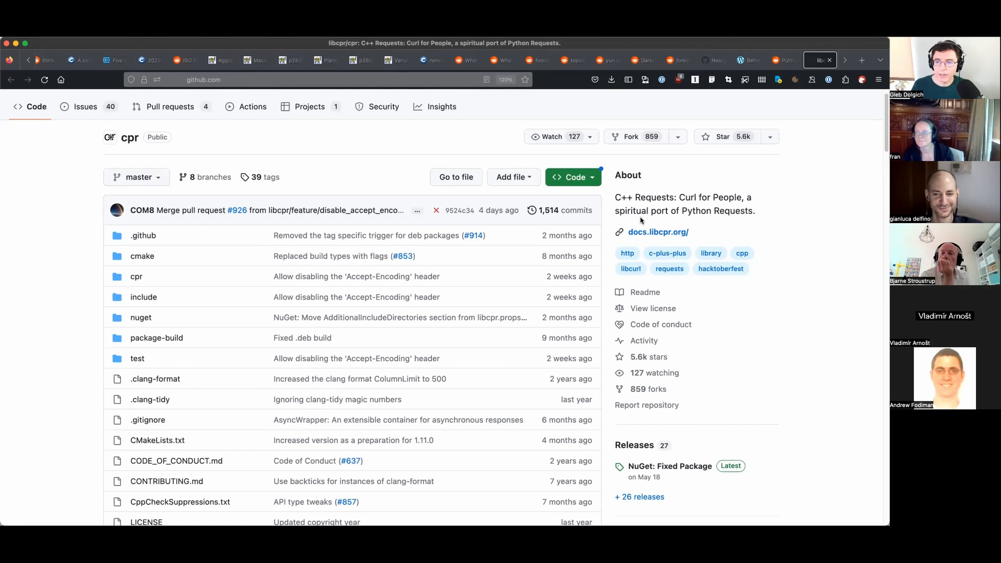
pyautogui.scroll(-3)
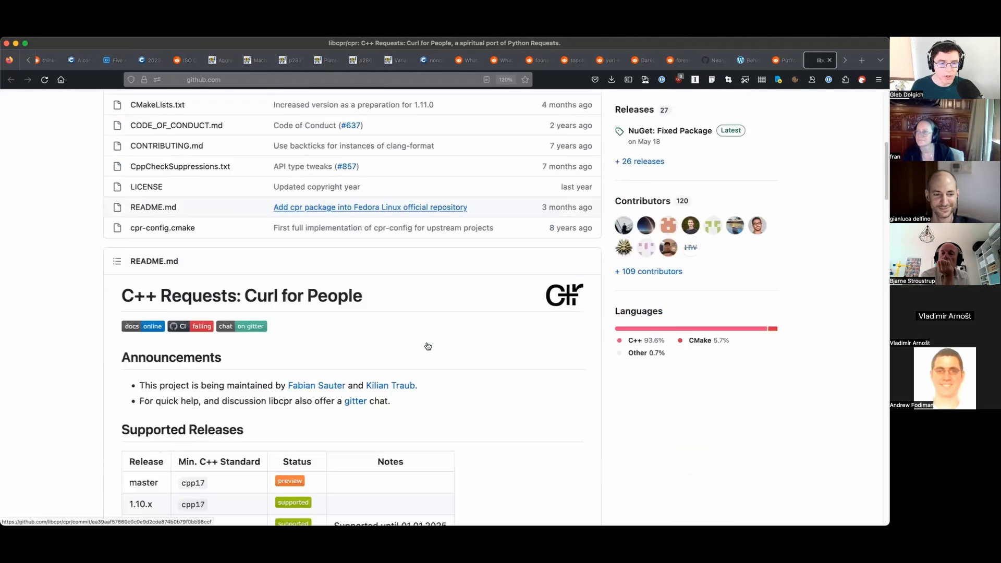
pyautogui.scroll(-3)
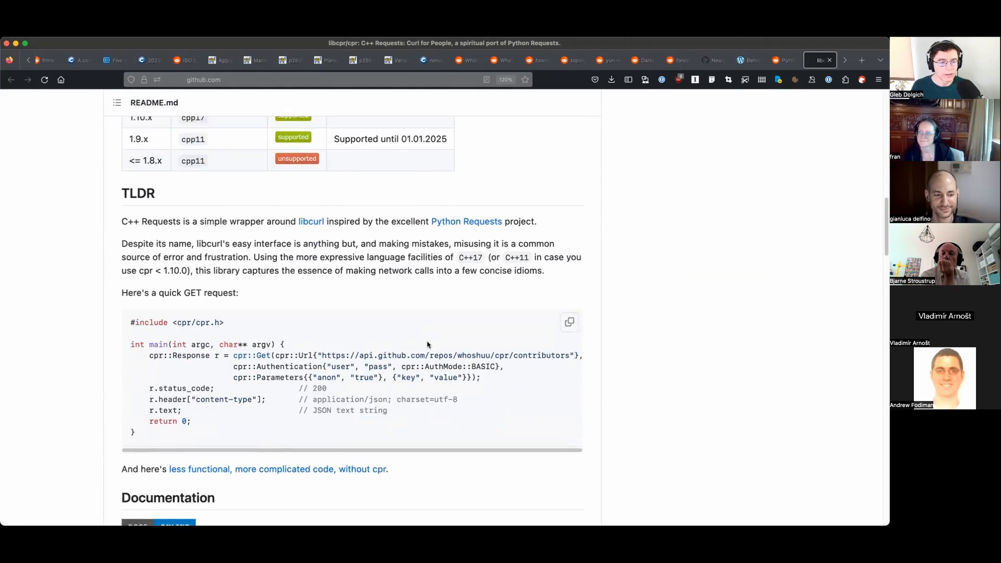
pyautogui.scroll(-3)
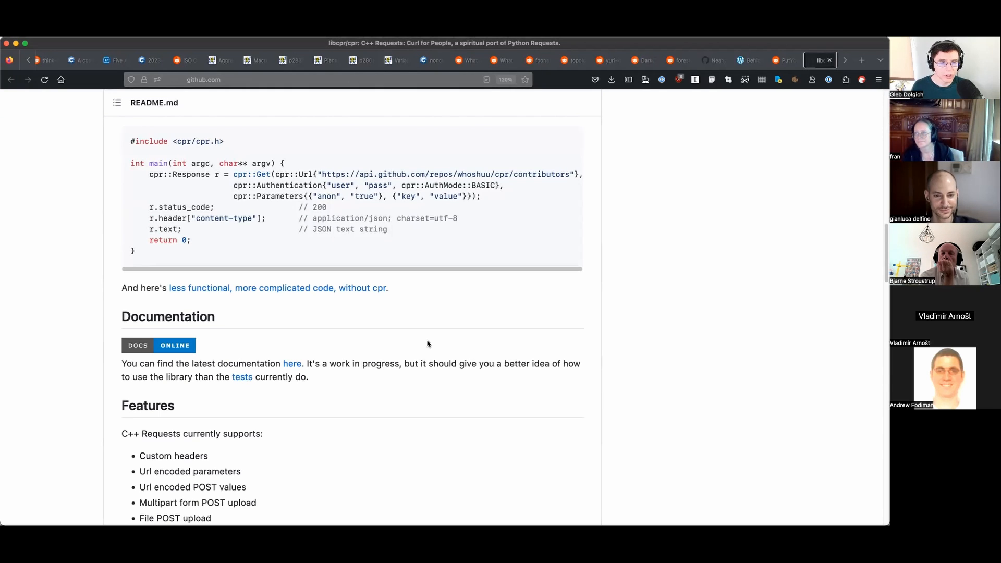
pyautogui.moveTo(433, 345)
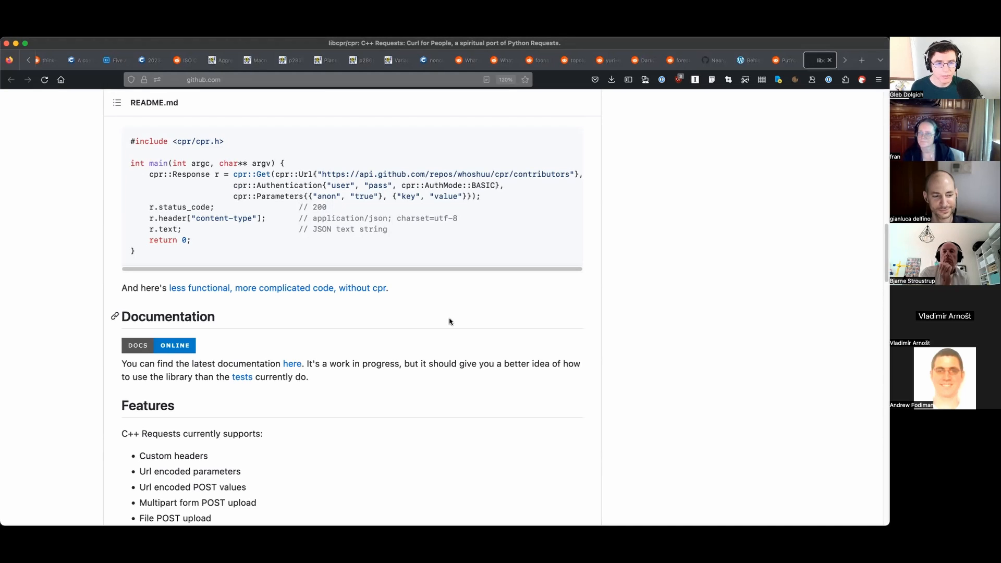
pyautogui.moveTo(601, 266)
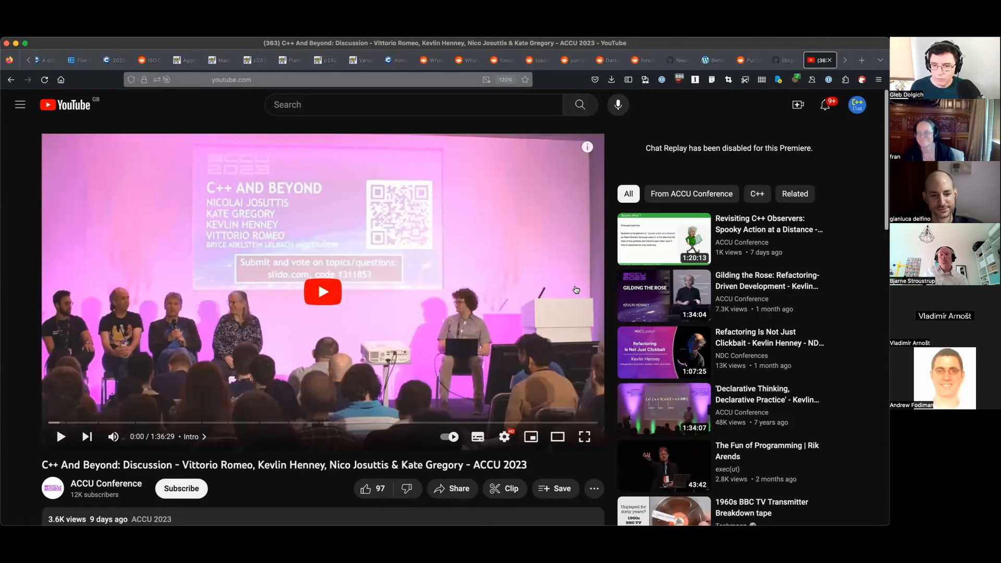
pyautogui.moveTo(577, 264)
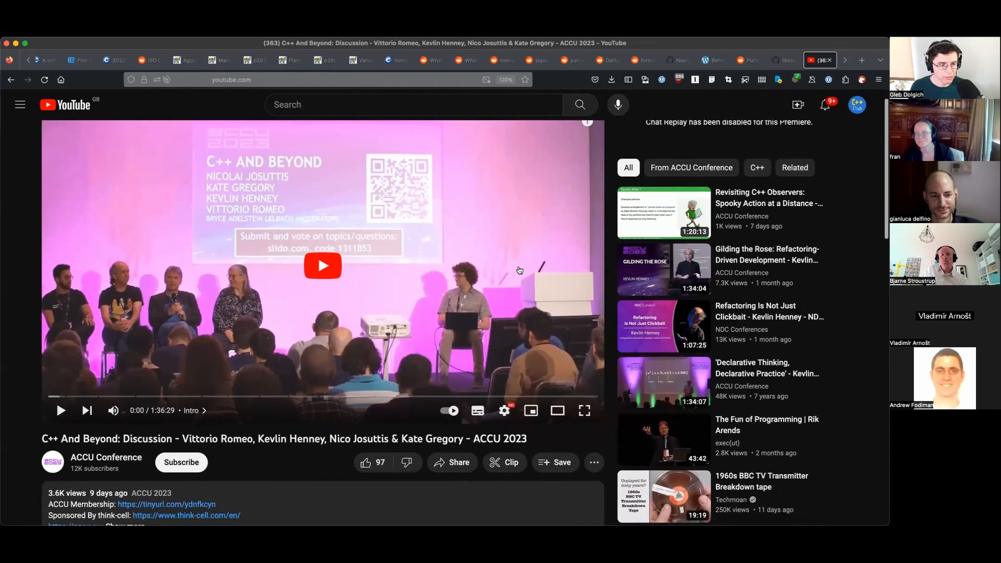
# Bring up Firefox's list of all open tabs to find the next article.
pyautogui.scroll(-3)
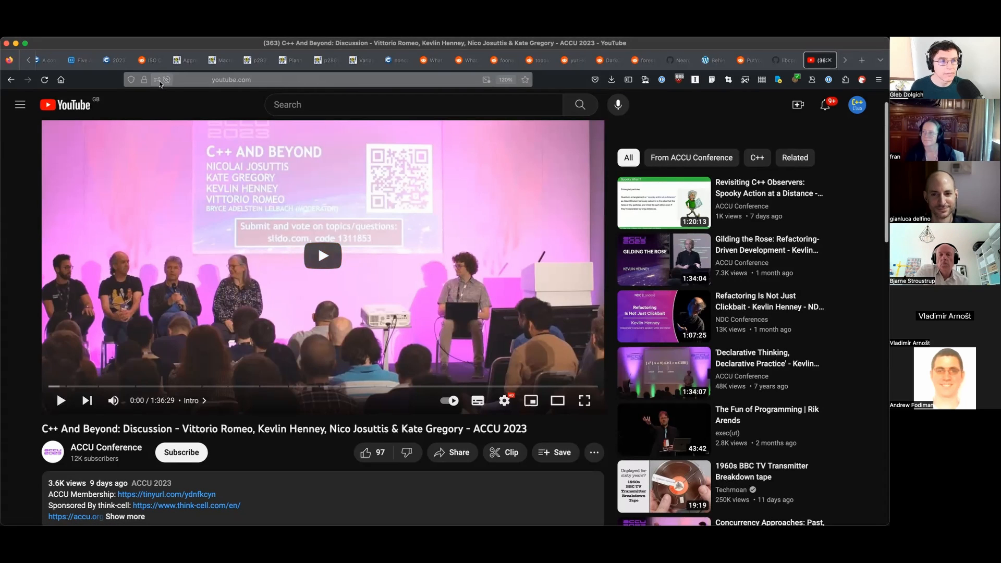
pyautogui.moveTo(538, 60)
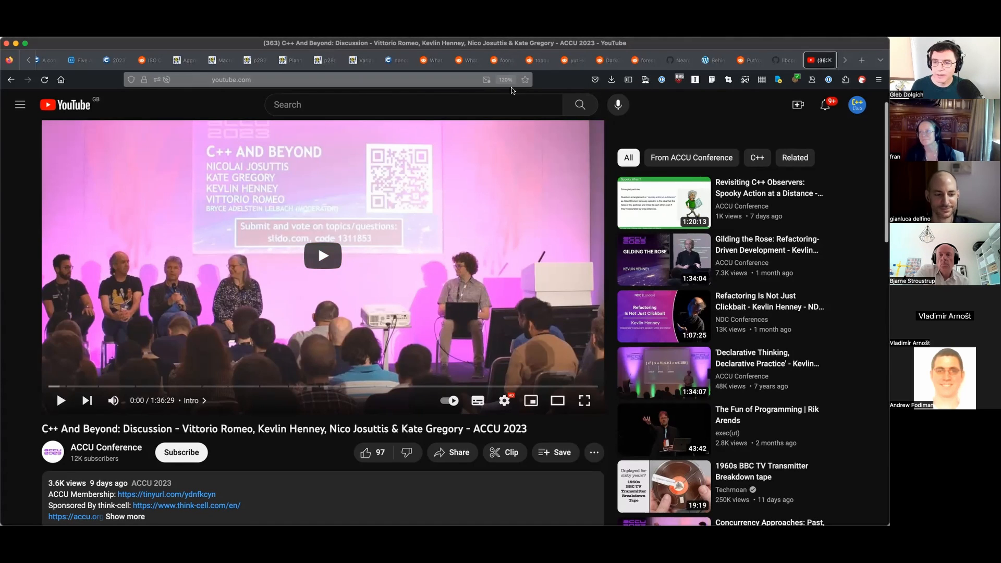
pyautogui.moveTo(651, 102)
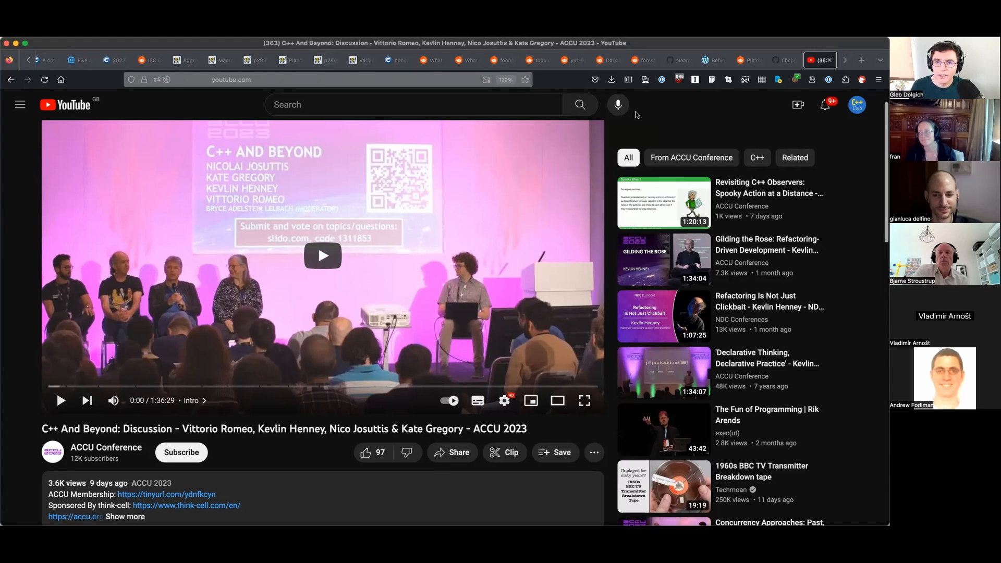
pyautogui.click(877, 60)
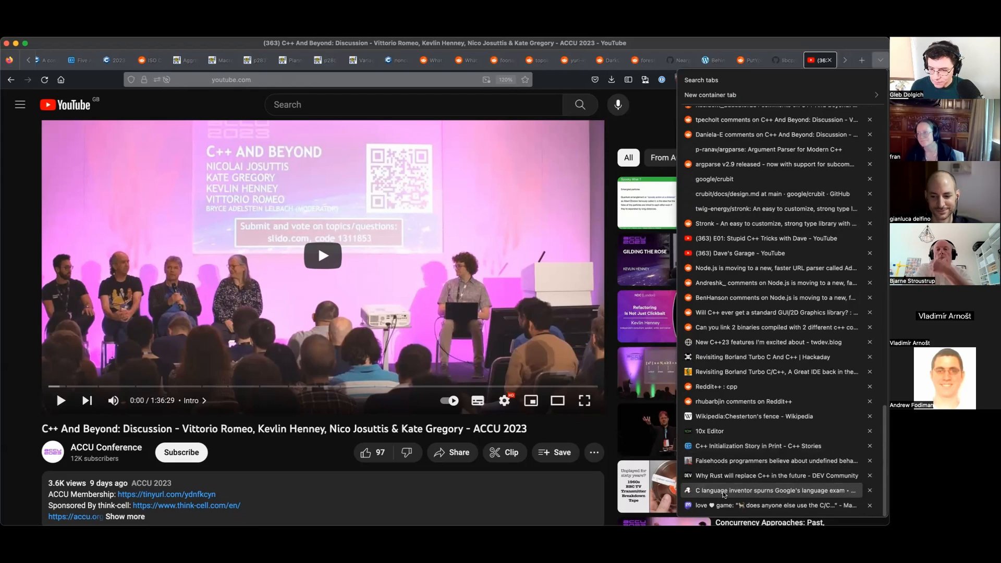
# Pick The Register's 'C language inventor spurns Google's language exam' article from the tab list.
pyautogui.click(776, 490)
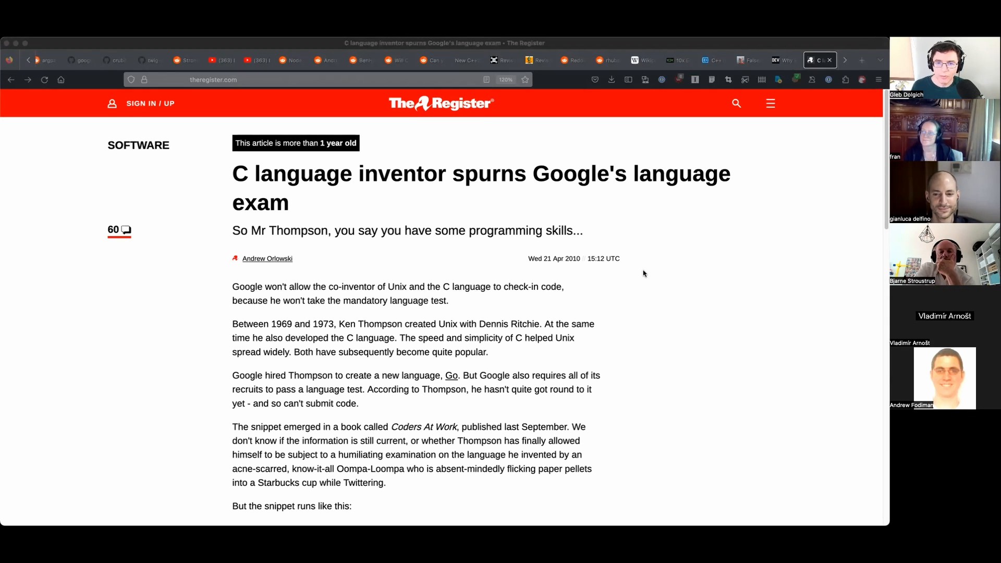
pyautogui.moveTo(637, 284)
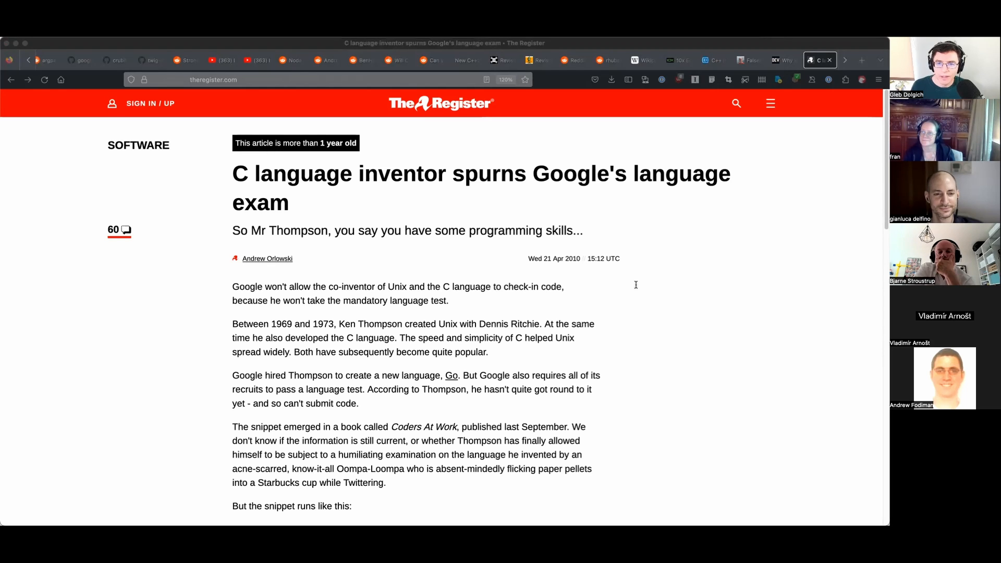
pyautogui.moveTo(635, 288)
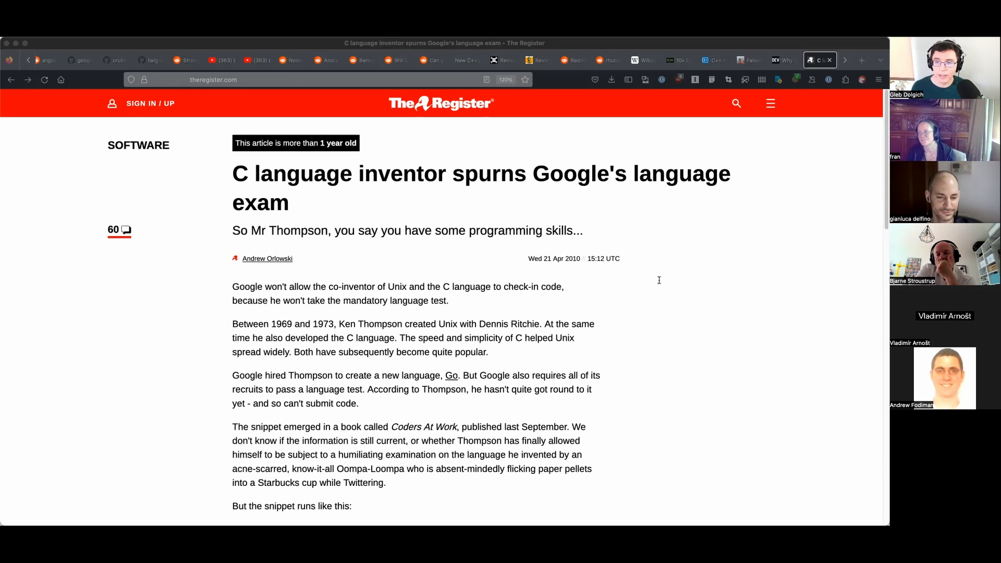
pyautogui.moveTo(644, 271)
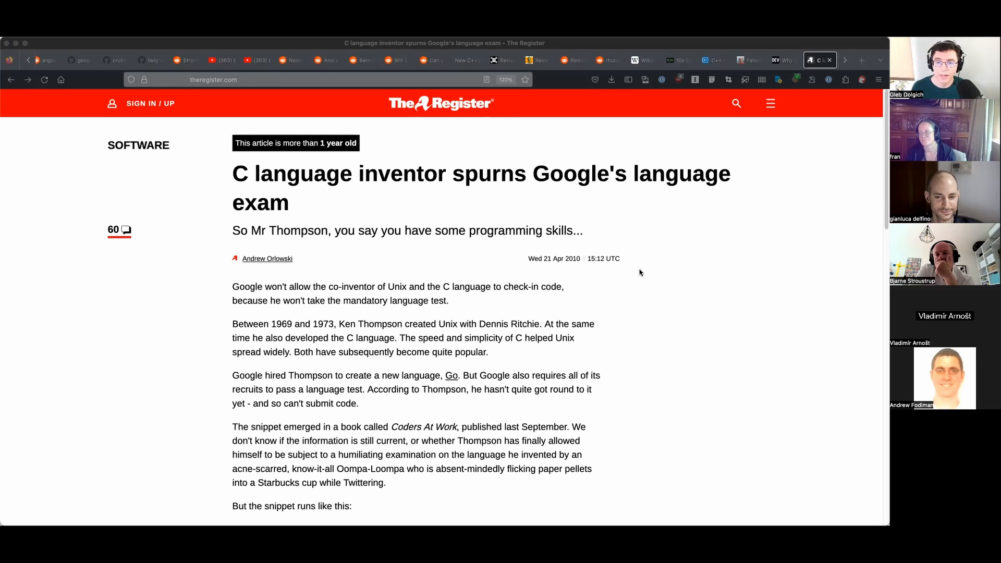
pyautogui.moveTo(637, 271)
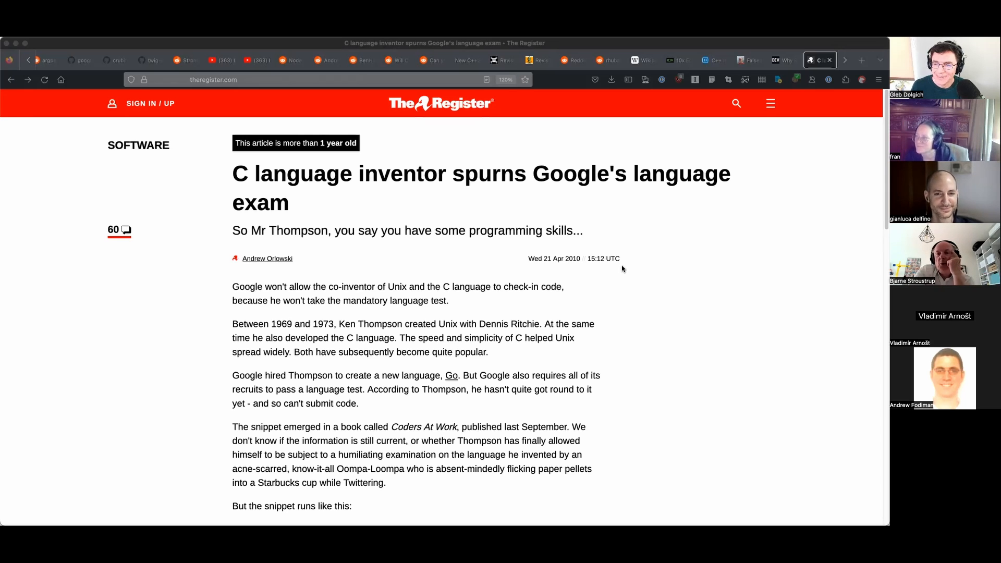
pyautogui.moveTo(625, 271)
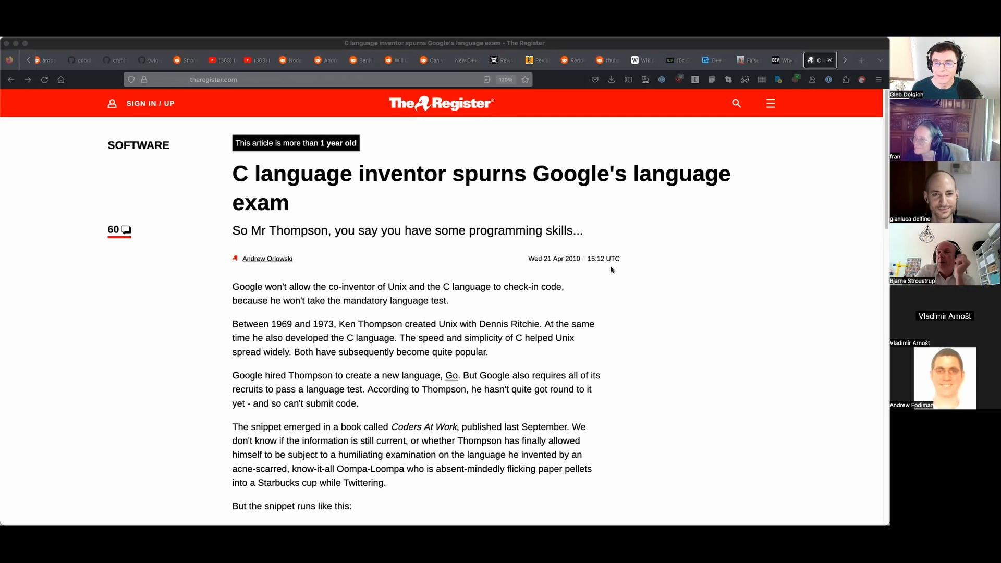
pyautogui.moveTo(615, 269)
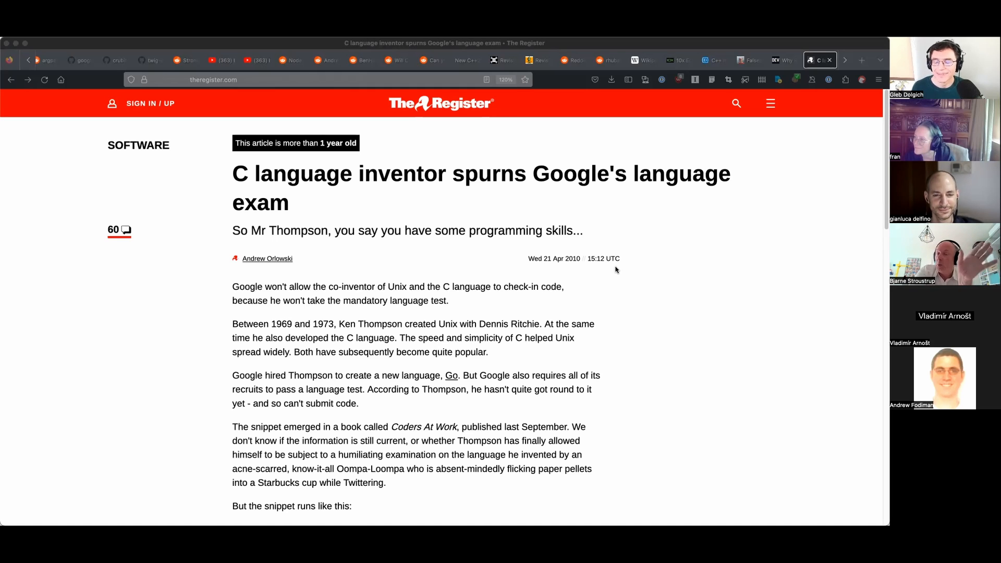
pyautogui.moveTo(630, 279)
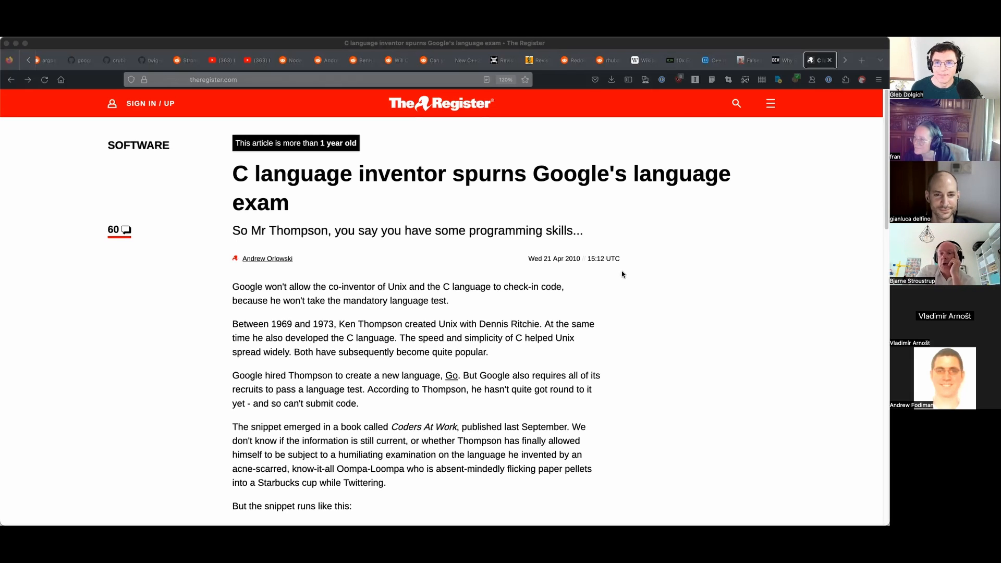
pyautogui.moveTo(437, 183)
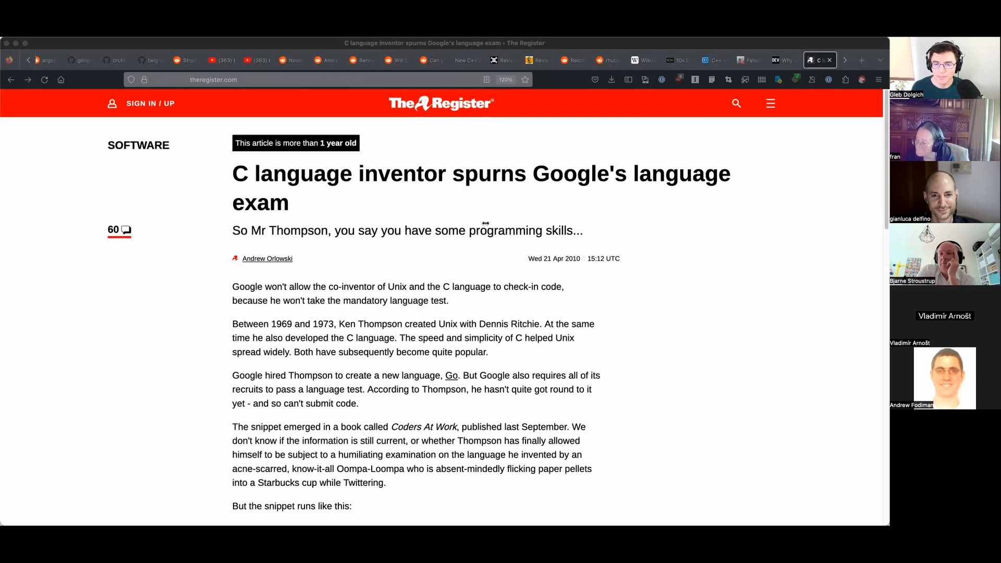
pyautogui.moveTo(610, 276)
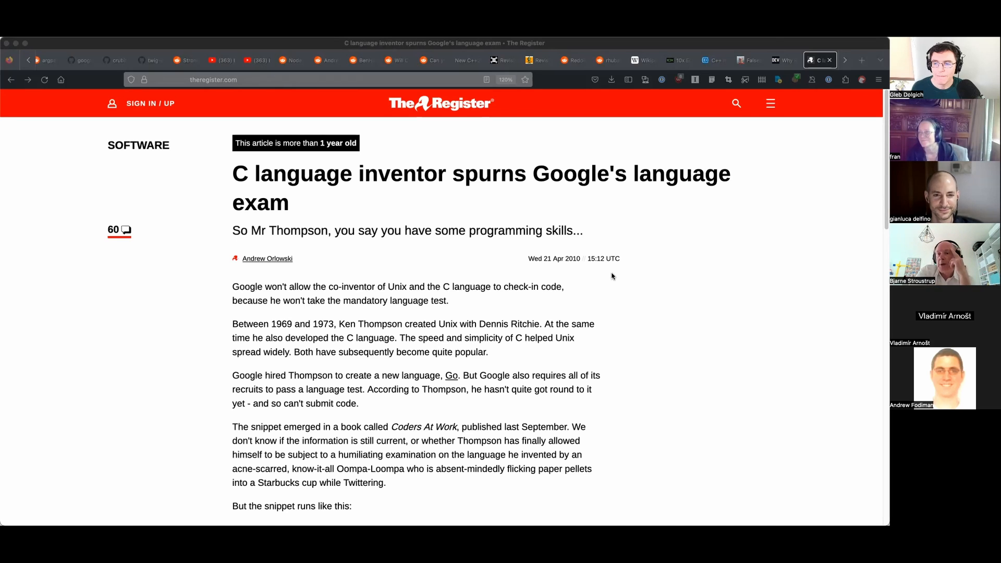
pyautogui.moveTo(444, 264)
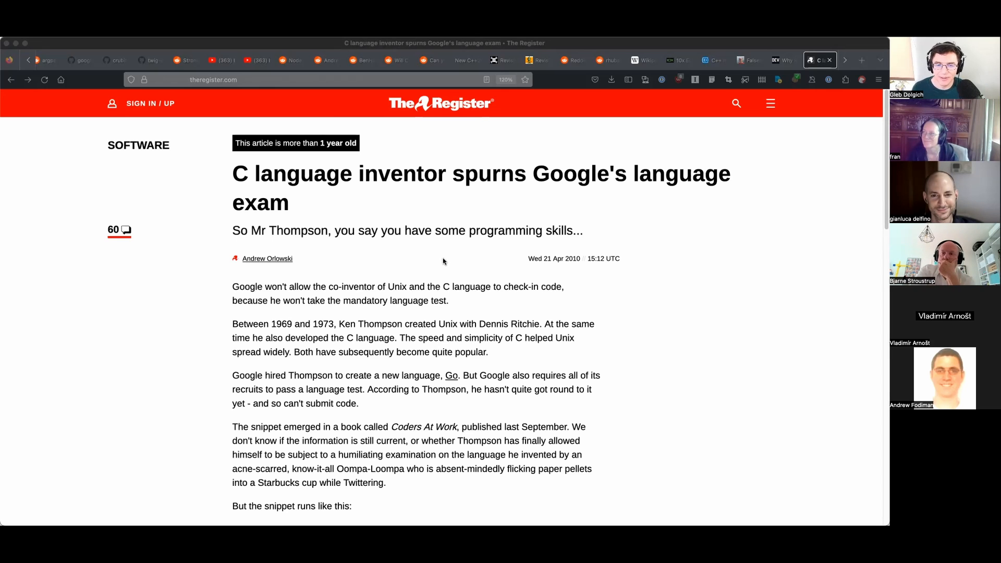
pyautogui.moveTo(453, 261)
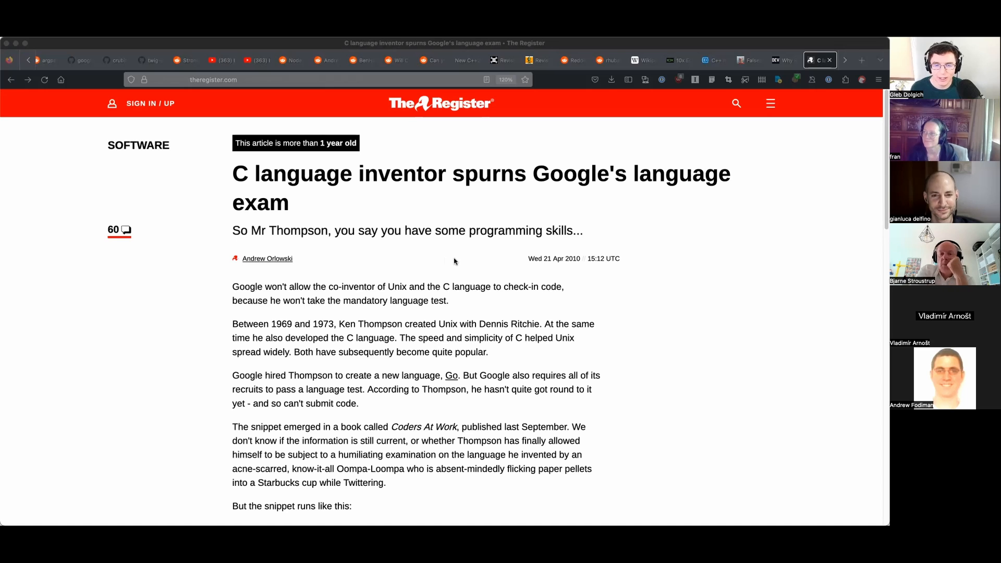
pyautogui.moveTo(451, 258)
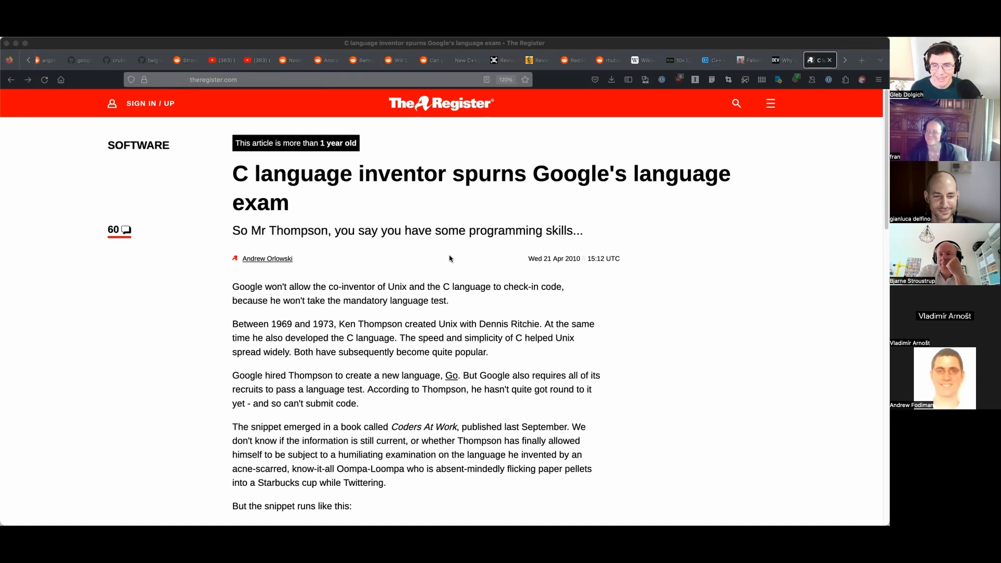
pyautogui.moveTo(450, 260)
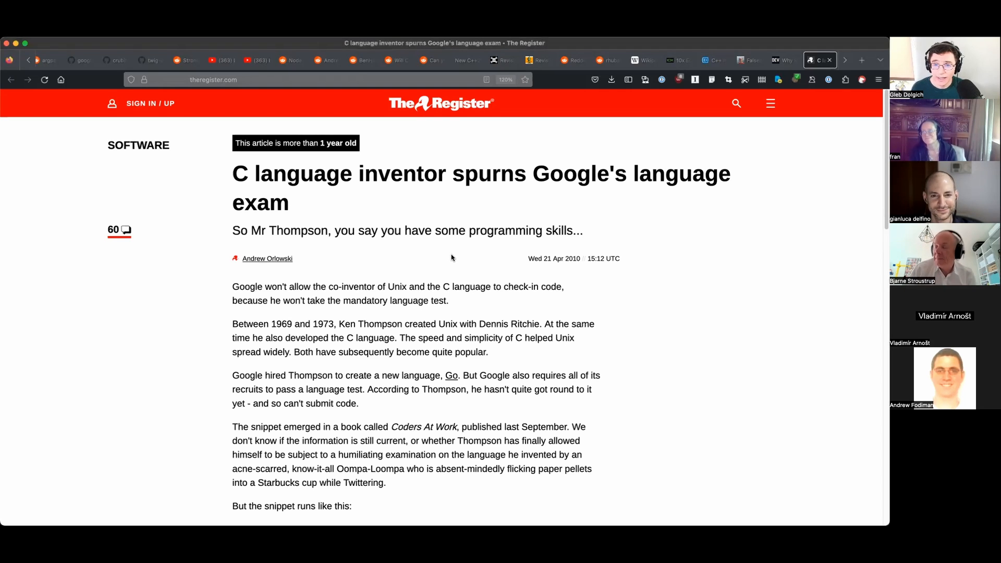
# Switch to the Mastodon post about the C/C++ 'downto' operator with its while( size --> 0 ) image.
pyautogui.click(819, 60)
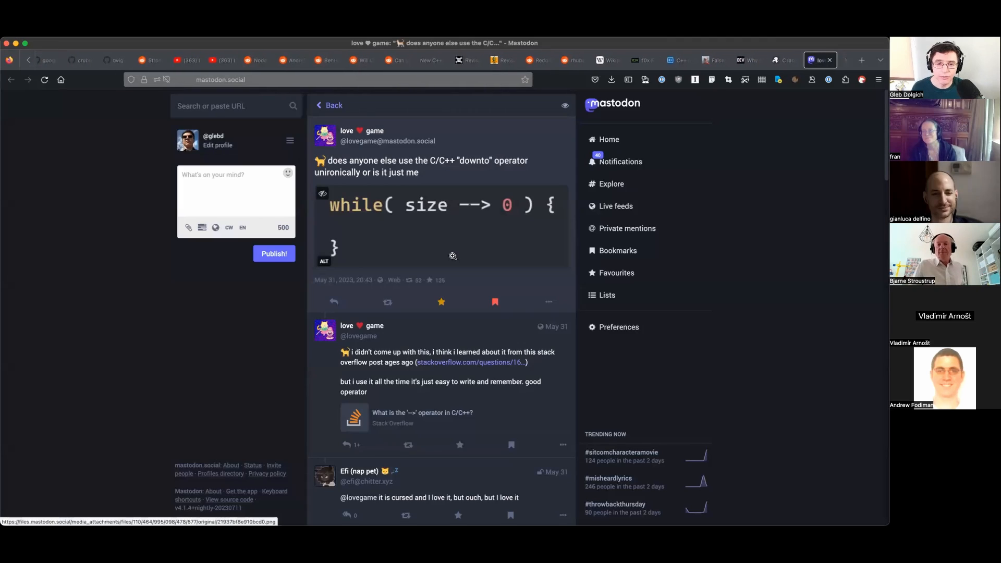
pyautogui.moveTo(461, 282)
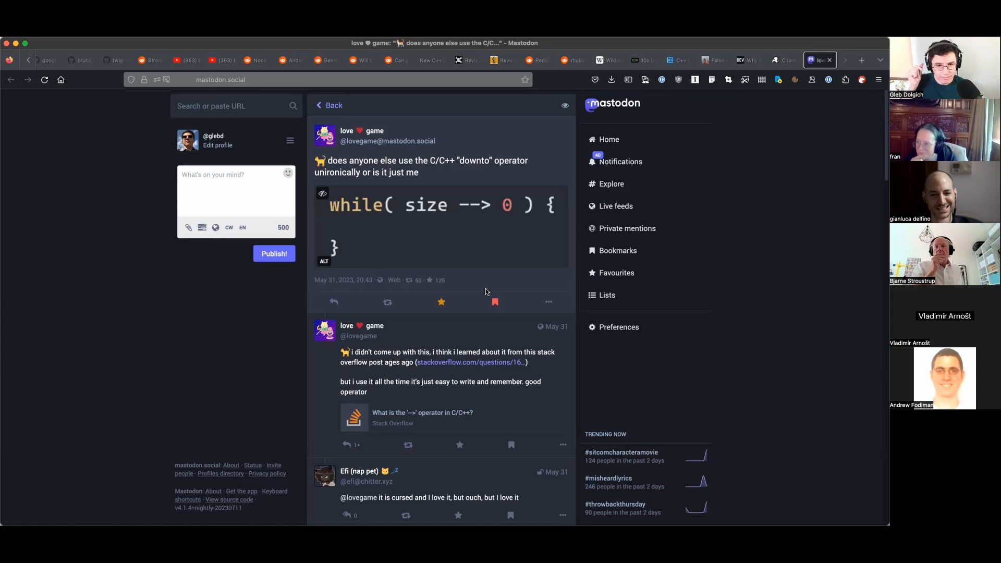
pyautogui.moveTo(478, 283)
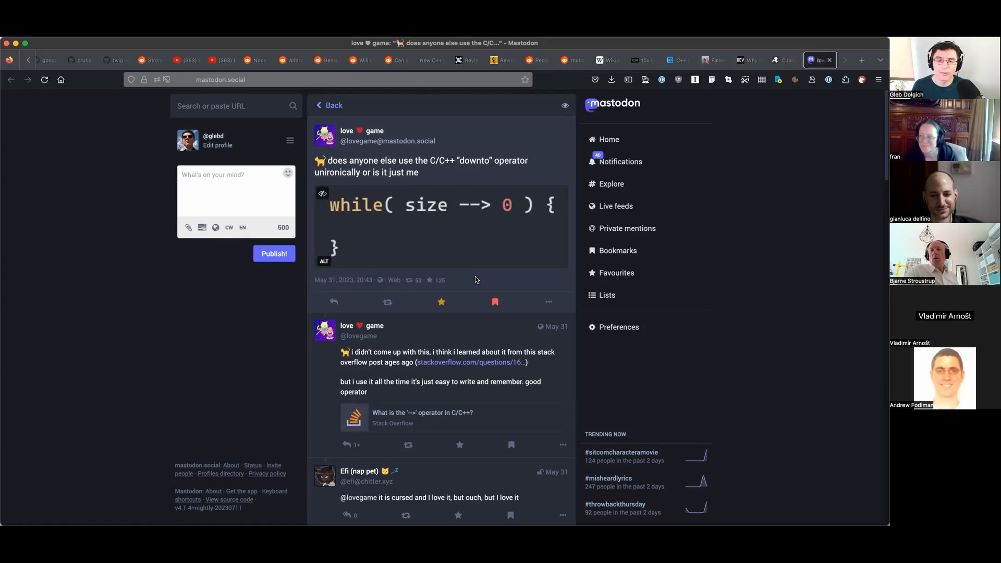
pyautogui.moveTo(454, 270)
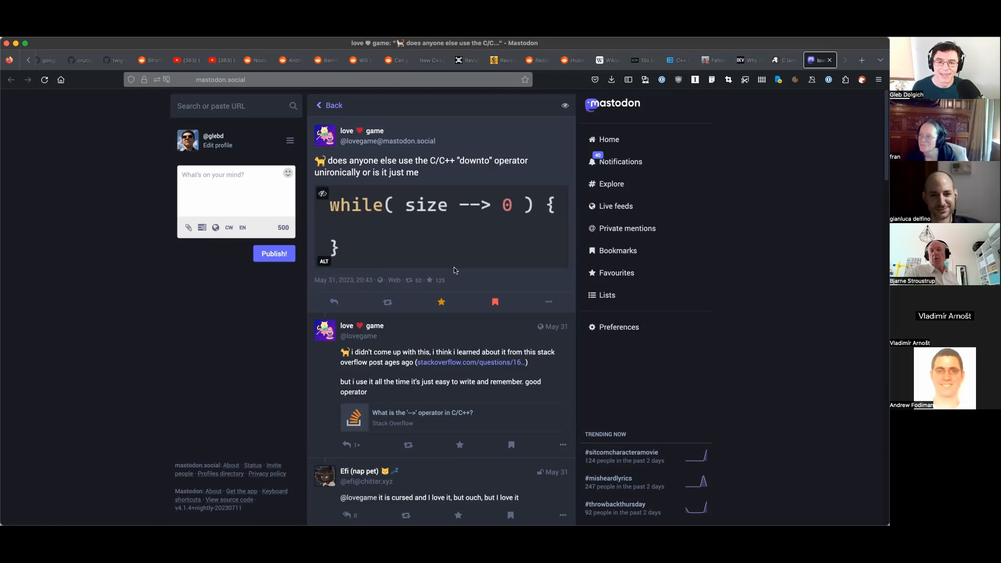
pyautogui.moveTo(458, 272)
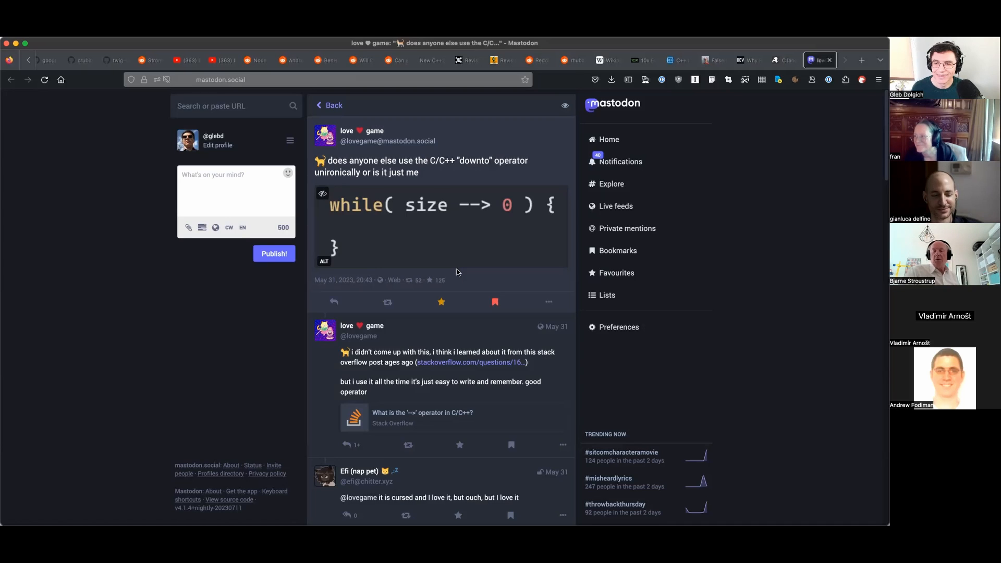
pyautogui.moveTo(448, 289)
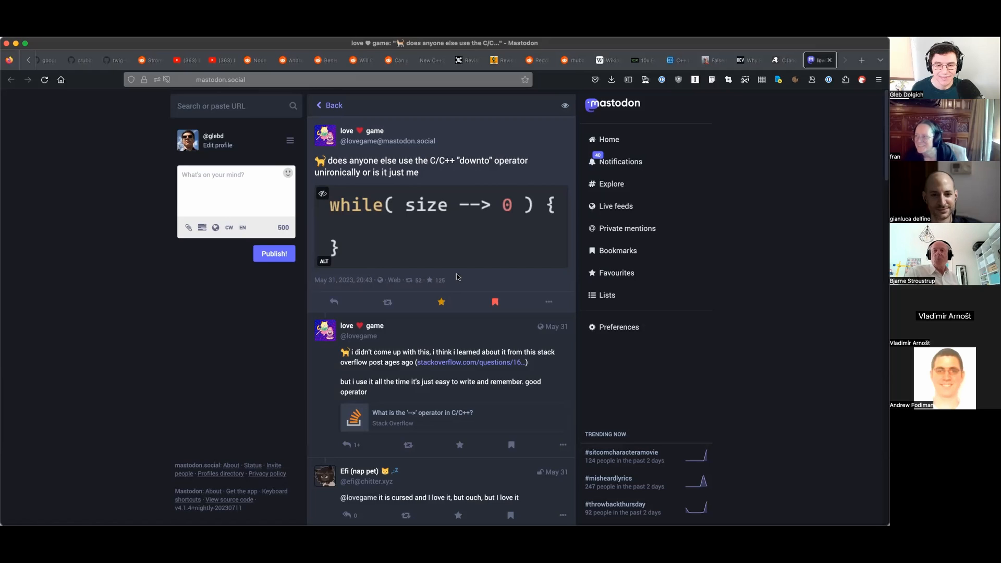
pyautogui.moveTo(456, 277)
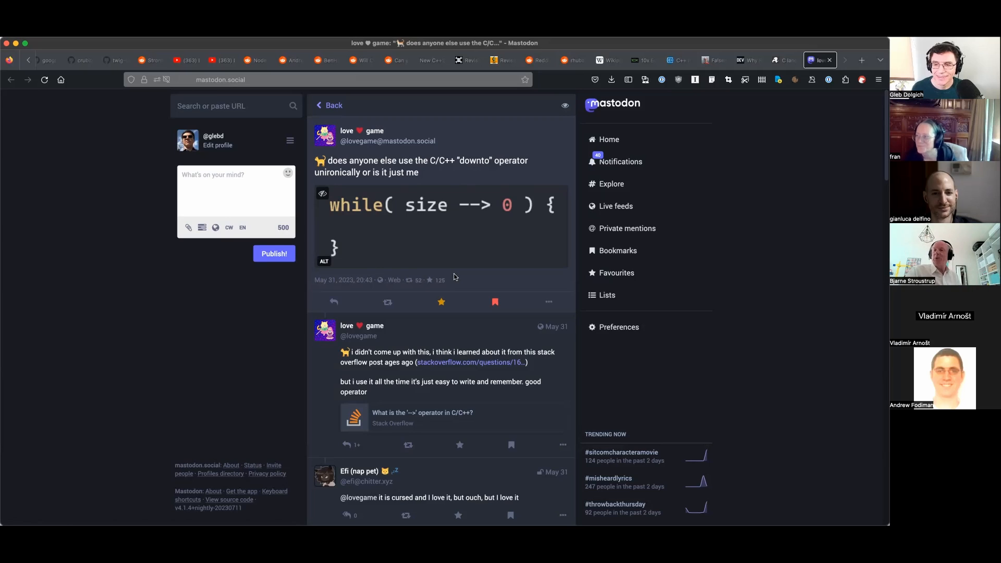
pyautogui.moveTo(439, 248)
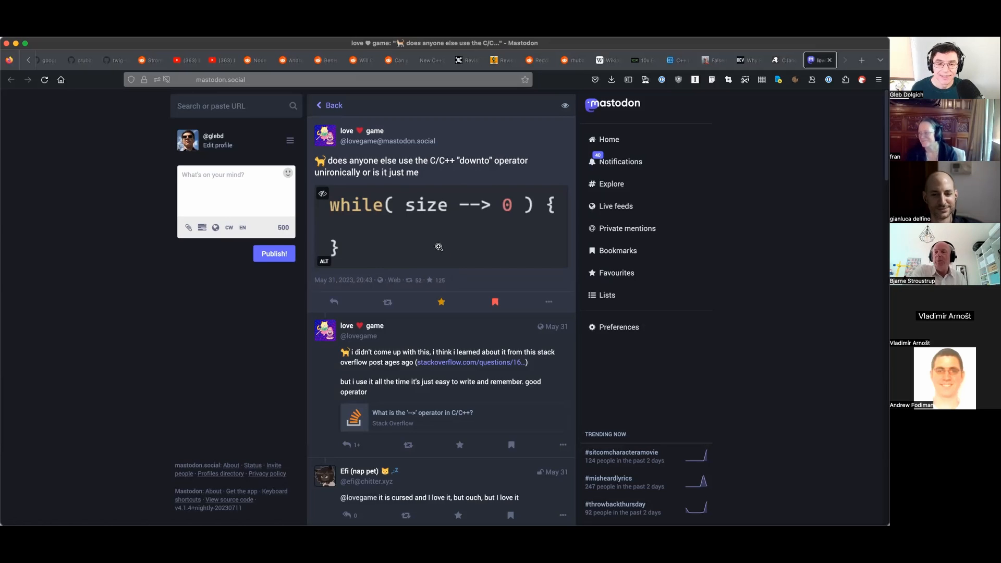
pyautogui.moveTo(466, 299)
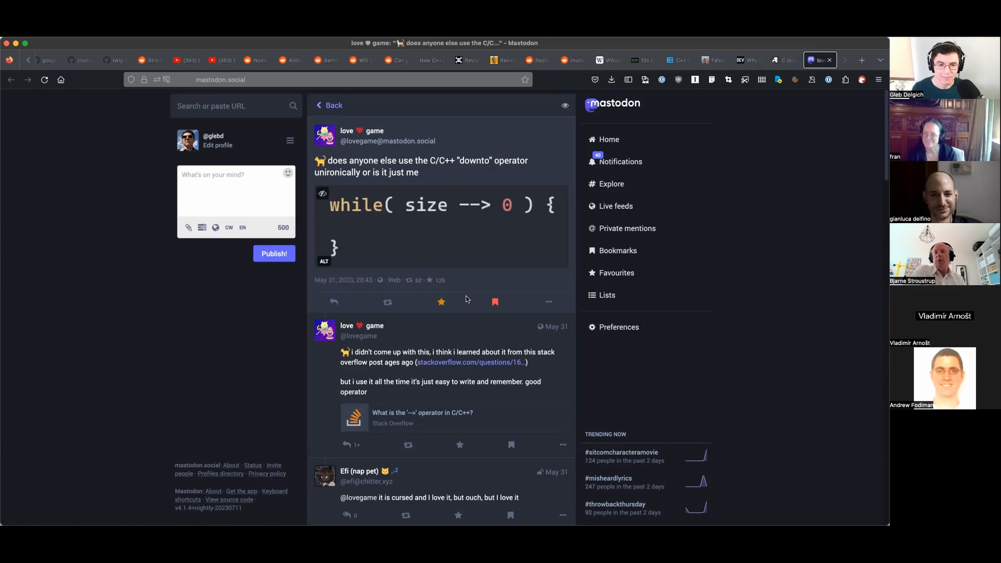